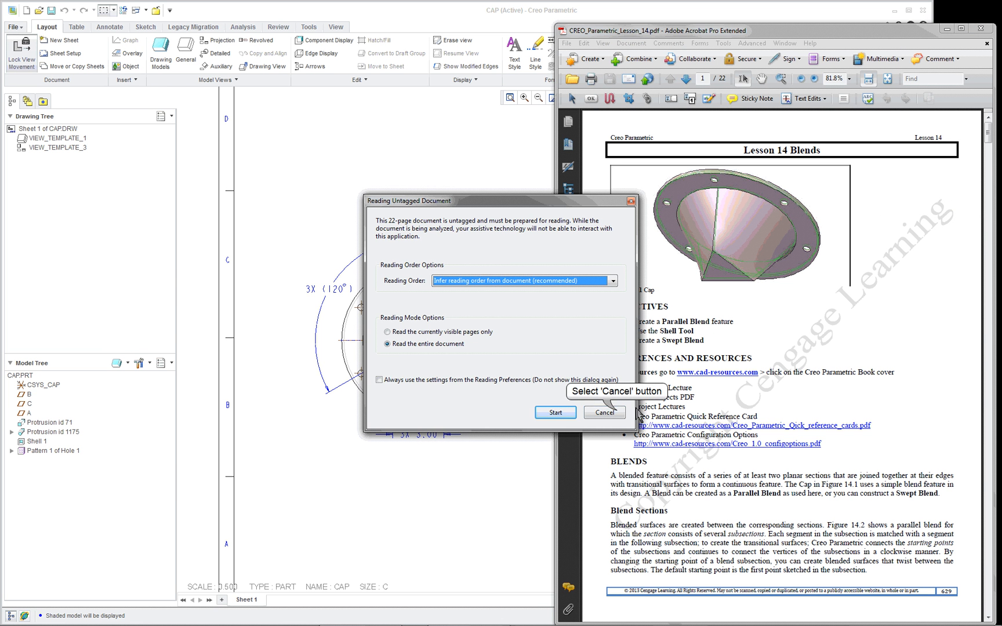
# Dismiss Acrobat's Reading Untagged Document prompt to bring the CAP drawing forward
pyautogui.click(602, 412)
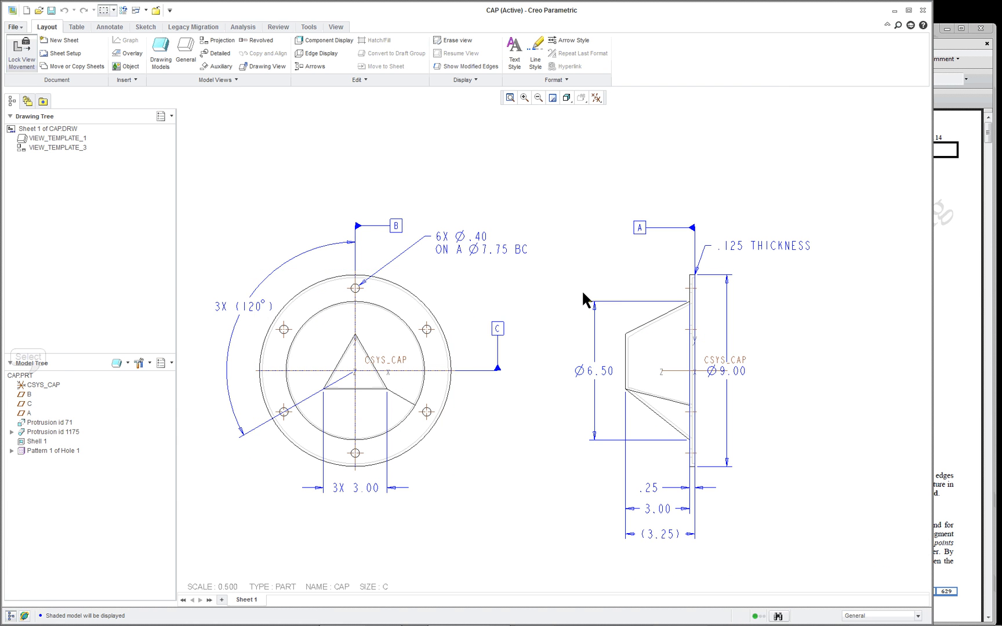
# Open CAP.PRT from the Model Tree as a standalone part window
pyautogui.rightClick(19, 375)
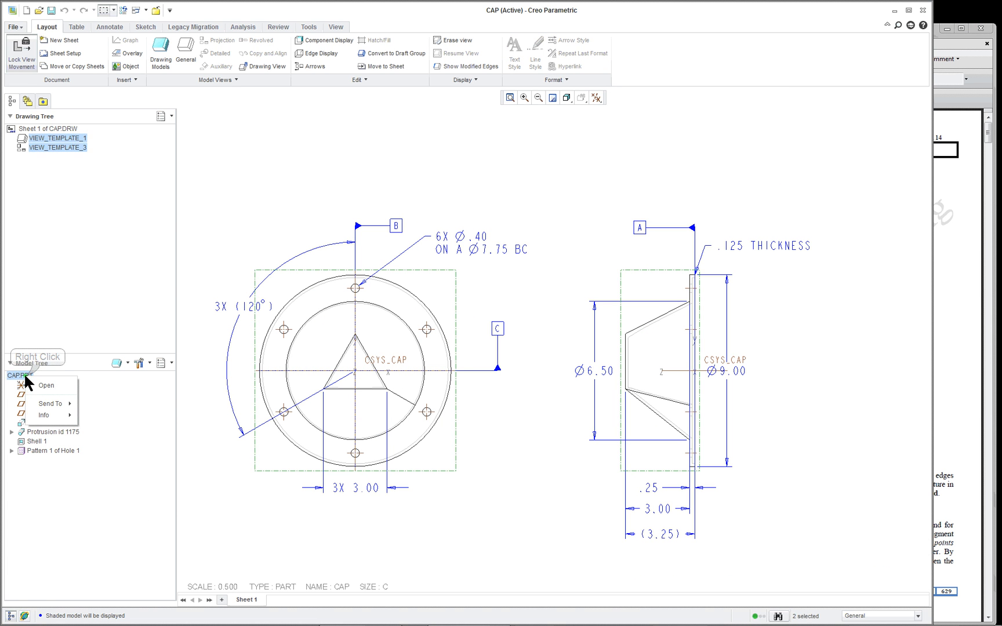
pyautogui.click(46, 384)
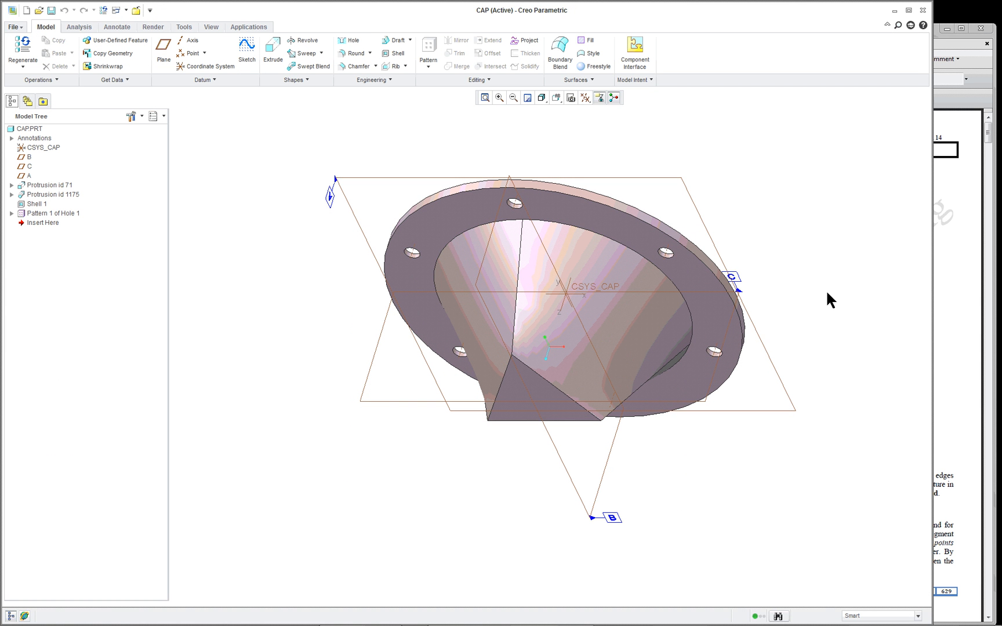
pyautogui.moveTo(967, 217)
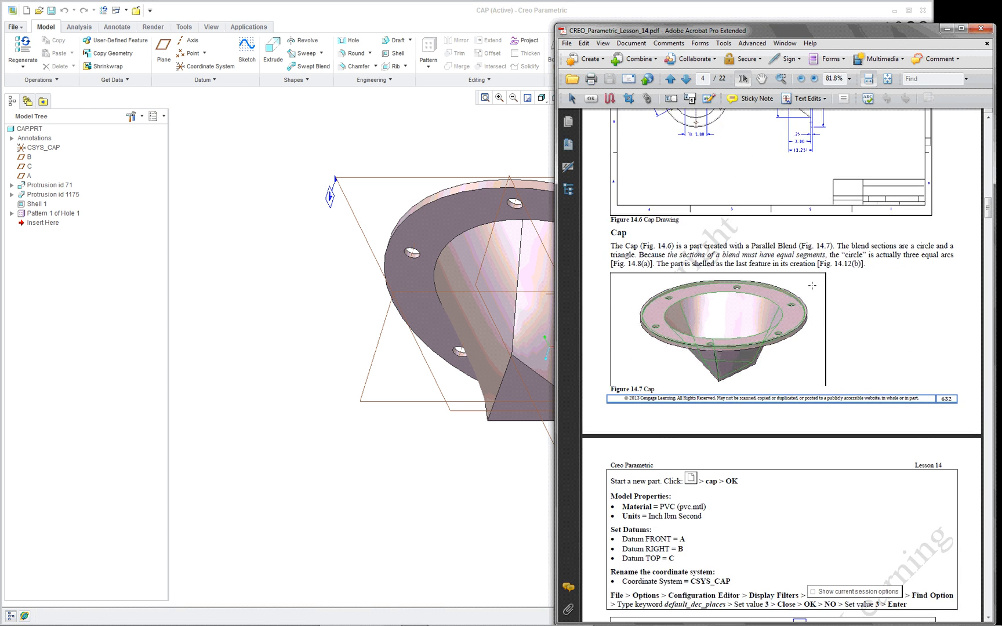
# Scroll the lesson PDF to page 7's first protrusion and blend instructions
pyautogui.scroll(-3)
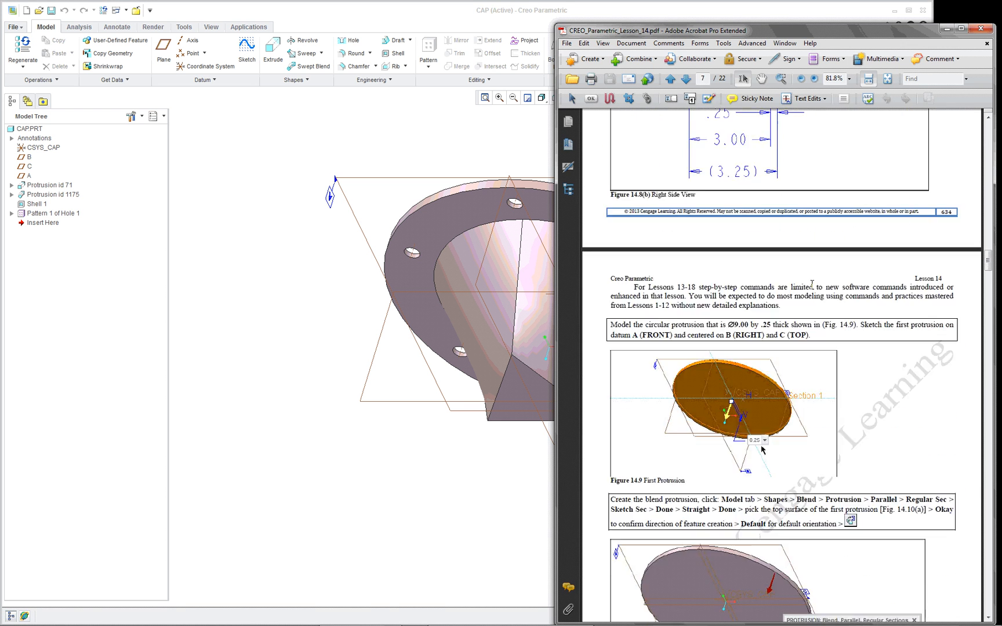
pyautogui.scroll(-3)
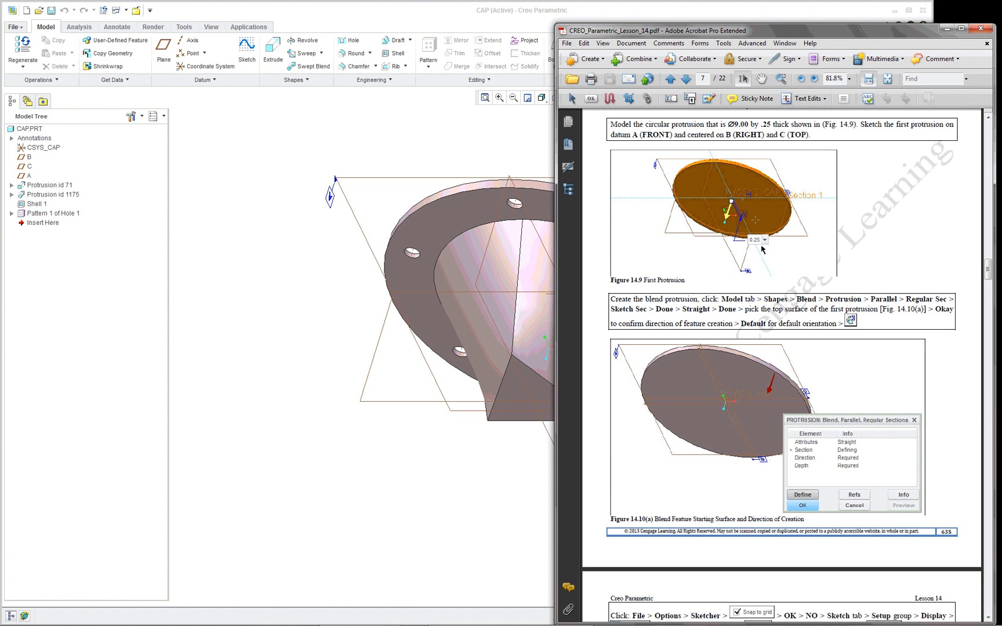
pyautogui.scroll(-3)
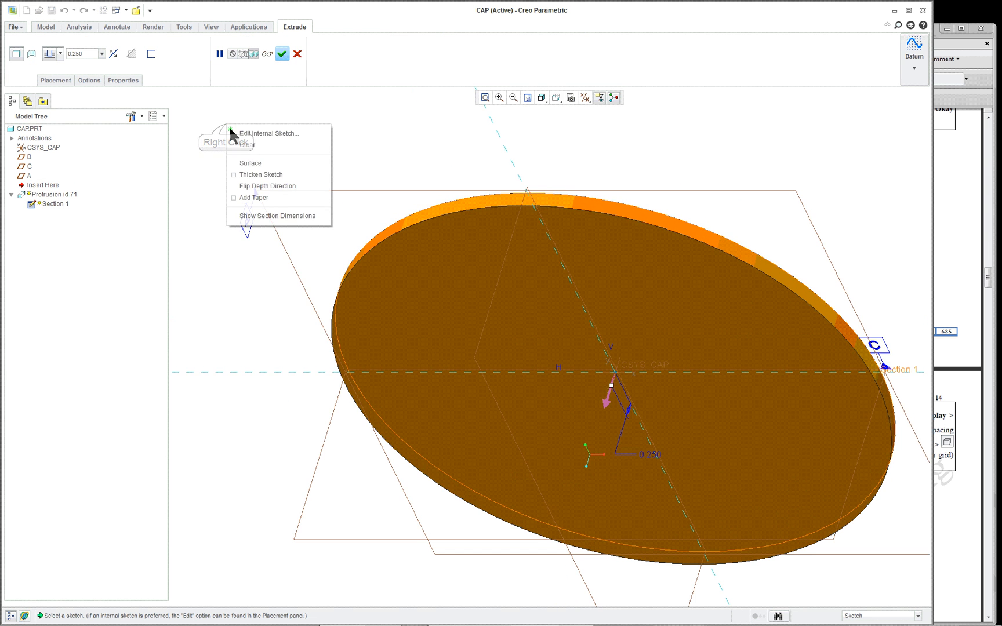
# Edit the base protrusion's 9.00-diameter circle sketch and review the polar-grid steps
pyautogui.click(269, 133)
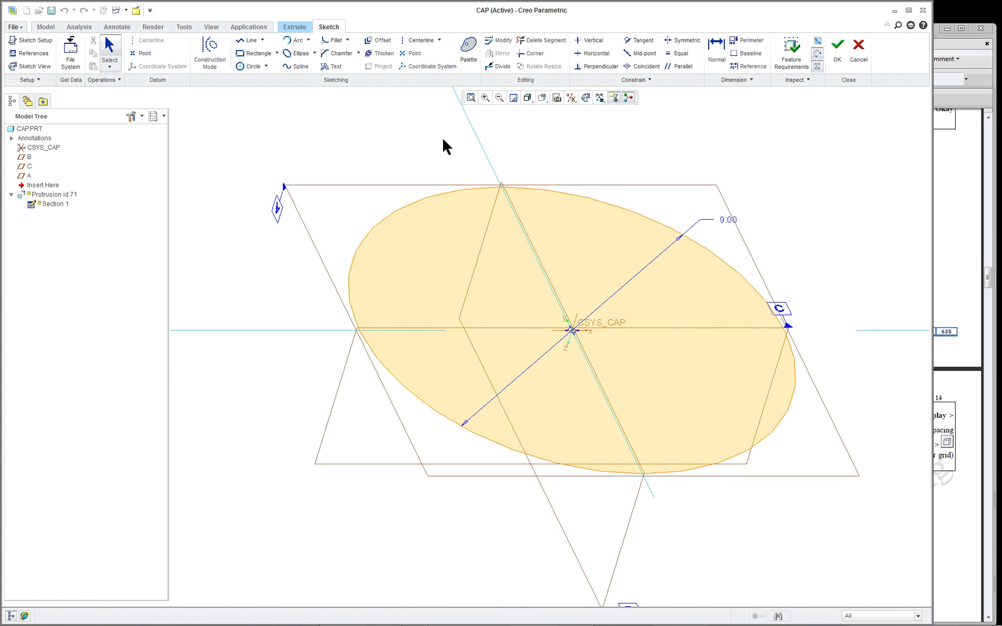
pyautogui.moveTo(783, 112)
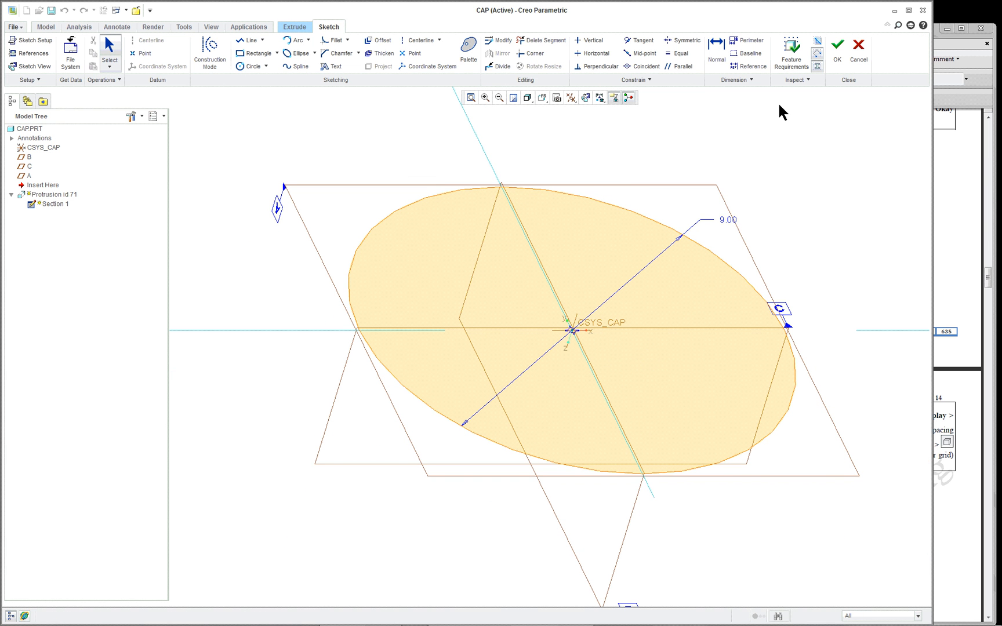
pyautogui.moveTo(783, 139)
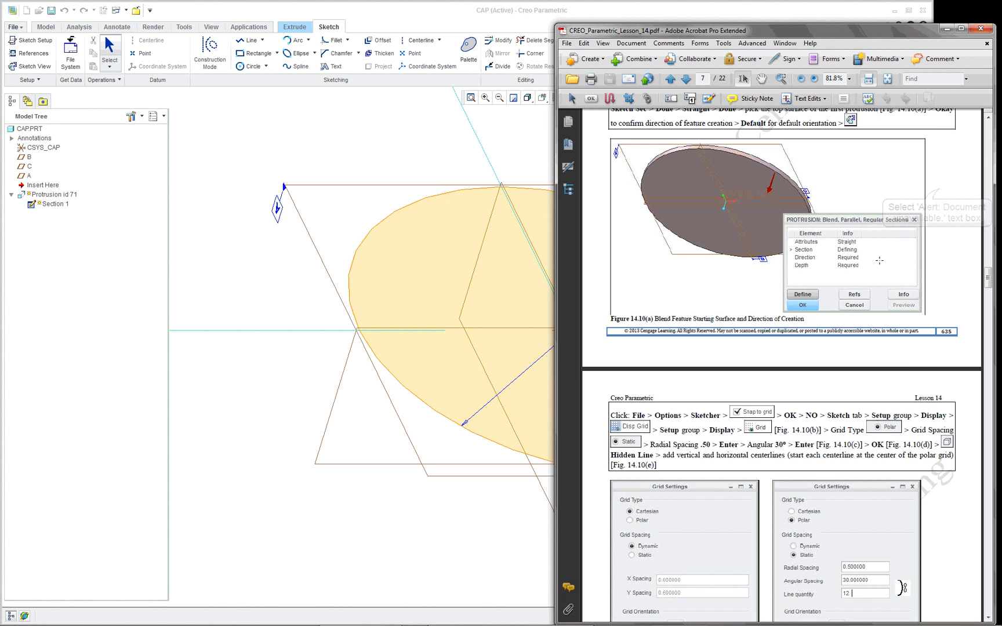
pyautogui.scroll(-3)
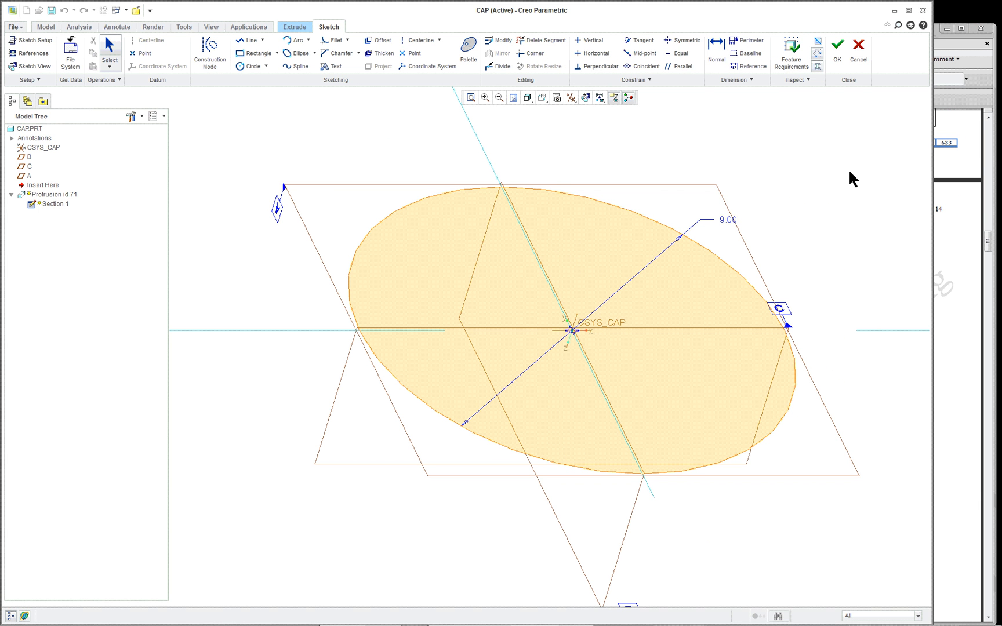
pyautogui.moveTo(725, 244)
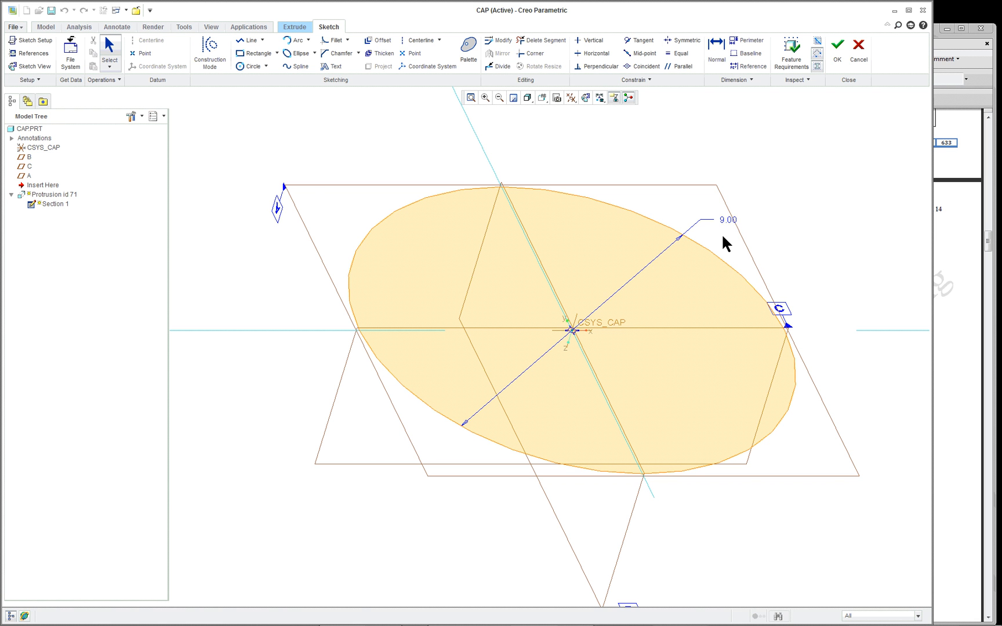
pyautogui.moveTo(452, 390)
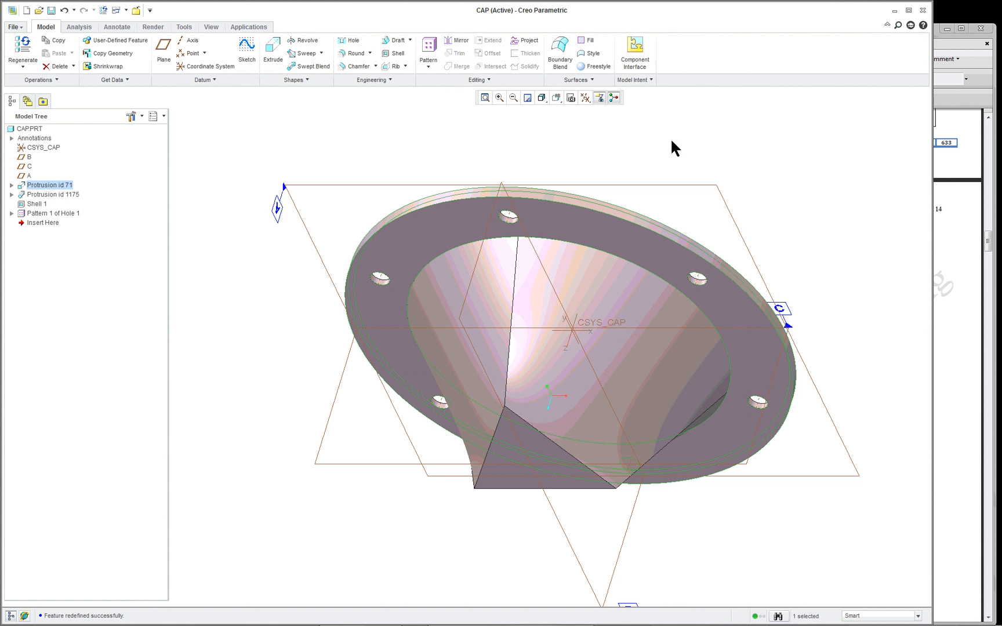
pyautogui.click(53, 195)
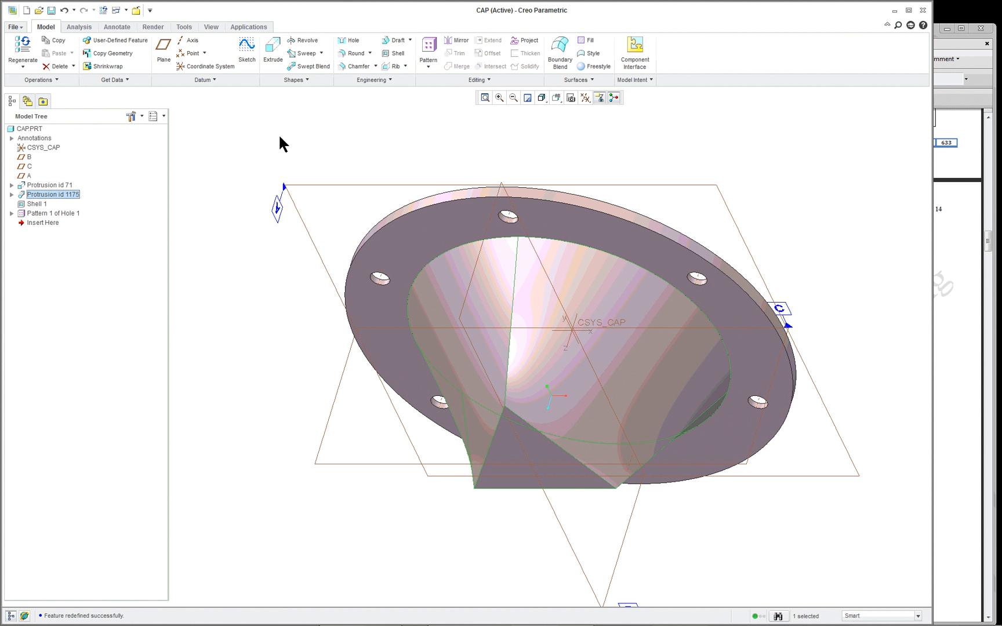
pyautogui.moveTo(306, 82)
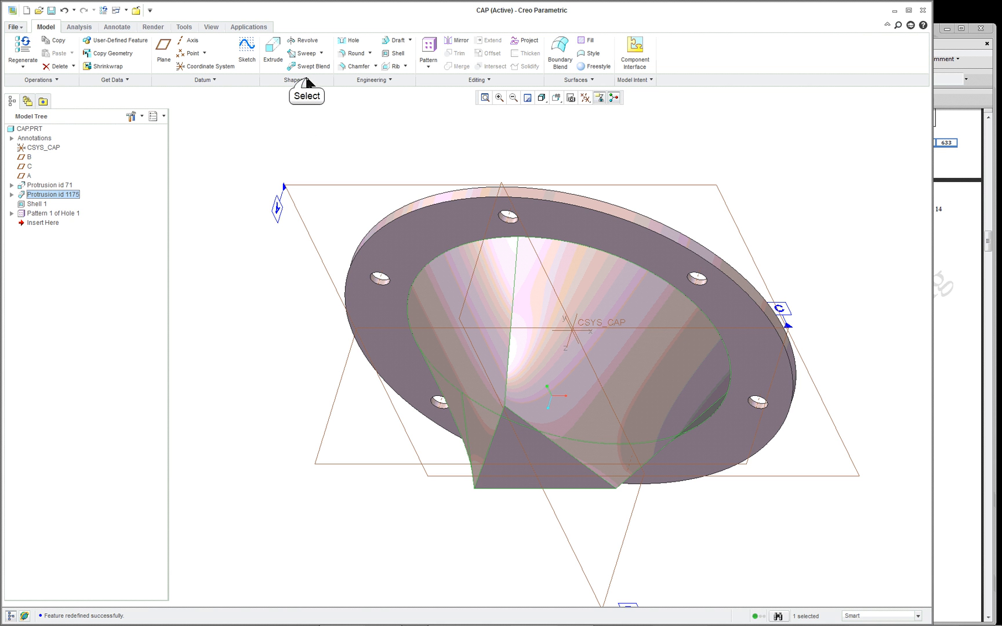
pyautogui.click(293, 80)
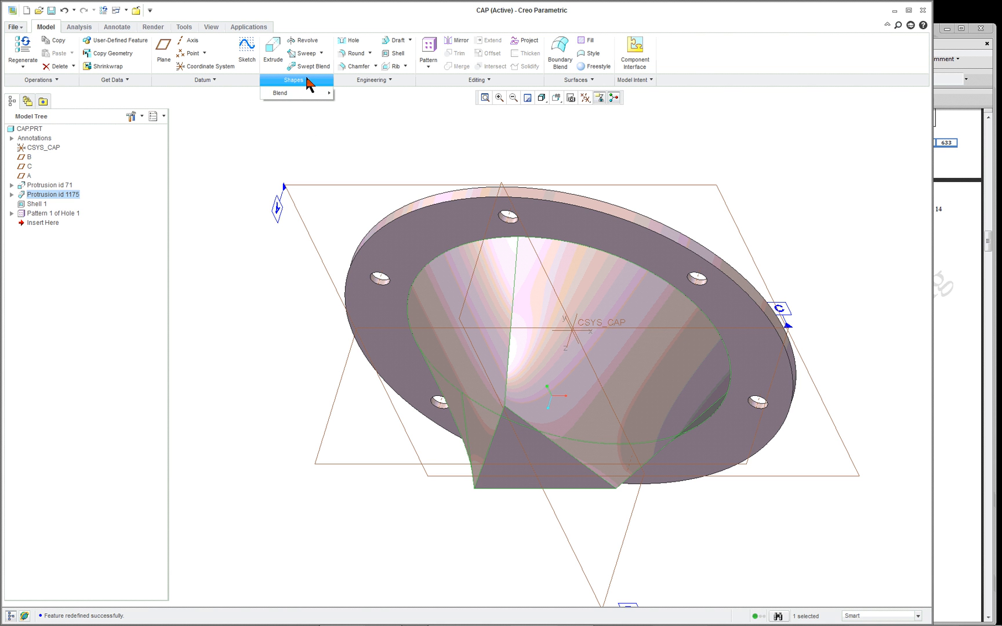
pyautogui.moveTo(310, 93)
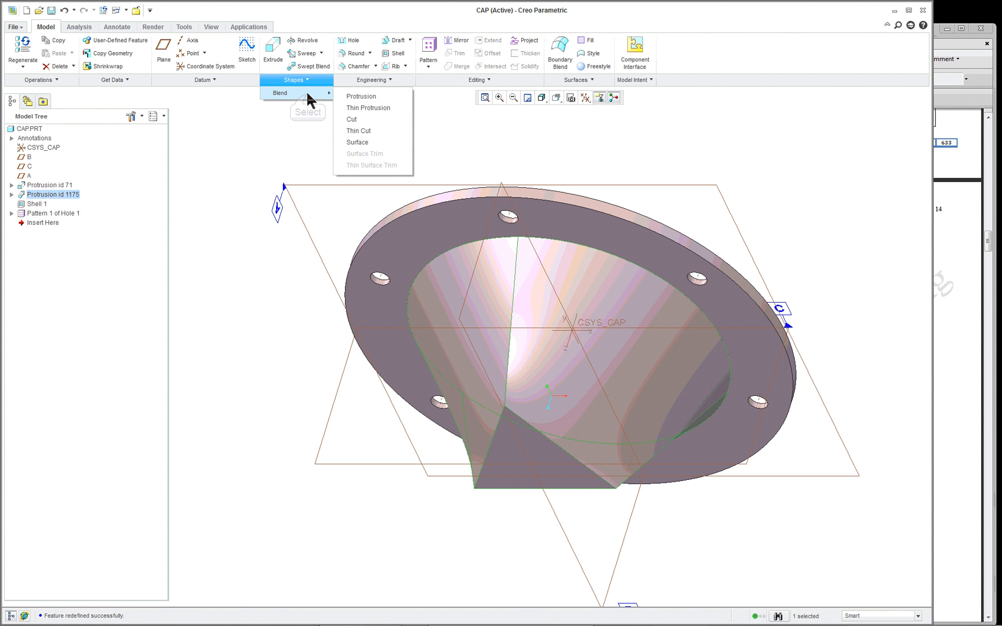
pyautogui.moveTo(372, 96)
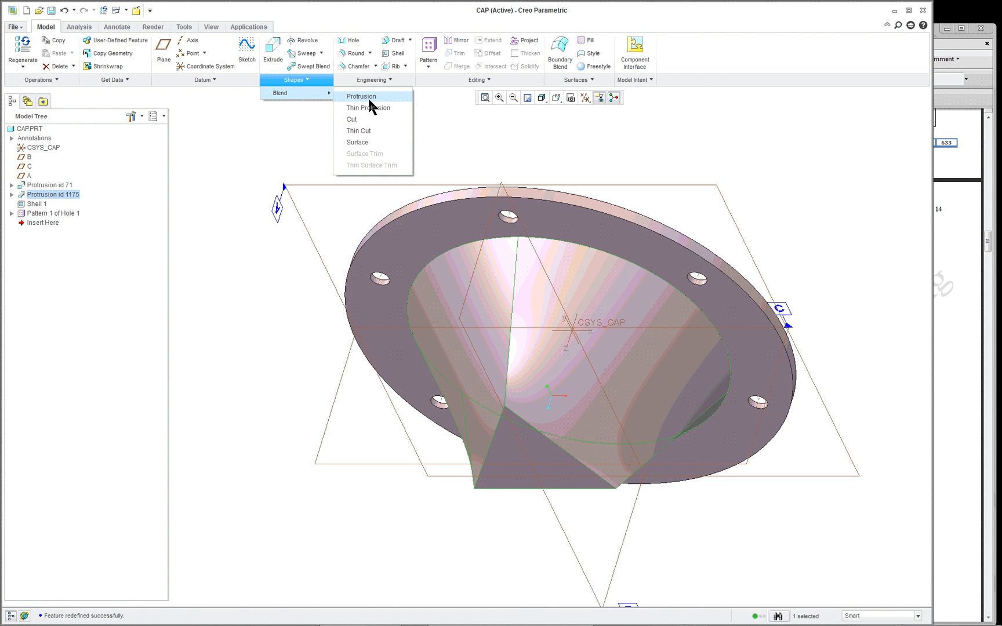
pyautogui.moveTo(364, 107)
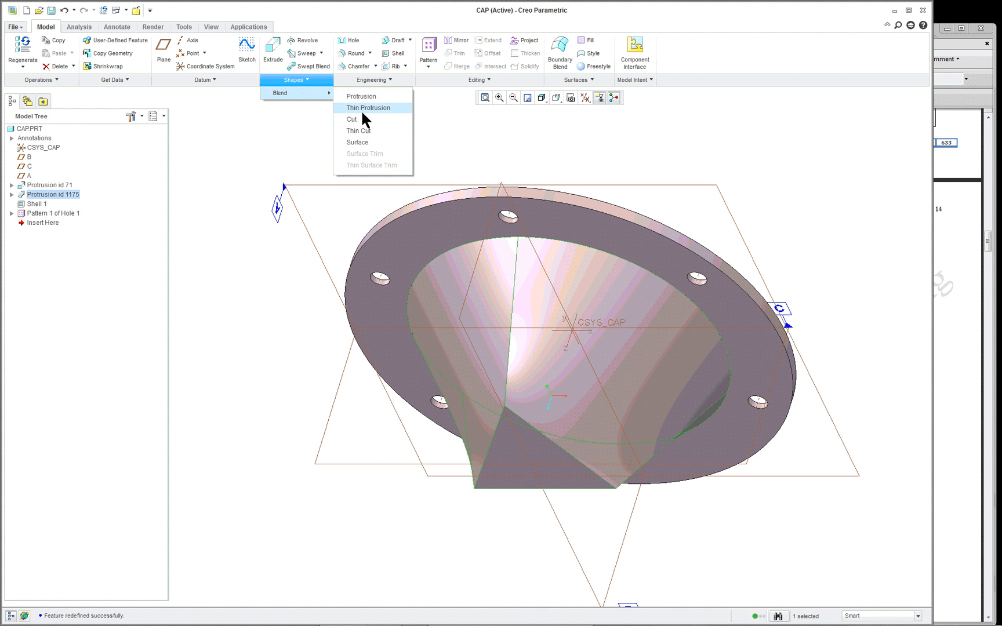
pyautogui.moveTo(361, 142)
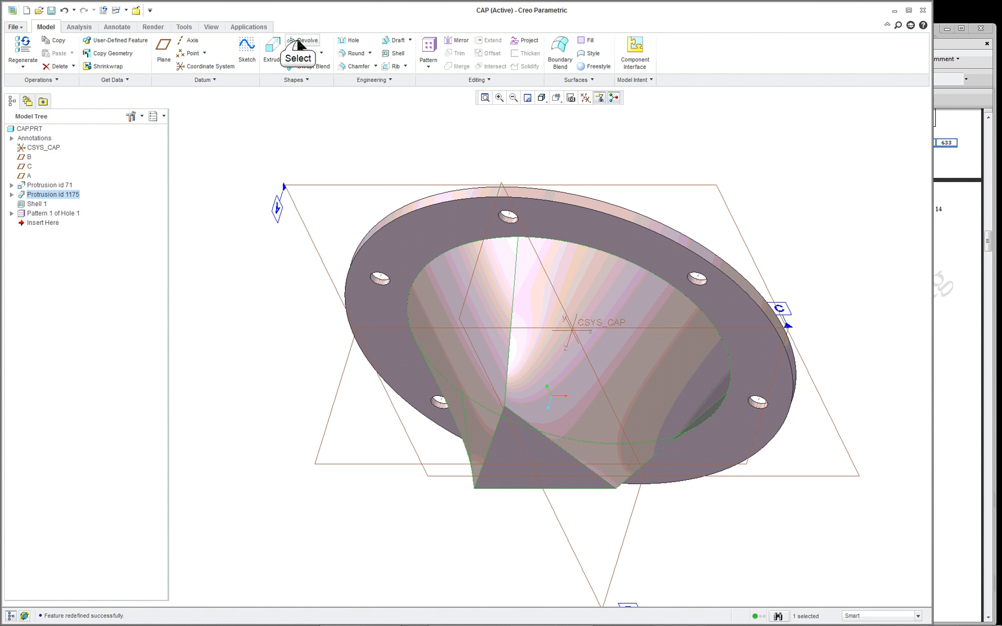
# Cancel the stray revolve, suppress Protrusion id 1175, and bring up the Blend options
pyautogui.click(302, 39)
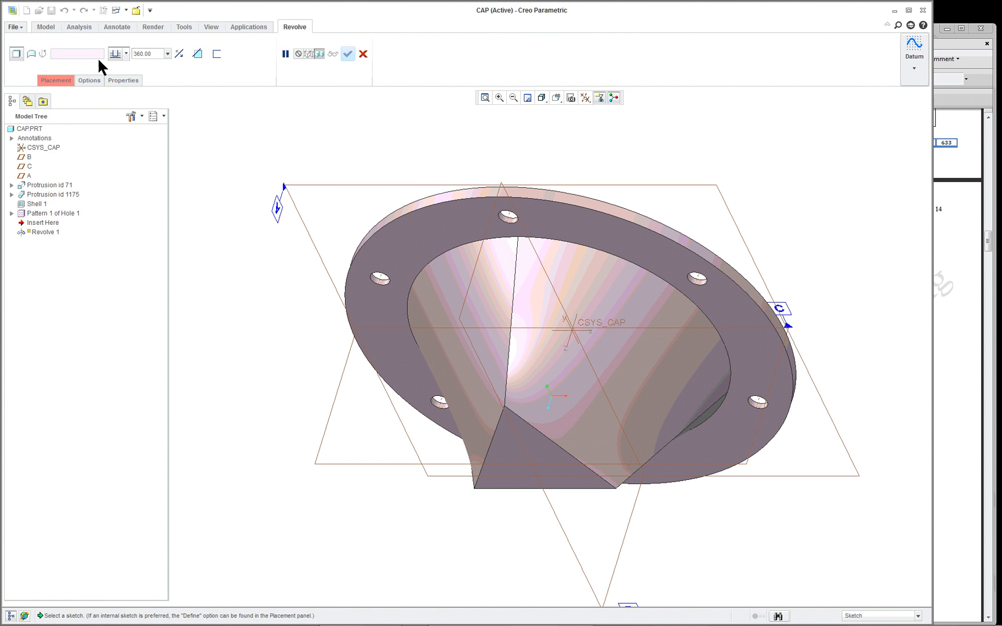
pyautogui.moveTo(51, 69)
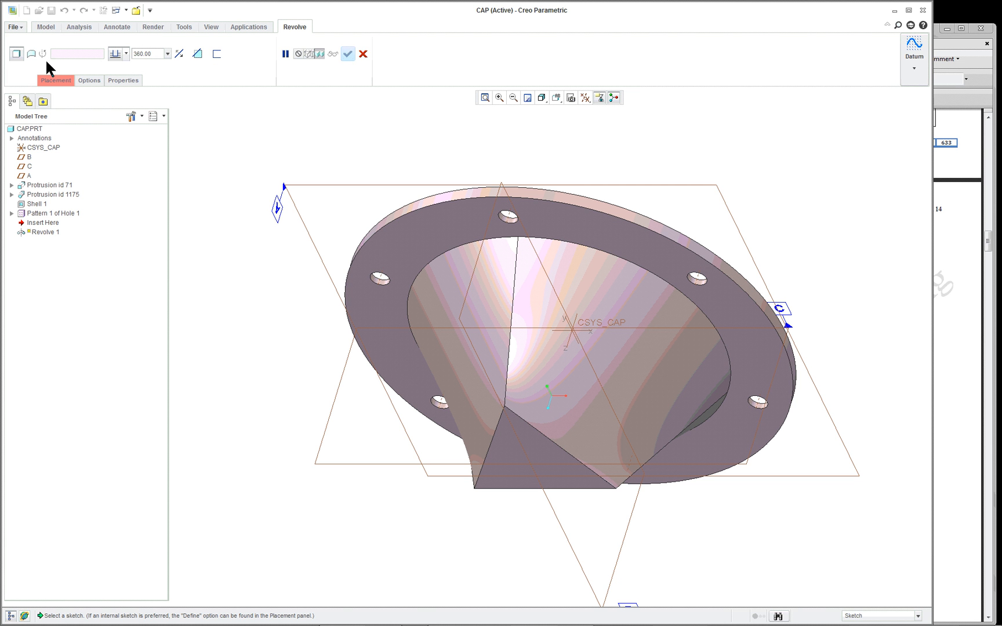
pyautogui.click(348, 54)
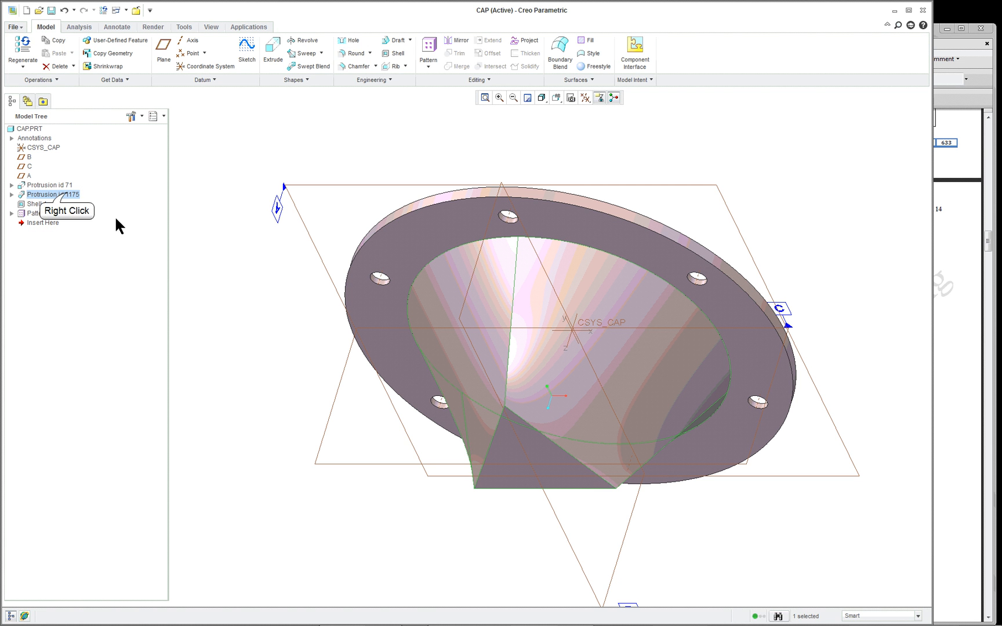
pyautogui.rightClick(54, 194)
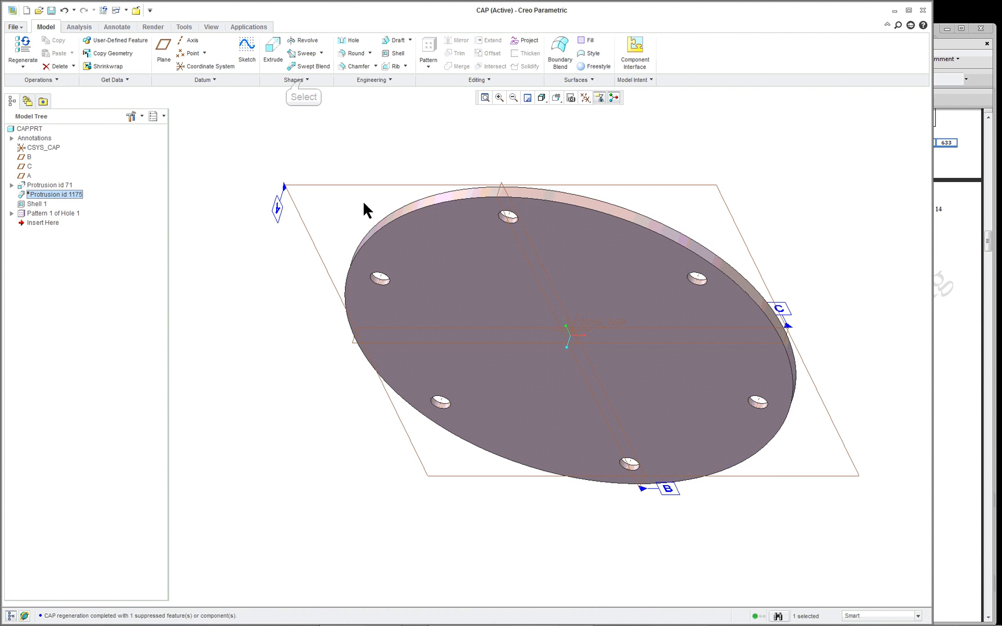
pyautogui.click(294, 79)
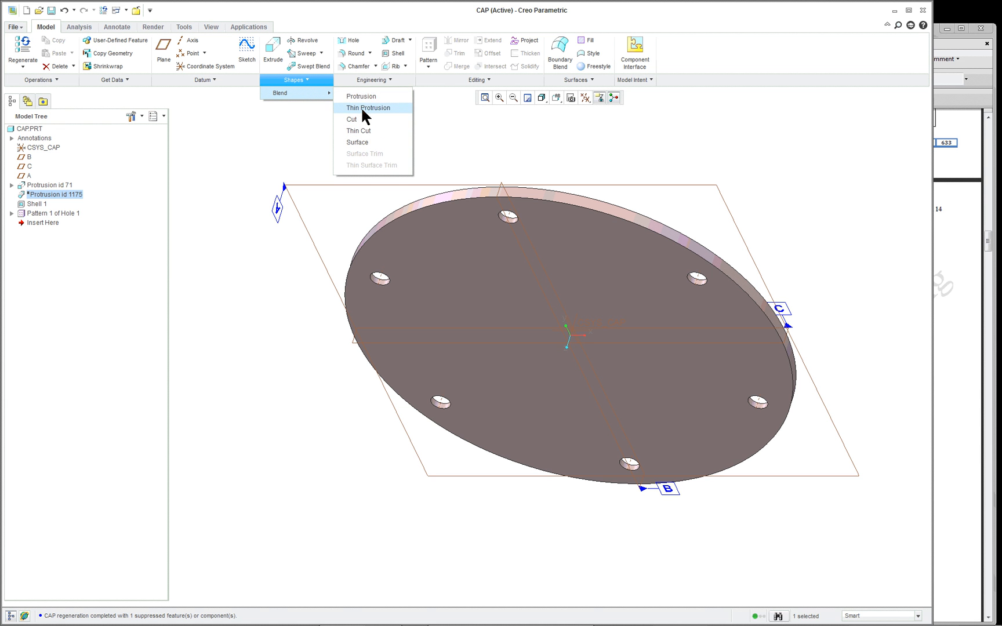
pyautogui.moveTo(364, 142)
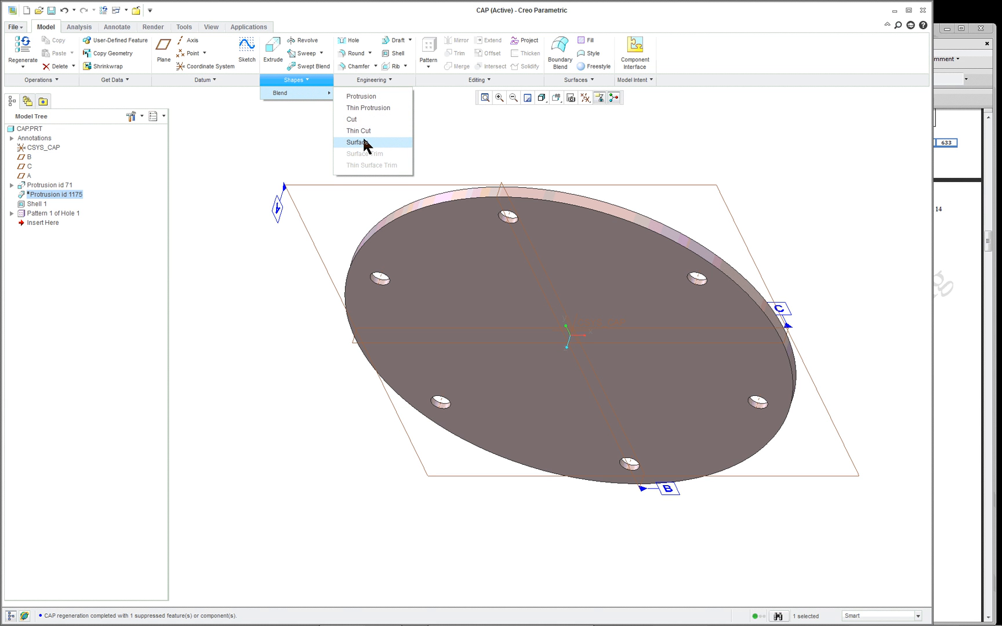
pyautogui.moveTo(361, 96)
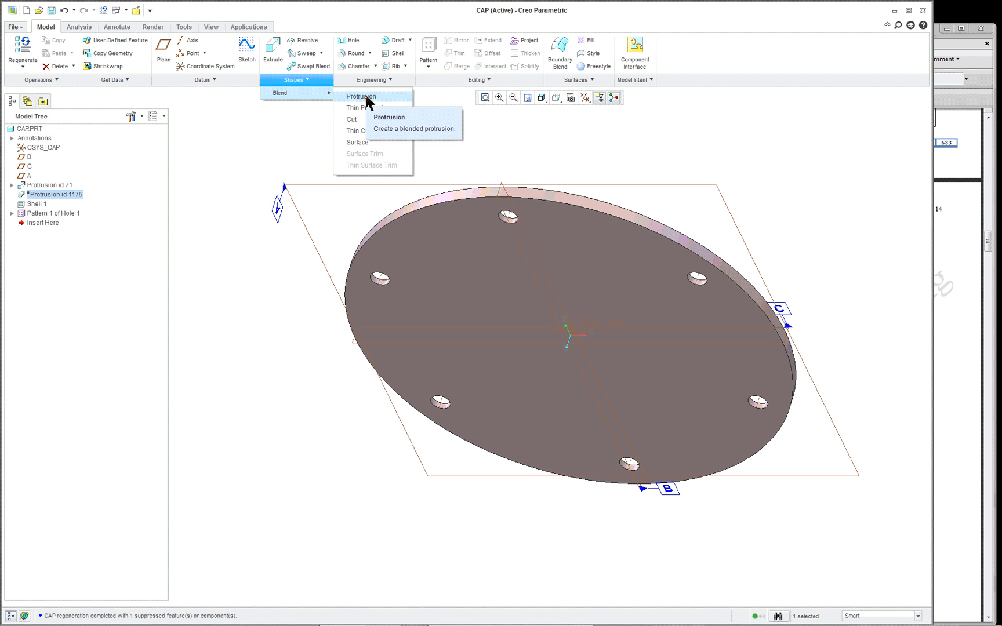
# Start a parallel, regular, sketched blend protrusion with straight attributes
pyautogui.click(361, 96)
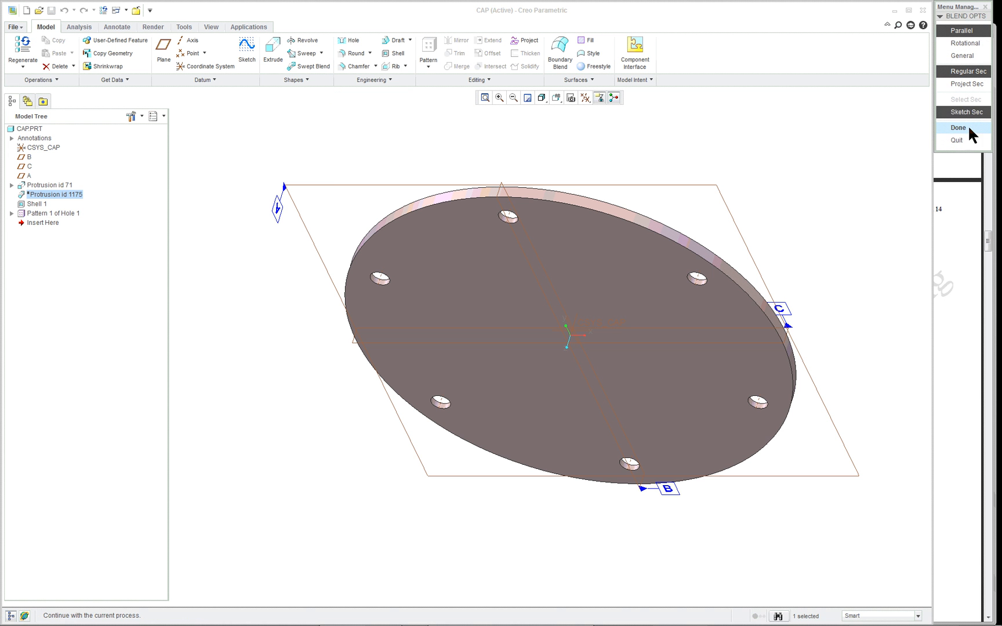
pyautogui.click(958, 127)
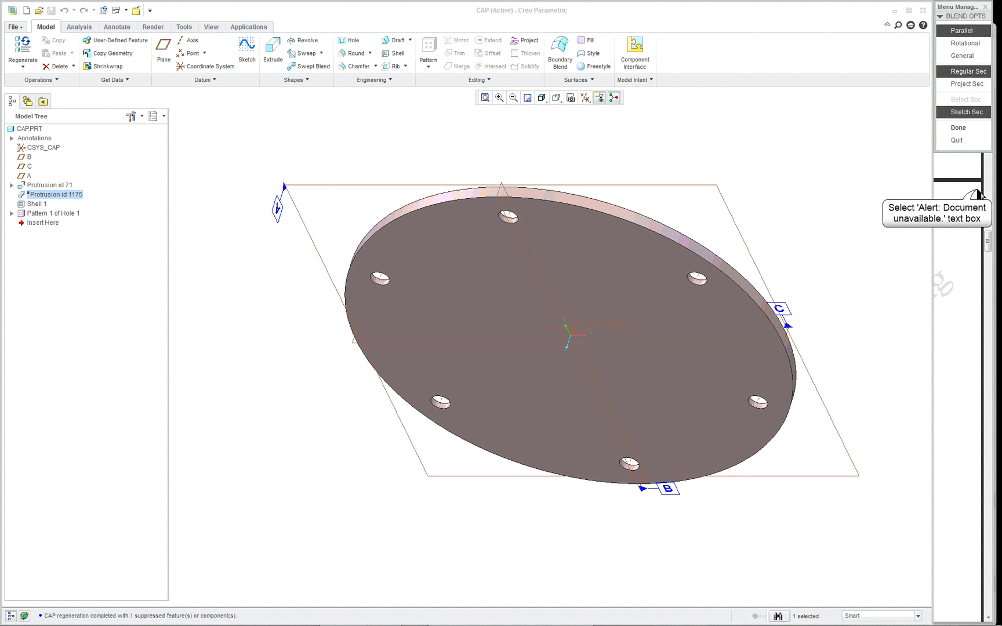
pyautogui.click(962, 30)
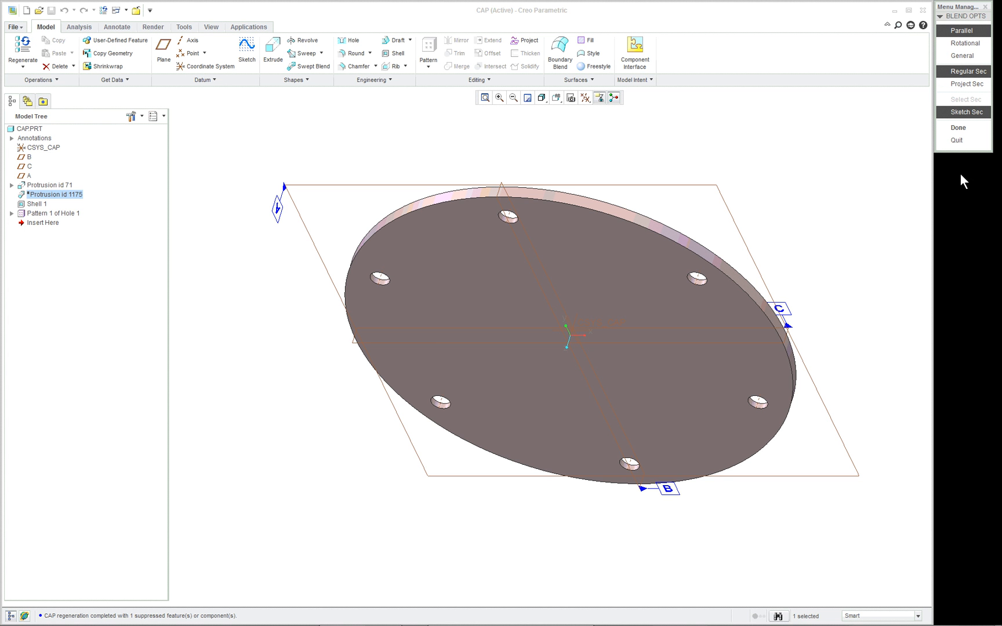
pyautogui.moveTo(982, 177)
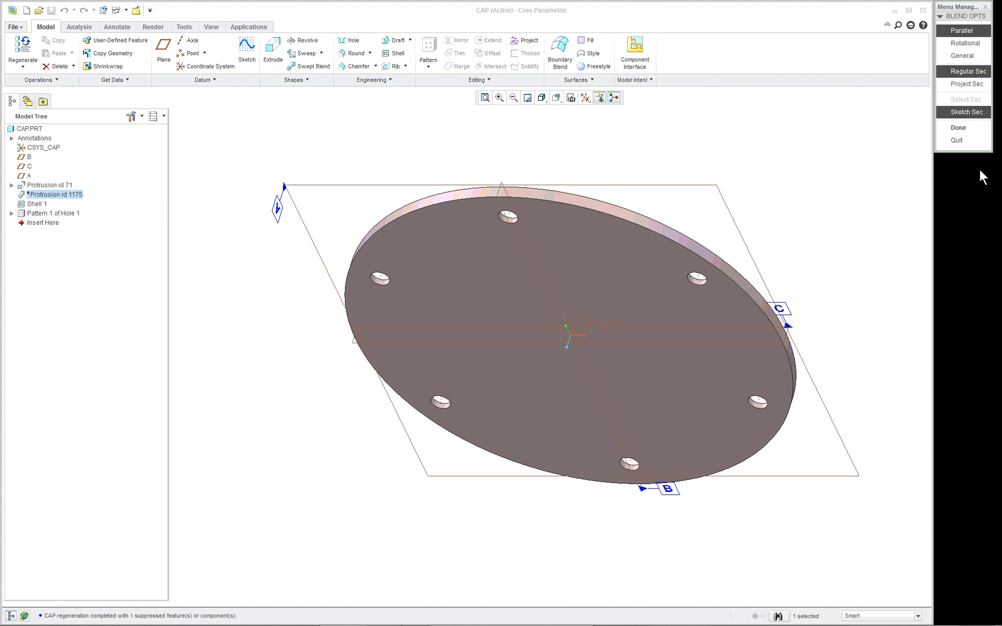
pyautogui.moveTo(755, 49)
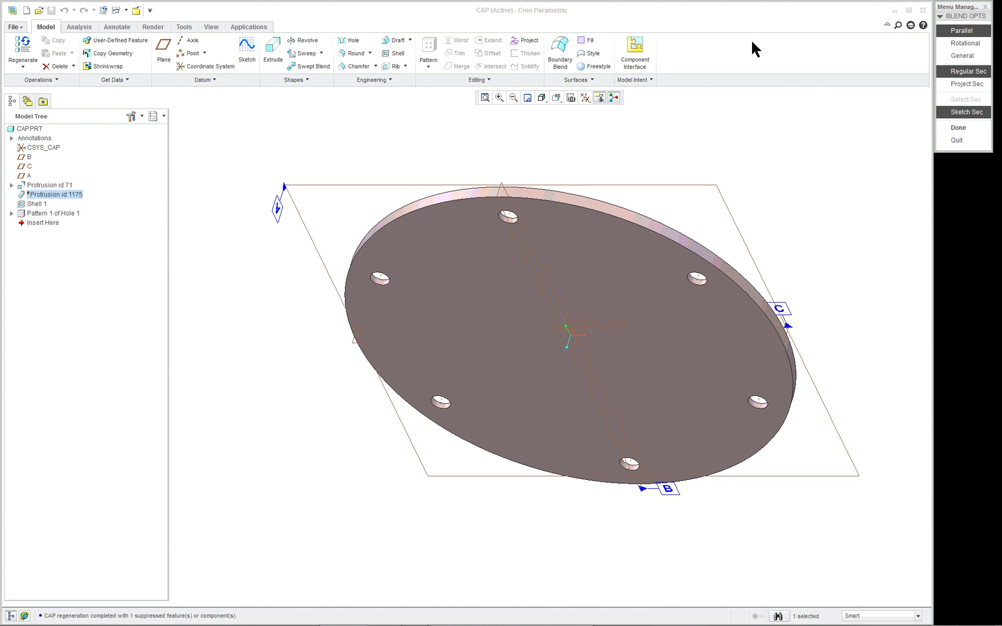
pyautogui.moveTo(645, 11)
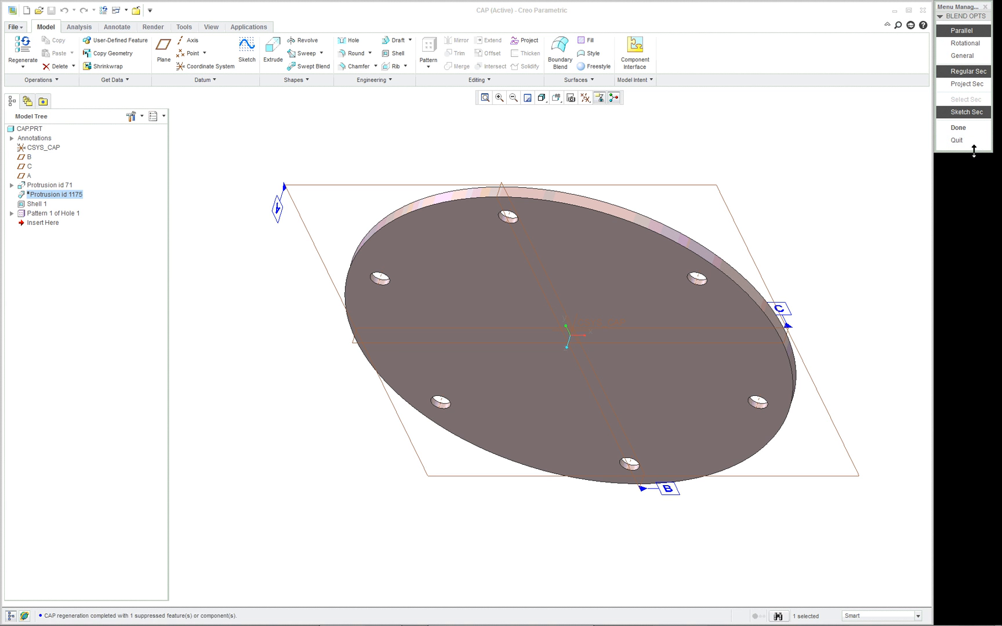
pyautogui.click(962, 30)
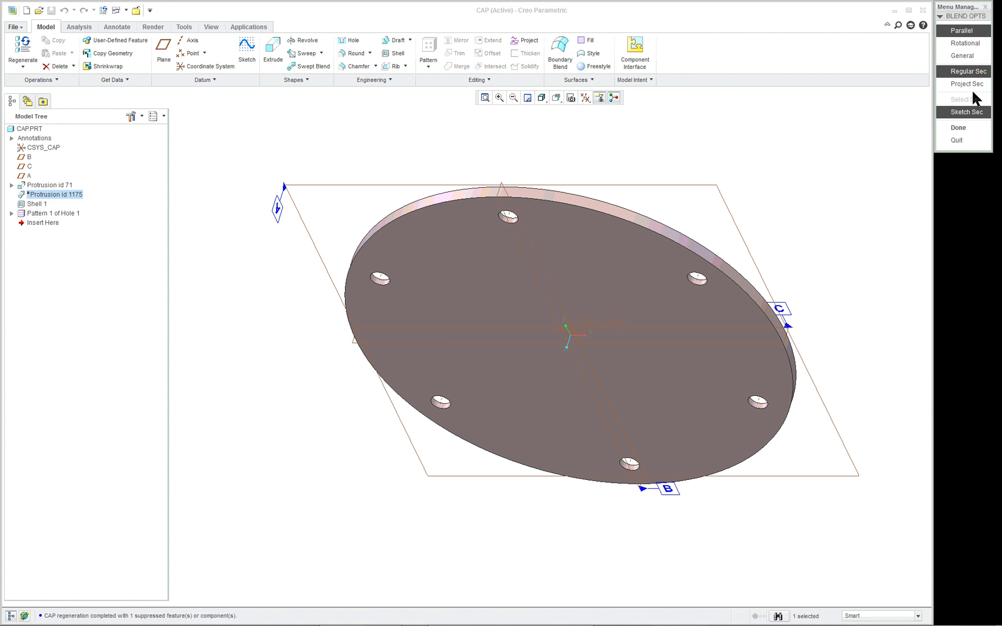
pyautogui.moveTo(967, 129)
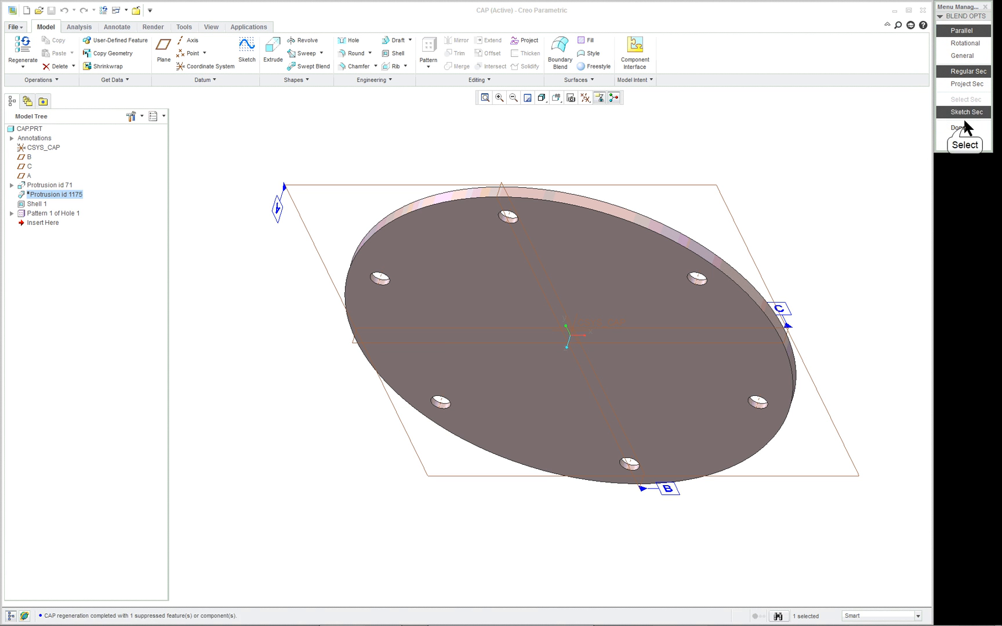
pyautogui.click(958, 127)
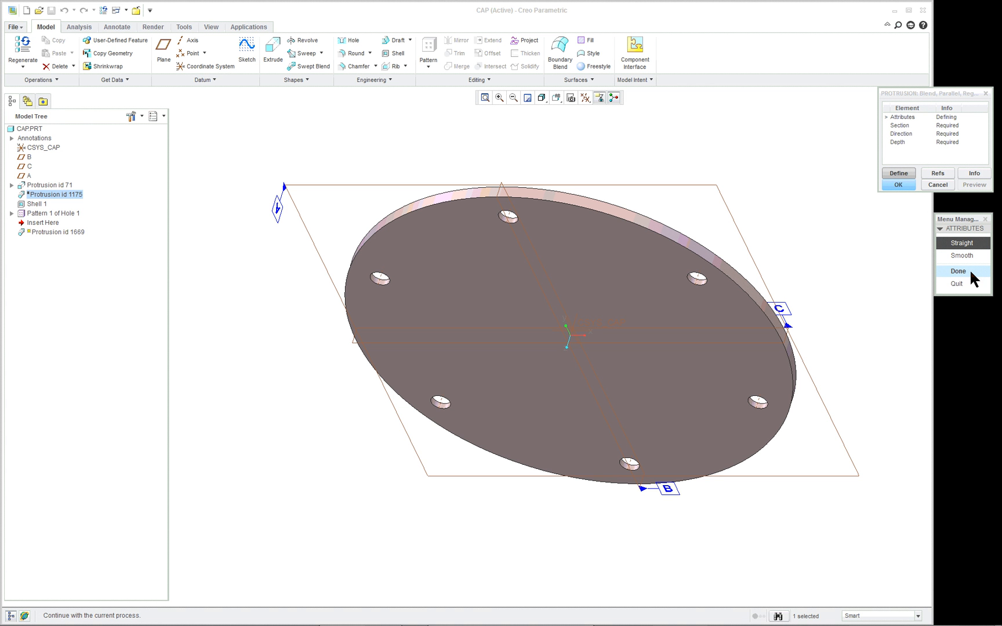
pyautogui.click(958, 270)
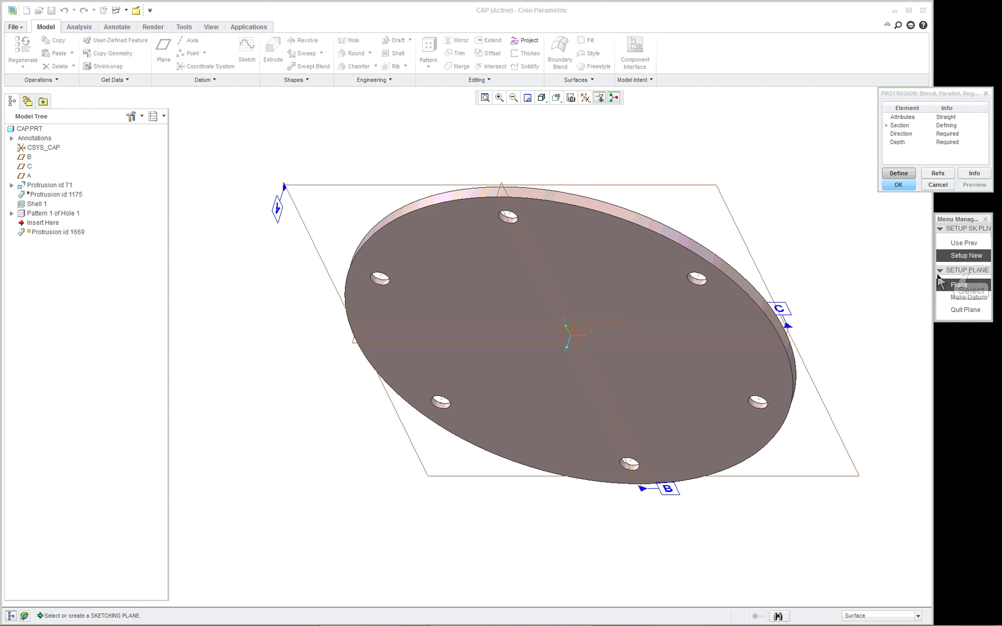
# Pick the cap face as sketching plane, flip the direction, and use Default orientation
pyautogui.click(543, 265)
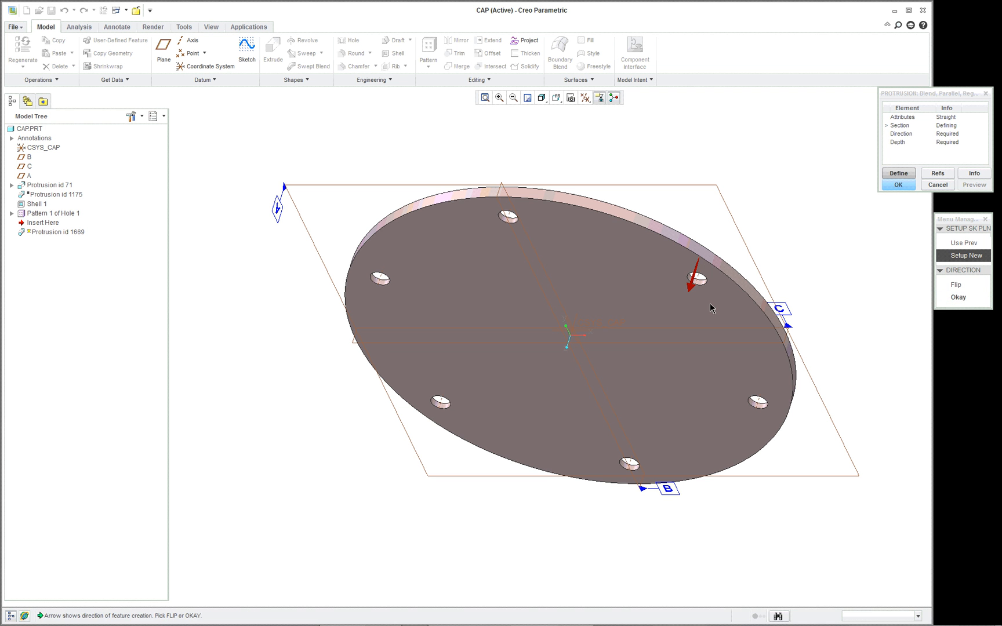
pyautogui.moveTo(957, 285)
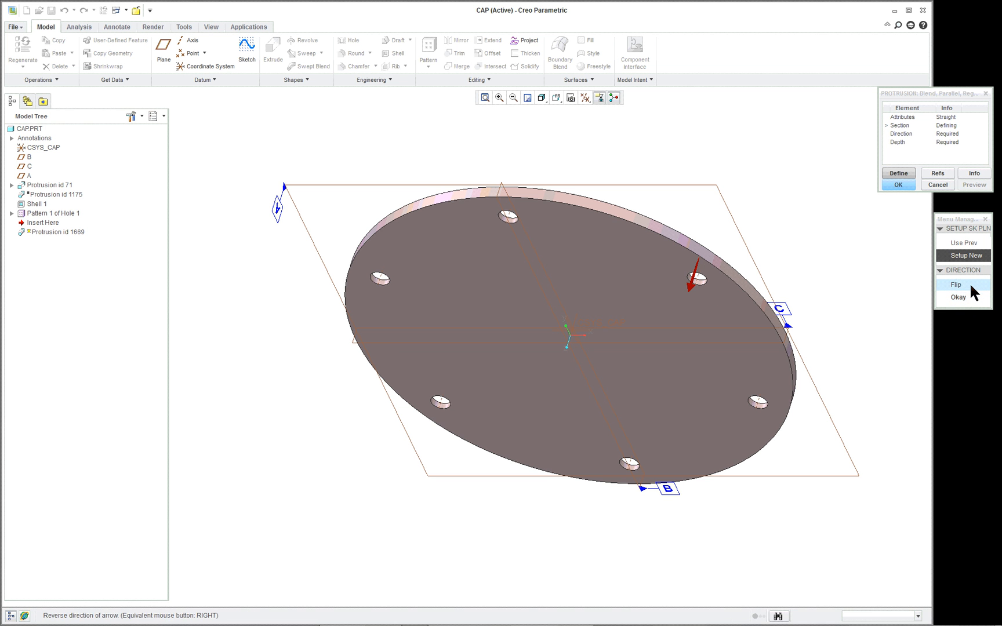
pyautogui.click(958, 297)
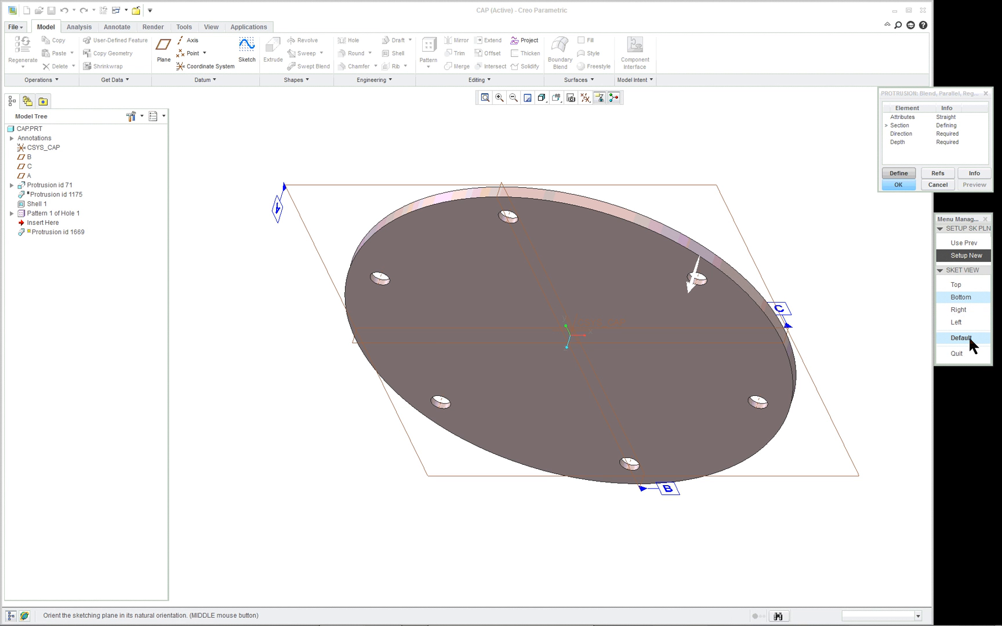
pyautogui.click(960, 338)
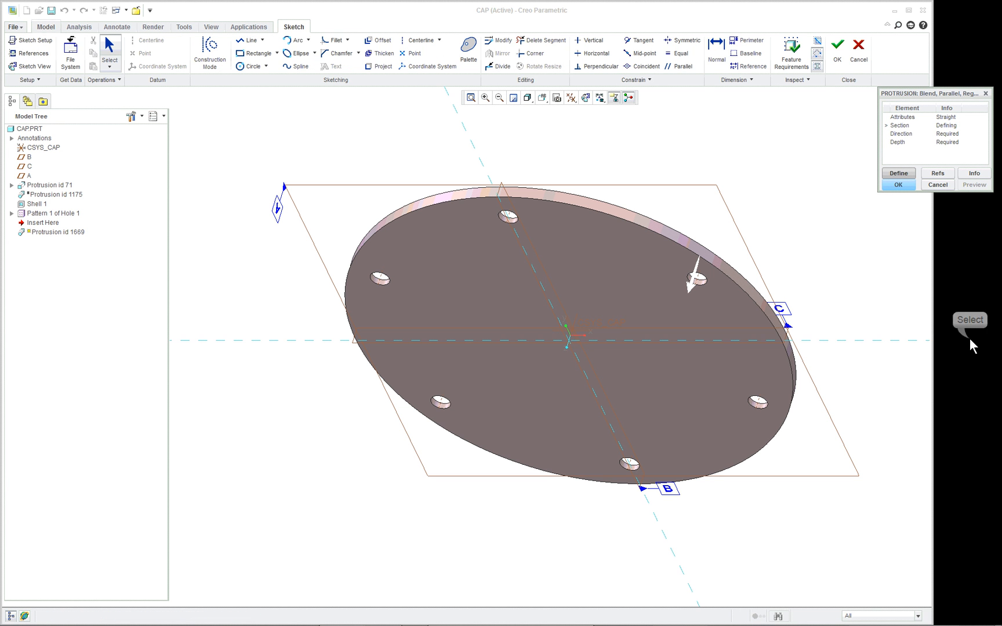
pyautogui.moveTo(321, 89)
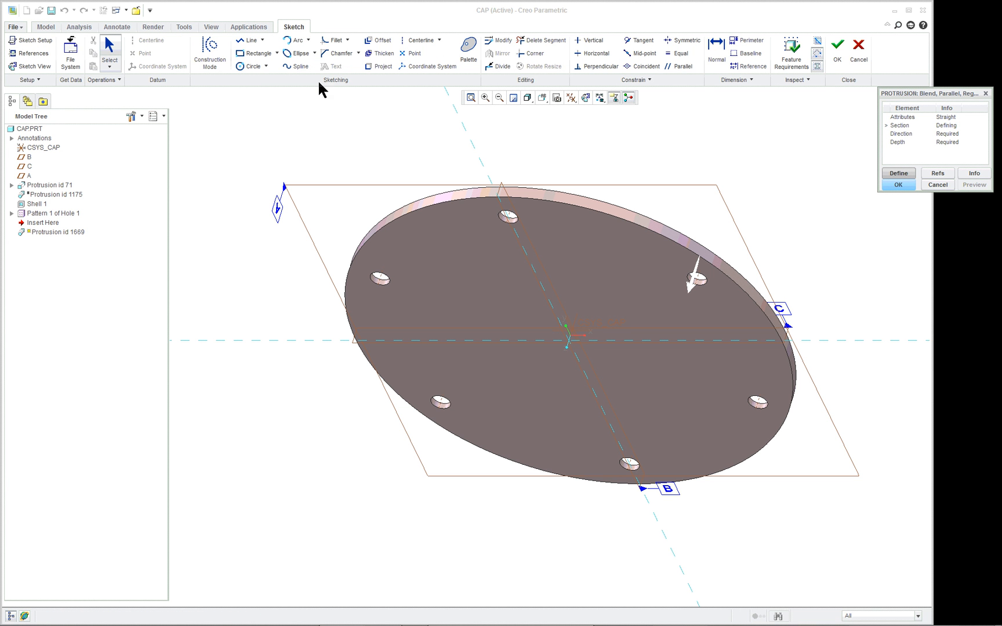
pyautogui.moveTo(374, 140)
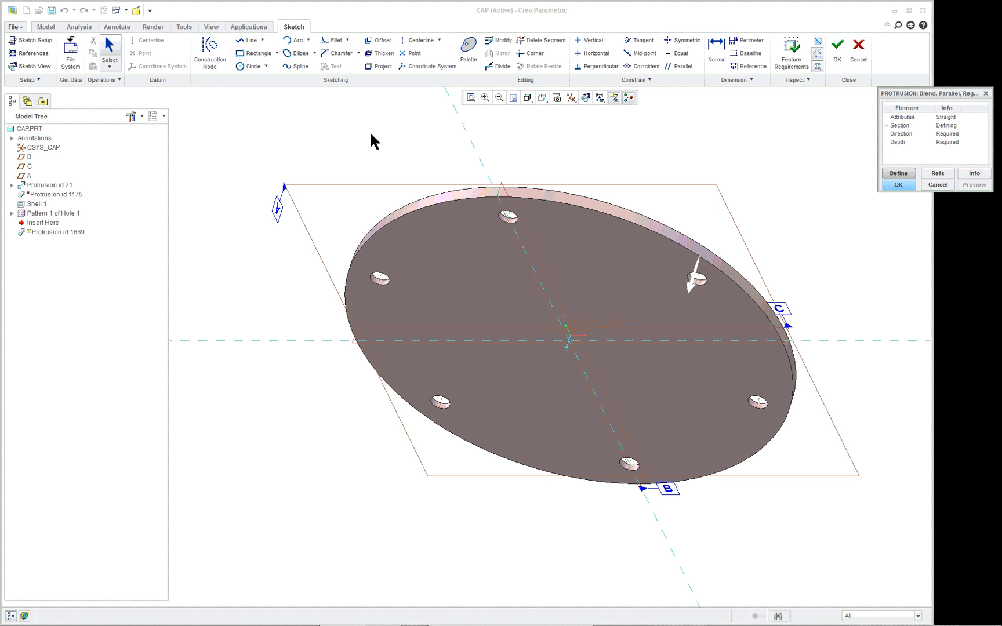
pyautogui.moveTo(503, 40)
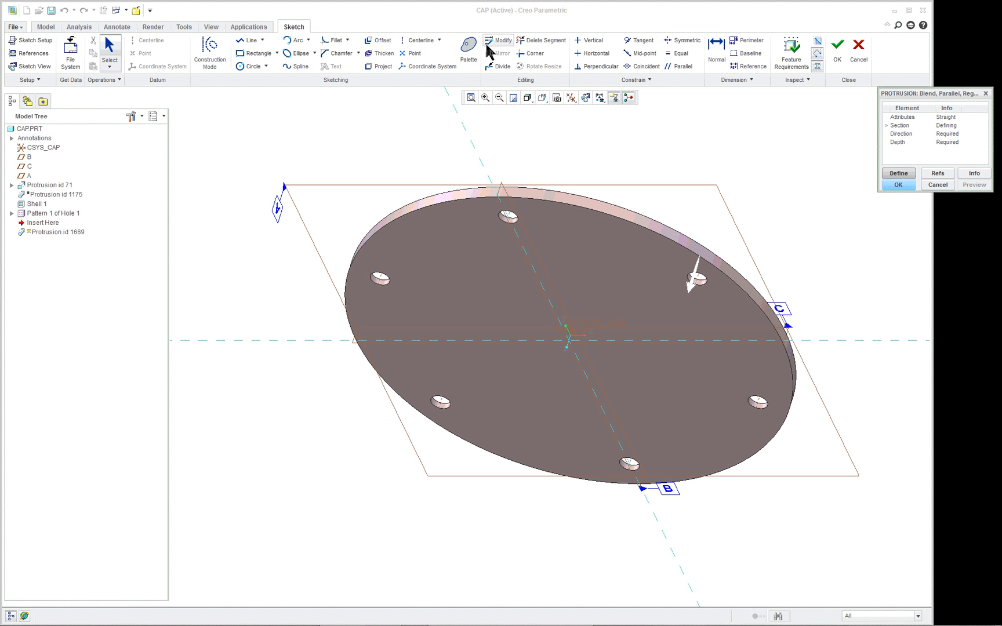
pyautogui.moveTo(209, 52)
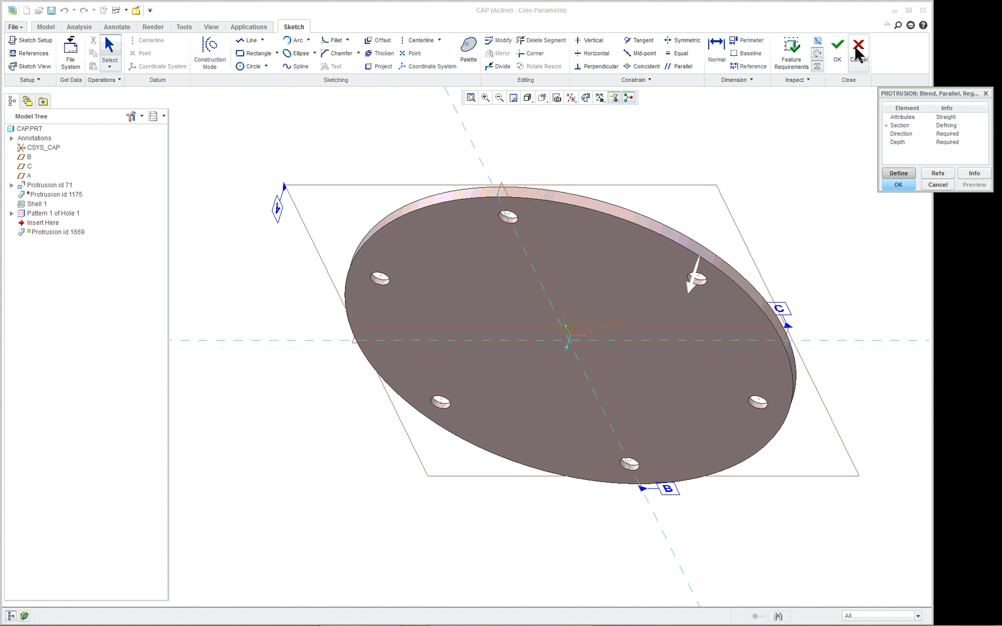
# Orient the blend section's sketching plane face-on to the screen
pyautogui.click(33, 67)
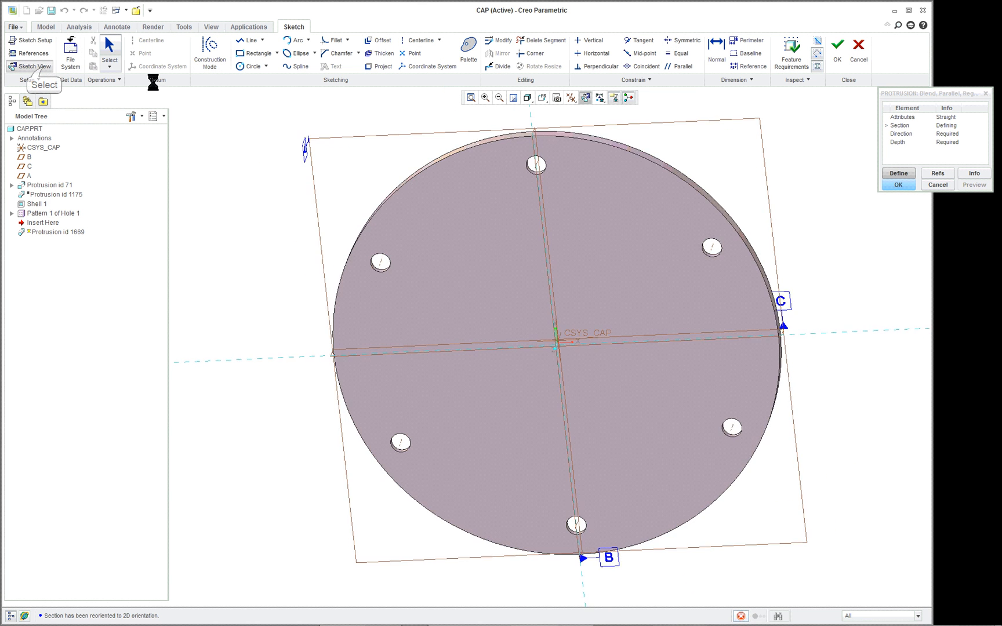
# Make the sketch grid polar and static with 0.5 radial and 30° angular spacing
pyautogui.click(32, 66)
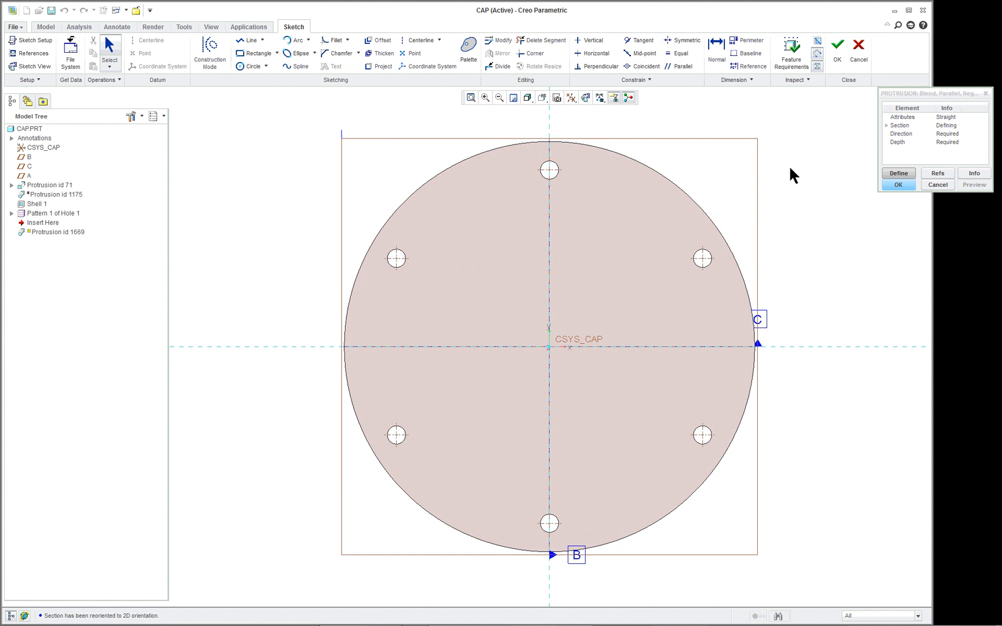
pyautogui.moveTo(45, 86)
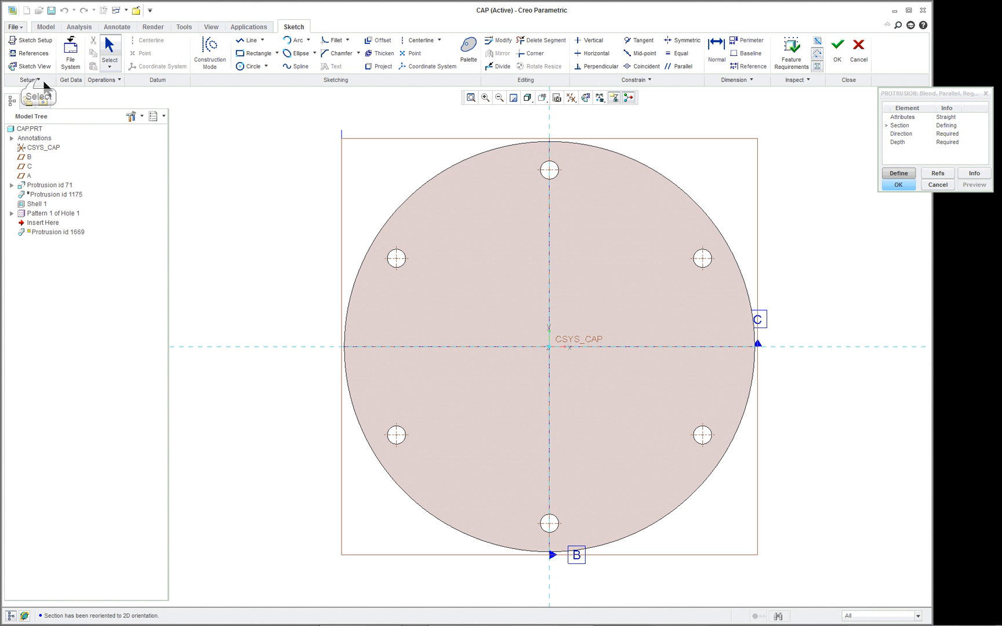
pyautogui.click(28, 80)
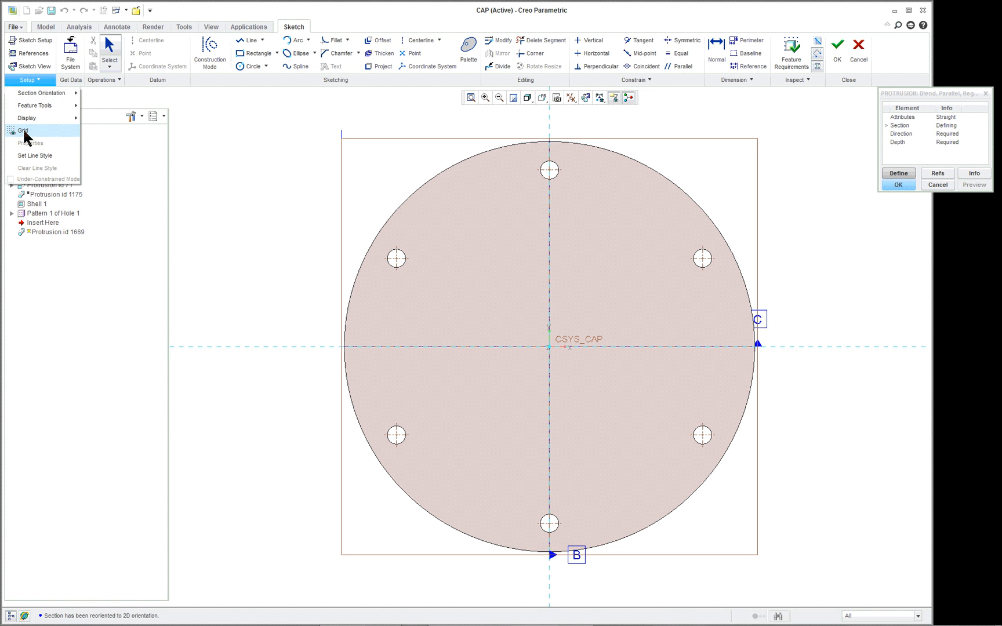
pyautogui.moveTo(24, 132)
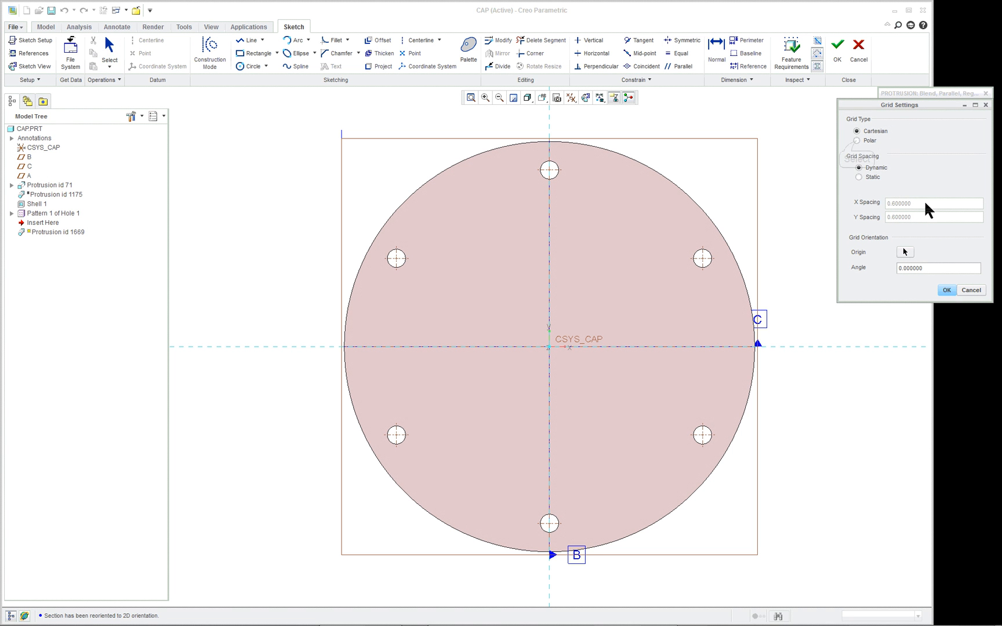
pyautogui.click(857, 140)
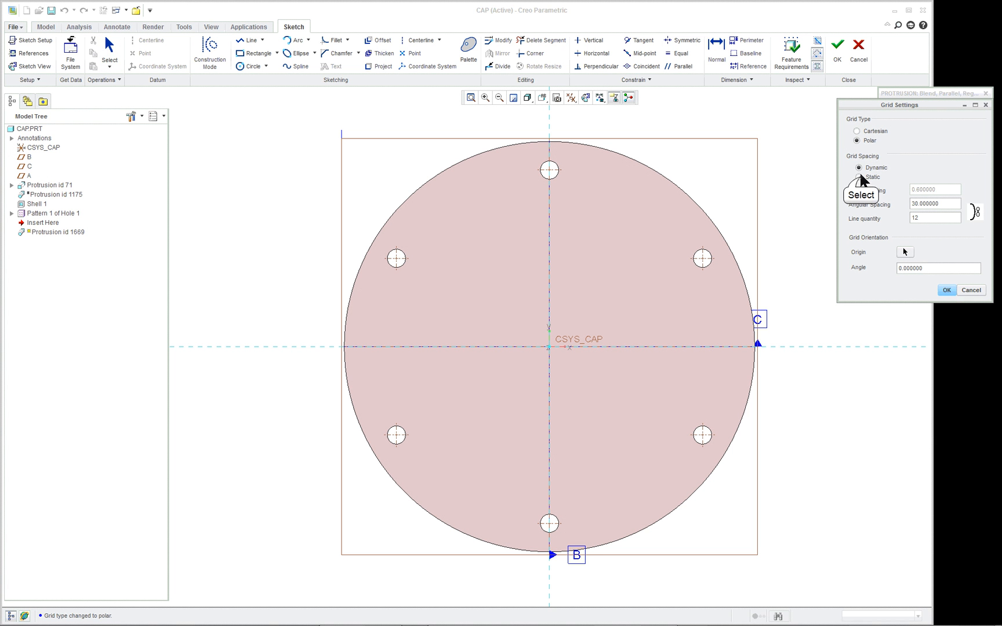
pyautogui.click(859, 177)
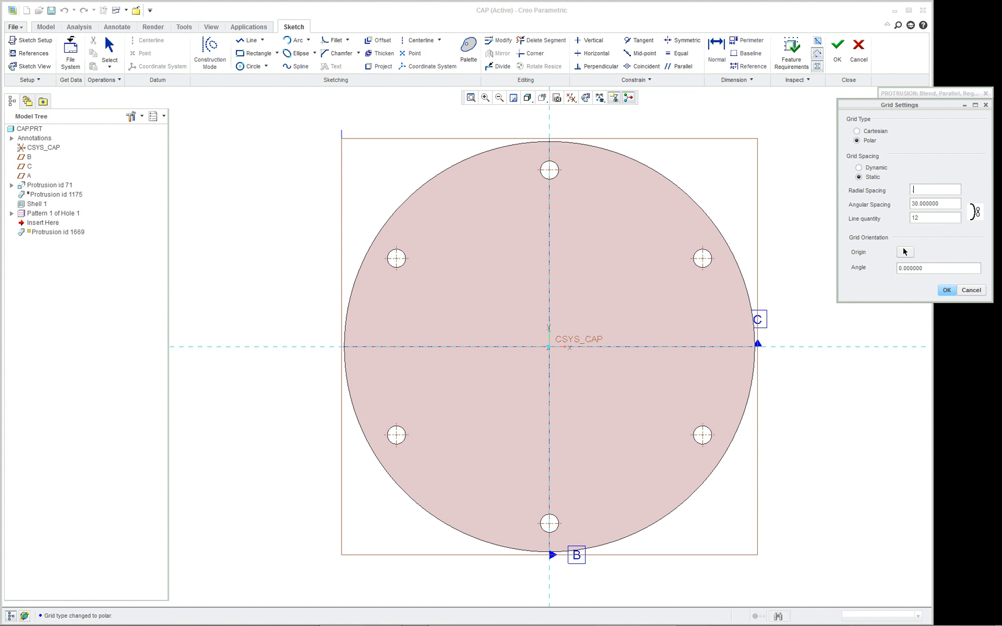
pyautogui.write('0.500000')
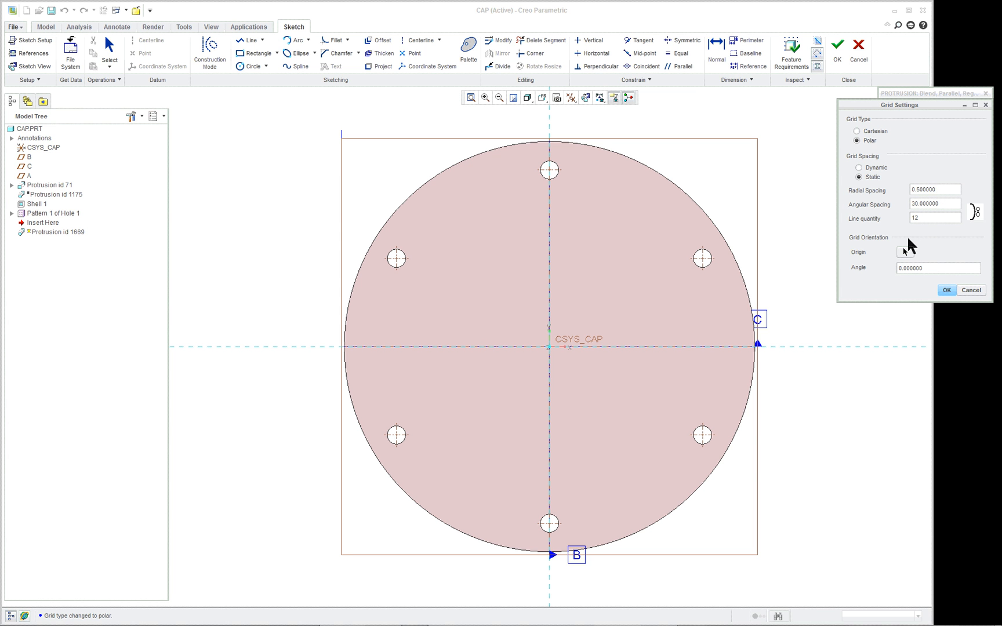
pyautogui.moveTo(940, 219)
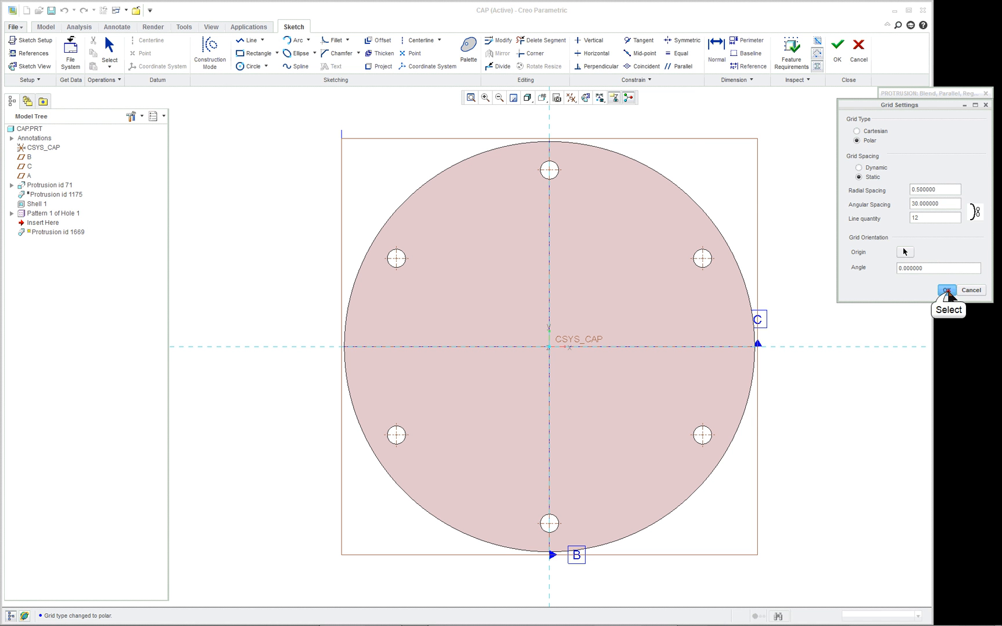
pyautogui.click(947, 290)
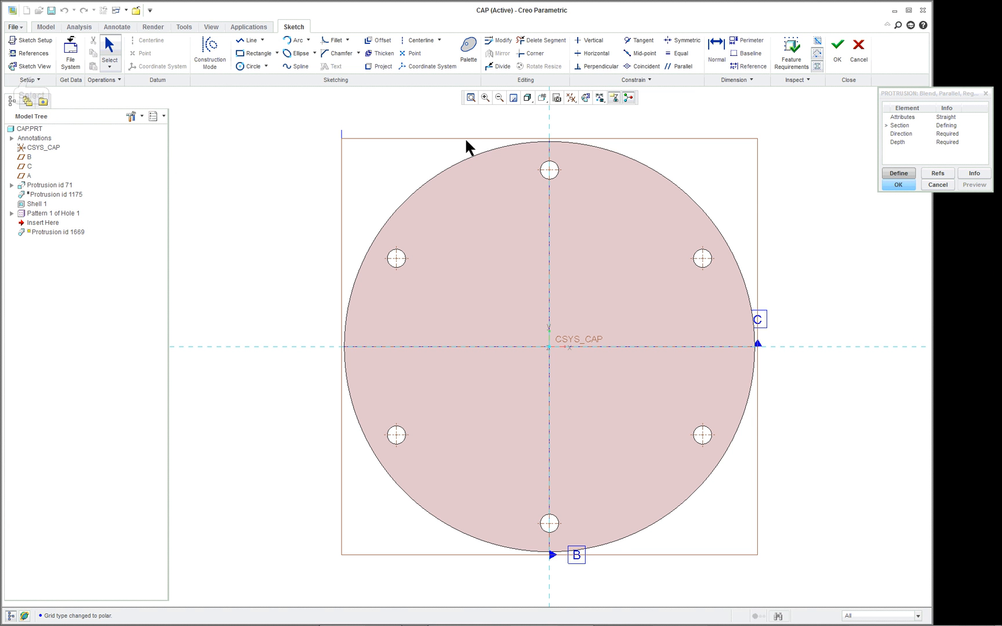
# Turn on grid display so the polar rings appear behind the blend sketch
pyautogui.click(28, 79)
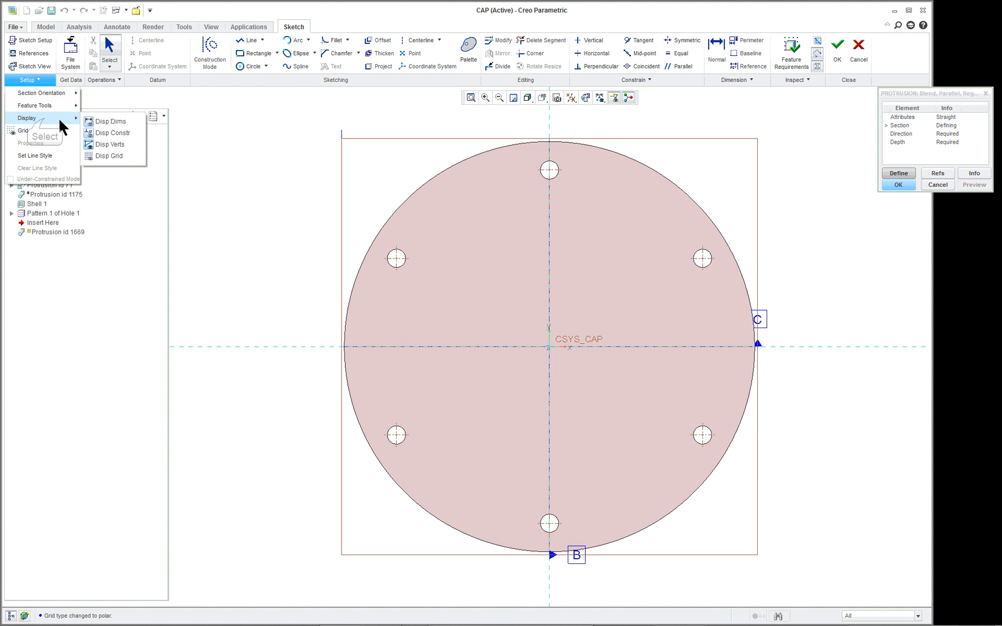
pyautogui.moveTo(108, 156)
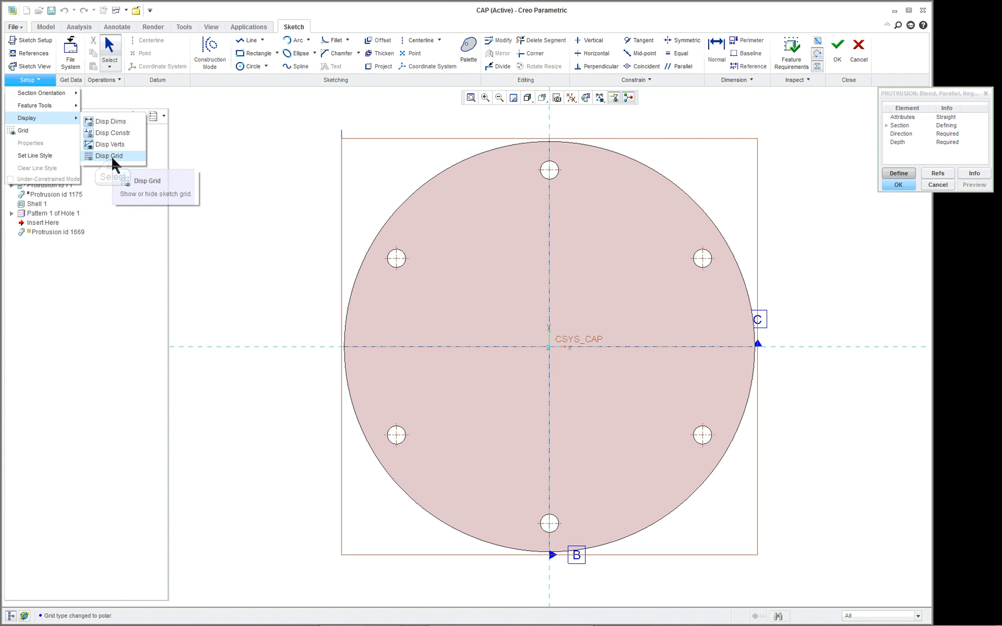
pyautogui.click(109, 156)
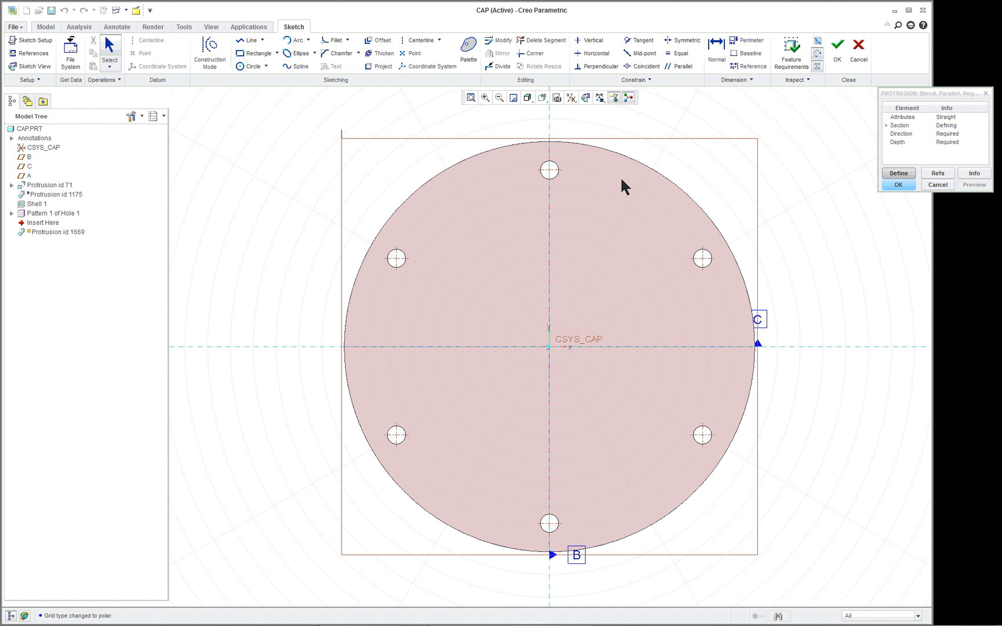
pyautogui.moveTo(898, 25)
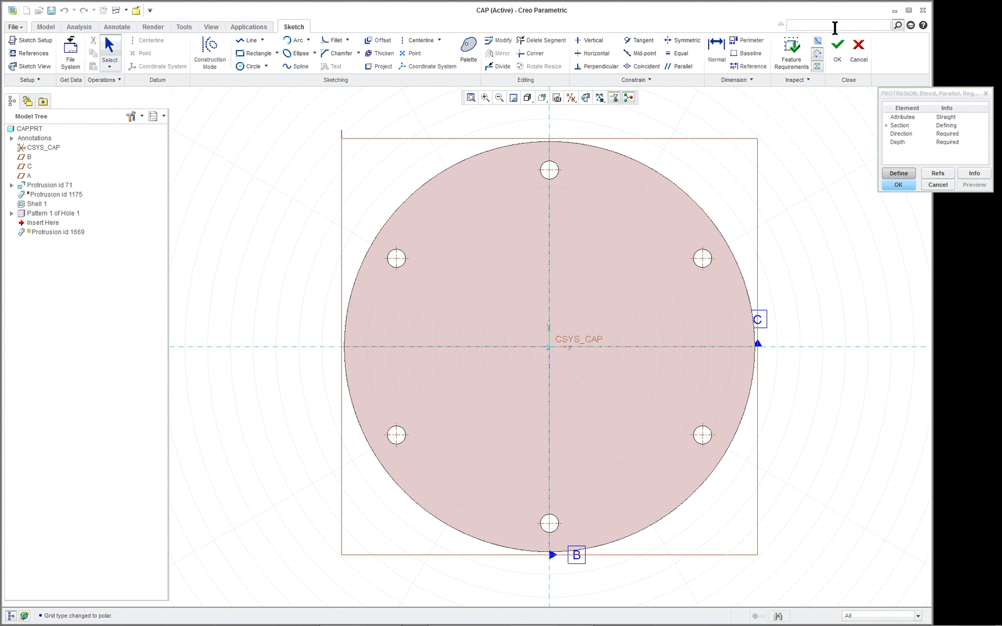
# Search commands for 'disp' grid options, then clear the search results
pyautogui.write('disp')
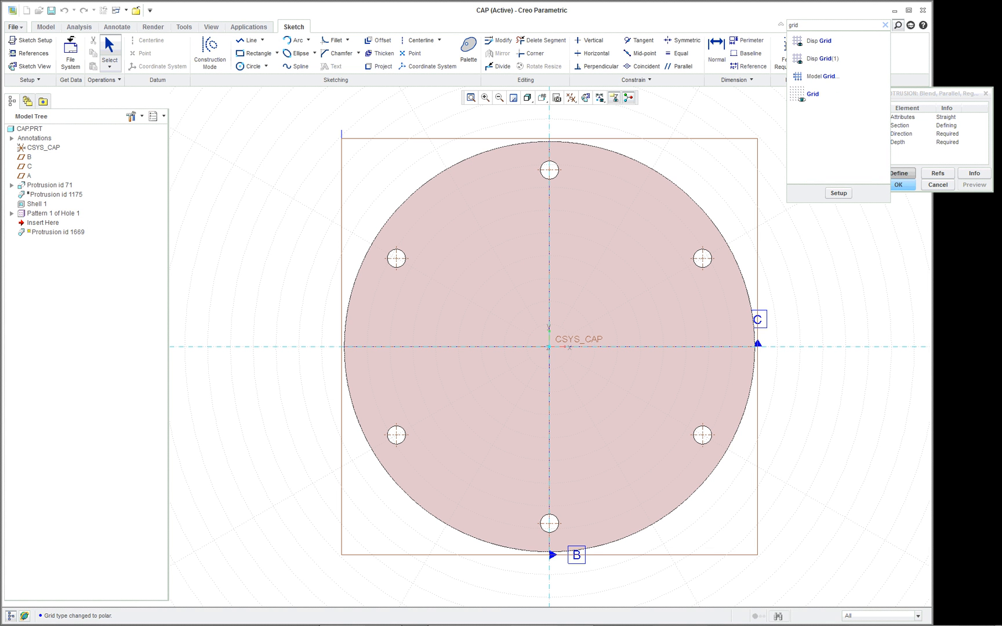
pyautogui.moveTo(814, 45)
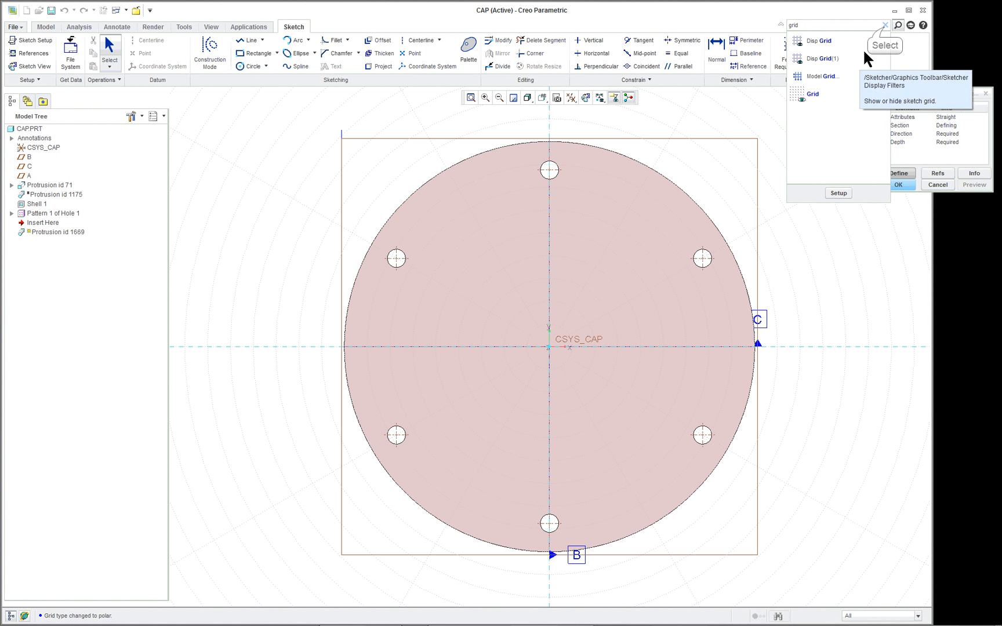
pyautogui.click(884, 25)
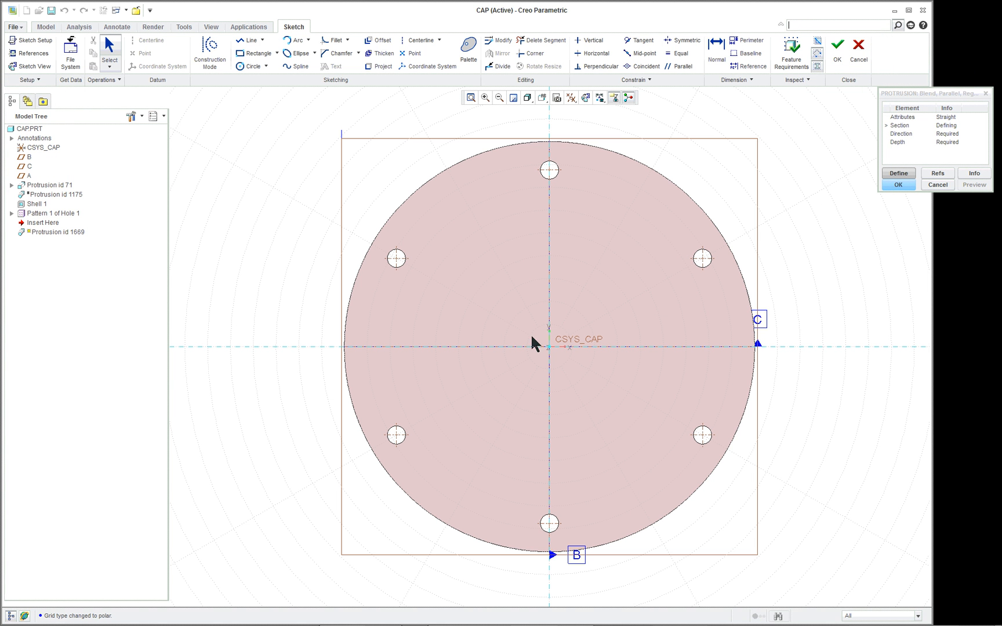
pyautogui.moveTo(663, 323)
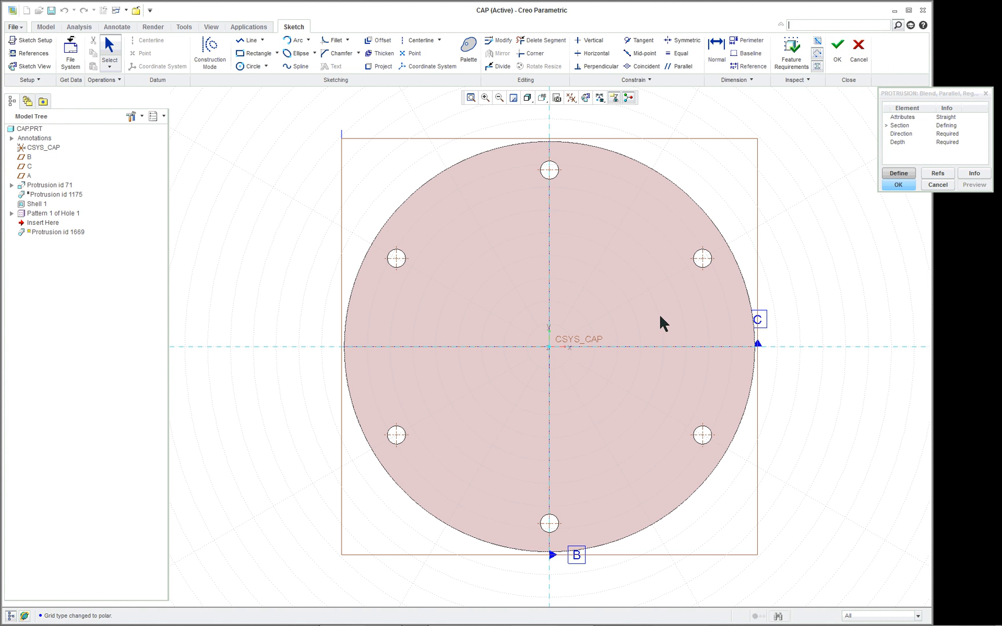
pyautogui.moveTo(633, 260)
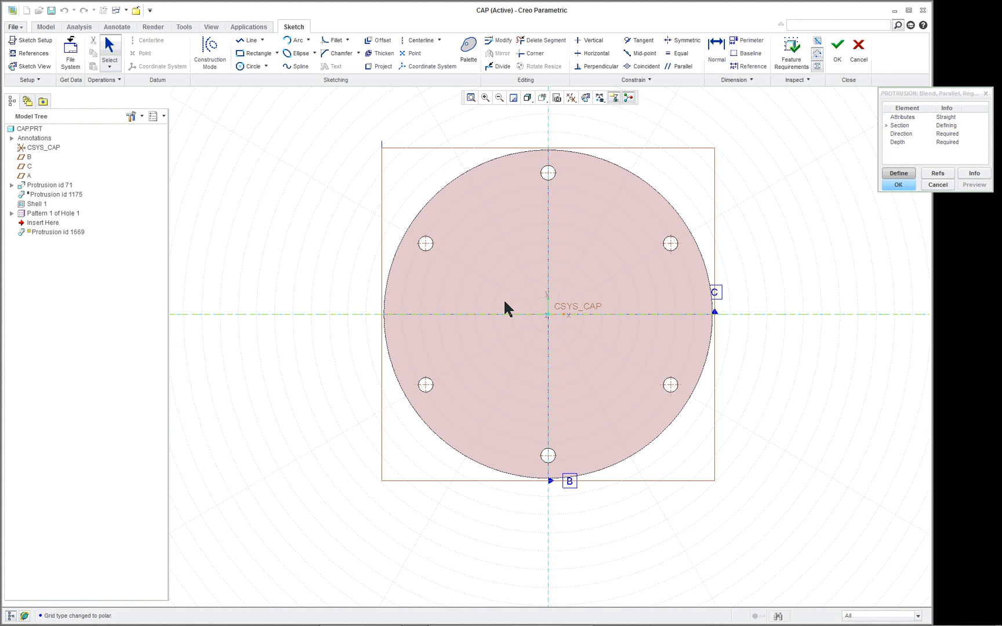
pyautogui.moveTo(559, 272)
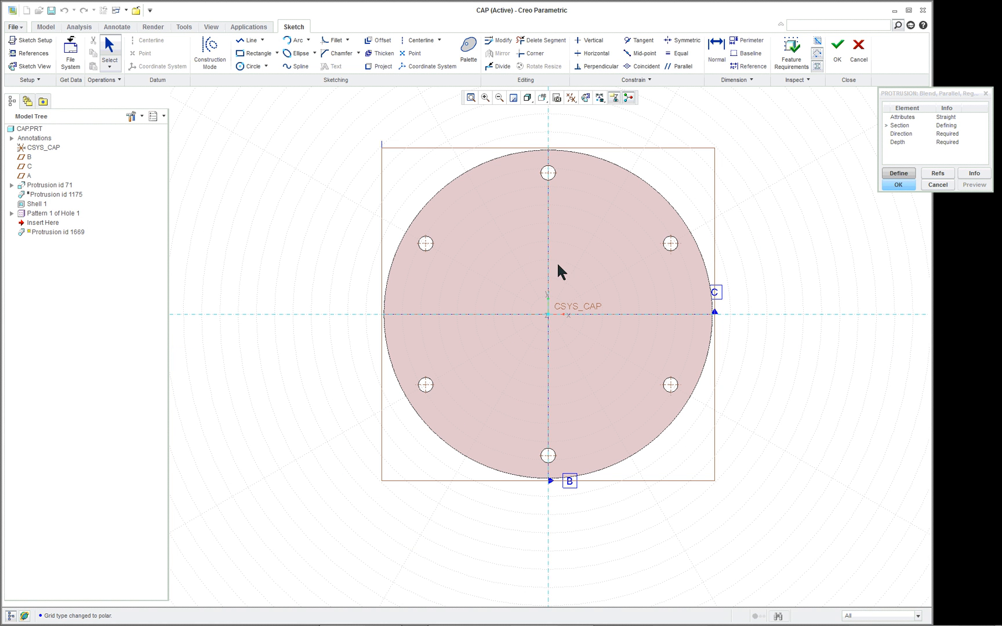
pyautogui.moveTo(526, 98)
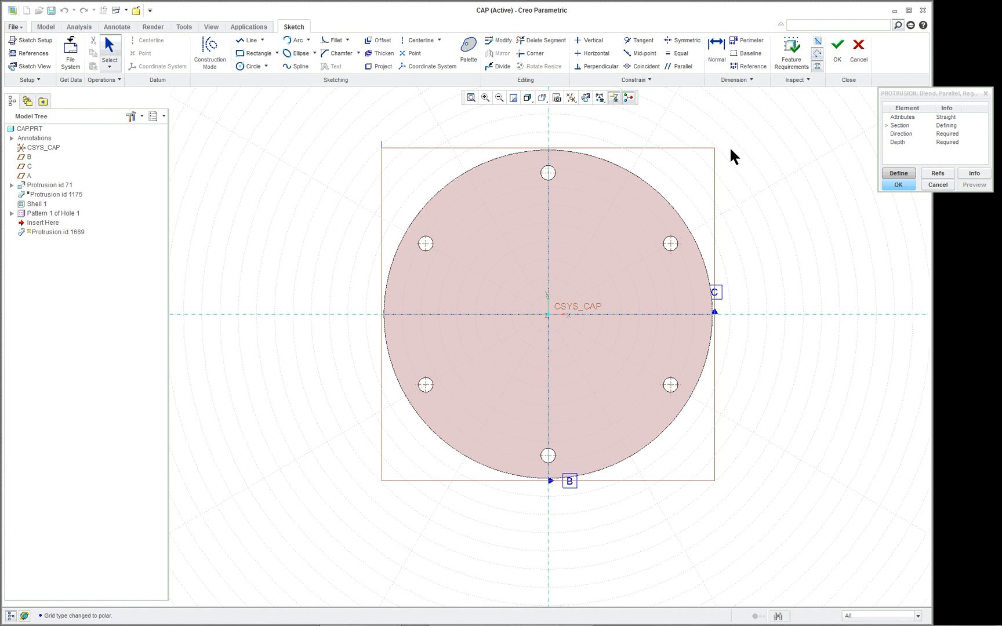
pyautogui.moveTo(527, 98)
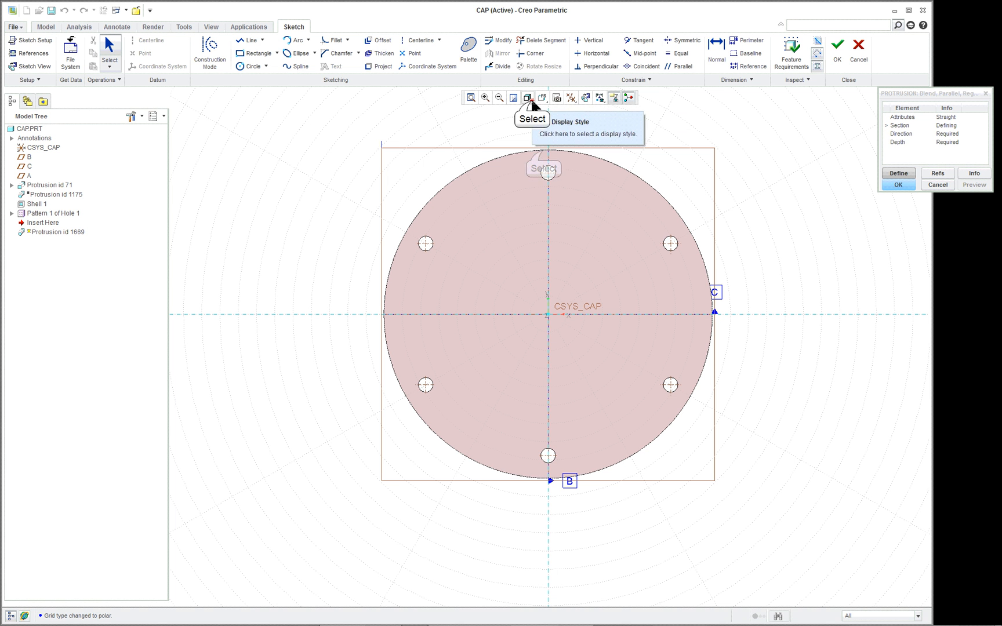
# Switch the display style to No Hidden so the cap shows as outline edges
pyautogui.click(528, 98)
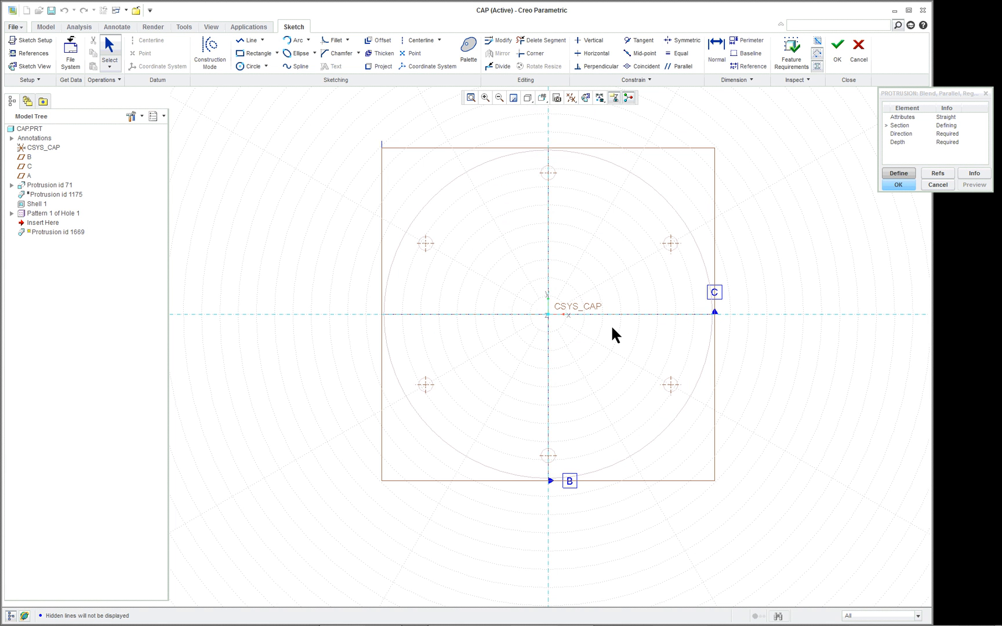
pyautogui.moveTo(716, 135)
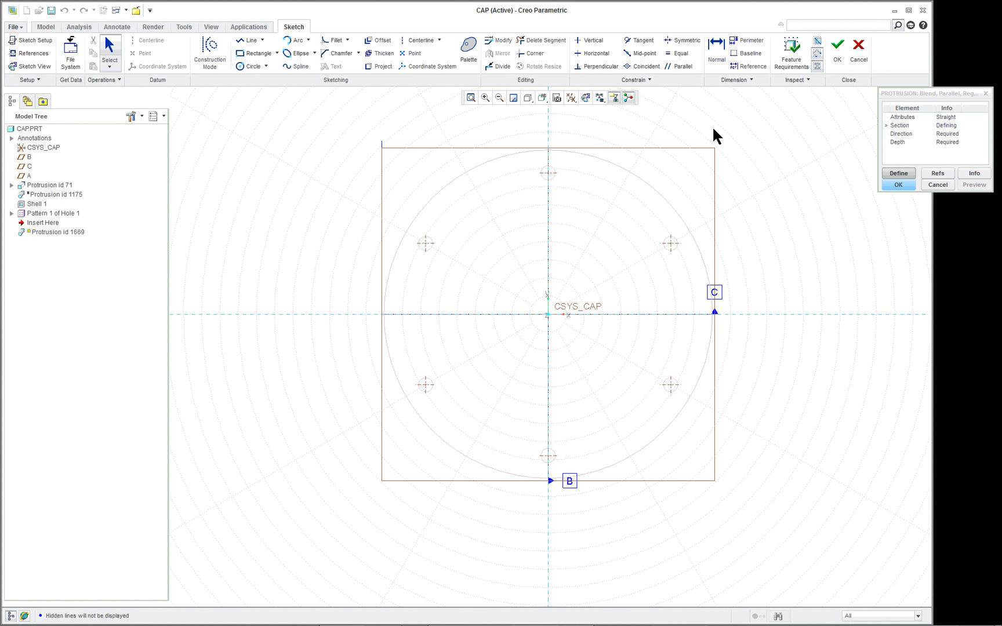
pyautogui.moveTo(307, 60)
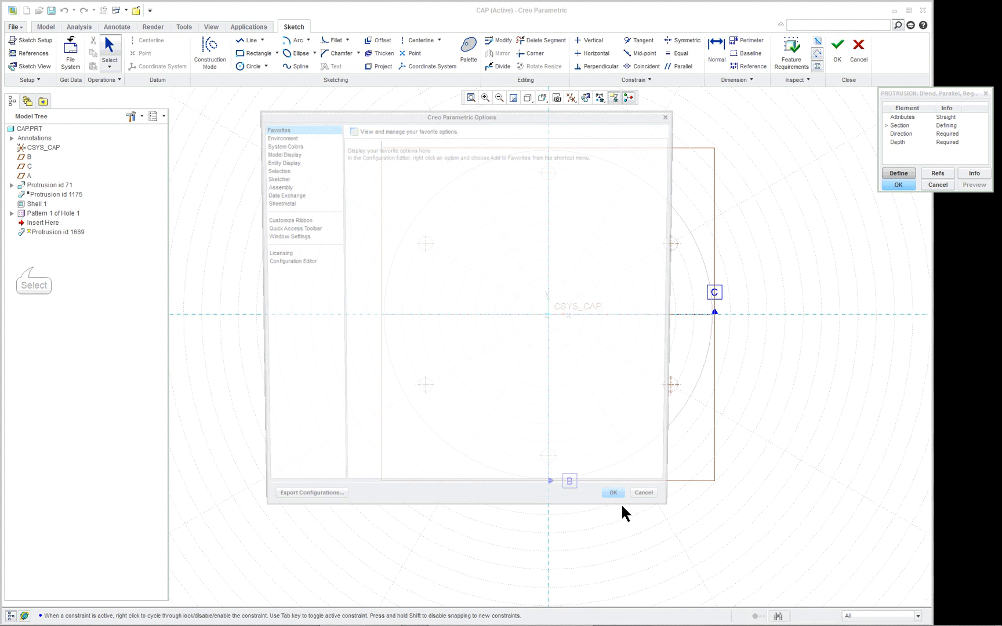
# Enable sketcher grid display and snap to grid, saving them to the configuration file
pyautogui.click(273, 177)
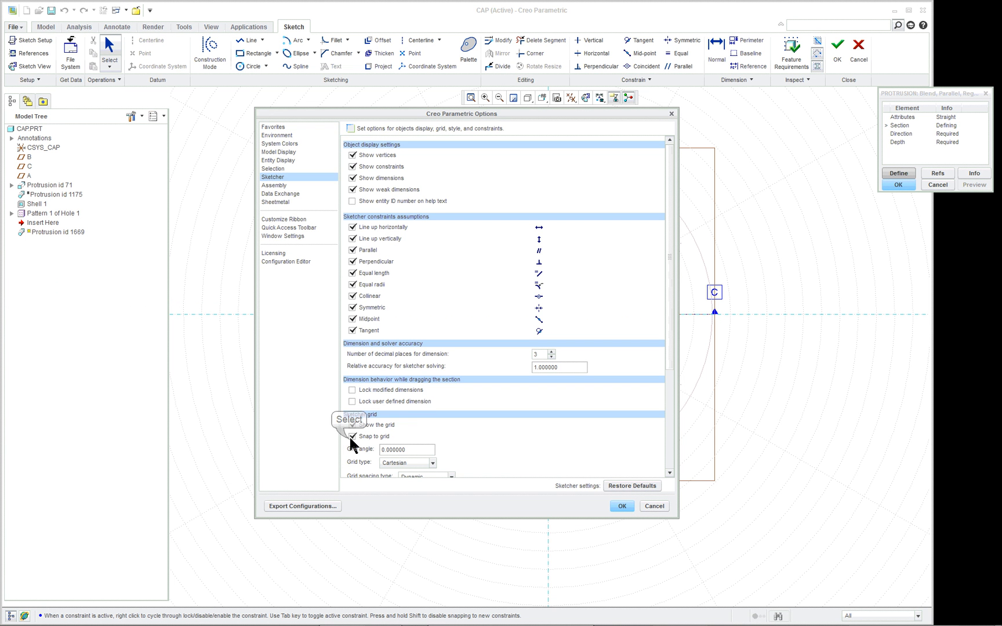
pyautogui.moveTo(621, 505)
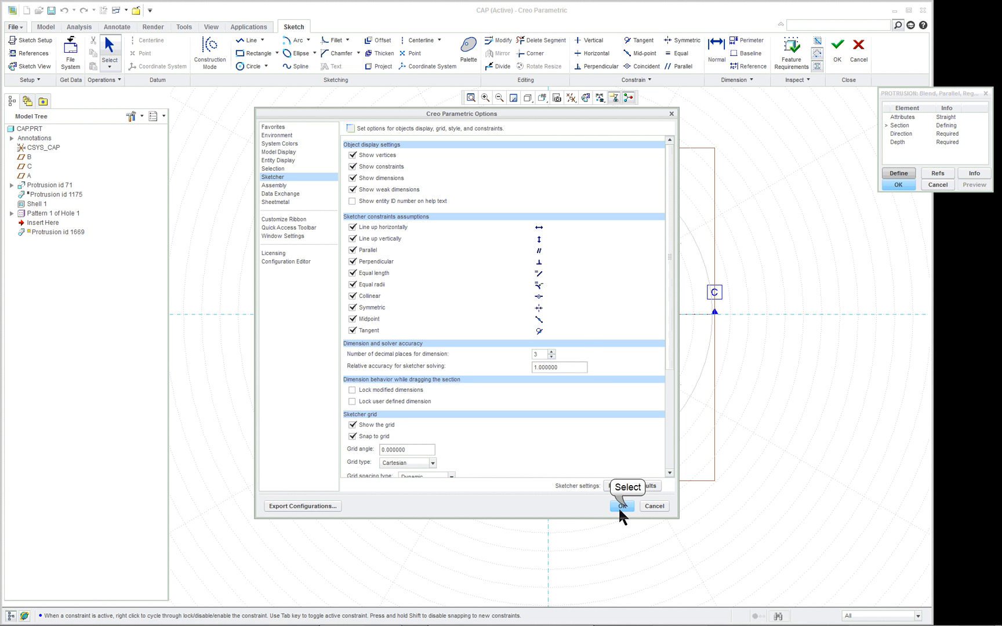
pyautogui.click(621, 506)
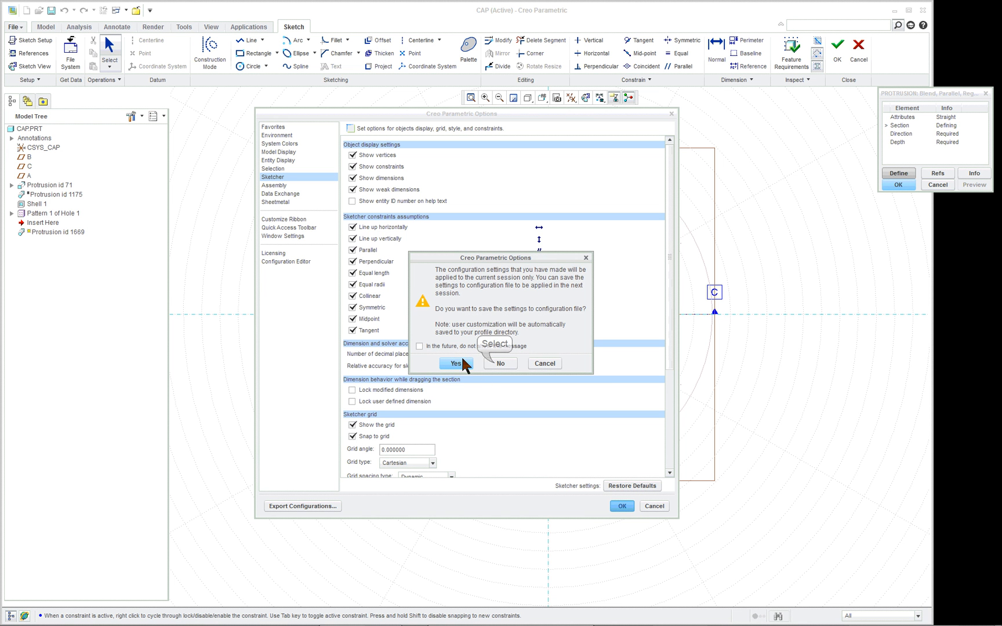
pyautogui.click(455, 363)
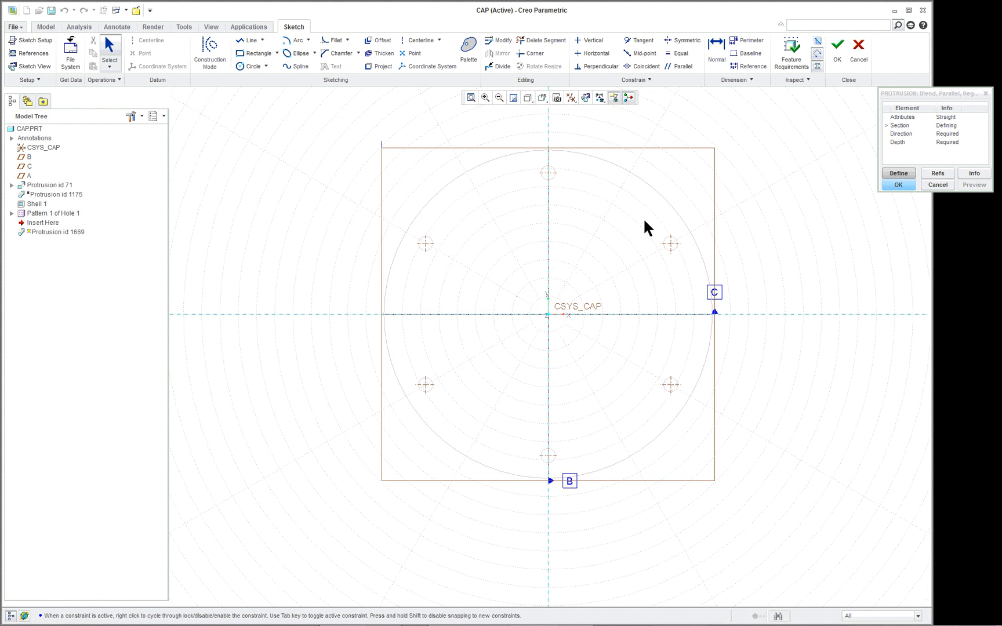
pyautogui.moveTo(298, 39)
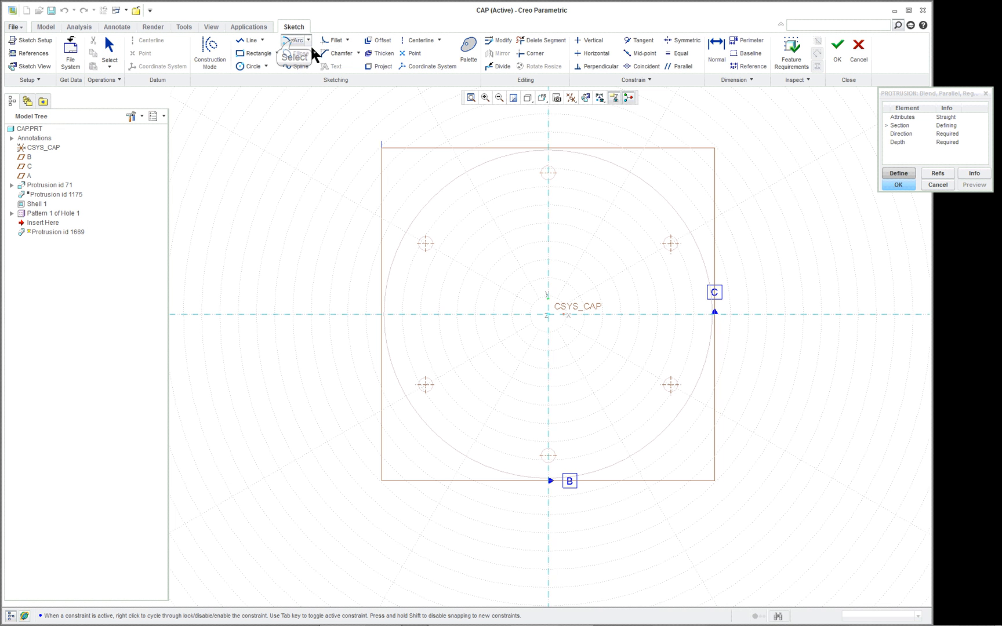
pyautogui.moveTo(547, 240)
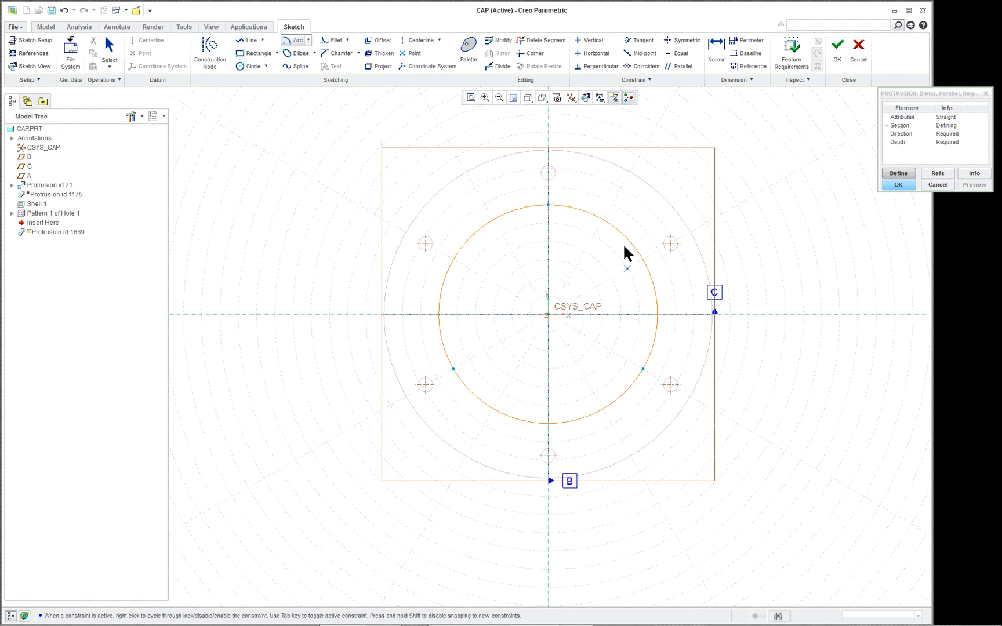
# Finish the 3.000-diameter circle centred on CSYS_CAP as the first blend section
pyautogui.click(546, 205)
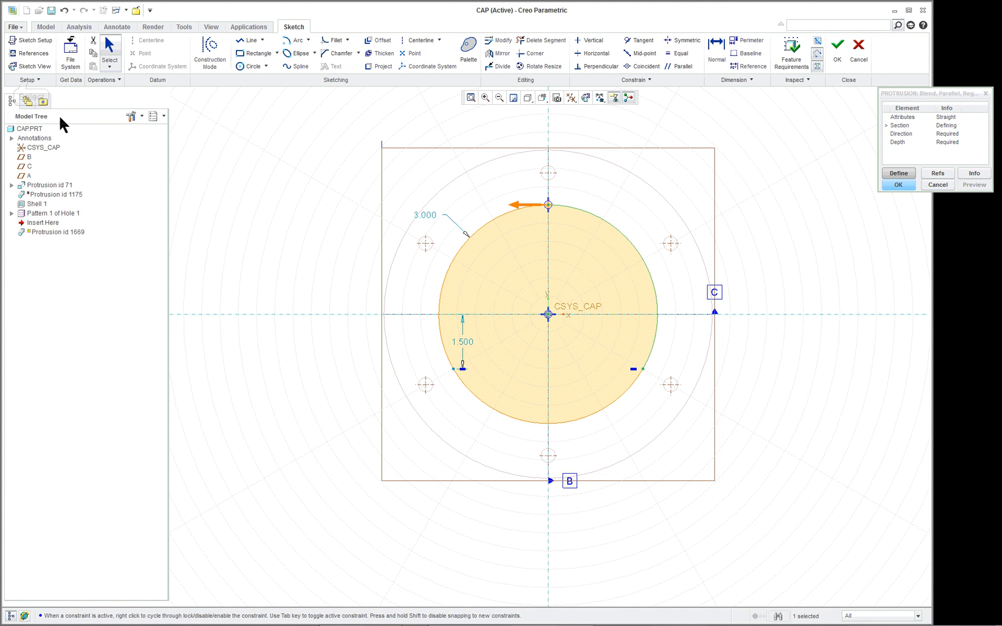
pyautogui.click(27, 80)
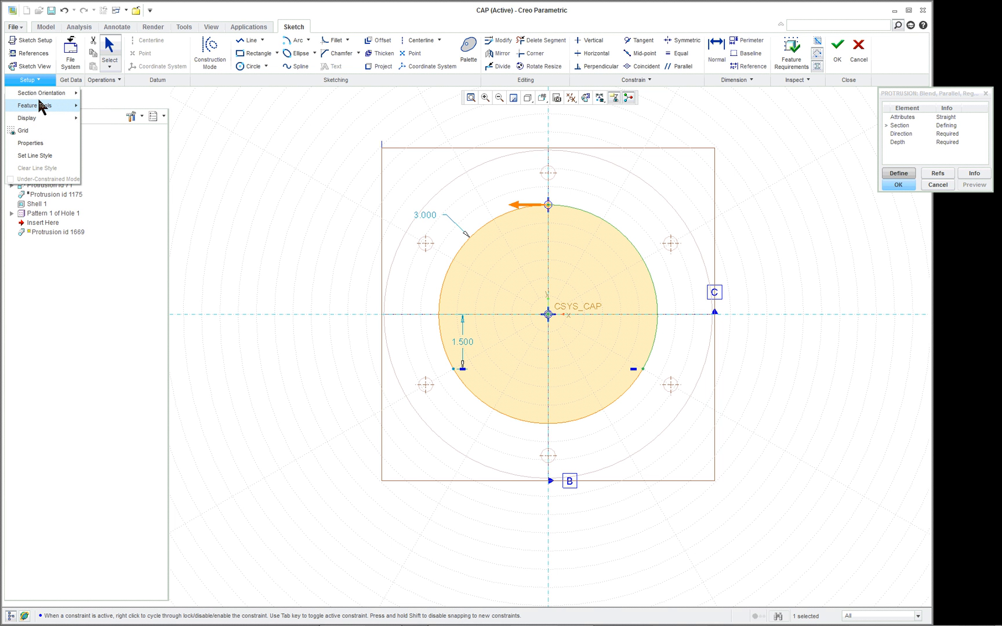
pyautogui.click(36, 105)
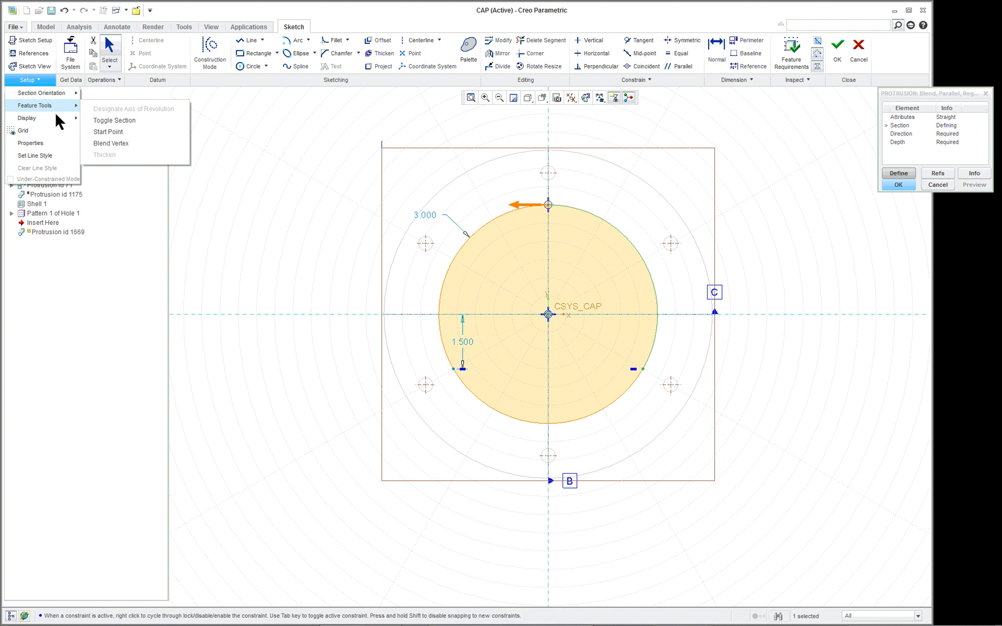
pyautogui.moveTo(113, 120)
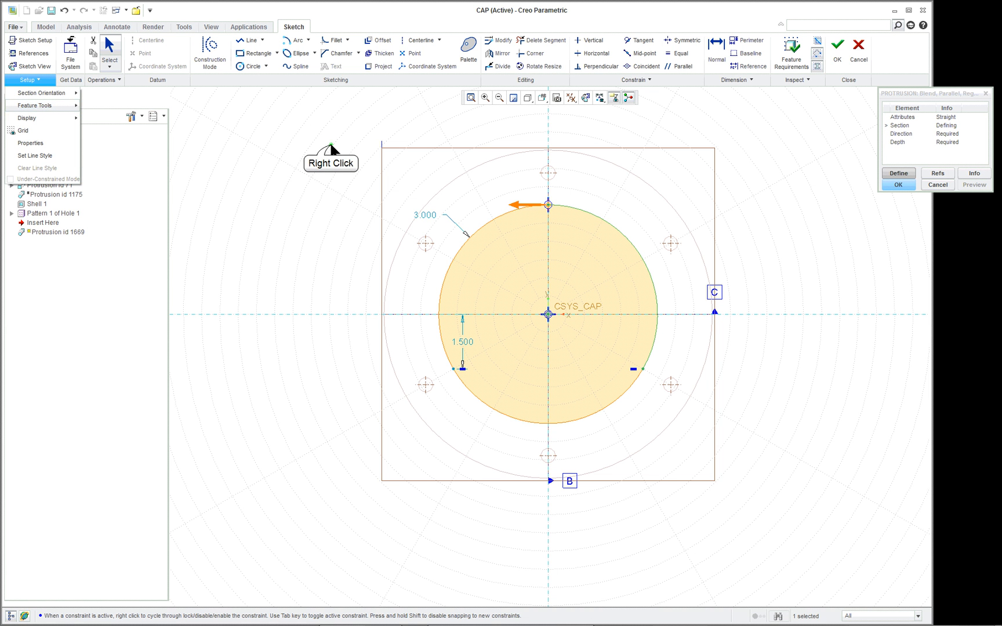
pyautogui.rightClick(320, 163)
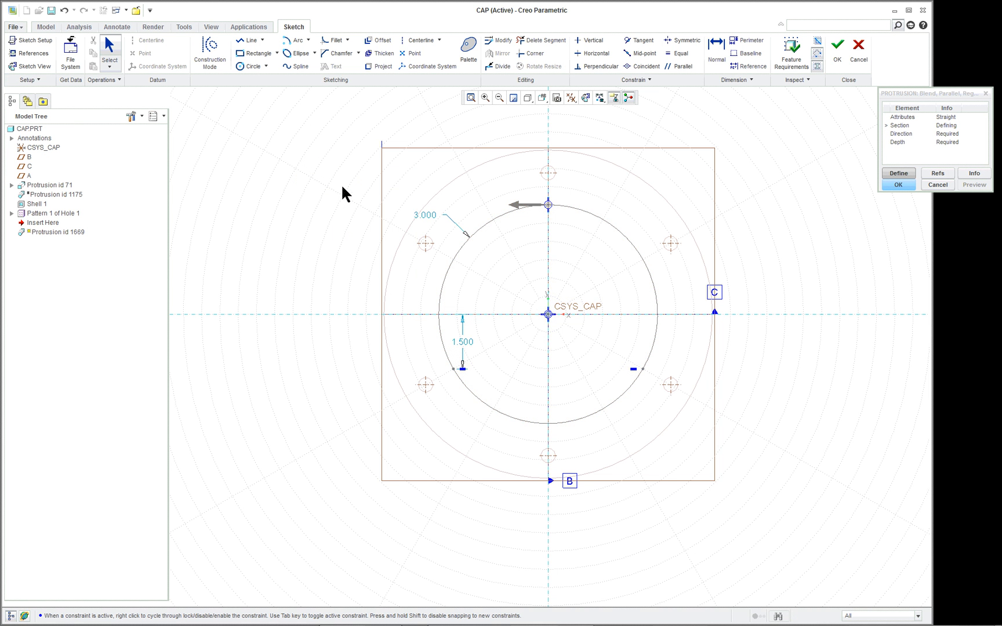
pyautogui.moveTo(676, 260)
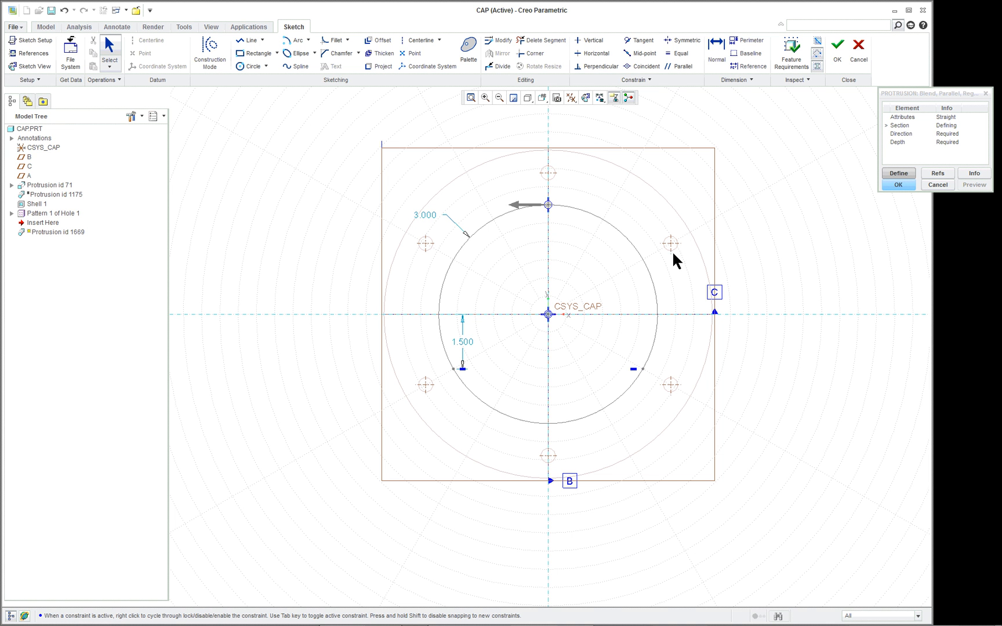
pyautogui.rightClick(770, 236)
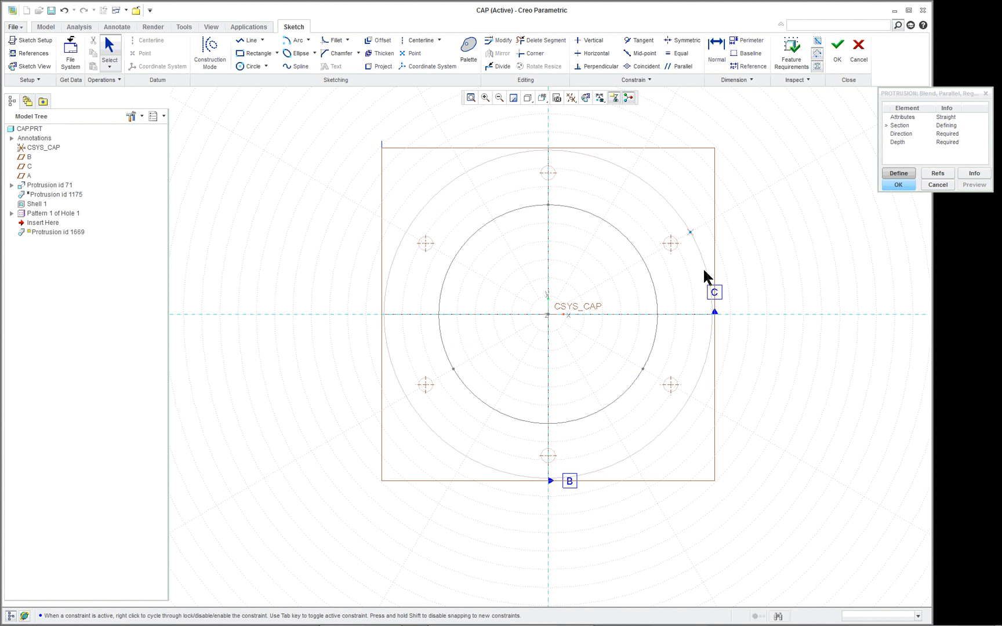
pyautogui.moveTo(547, 242)
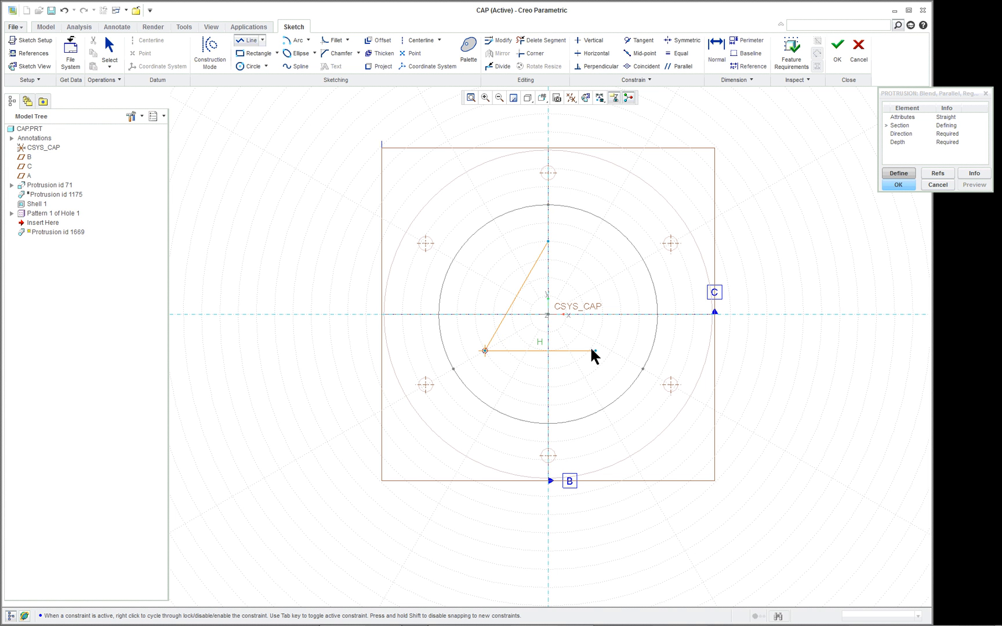
pyautogui.moveTo(603, 355)
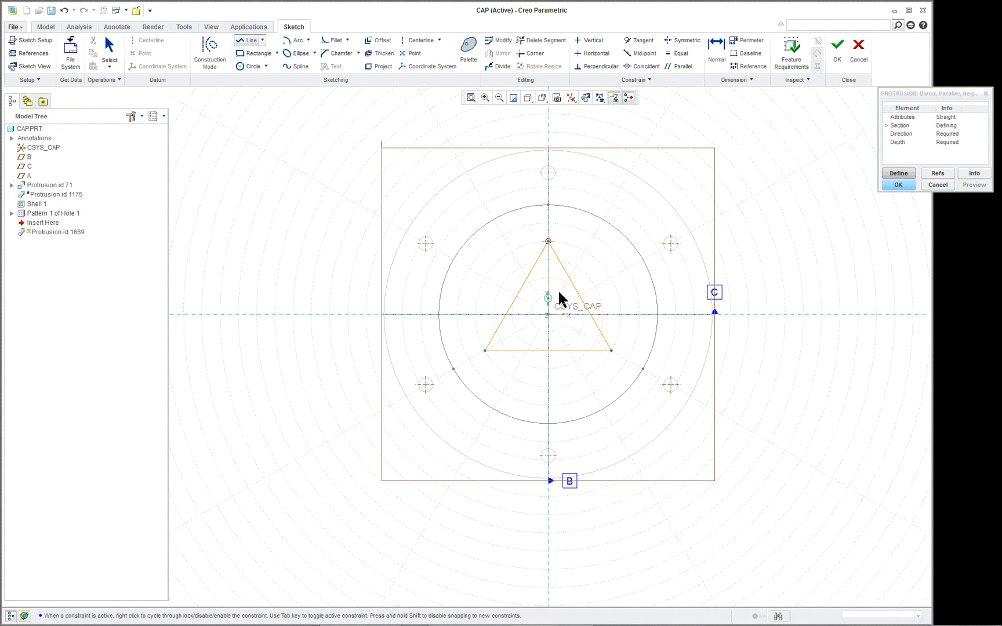
# Close the upward triangle inside the circle and select its lower right vertex
pyautogui.click(547, 300)
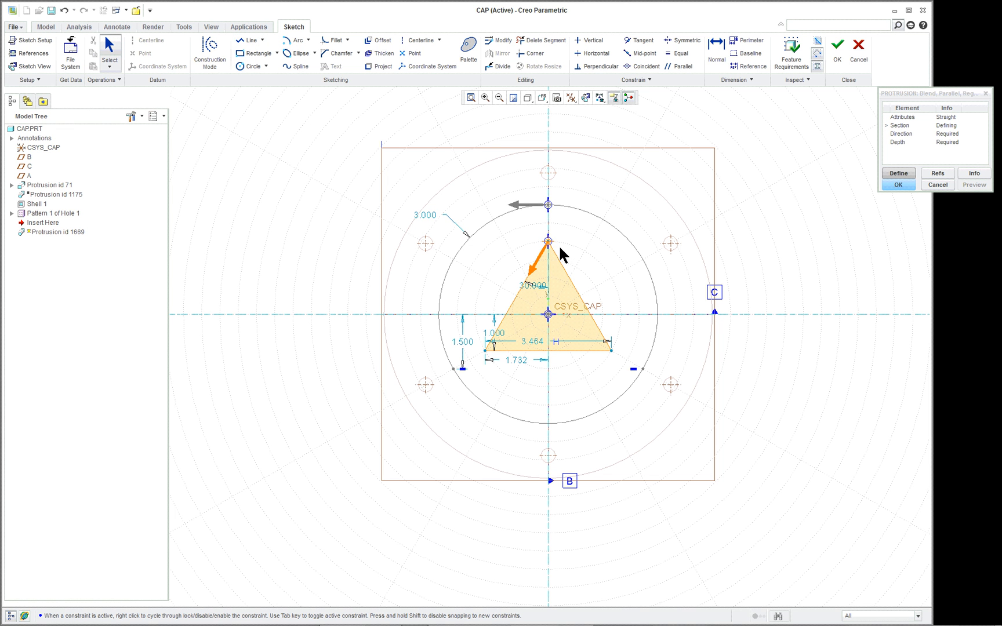
pyautogui.moveTo(667, 346)
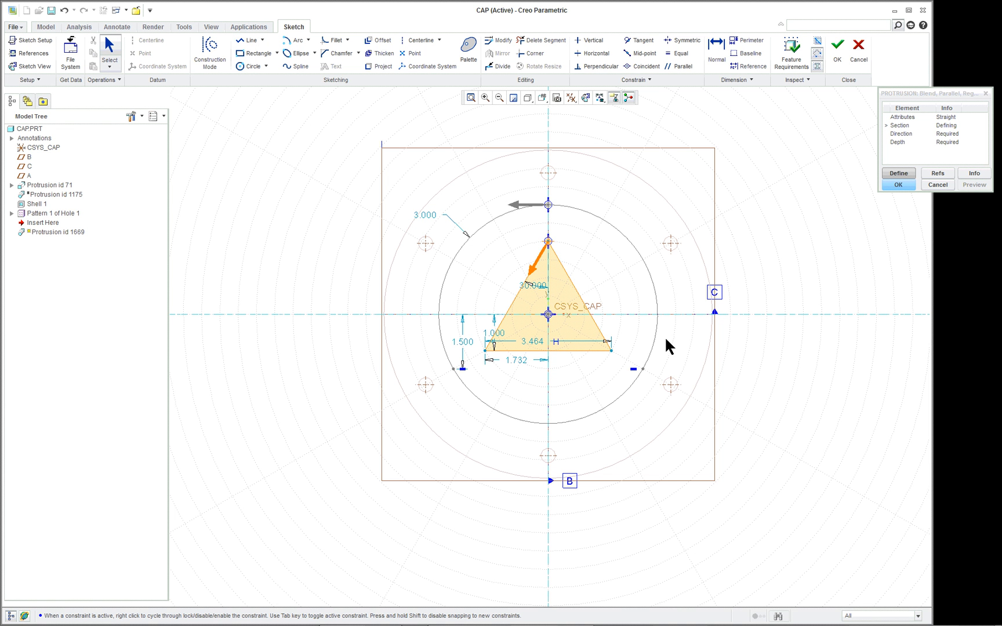
pyautogui.moveTo(617, 356)
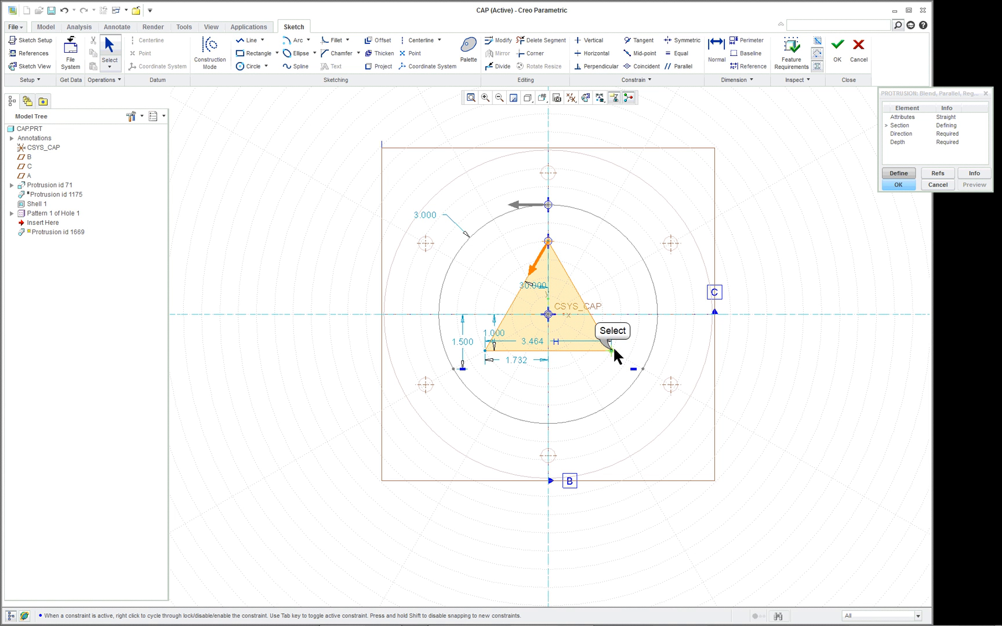
pyautogui.click(616, 350)
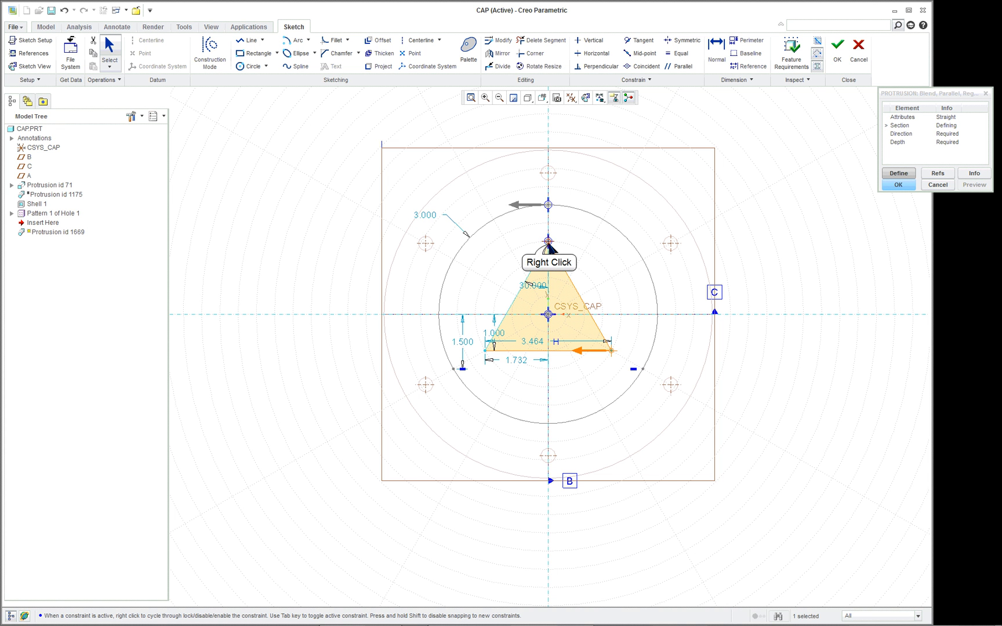
# Make the triangle's top vertex on the vertical axis the blend start point
pyautogui.rightClick(547, 242)
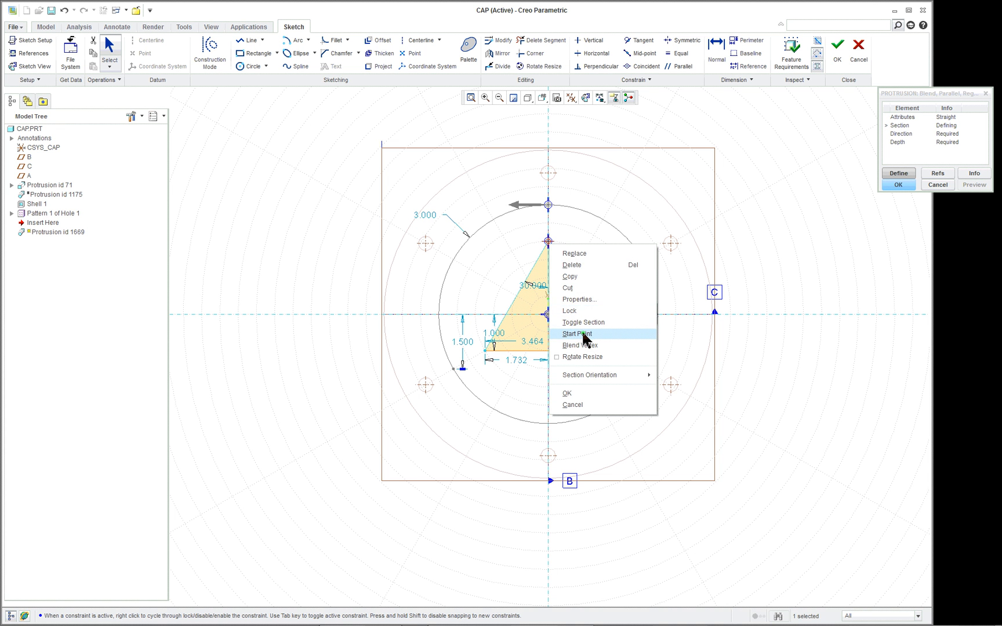
pyautogui.click(576, 333)
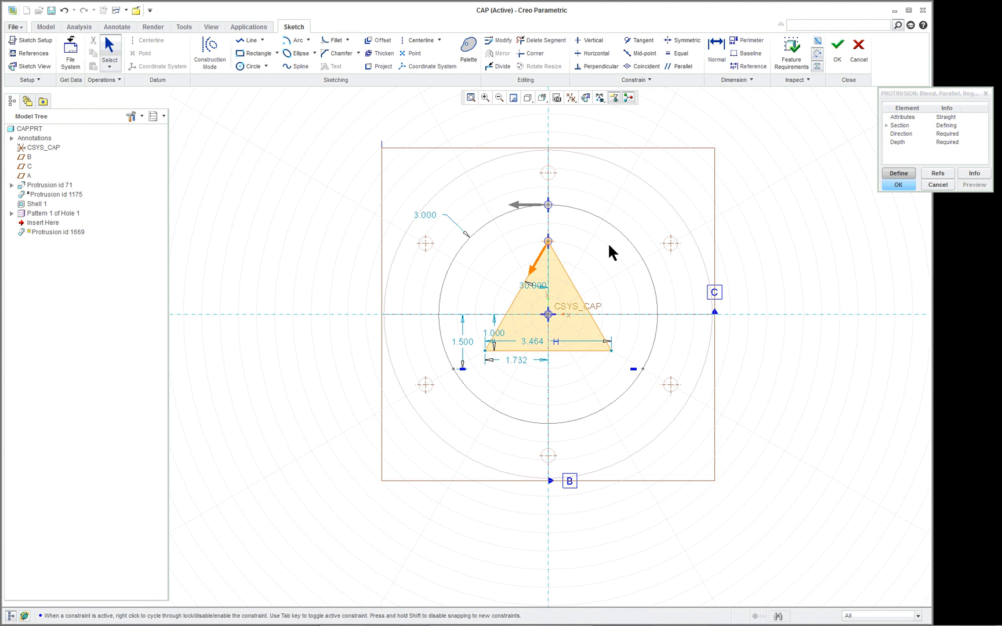
pyautogui.moveTo(343, 193)
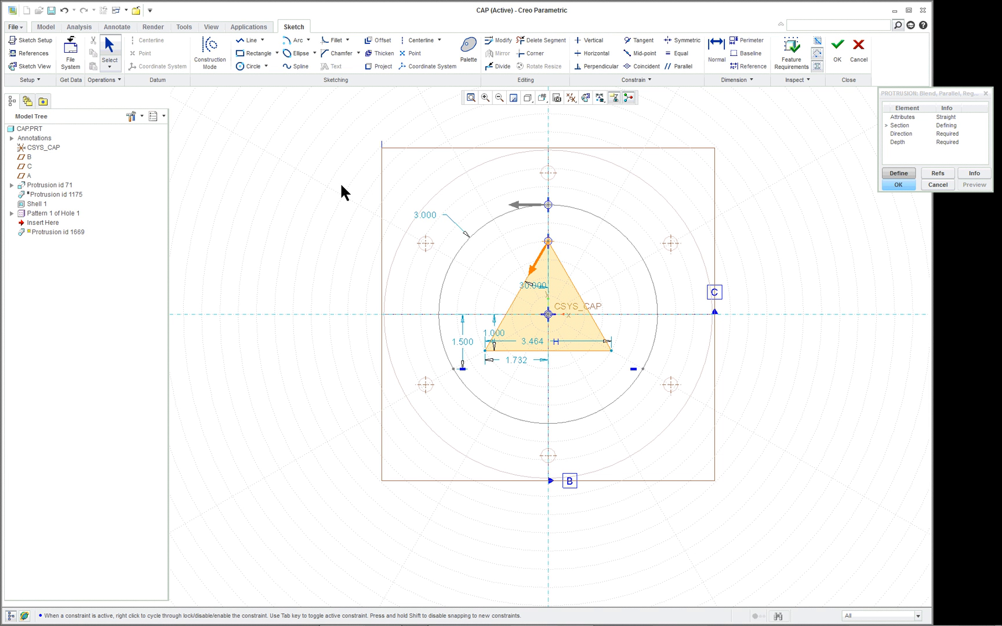
pyautogui.moveTo(716, 257)
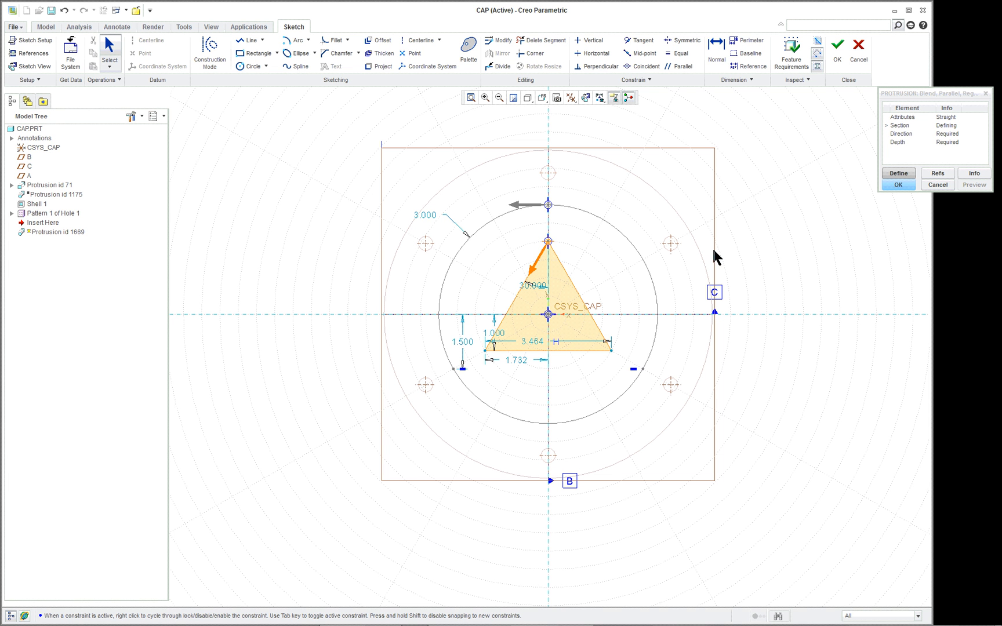
pyautogui.moveTo(689, 195)
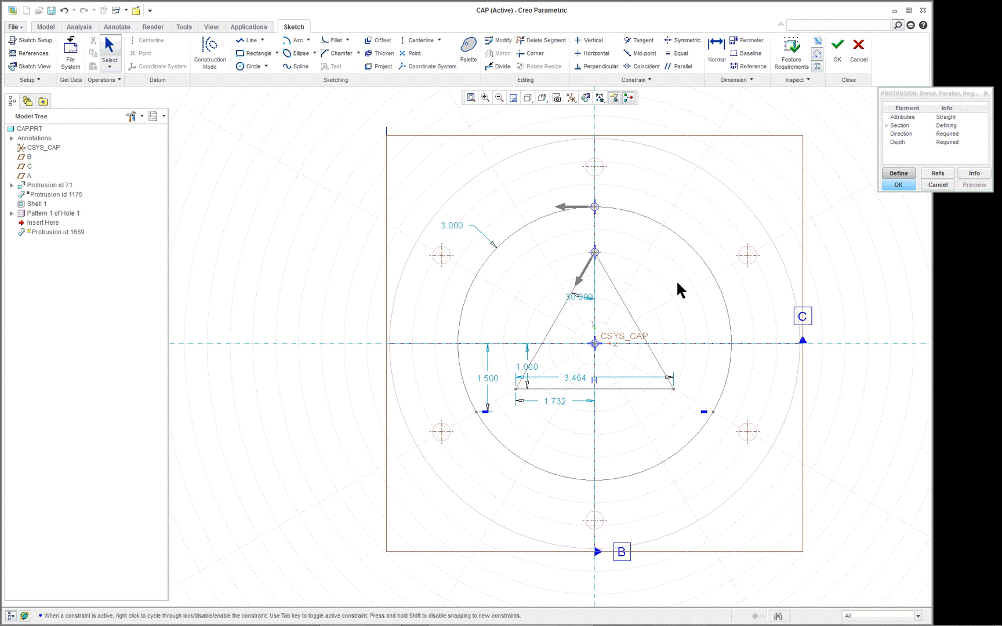
pyautogui.moveTo(345, 63)
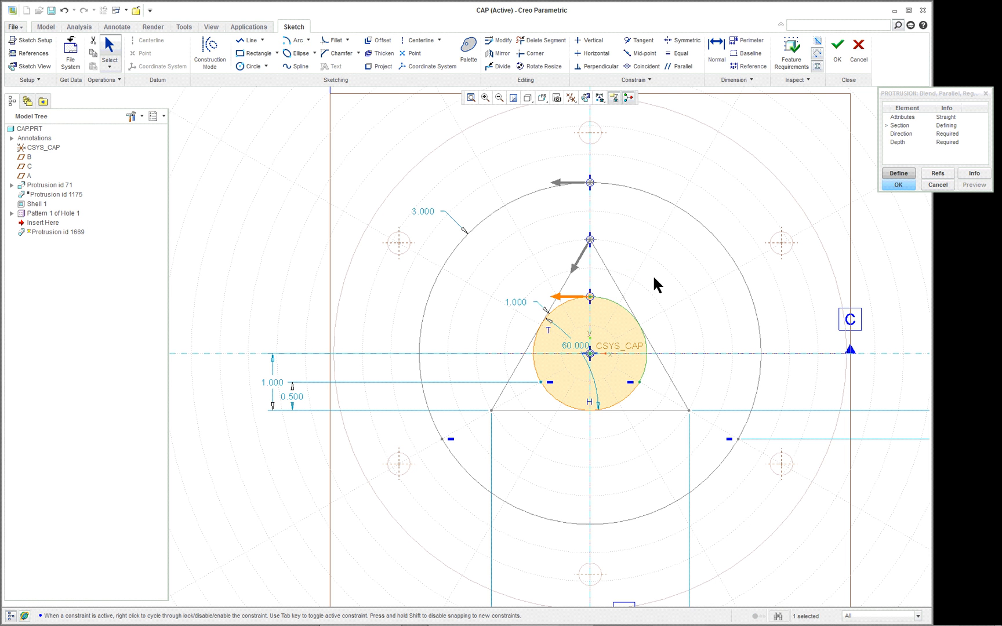
pyautogui.moveTo(574, 214)
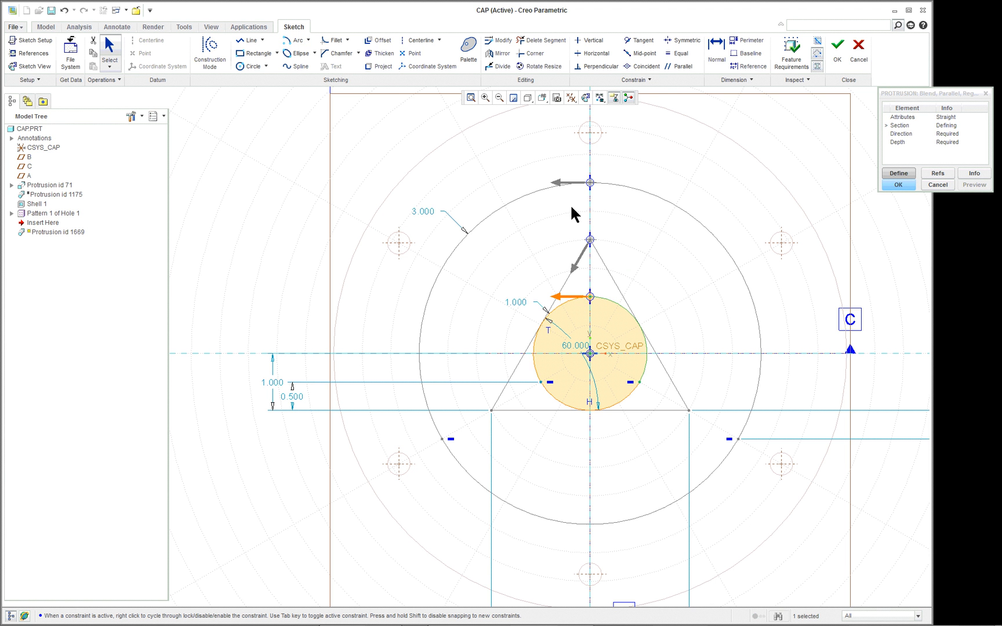
pyautogui.moveTo(582, 407)
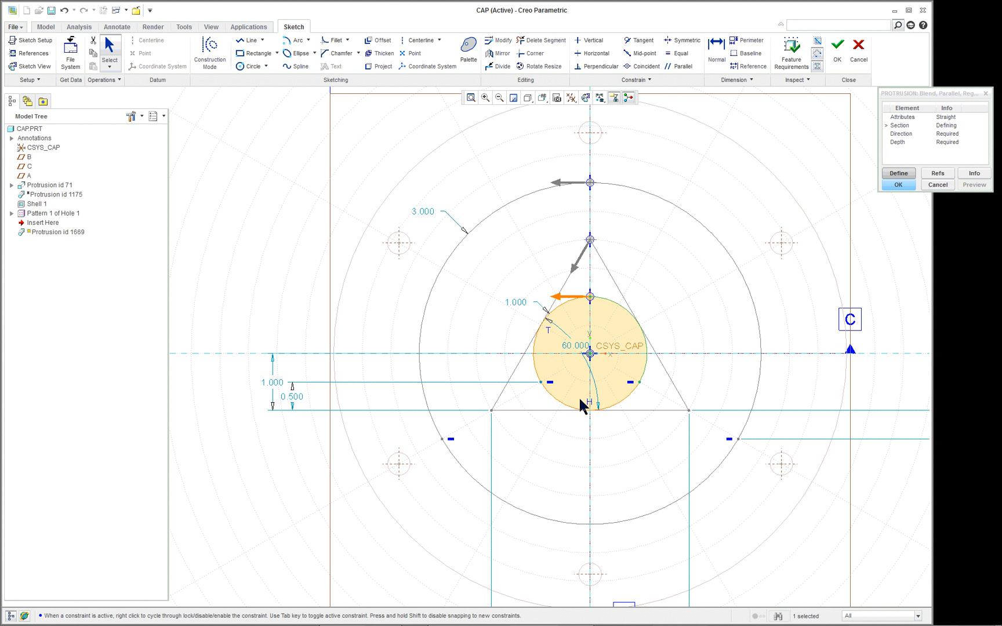
pyautogui.moveTo(581, 339)
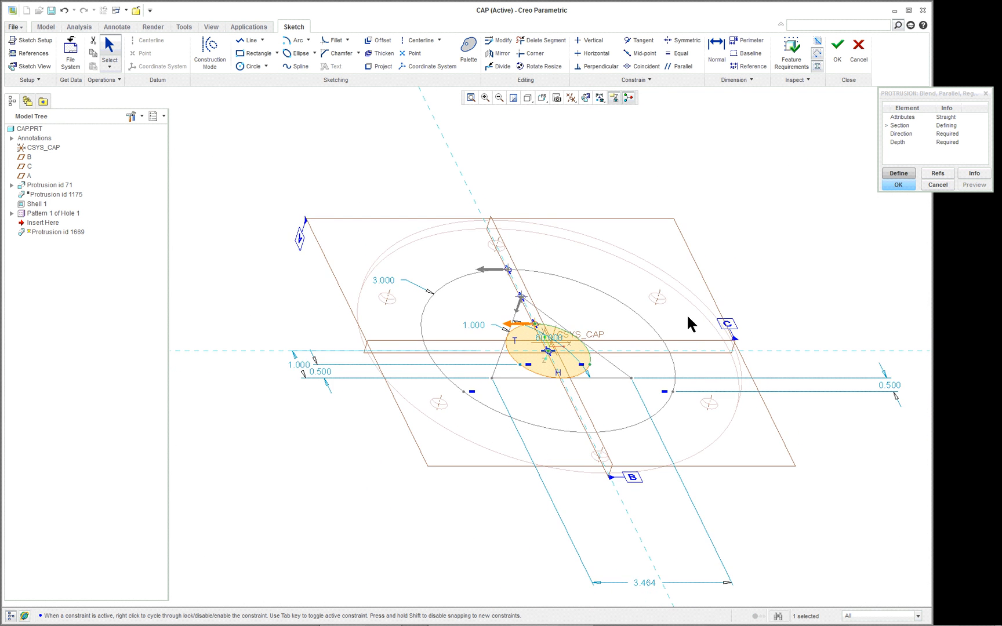
pyautogui.moveTo(832, 309)
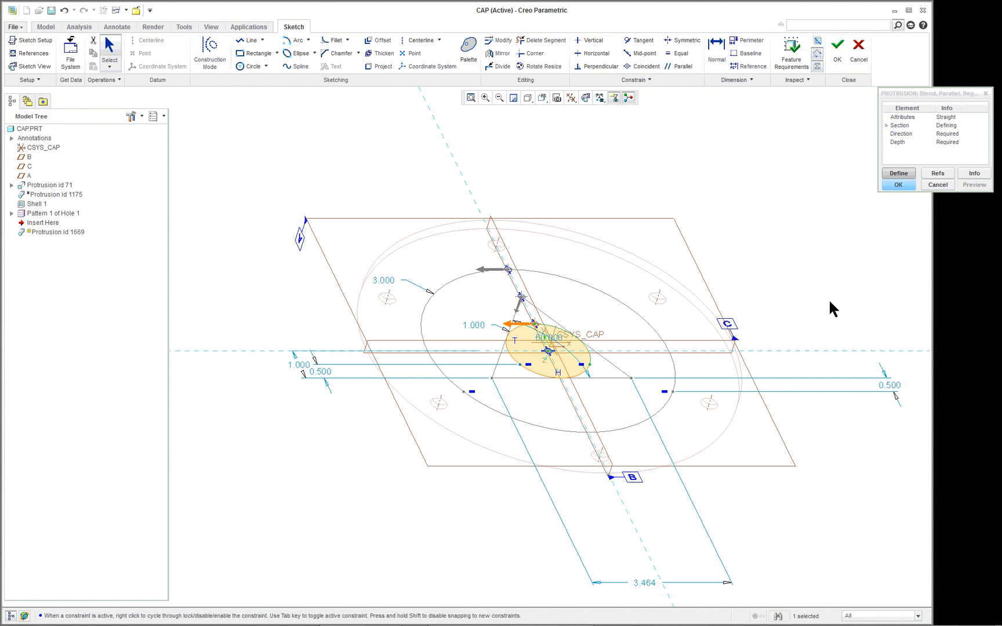
pyautogui.moveTo(856, 198)
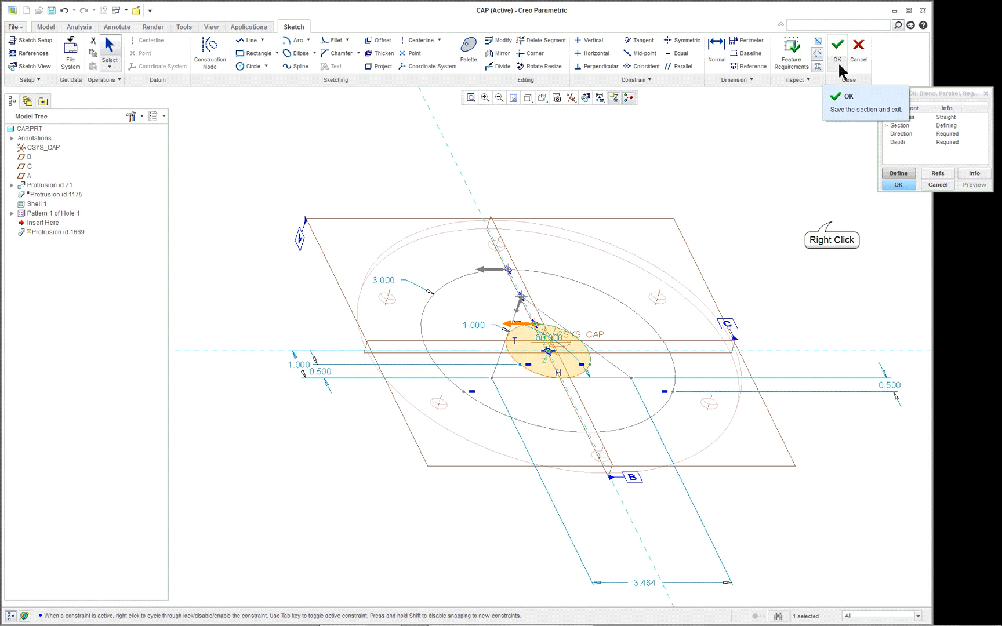
# Exit the sketcher and set Blind depths of 3 for sections 2 and 3
pyautogui.click(837, 50)
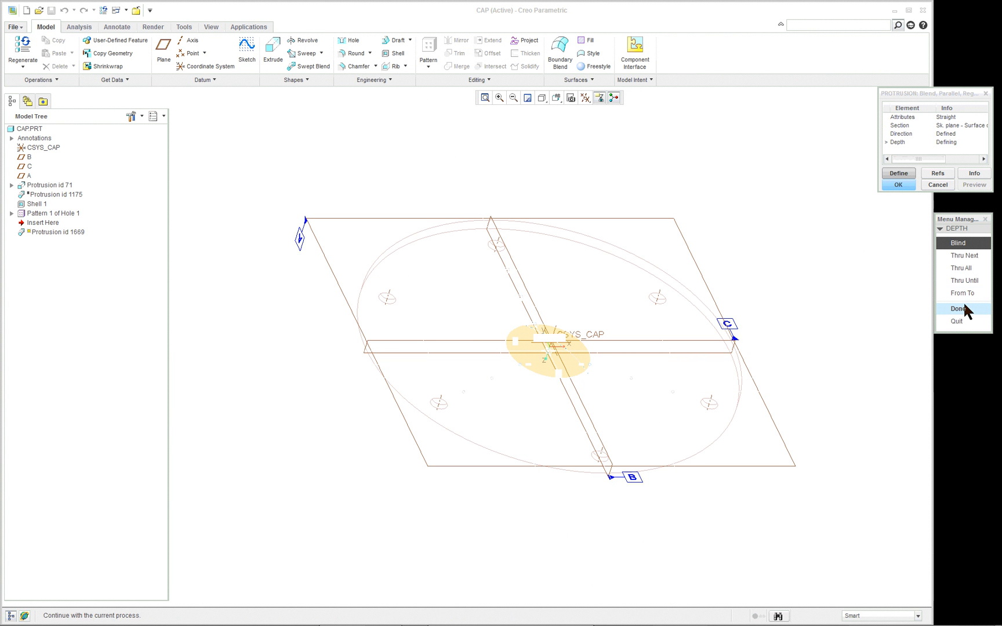
pyautogui.moveTo(919, 302)
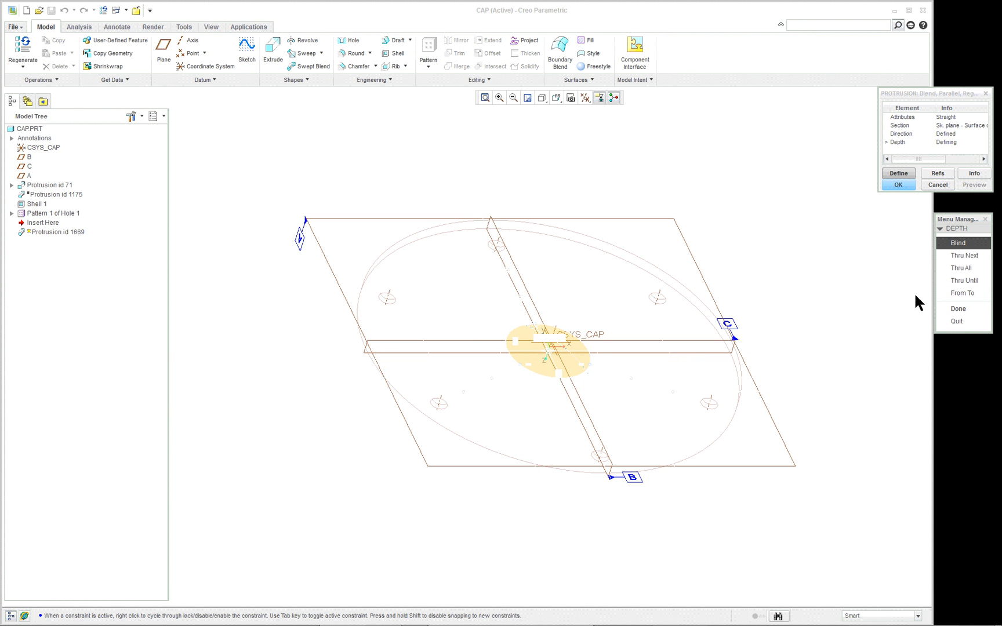
pyautogui.click(956, 308)
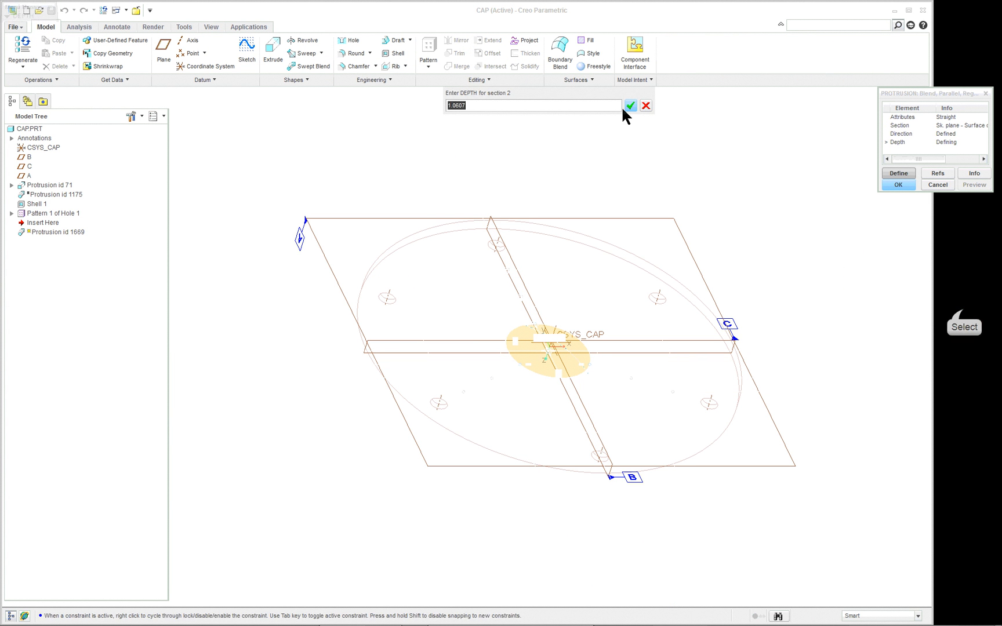
pyautogui.moveTo(620, 190)
pyautogui.write('3')
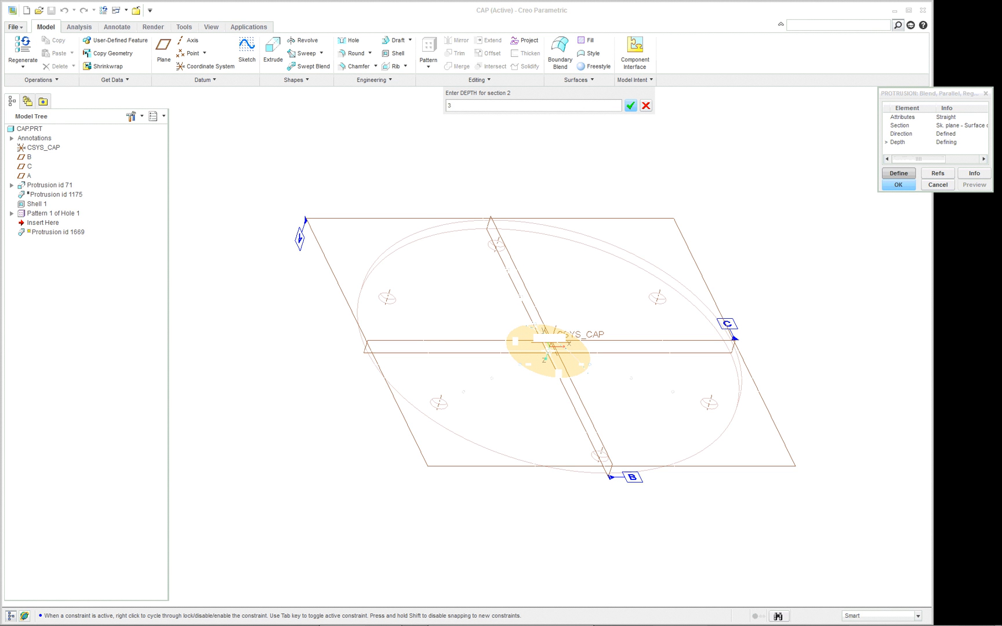
pyautogui.click(631, 106)
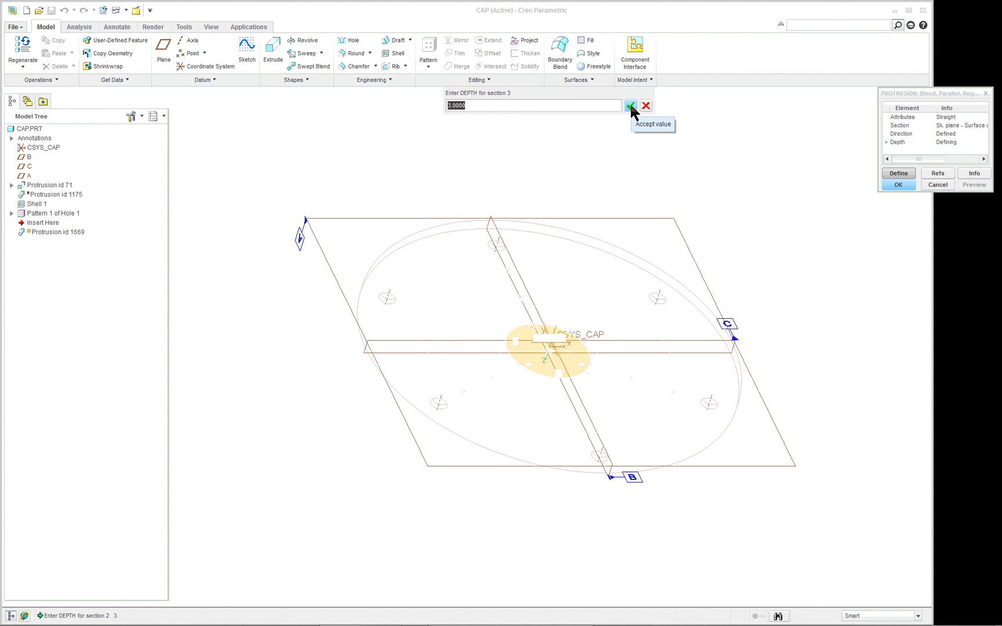
pyautogui.click(630, 104)
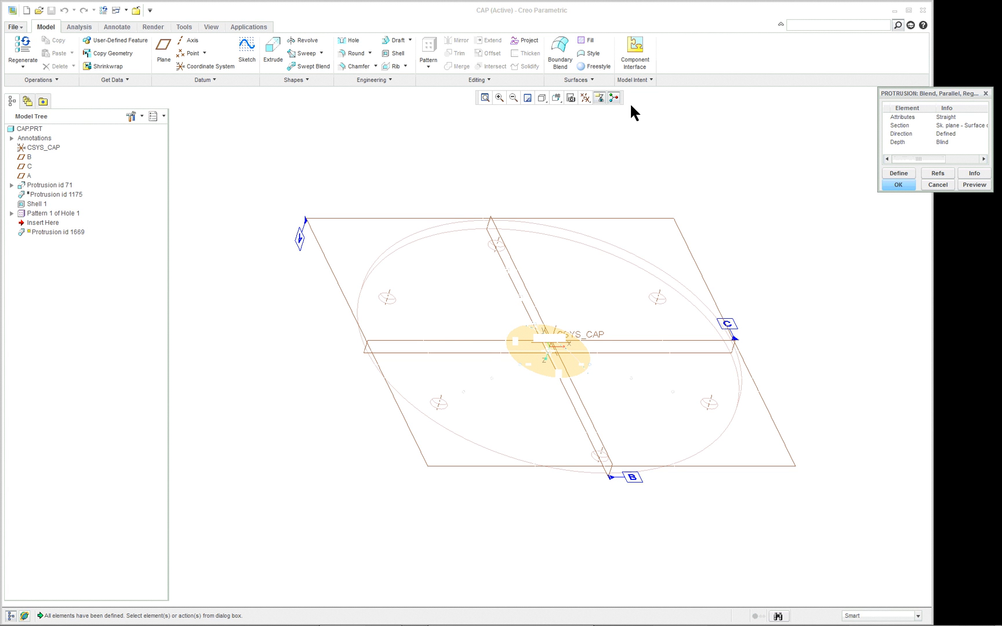
pyautogui.moveTo(807, 202)
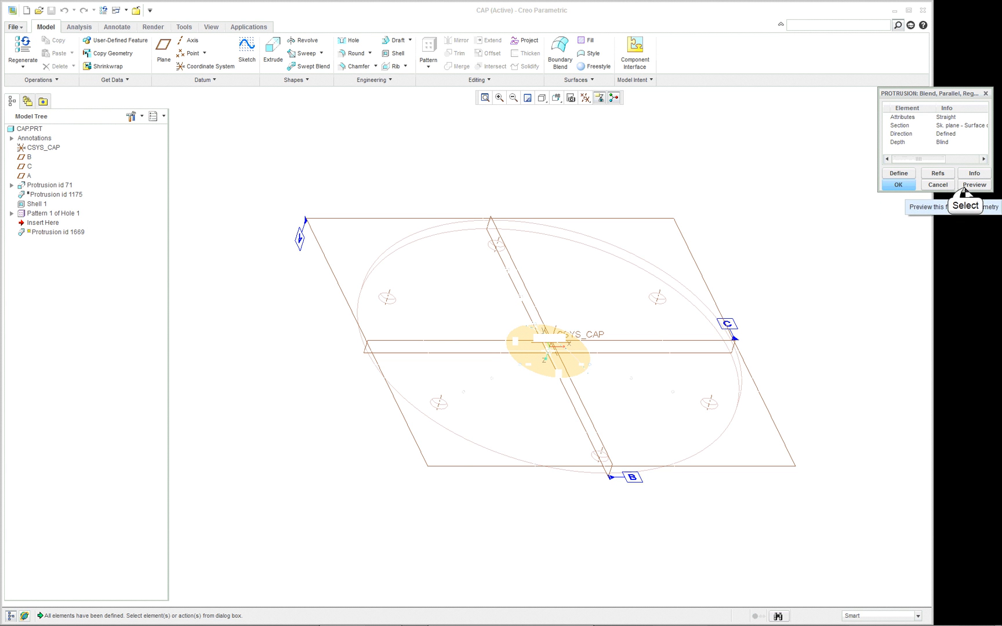
# Preview the blend shaded with edges and change its attributes to Smooth
pyautogui.click(972, 185)
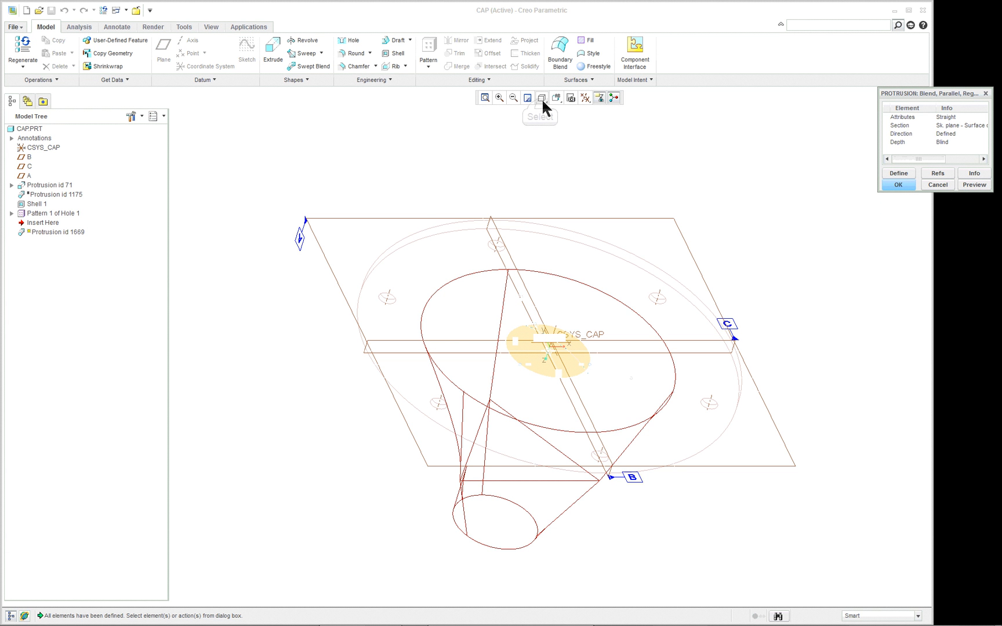
pyautogui.click(541, 98)
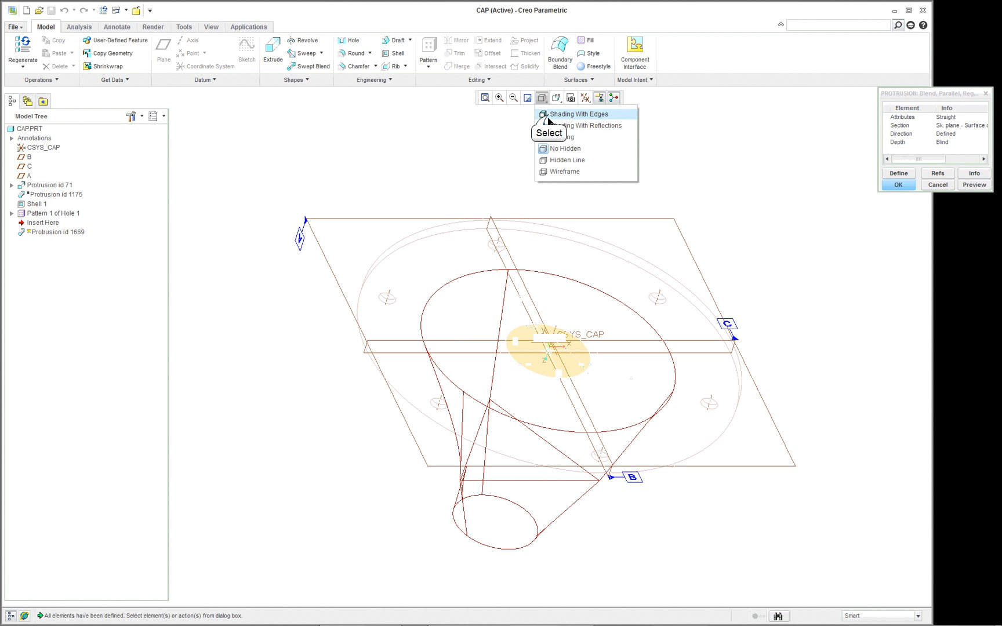
pyautogui.click(578, 114)
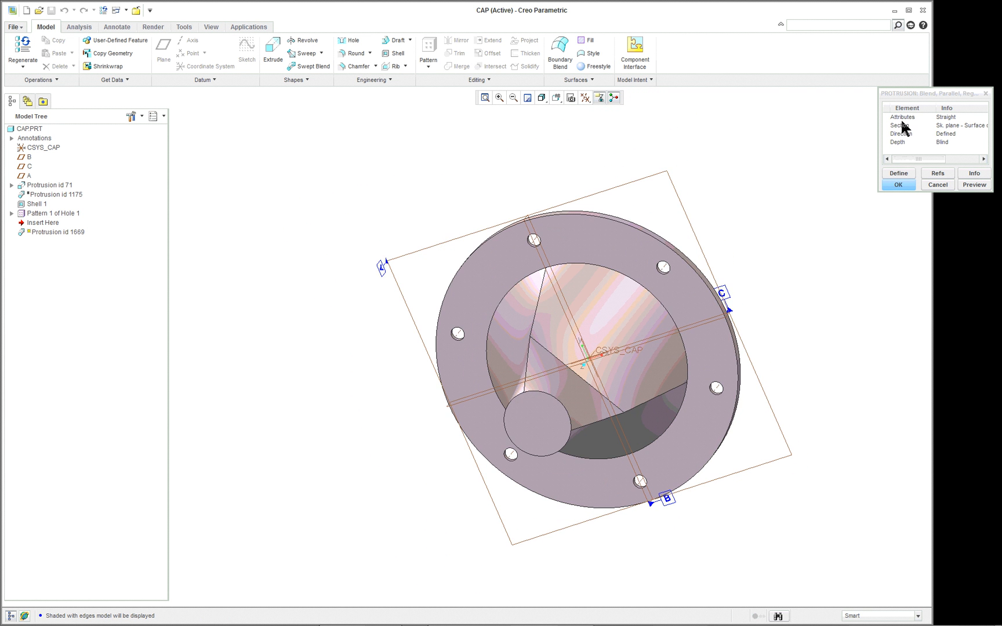
pyautogui.moveTo(902, 116)
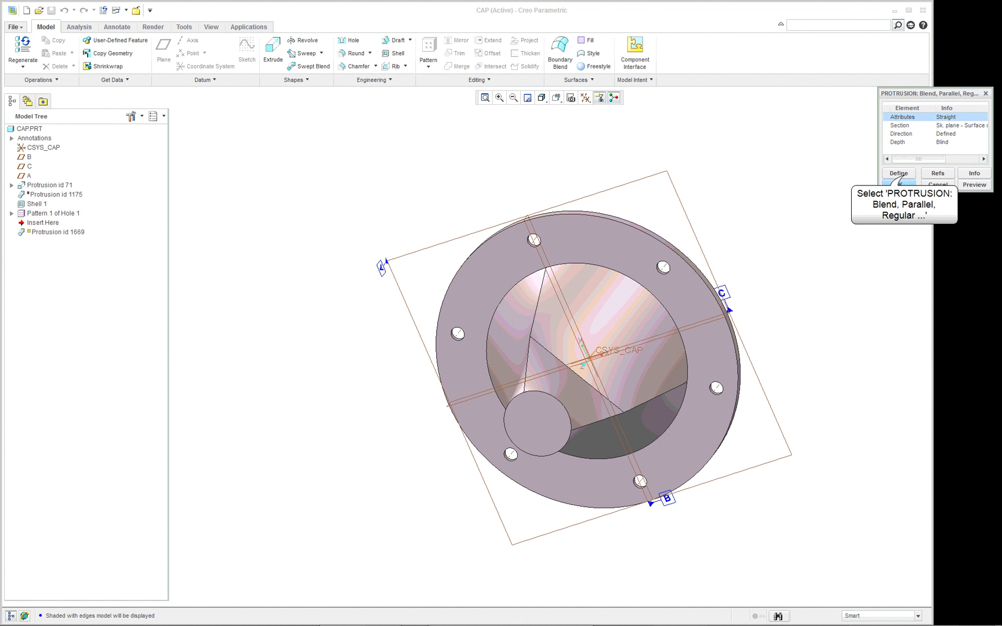
pyautogui.click(898, 173)
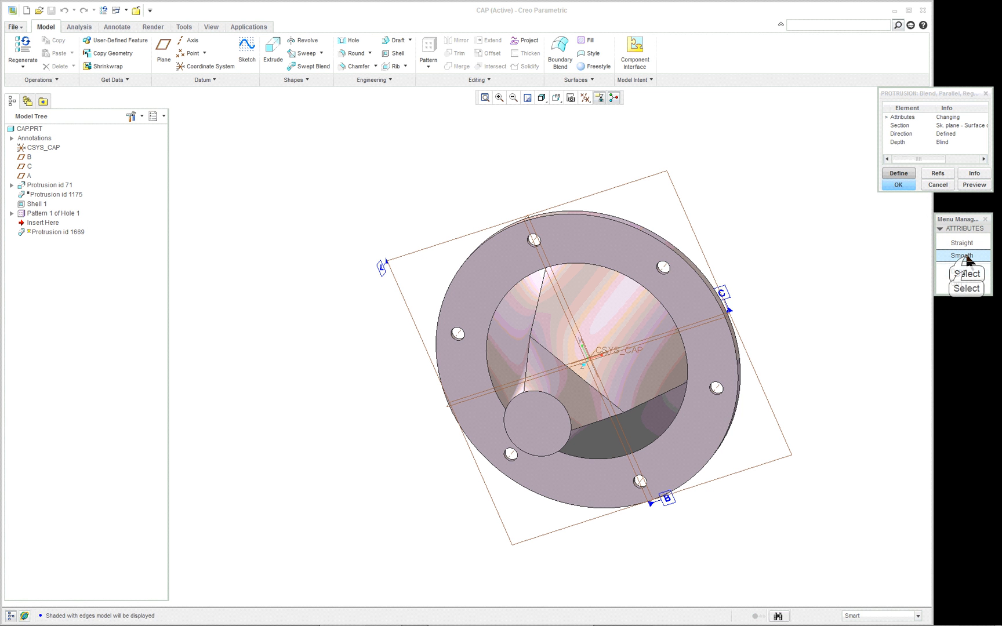
pyautogui.click(960, 255)
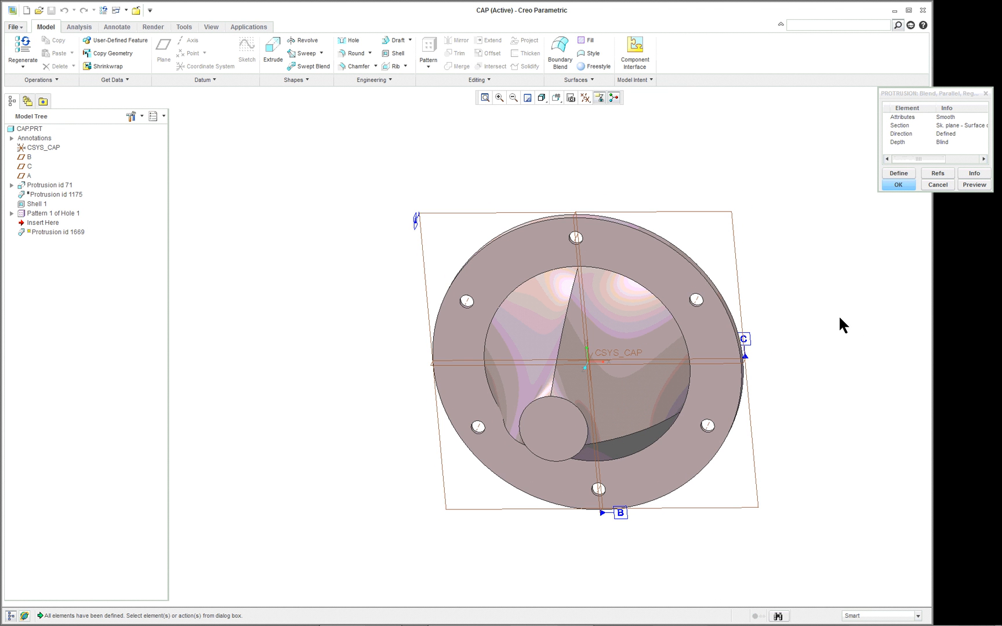
pyautogui.moveTo(837, 249)
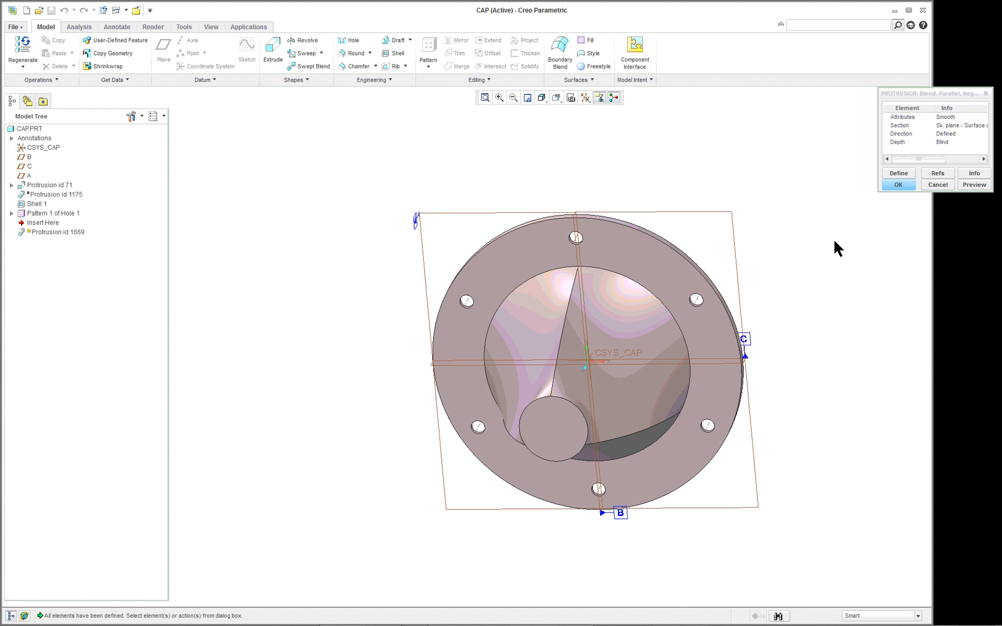
# Discard the blend feature and clear the Model Tree selection
pyautogui.click(937, 185)
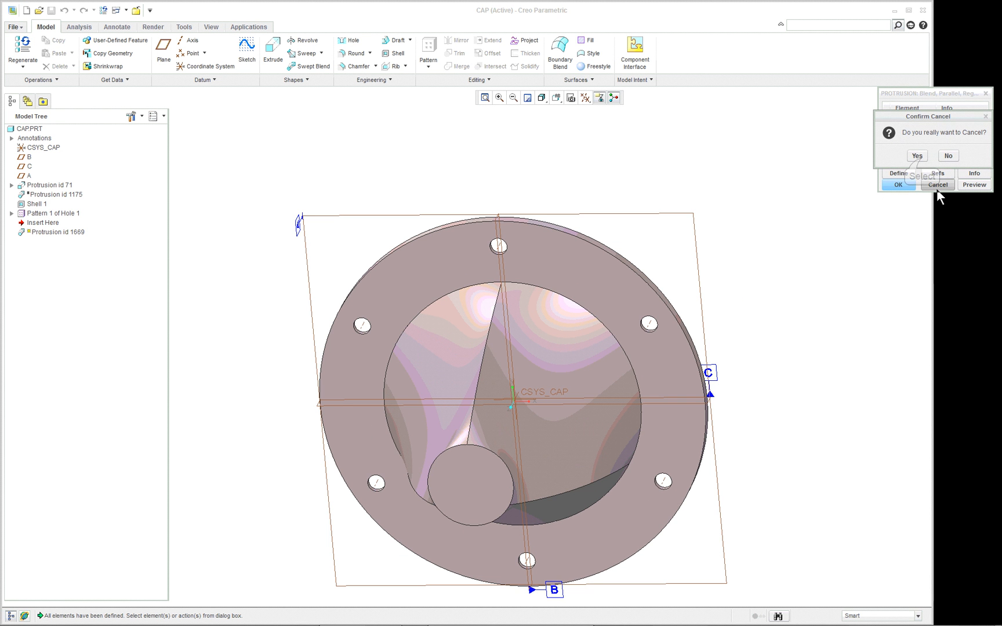
pyautogui.click(916, 156)
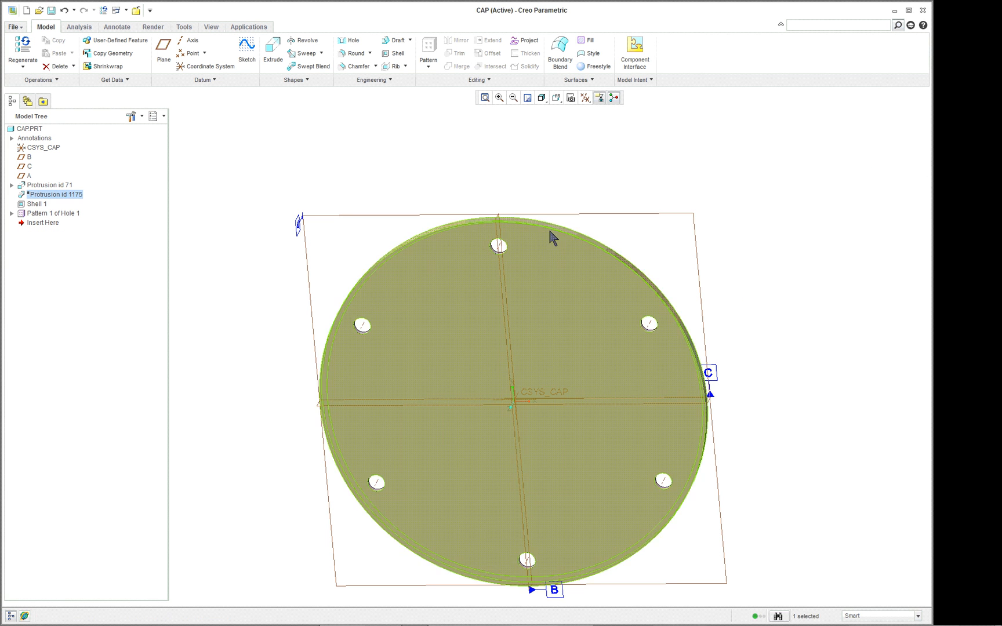
pyautogui.rightClick(57, 194)
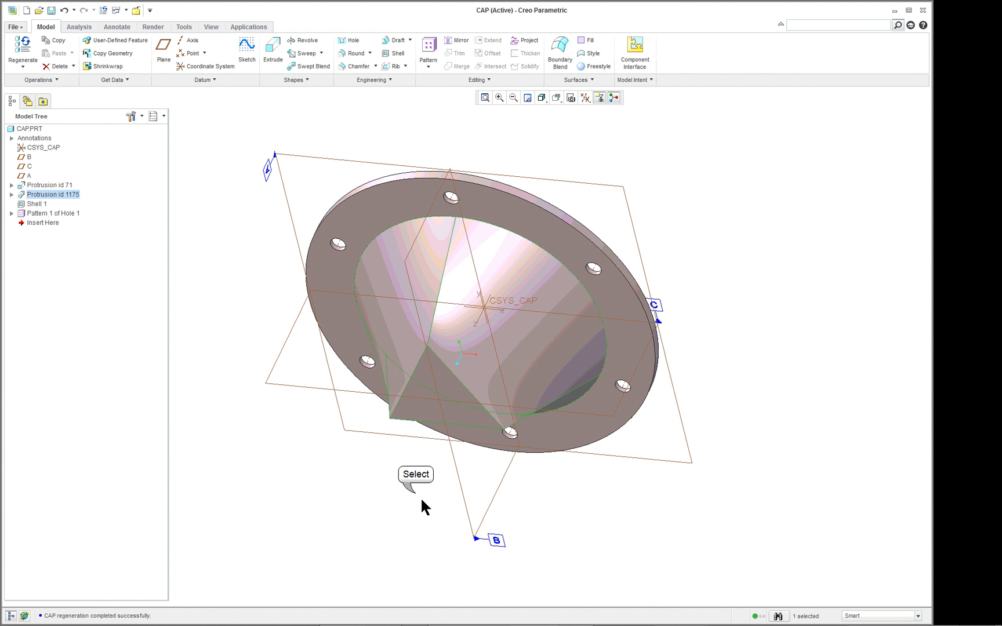
pyautogui.click(447, 323)
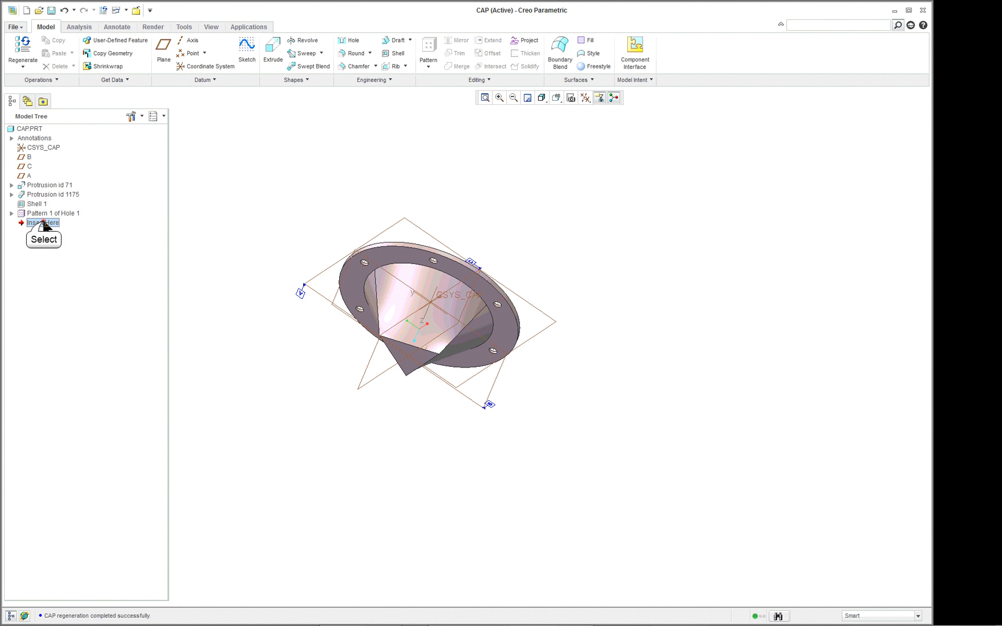
pyautogui.moveTo(45, 199)
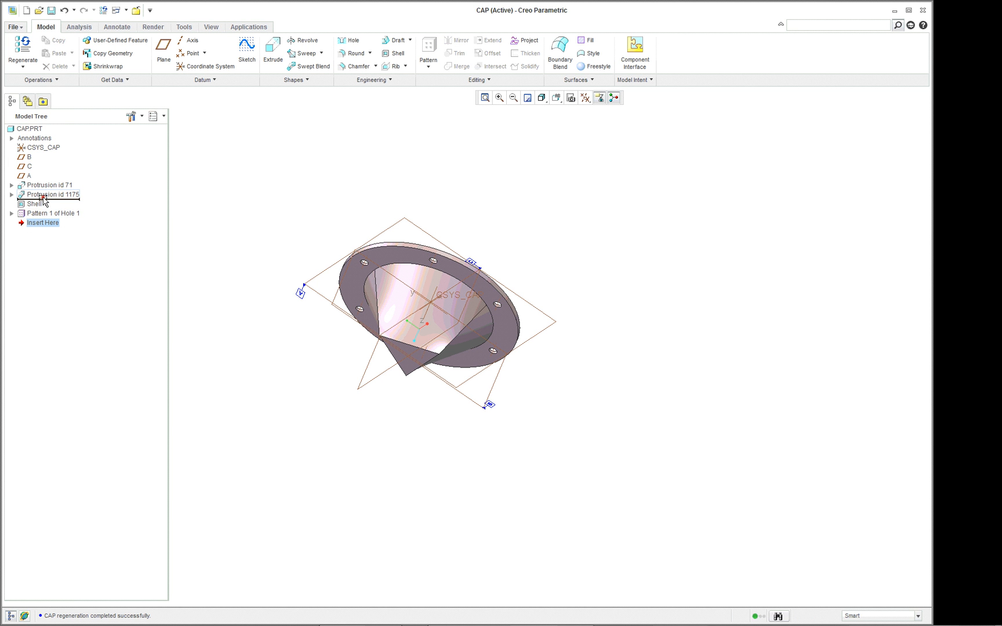
# Move the insertion point to the tree bottom and select Shell 1 and Pattern 1 of Hole 1
pyautogui.click(12, 195)
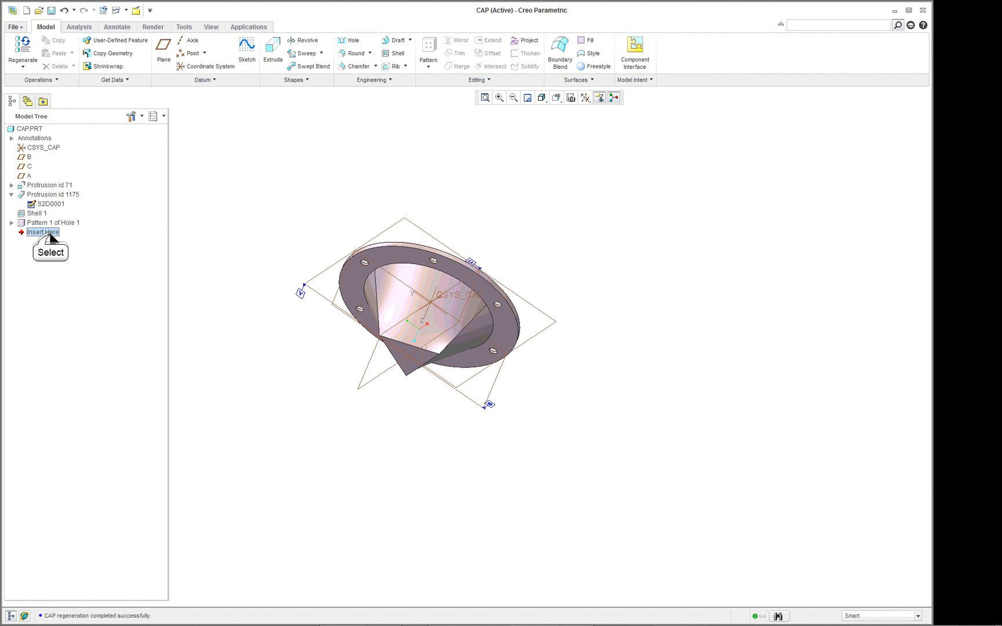
pyautogui.moveTo(57, 203)
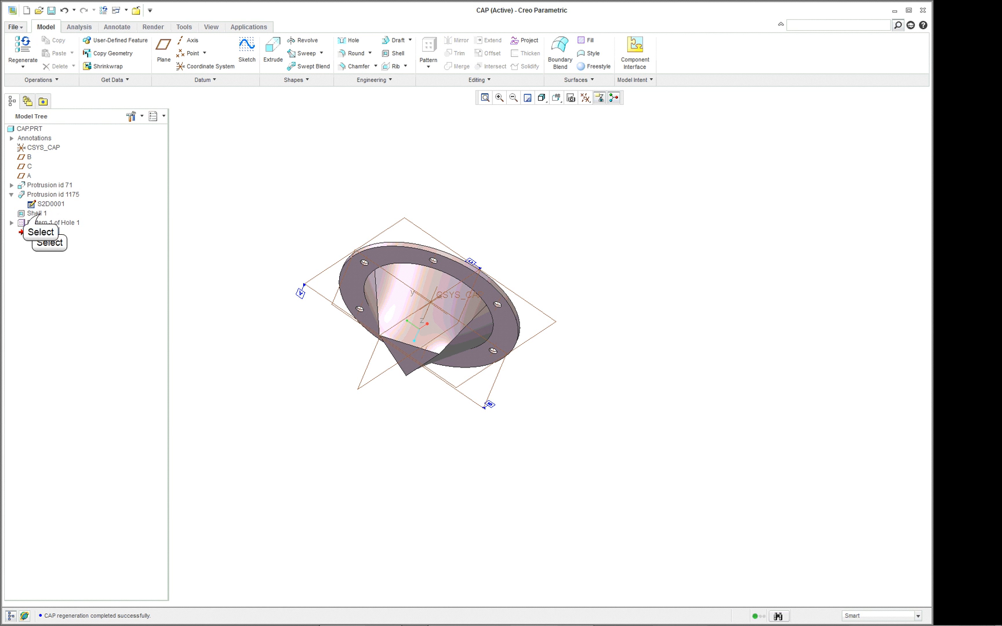
pyautogui.click(37, 212)
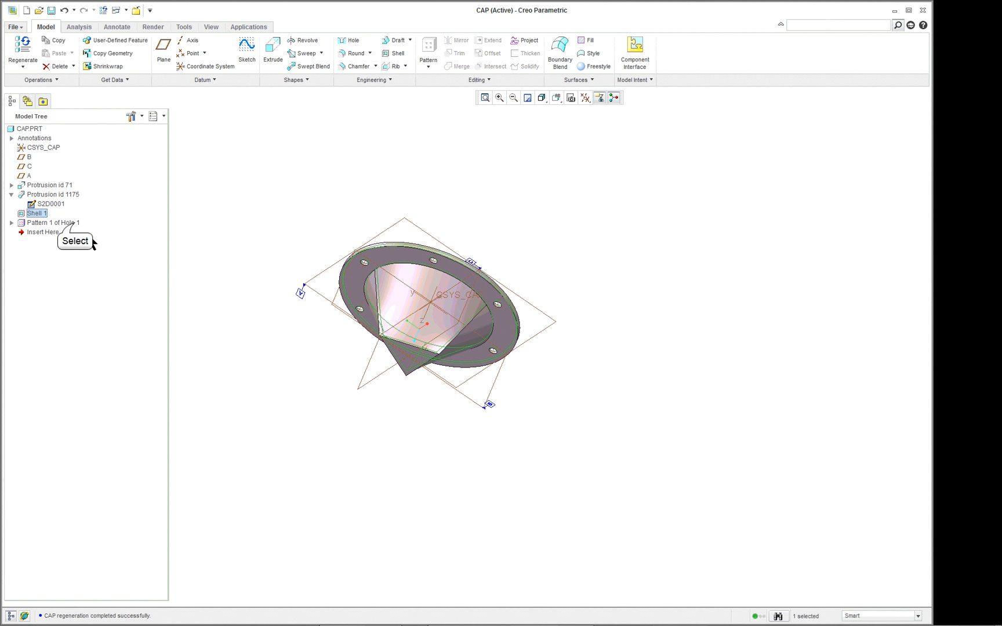
pyautogui.click(51, 223)
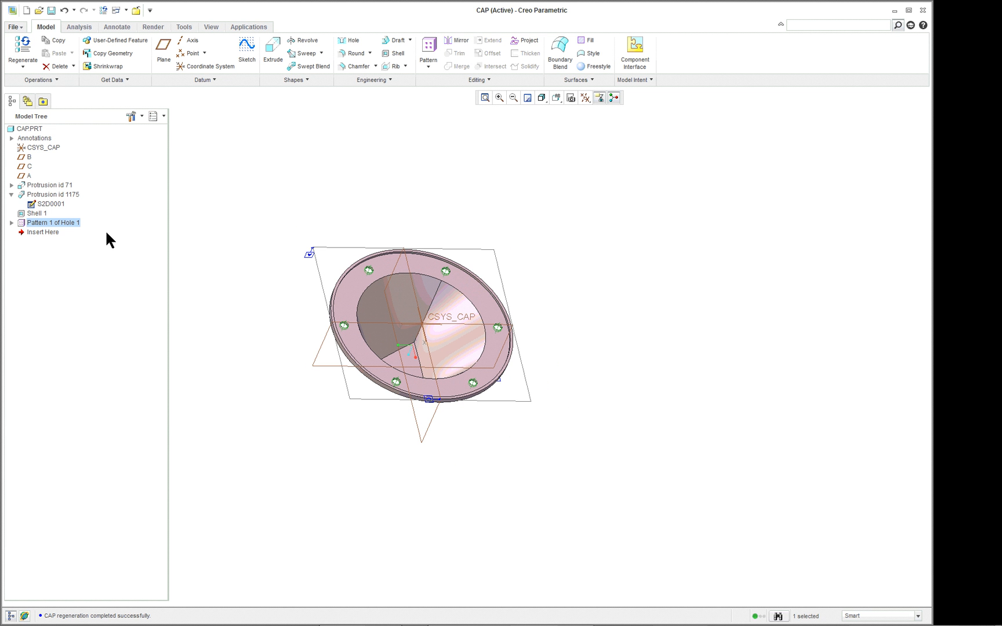
# Edit the definition of Shell 1, showing its 0.125 thickness
pyautogui.rightClick(53, 222)
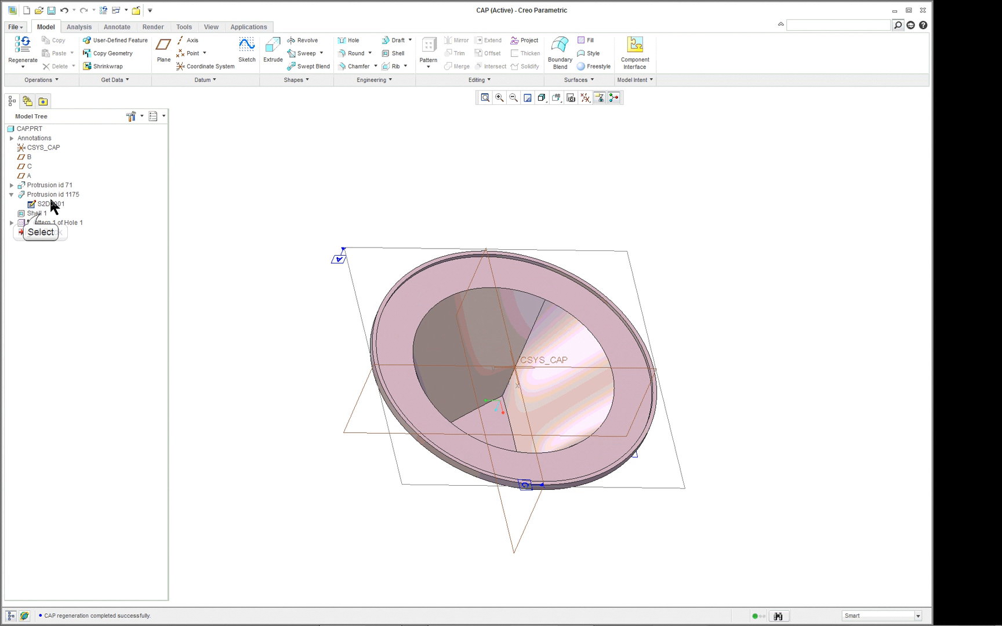
pyautogui.rightClick(38, 213)
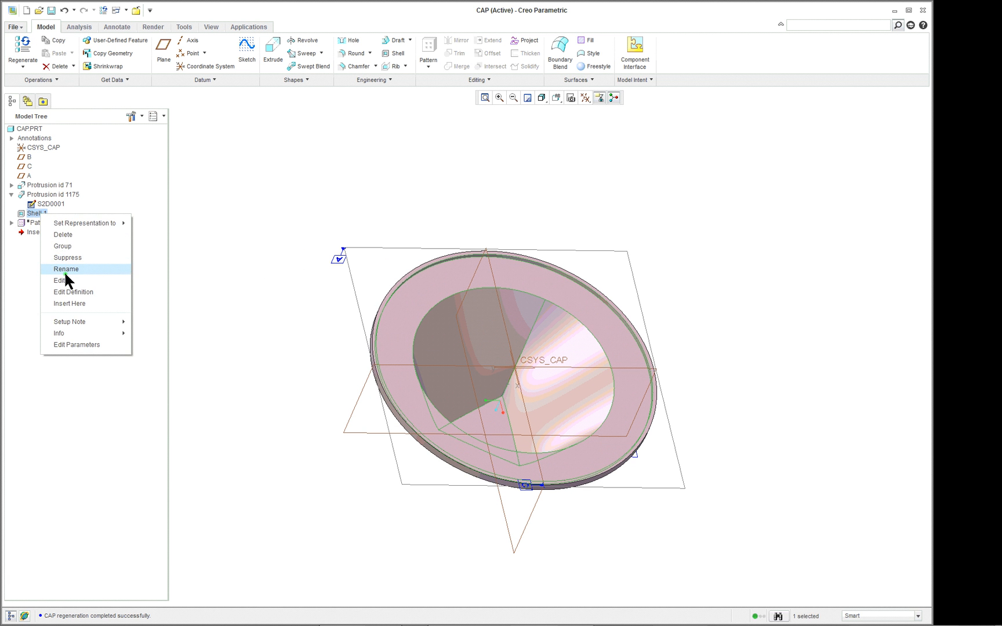
pyautogui.click(73, 292)
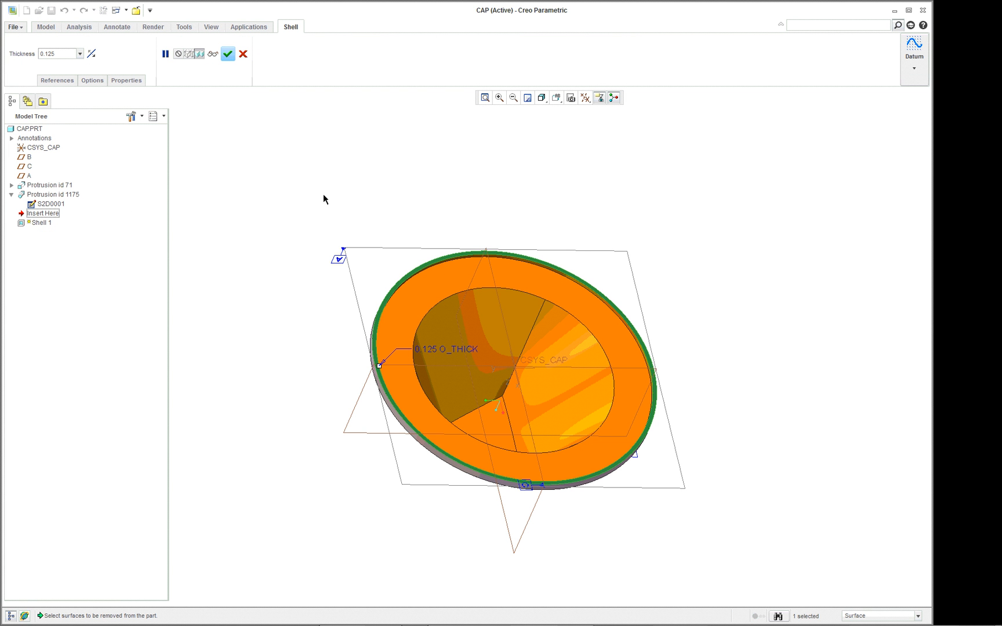
pyautogui.moveTo(14, 29)
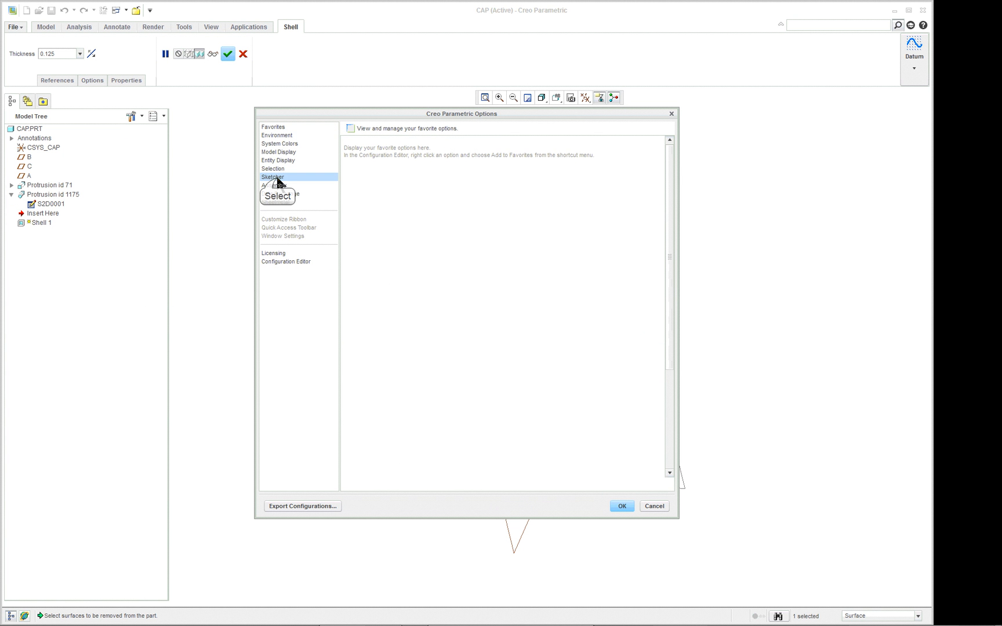
pyautogui.click(271, 176)
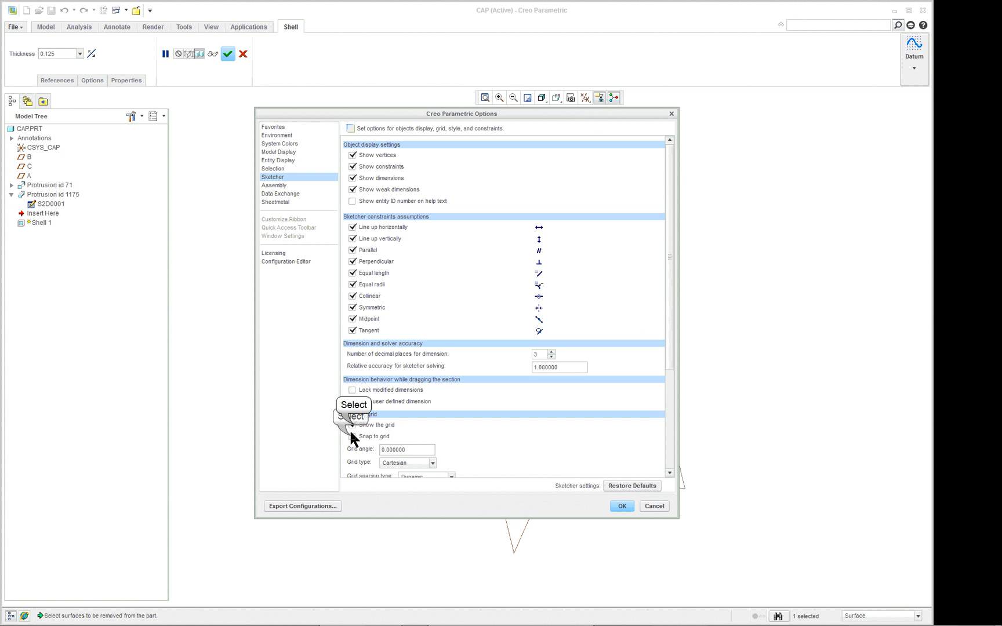
pyautogui.moveTo(620, 508)
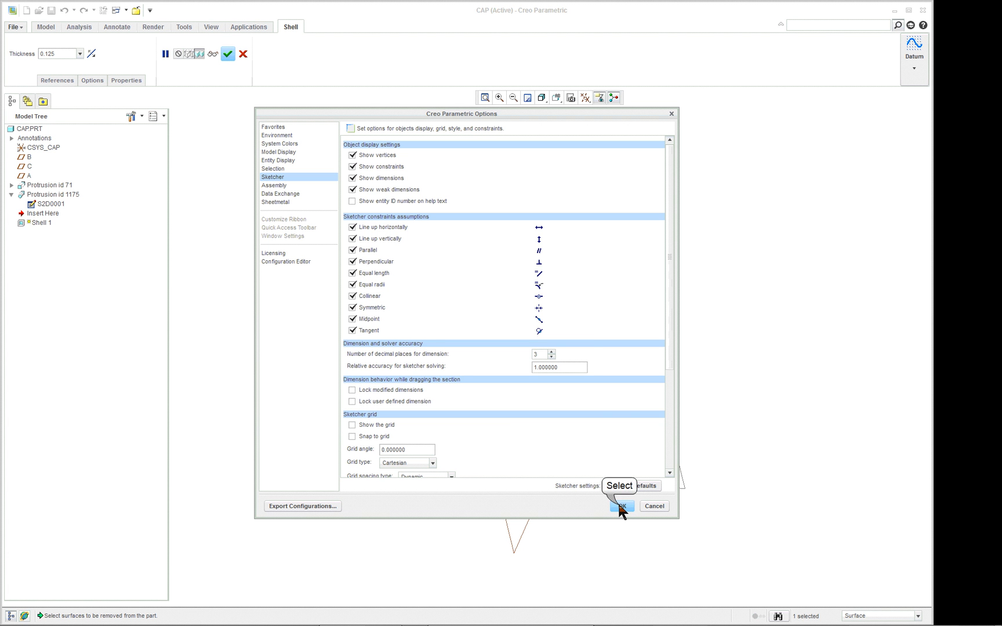
pyautogui.click(619, 506)
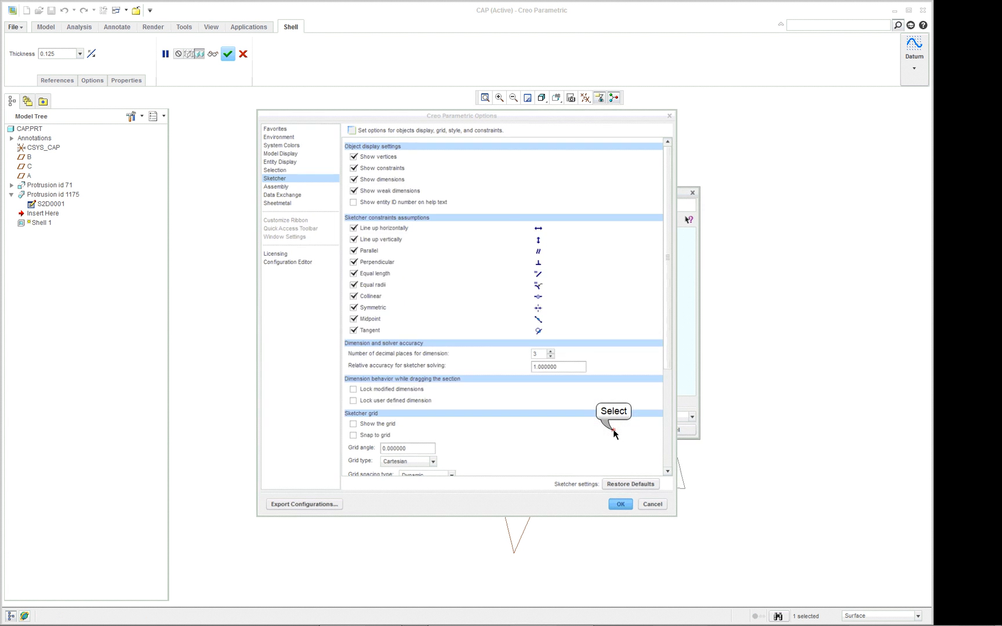
pyautogui.click(619, 504)
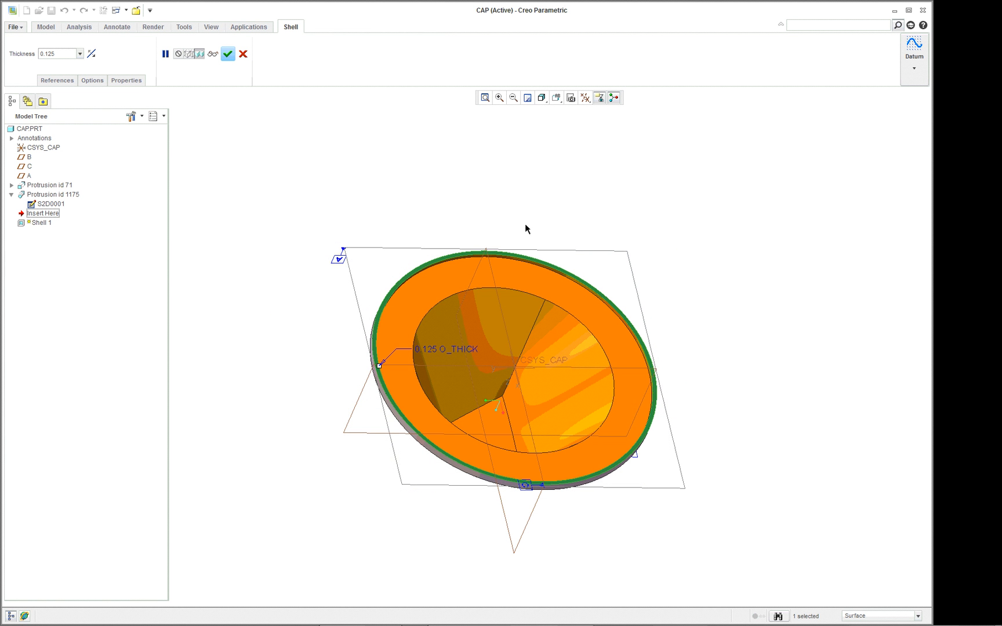
pyautogui.moveTo(546, 131)
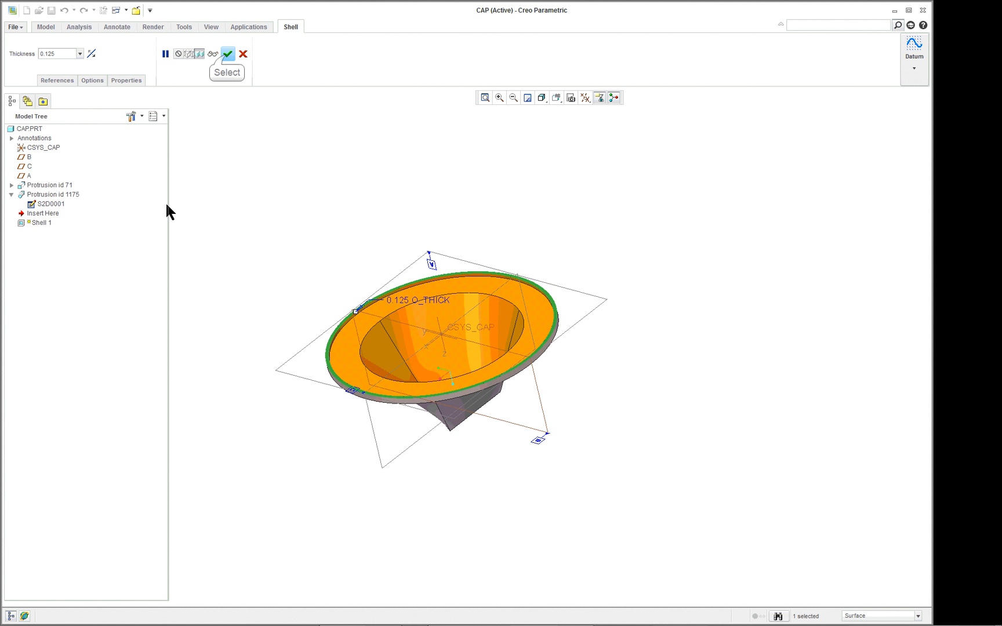
# Confirm the Shell 1 redefinition so the cap regenerates as a thin-walled shell
pyautogui.click(227, 53)
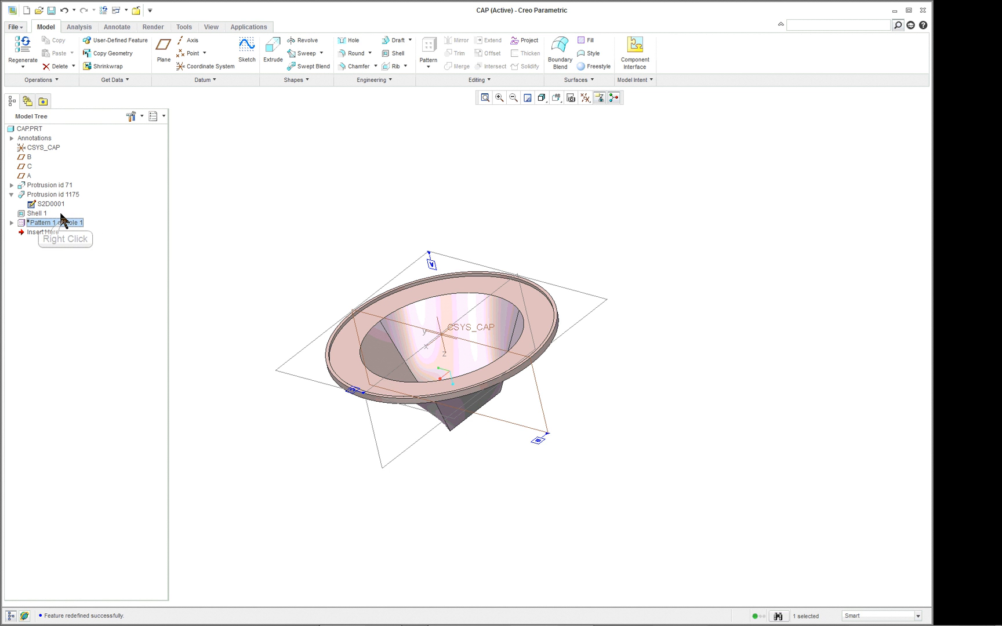
# Resume Pattern 1 of Hole 1 and reorder it before Shell 1
pyautogui.rightClick(54, 223)
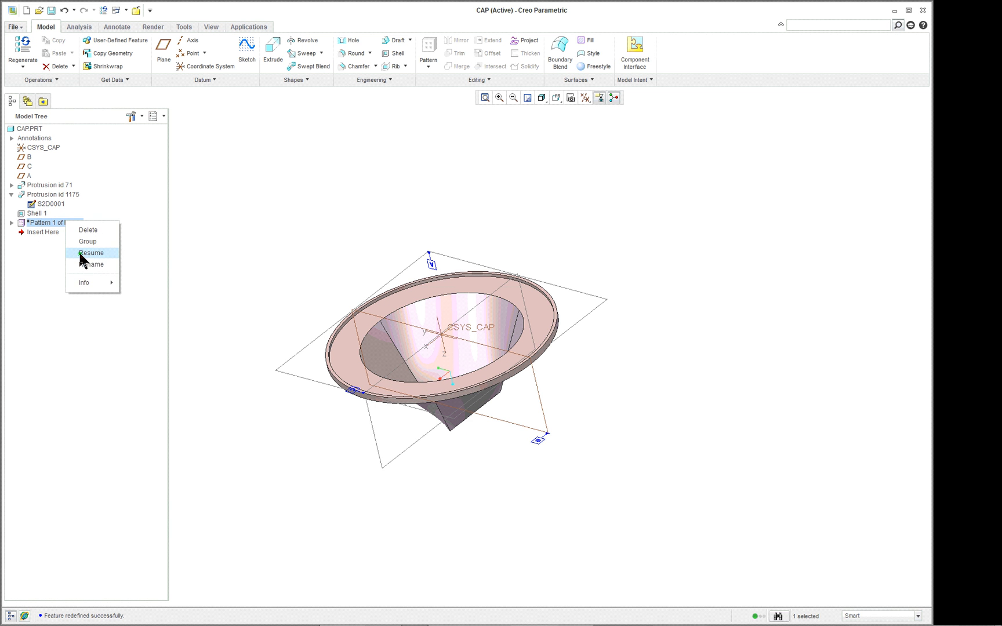
pyautogui.click(91, 252)
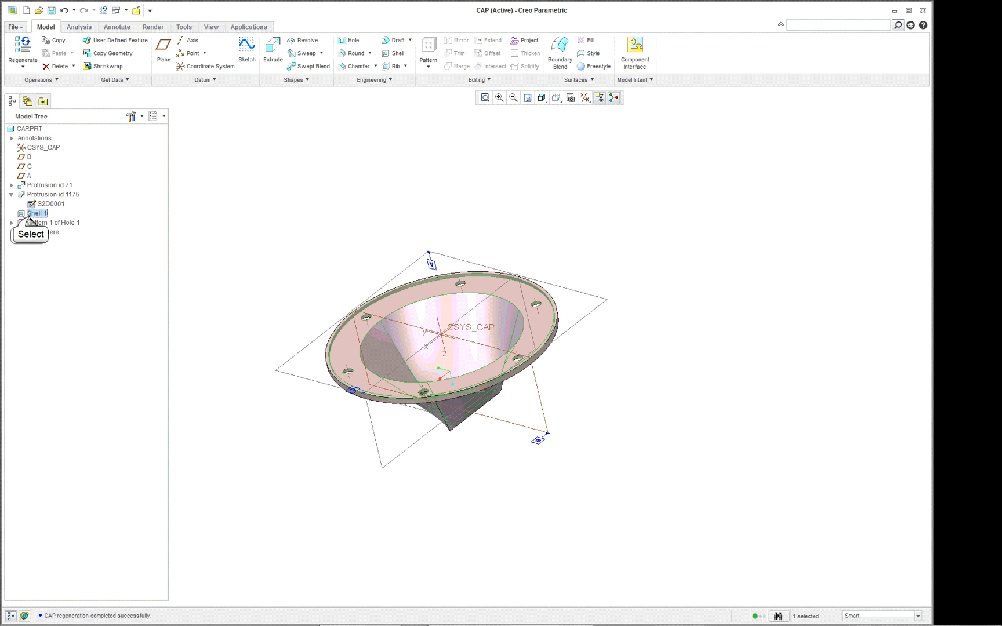
pyautogui.click(54, 213)
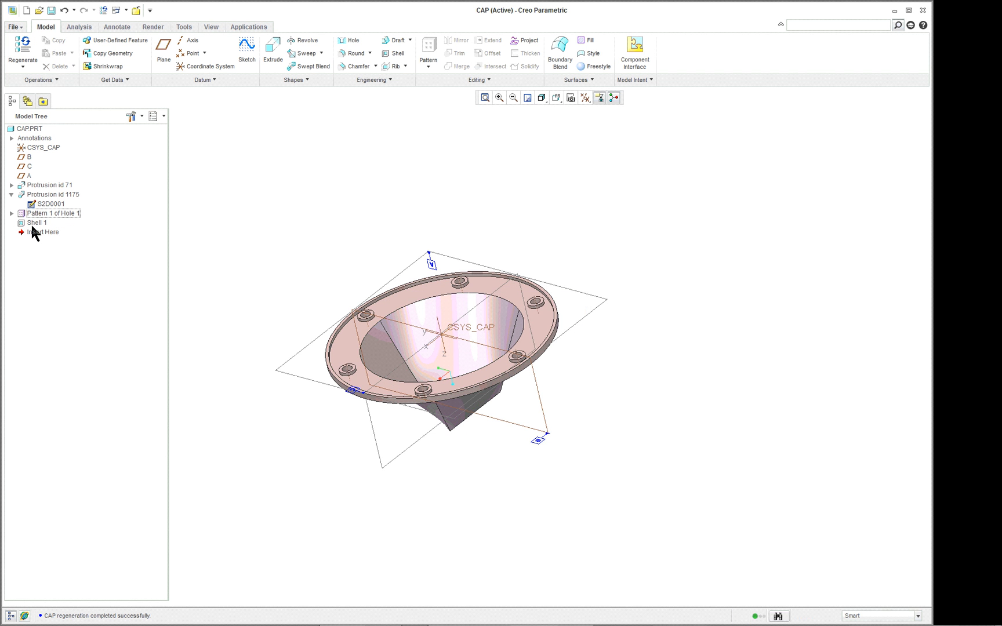
pyautogui.scroll(3)
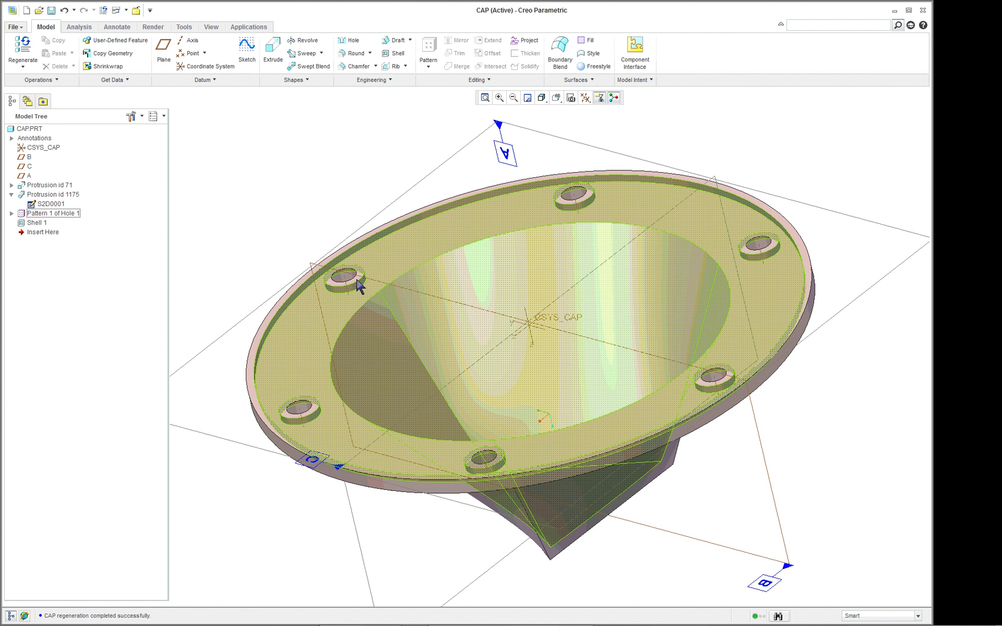
pyautogui.click(505, 535)
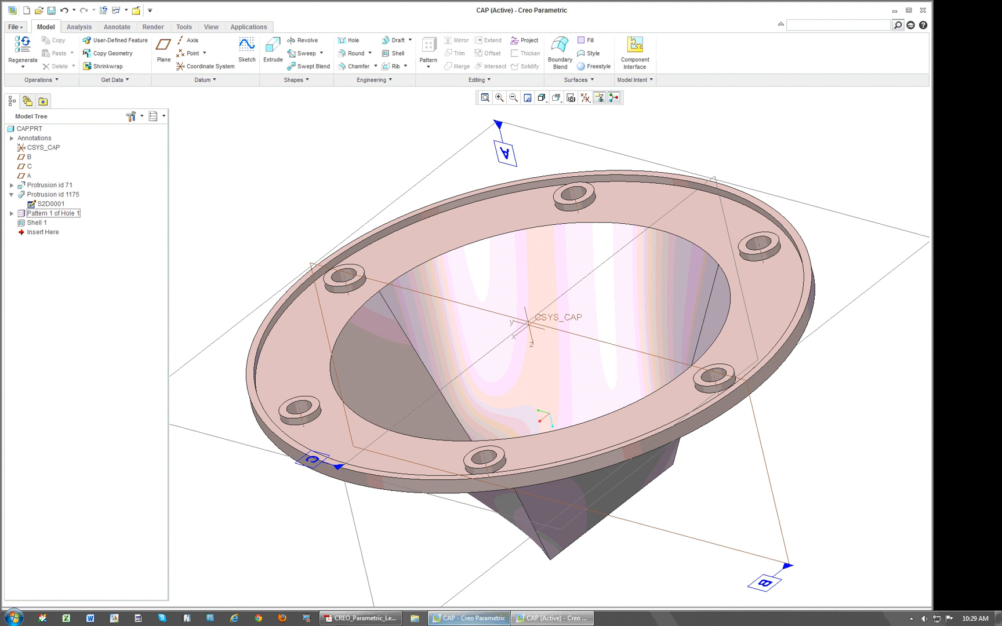
pyautogui.moveTo(469, 618)
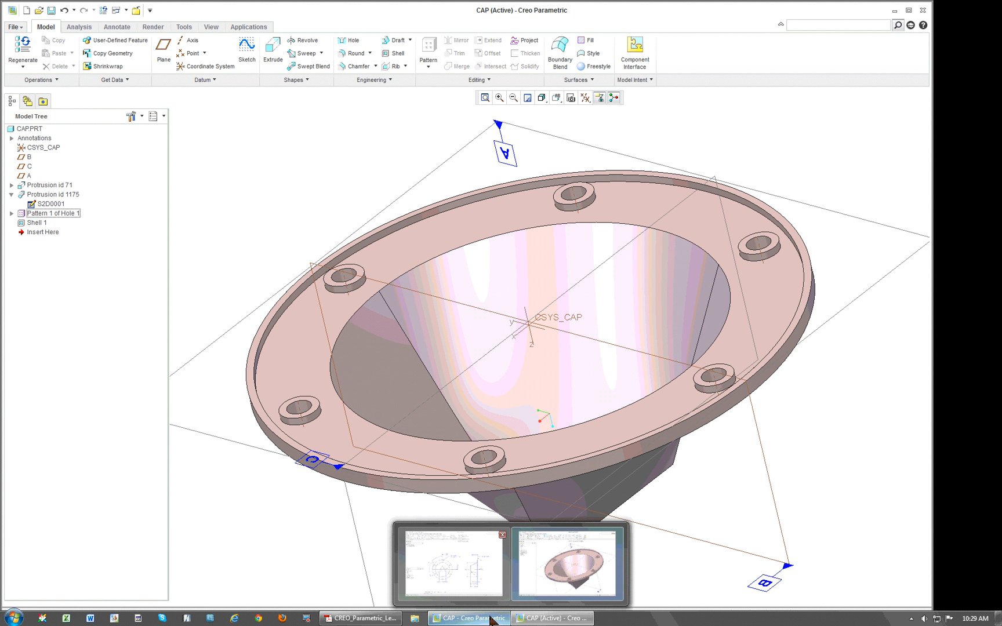
pyautogui.moveTo(361, 618)
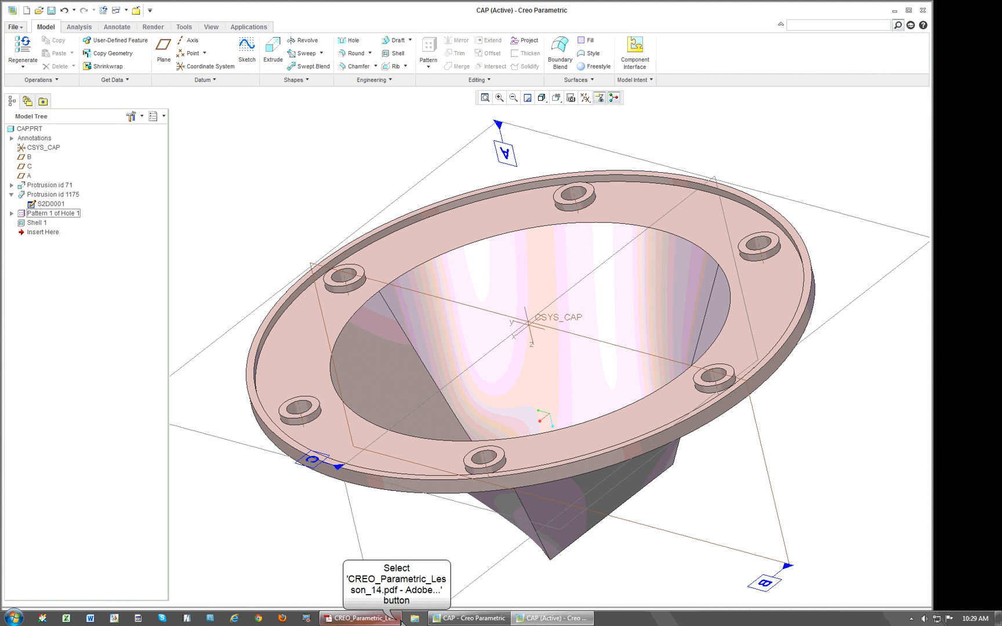
# Bring up the lesson PDF in Acrobat at the step on moving the pattern below the shell
pyautogui.click(359, 618)
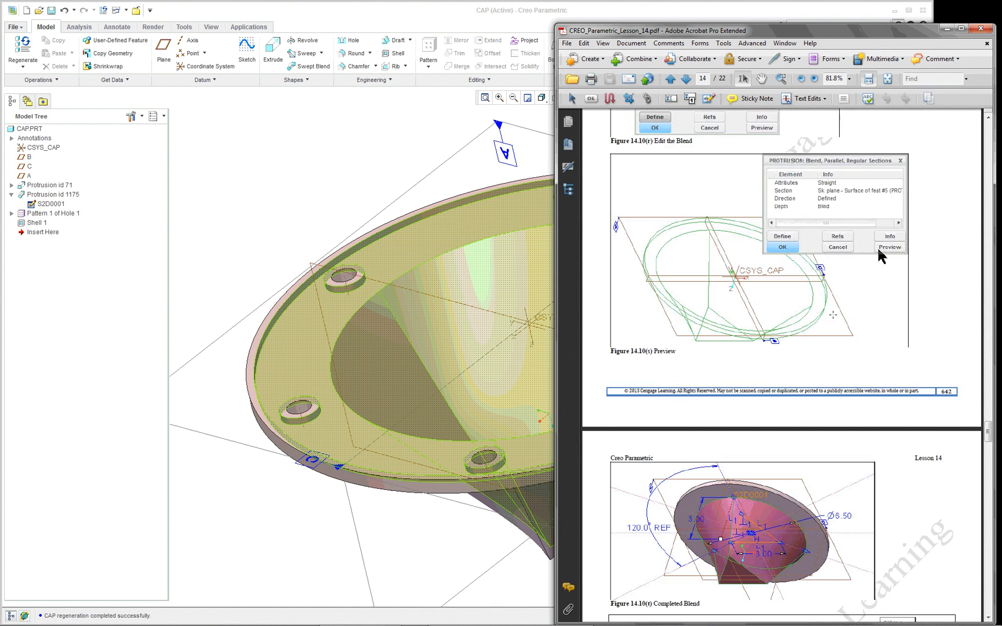
pyautogui.scroll(-3)
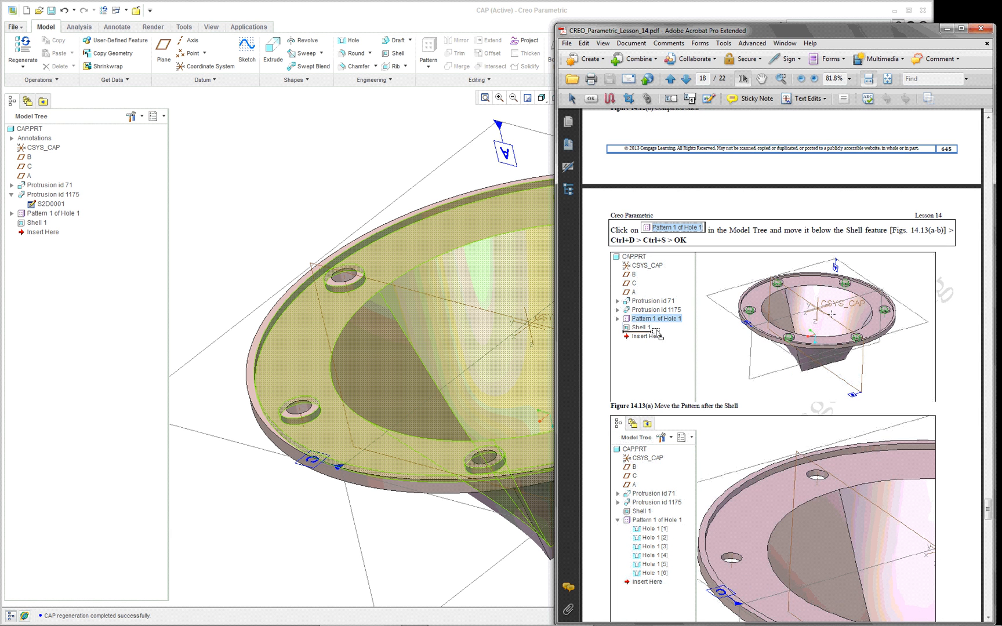
pyautogui.scroll(3)
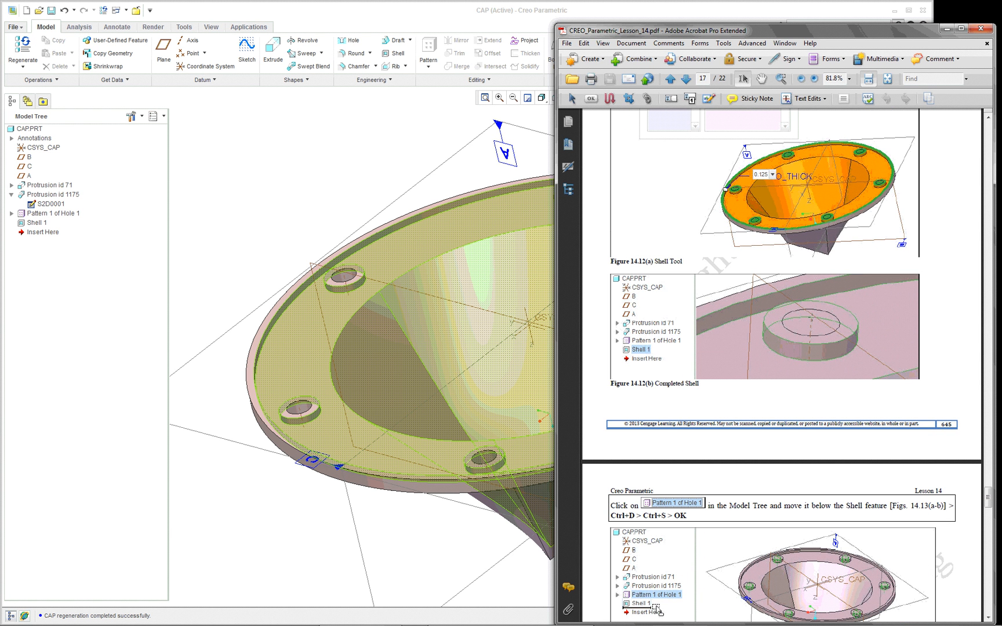
pyautogui.moveTo(826, 401)
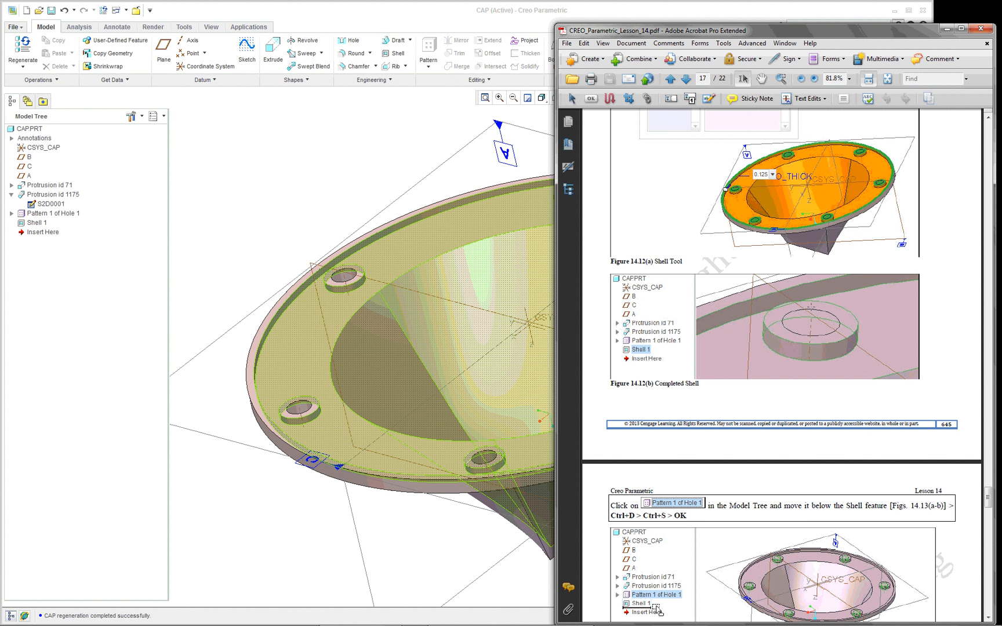
pyautogui.moveTo(829, 383)
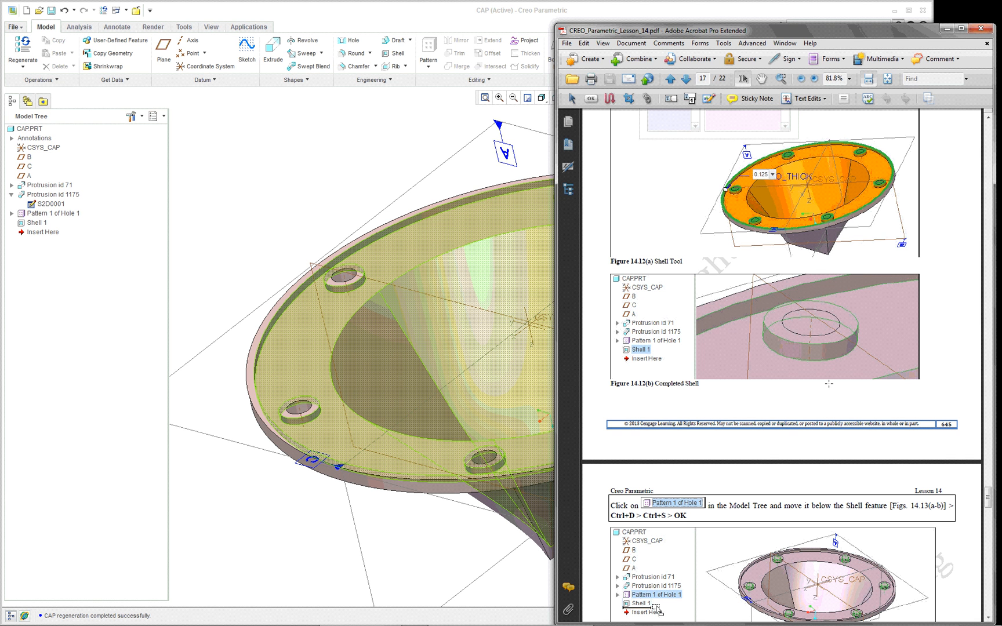
pyautogui.moveTo(833, 406)
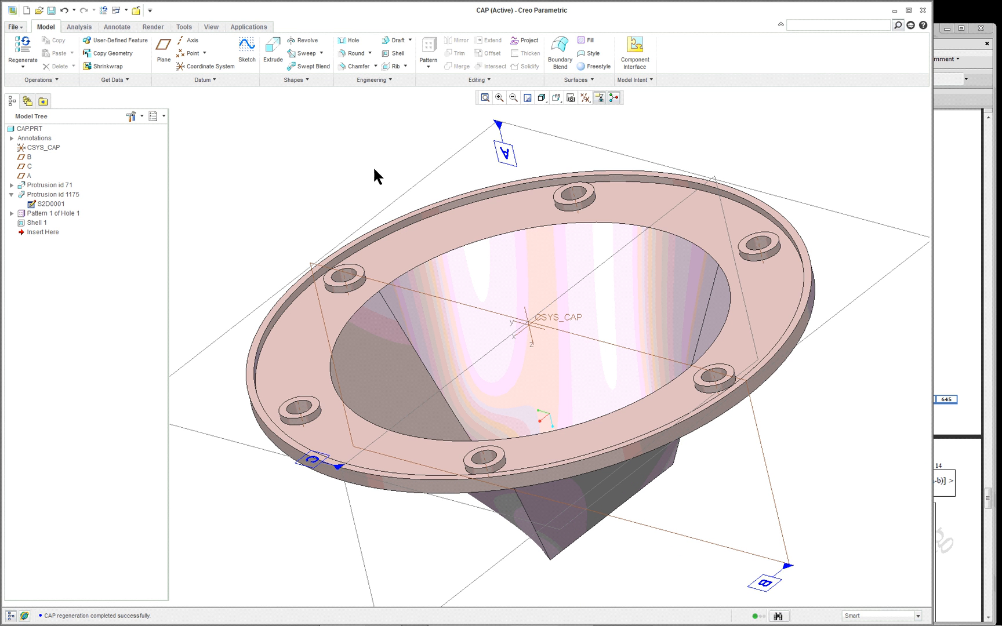
pyautogui.moveTo(340, 188)
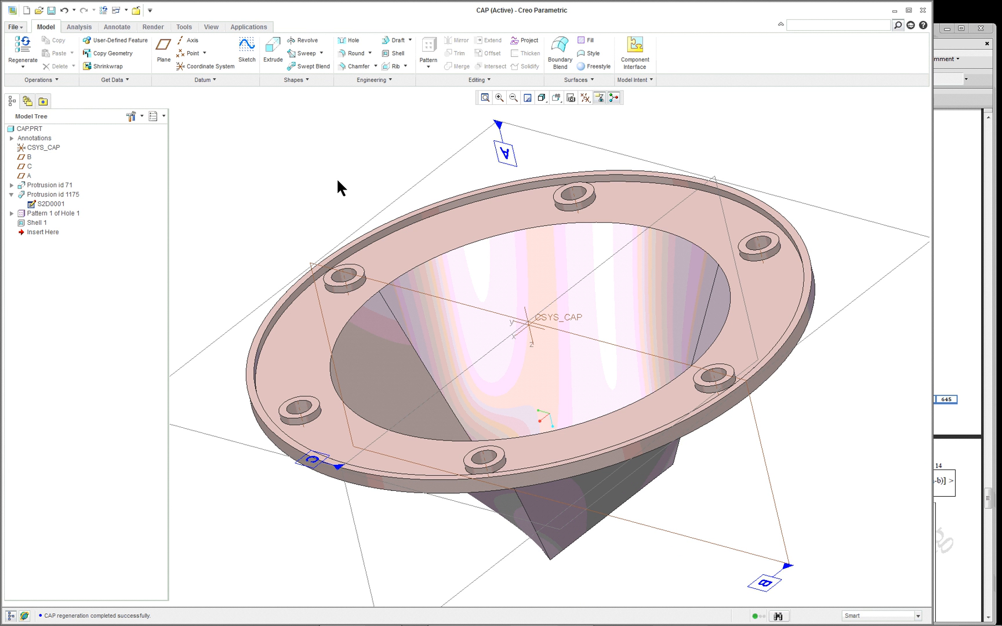
pyautogui.moveTo(784, 267)
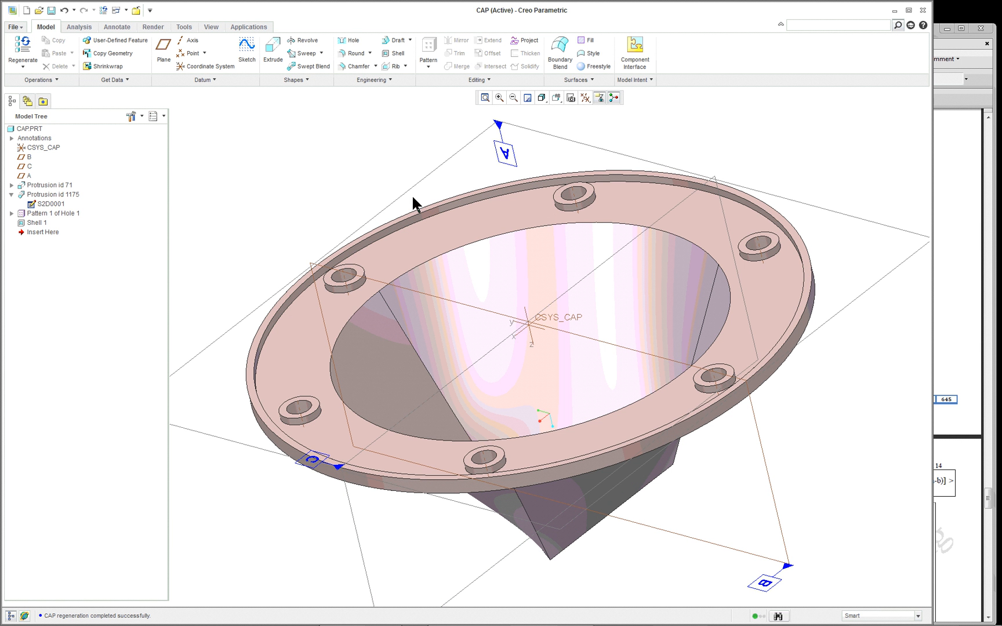
pyautogui.moveTo(37, 223)
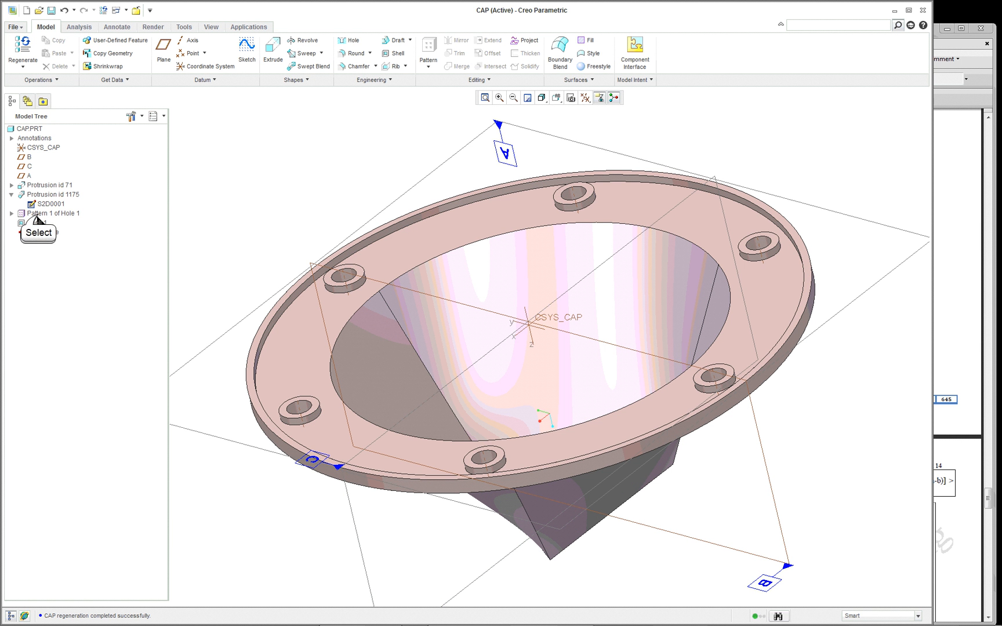
# Select Shell 1, expand Pattern 1 of Hole 1, and bring up Hole 1 [1]'s options
pyautogui.click(57, 213)
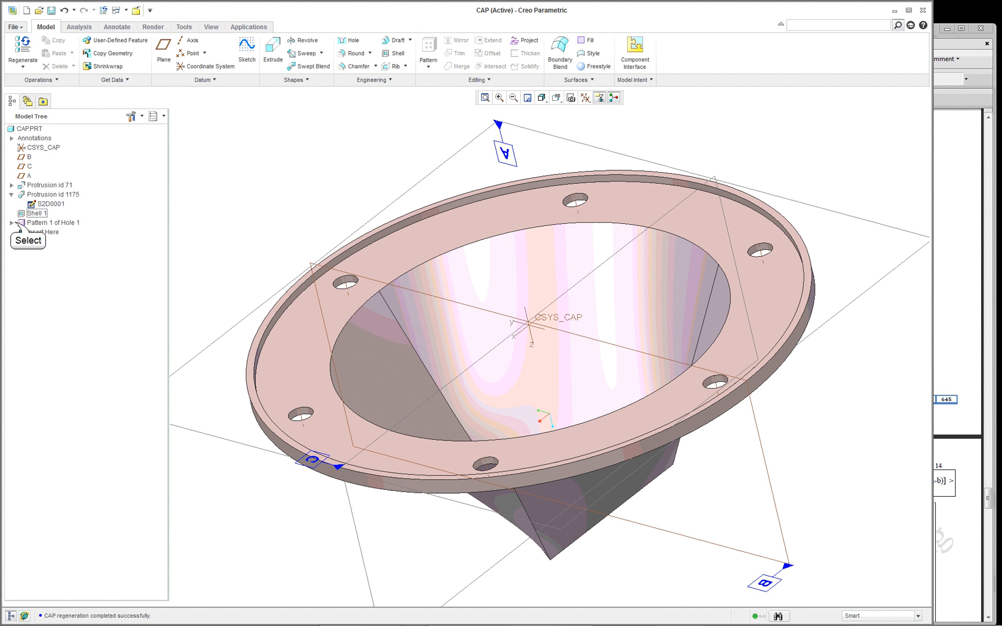
pyautogui.click(12, 223)
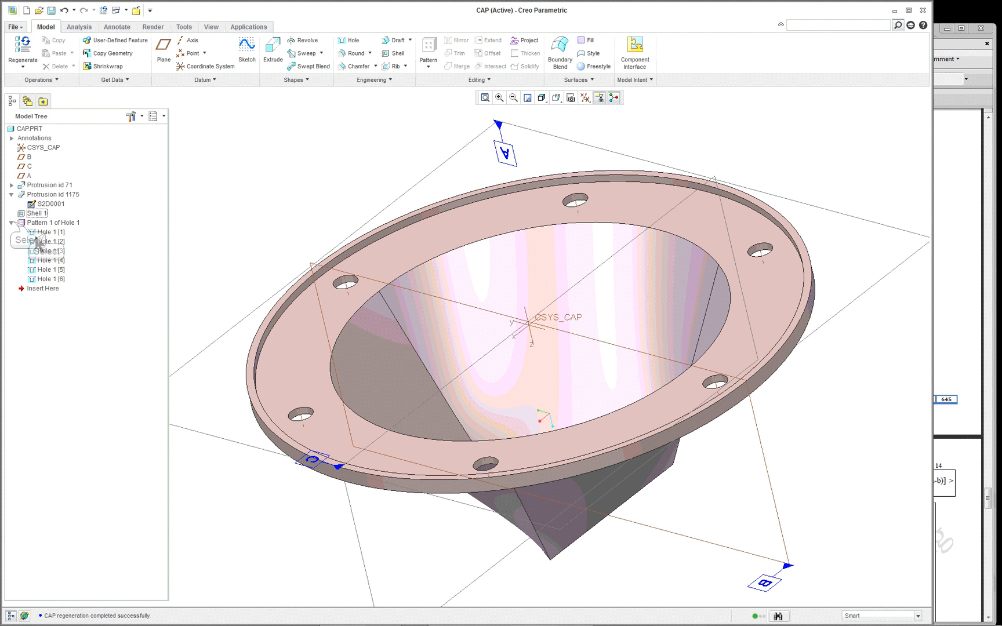
pyautogui.rightClick(50, 231)
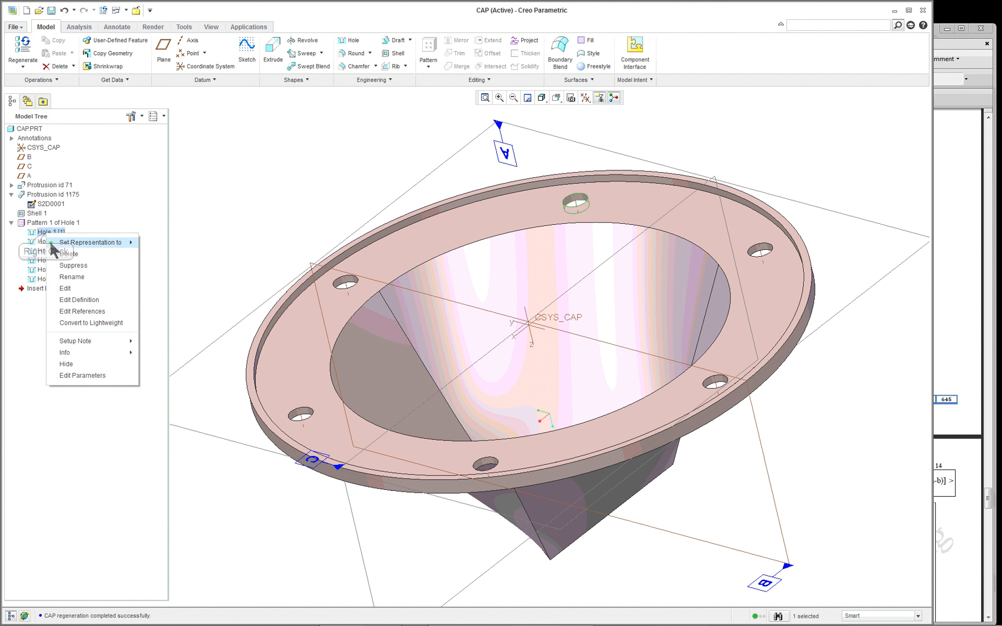
pyautogui.click(80, 300)
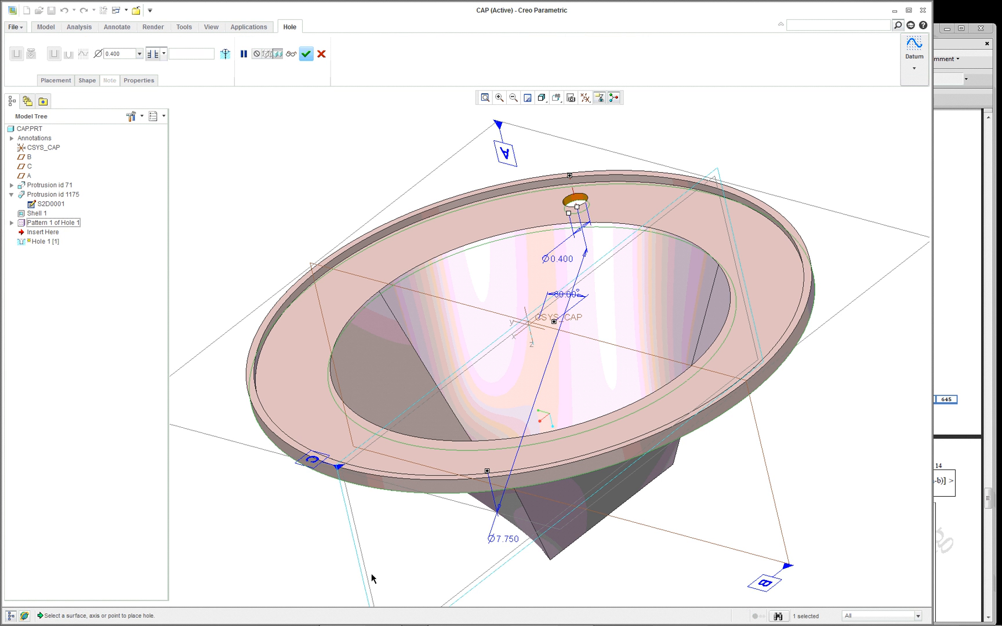
pyautogui.moveTo(467, 618)
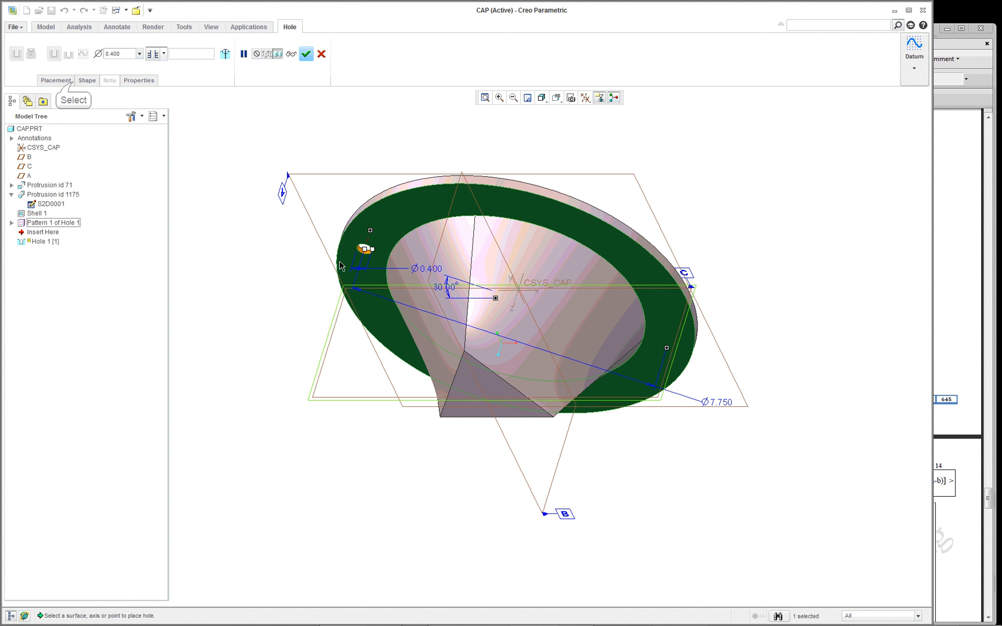
pyautogui.click(56, 80)
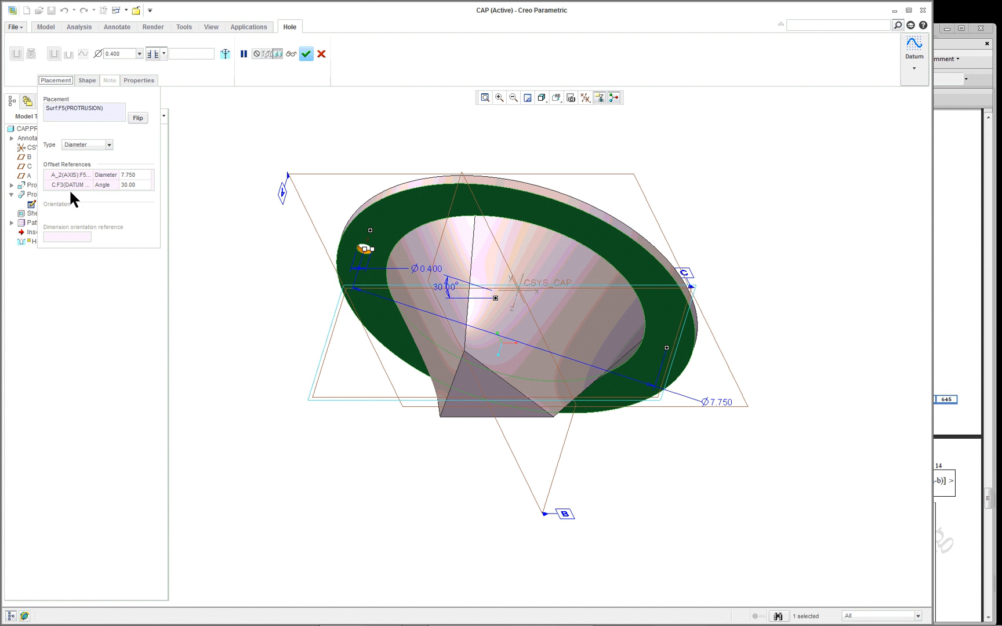
pyautogui.moveTo(70, 190)
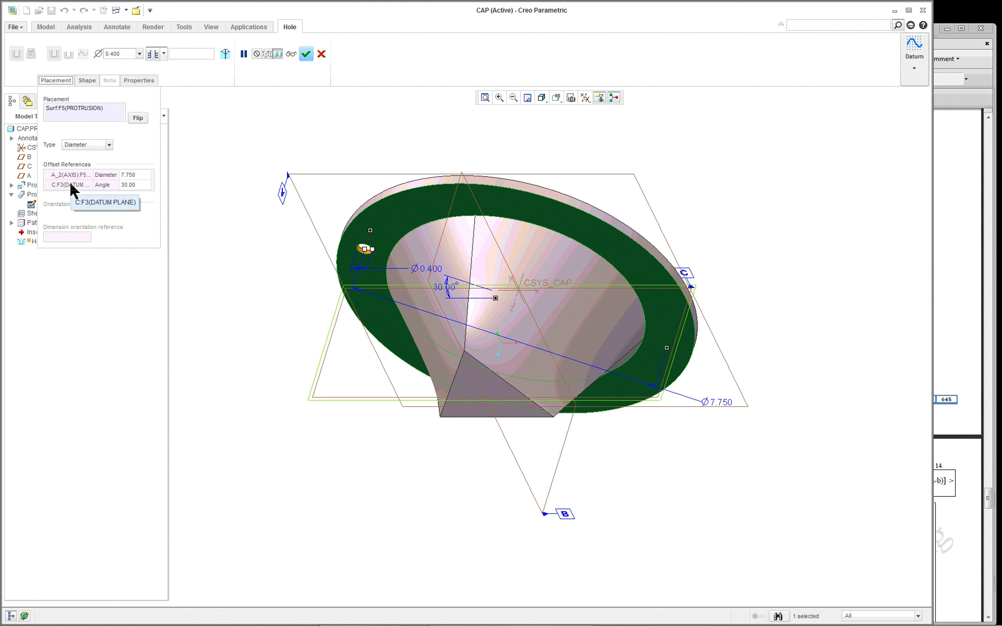
pyautogui.moveTo(81, 153)
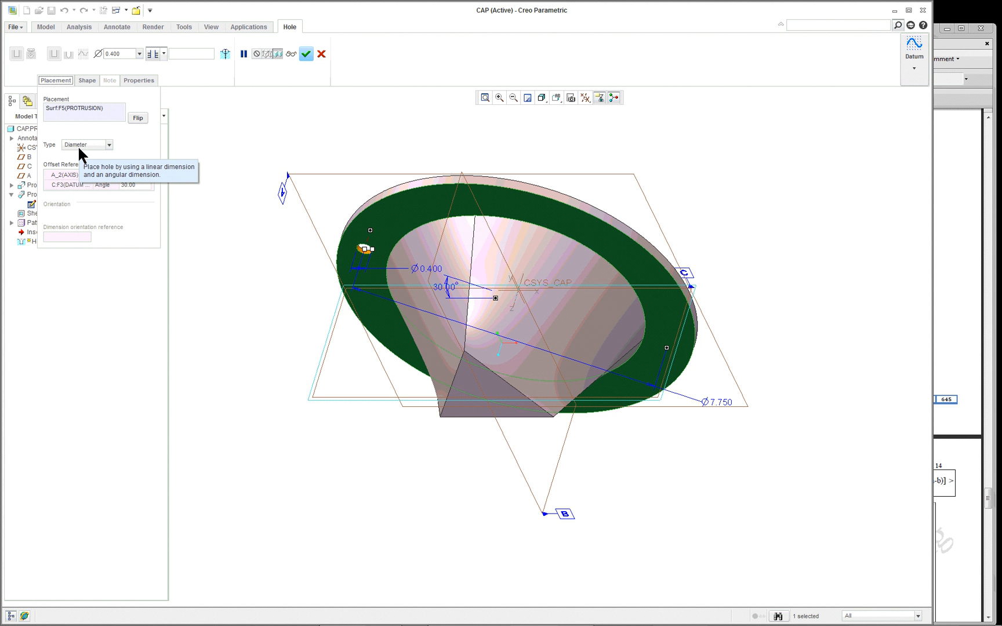
pyautogui.moveTo(321, 54)
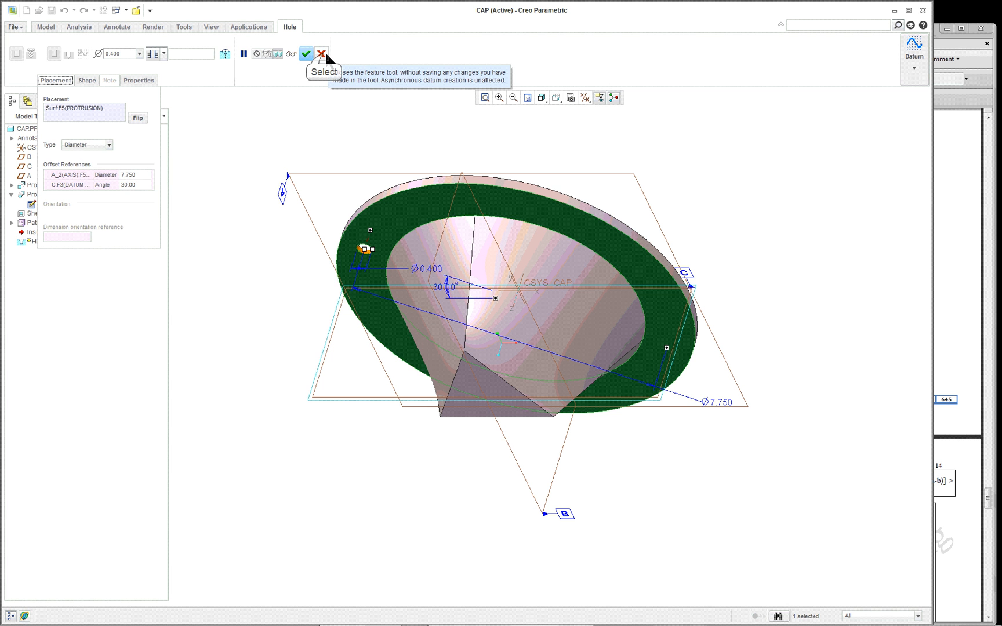
pyautogui.click(306, 53)
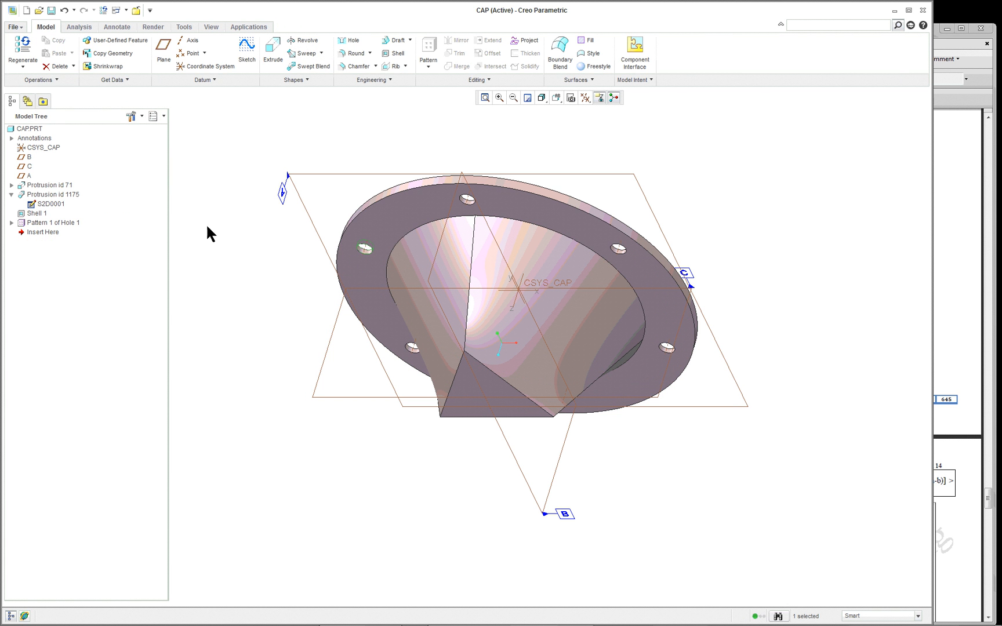
pyautogui.rightClick(54, 222)
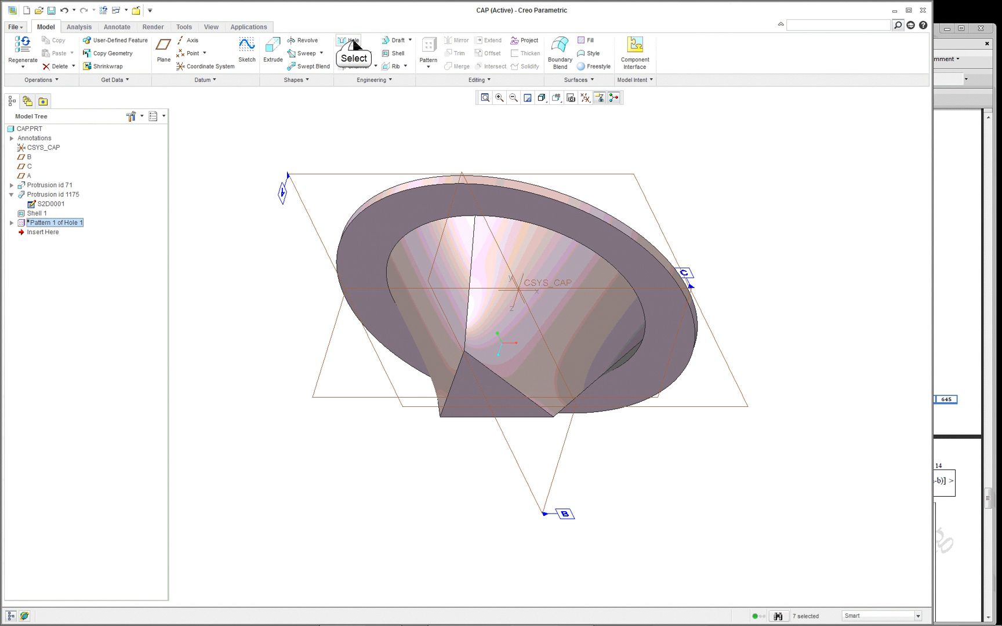
pyautogui.click(348, 44)
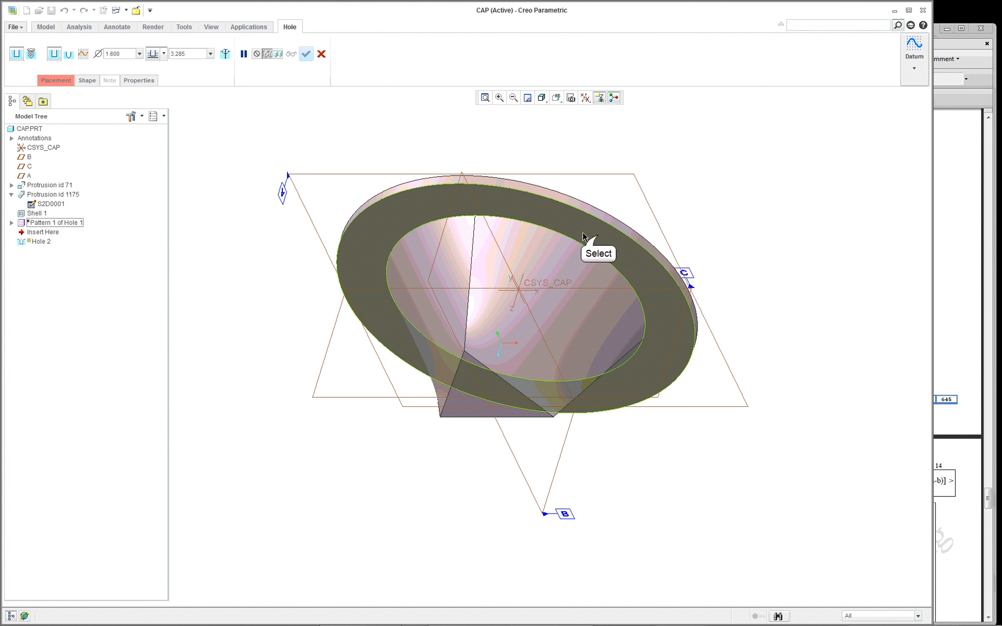
pyautogui.click(601, 239)
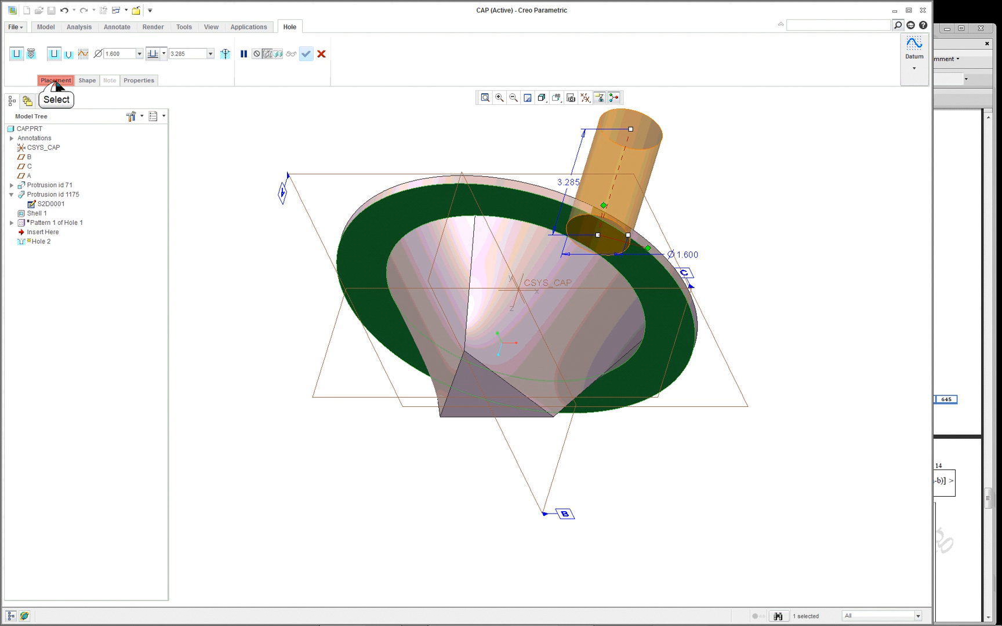
pyautogui.click(56, 80)
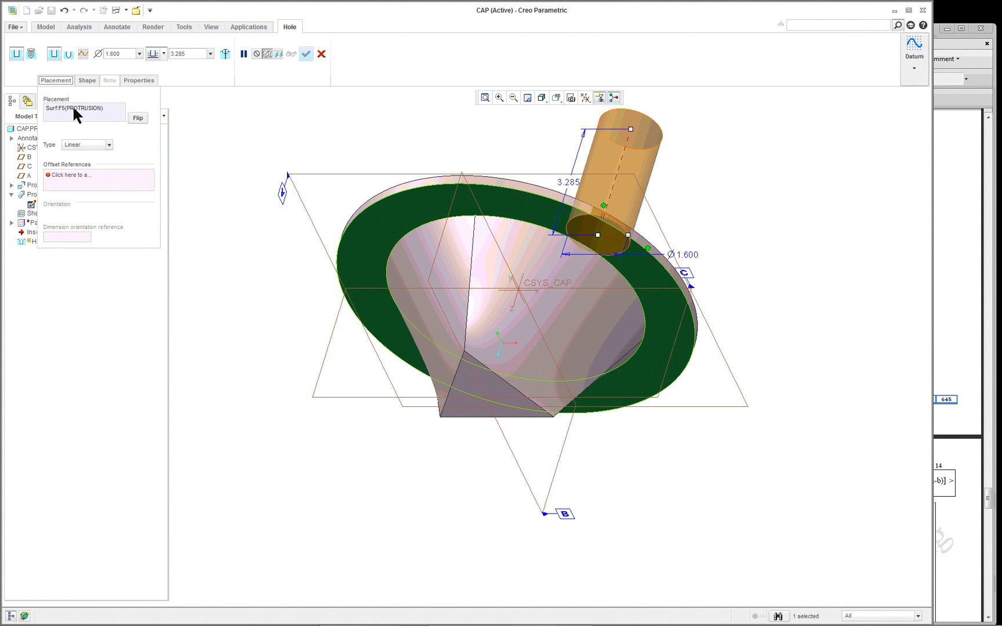
pyautogui.moveTo(69, 155)
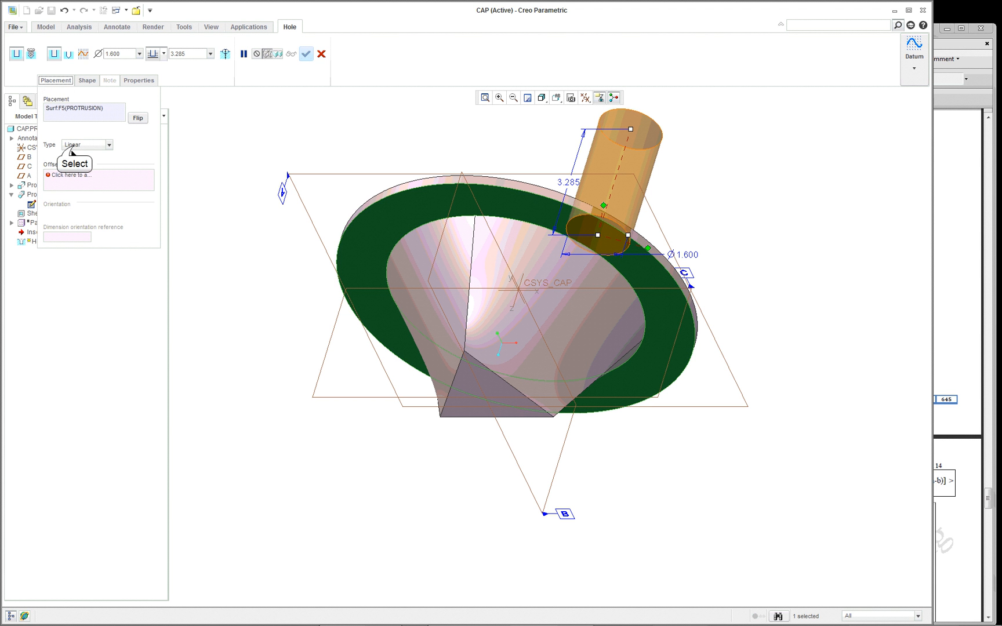
pyautogui.click(108, 145)
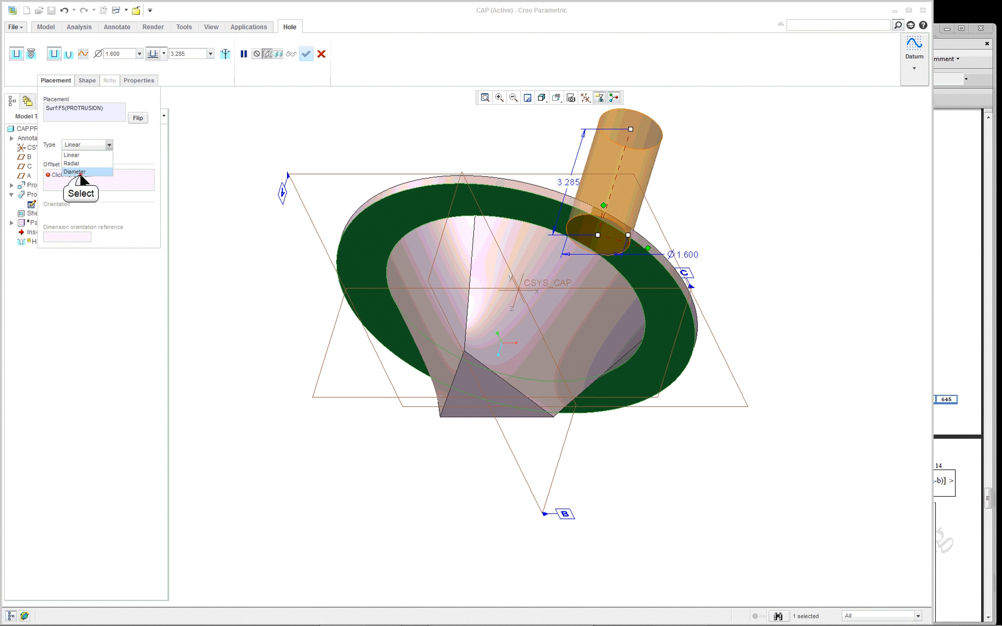
pyautogui.click(75, 171)
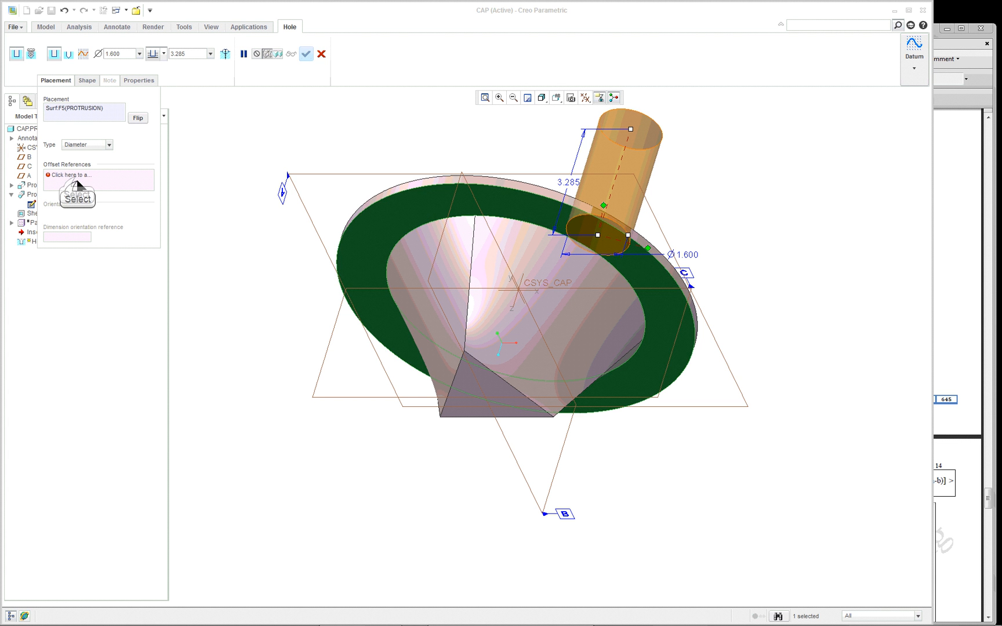
pyautogui.click(96, 180)
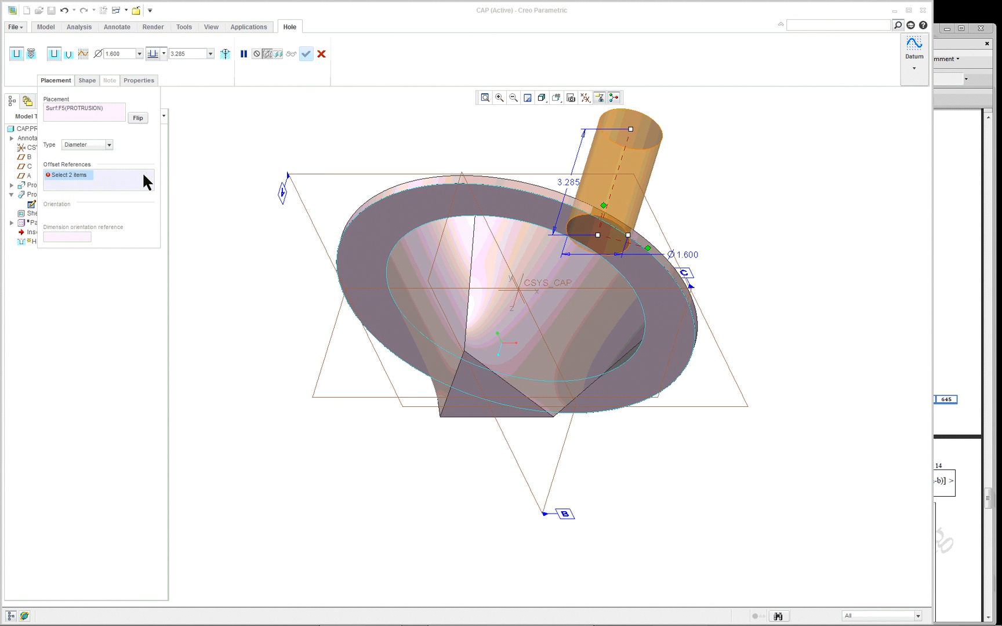
pyautogui.rightClick(100, 180)
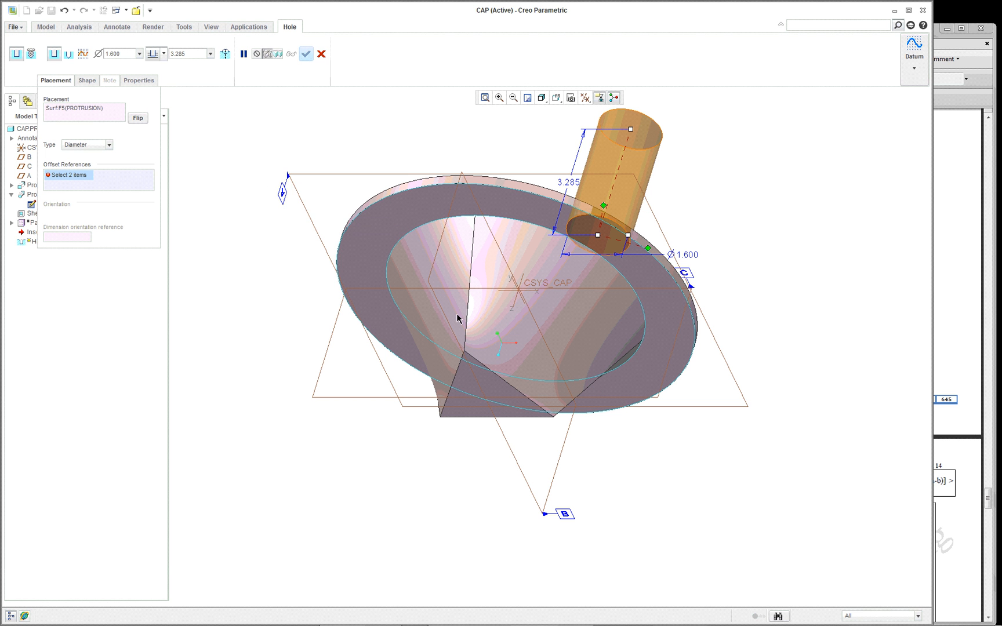
pyautogui.moveTo(516, 304)
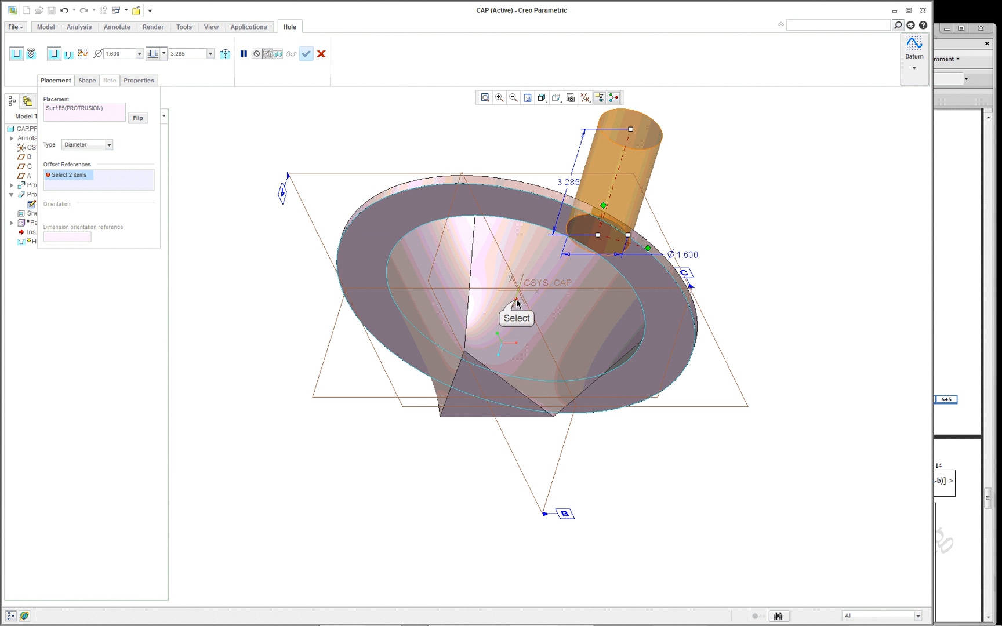
pyautogui.click(516, 303)
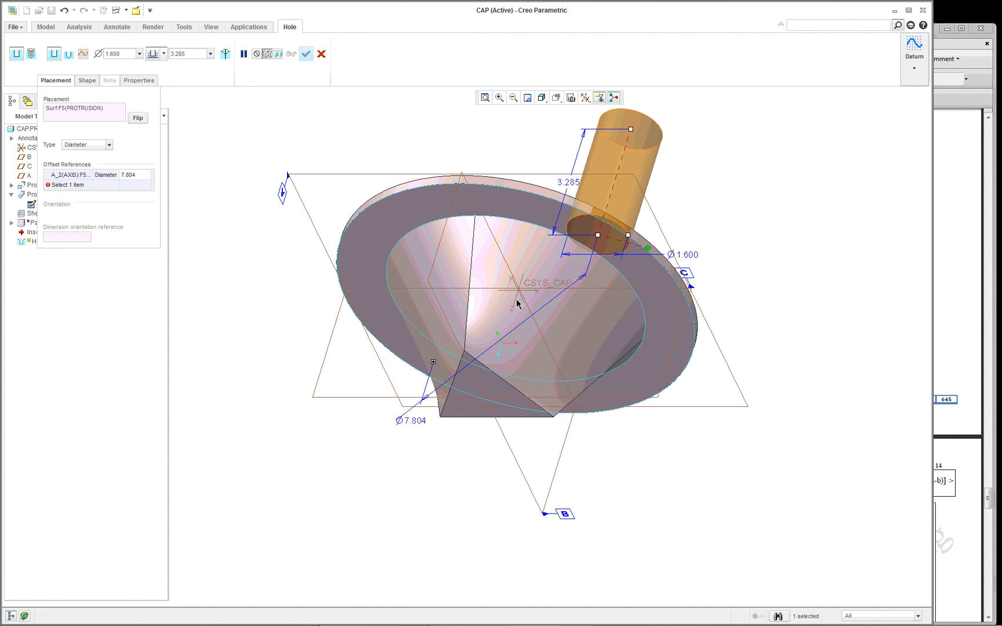
pyautogui.moveTo(482, 400)
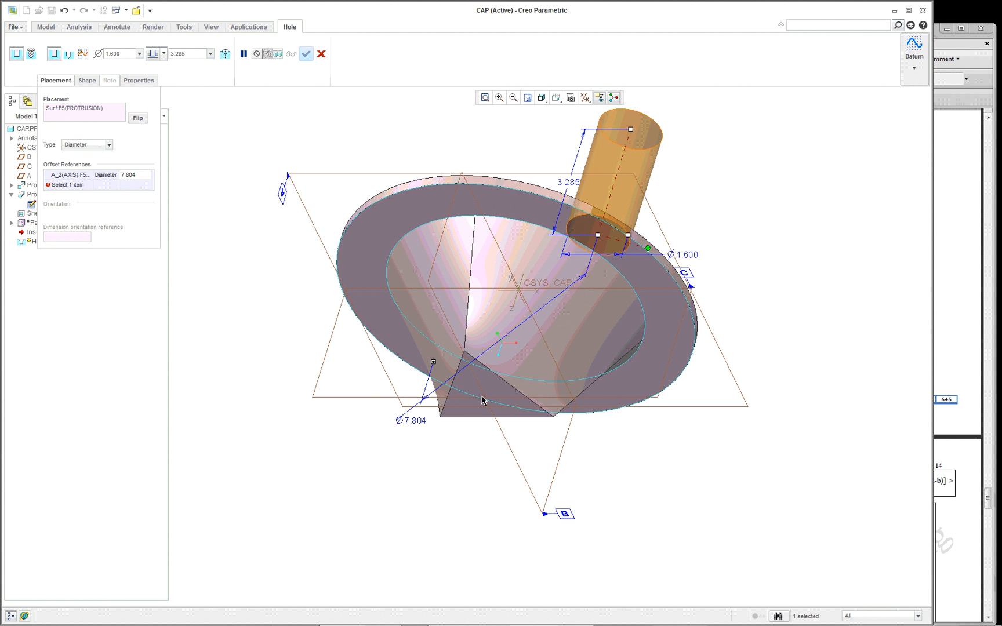
pyautogui.moveTo(364, 403)
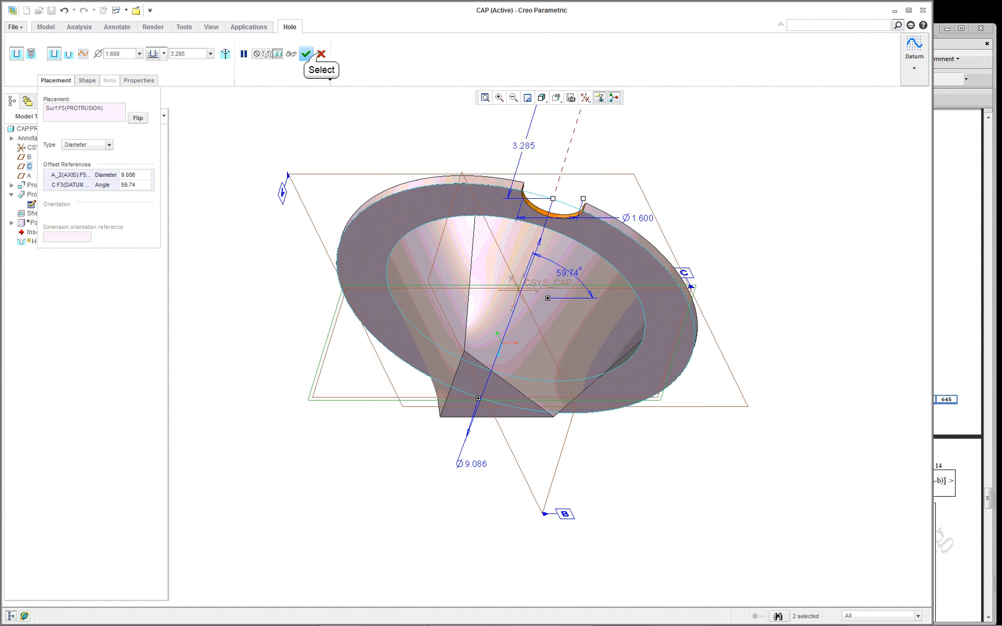
pyautogui.click(321, 53)
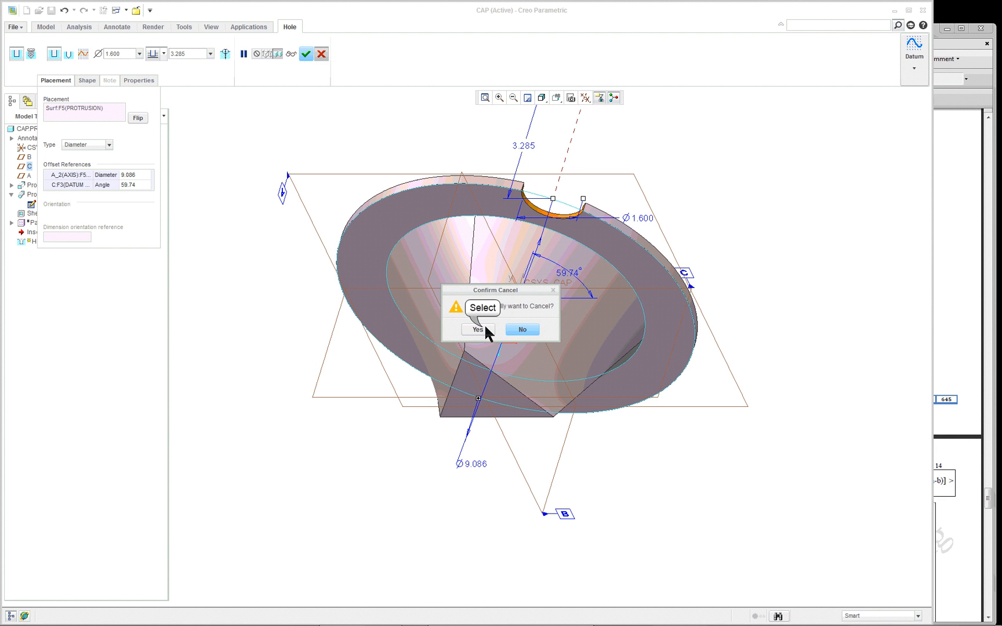
pyautogui.click(475, 330)
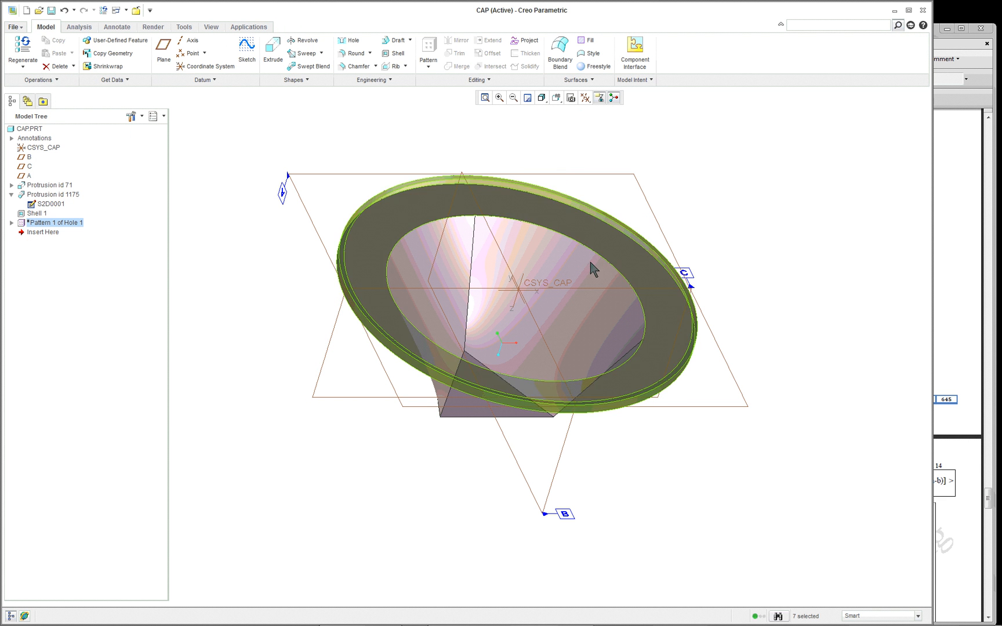
# Bring up Pattern 1 of Hole 1's options, then return to the CAP drawing window
pyautogui.rightClick(57, 223)
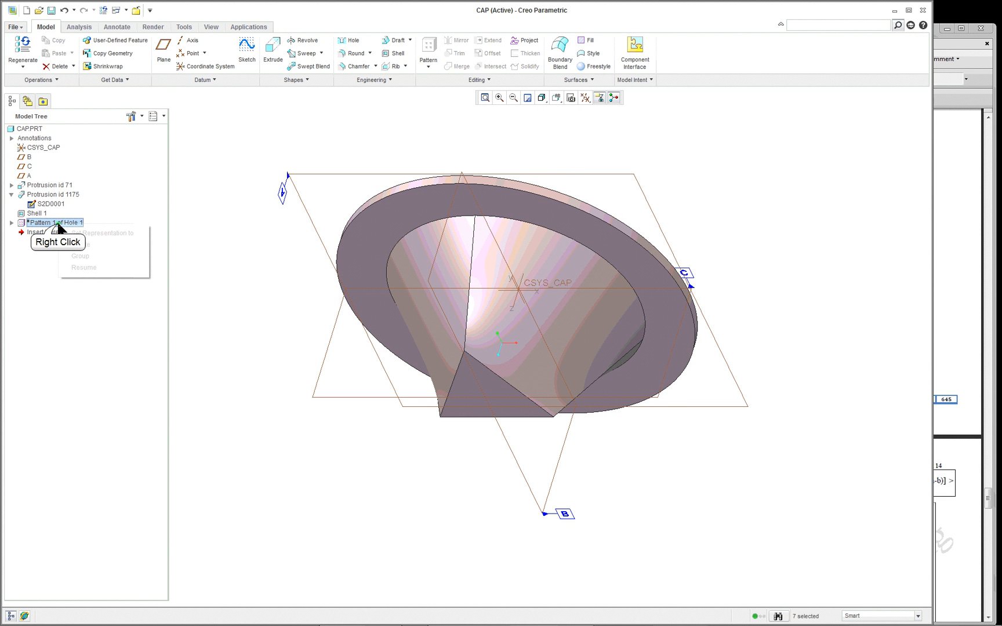
pyautogui.click(84, 267)
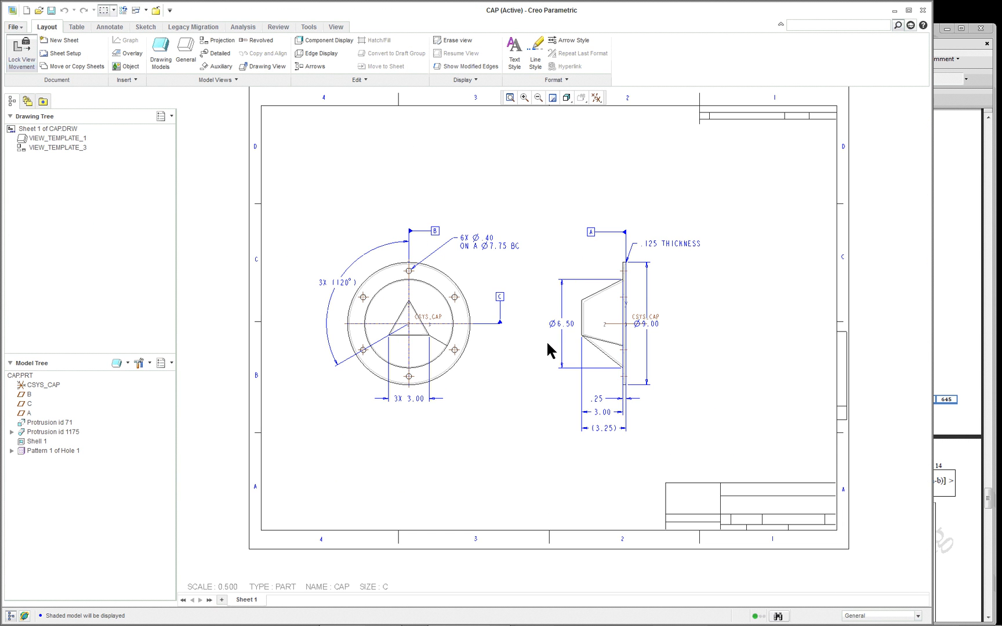
pyautogui.moveTo(788, 212)
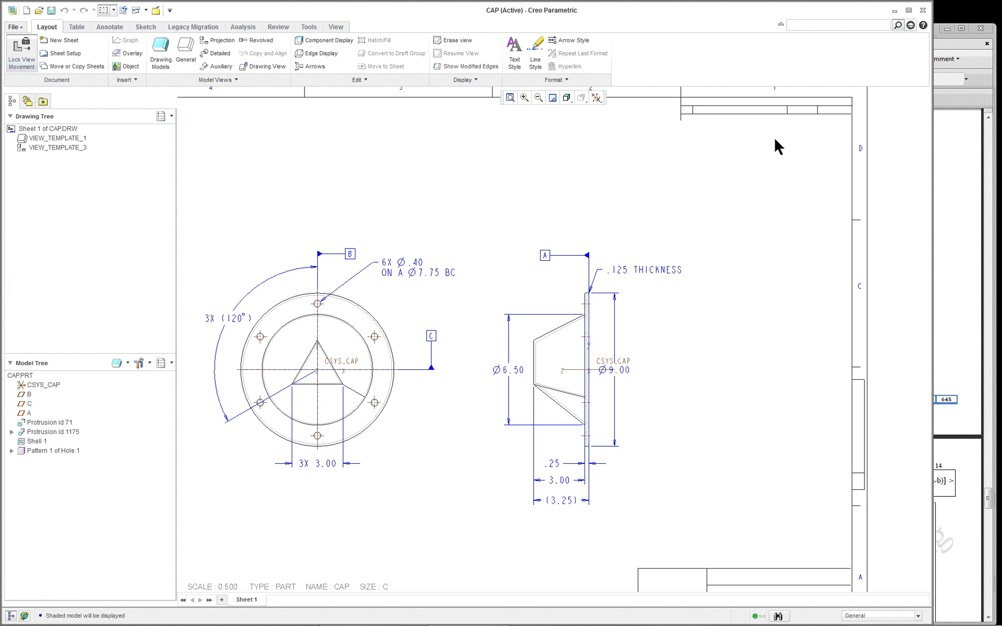
pyautogui.moveTo(756, 228)
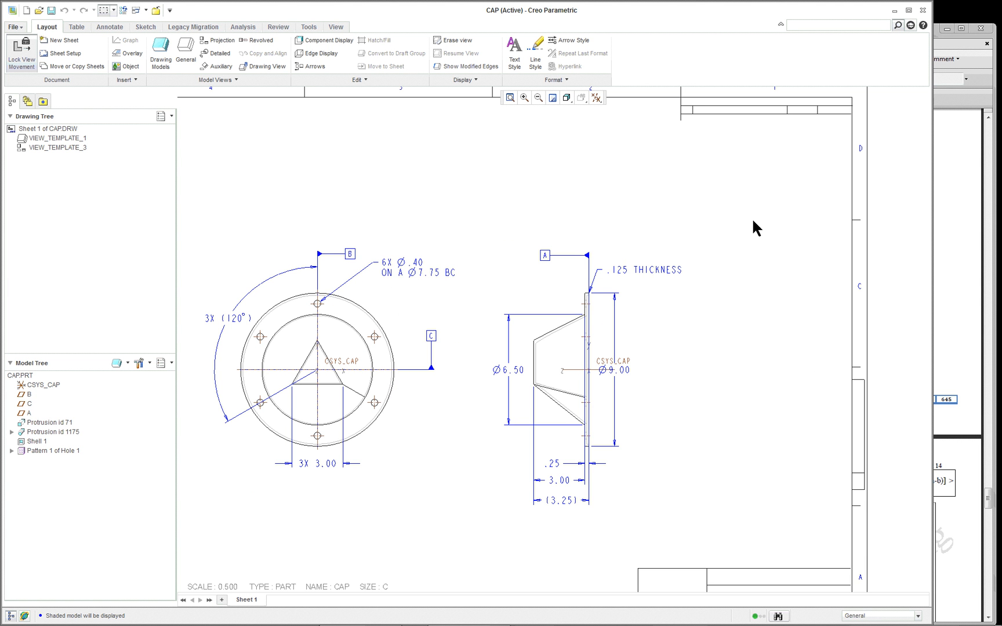
pyautogui.moveTo(67, 418)
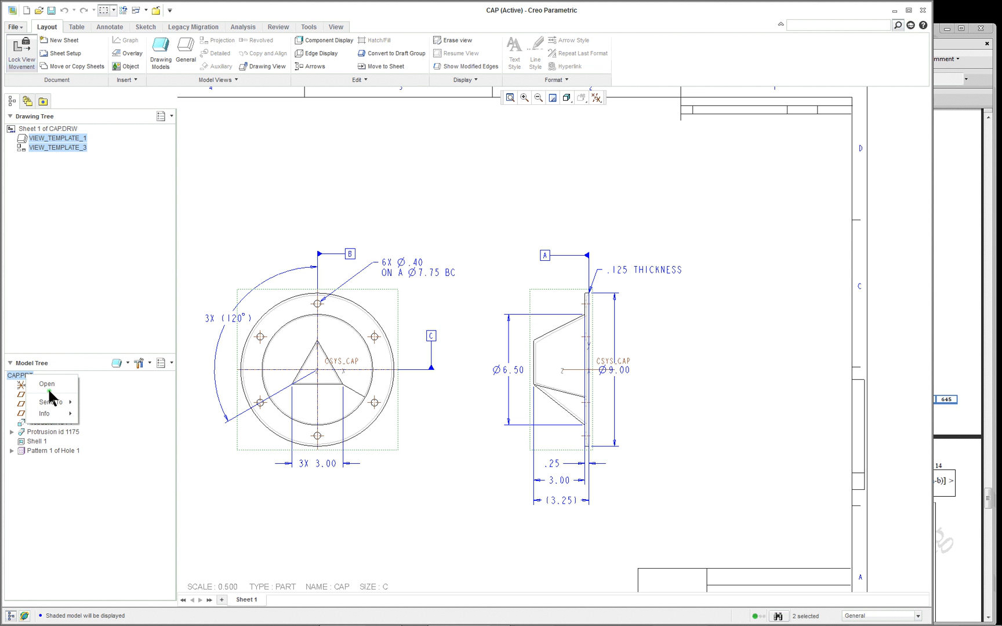
# Open the CAP.PRT part model from the drawing's Model Tree
pyautogui.click(46, 384)
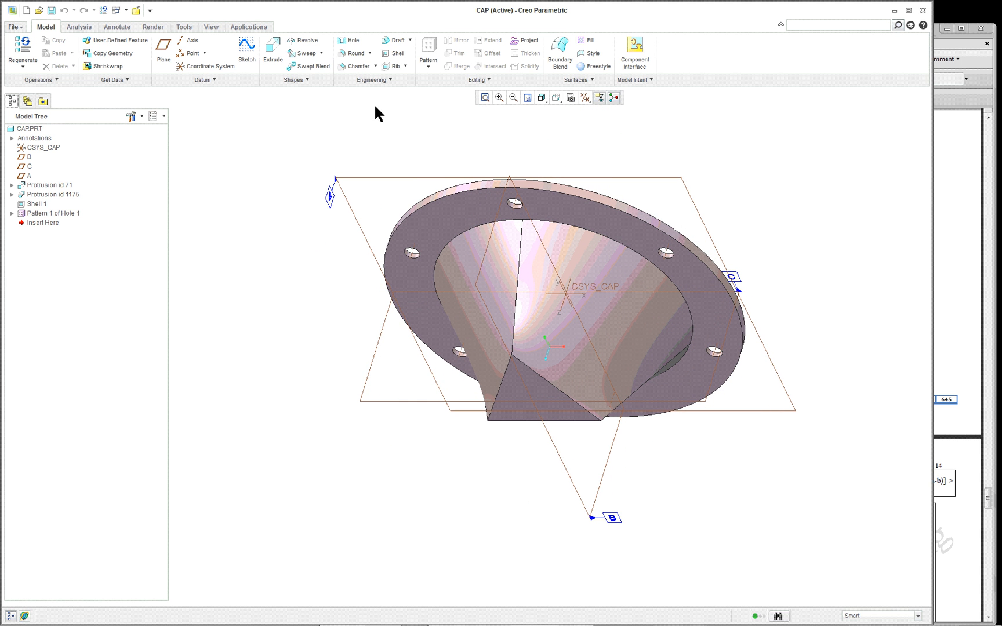
pyautogui.moveTo(205, 46)
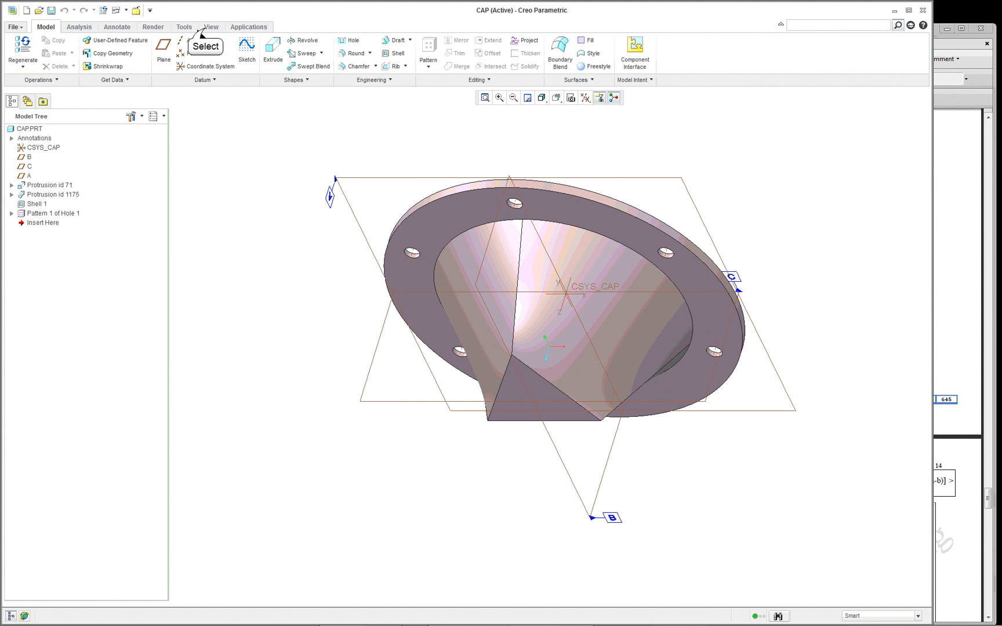
# Check cross-section A on the View Manager's Xsec tab, then close the View Manager
pyautogui.click(211, 27)
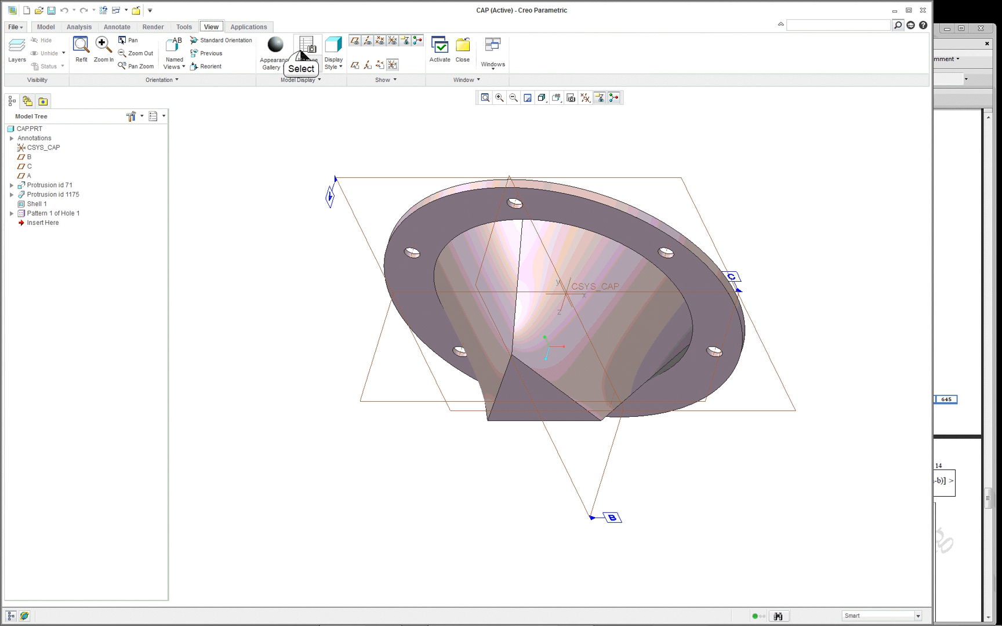
pyautogui.click(307, 51)
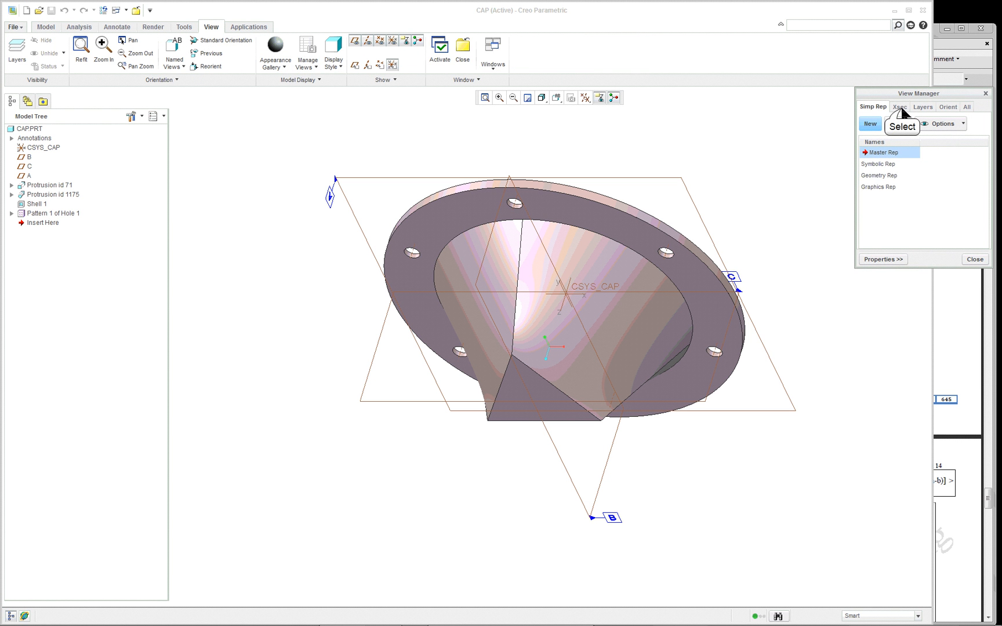
pyautogui.click(898, 107)
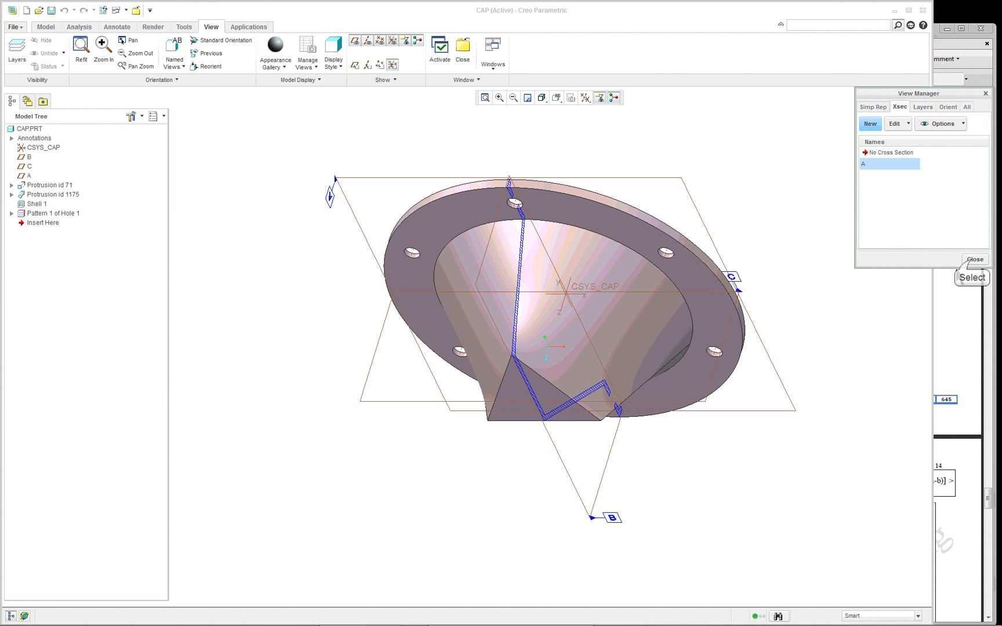
pyautogui.click(974, 258)
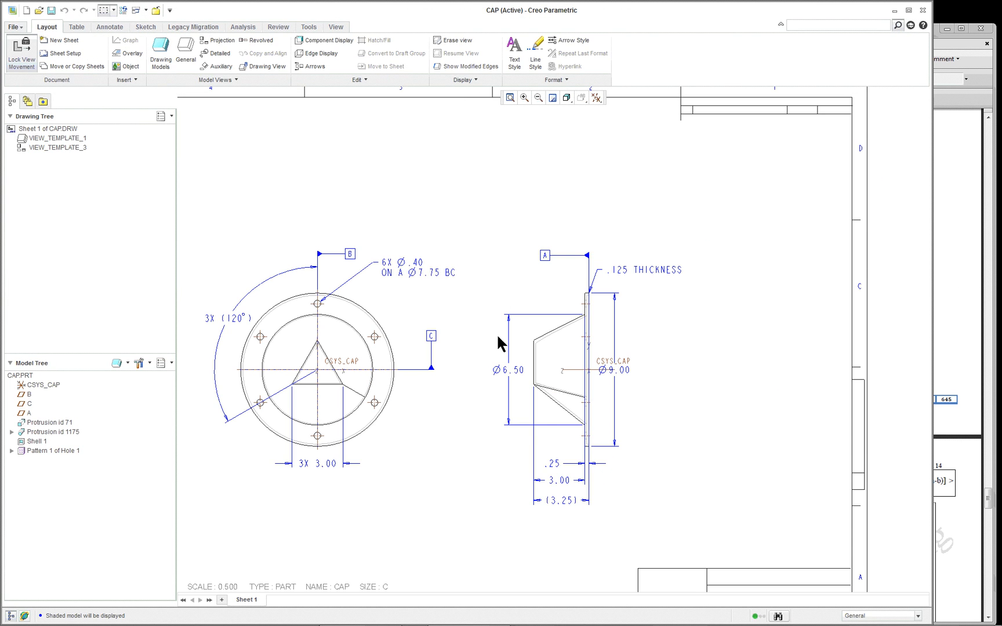
pyautogui.moveTo(462, 425)
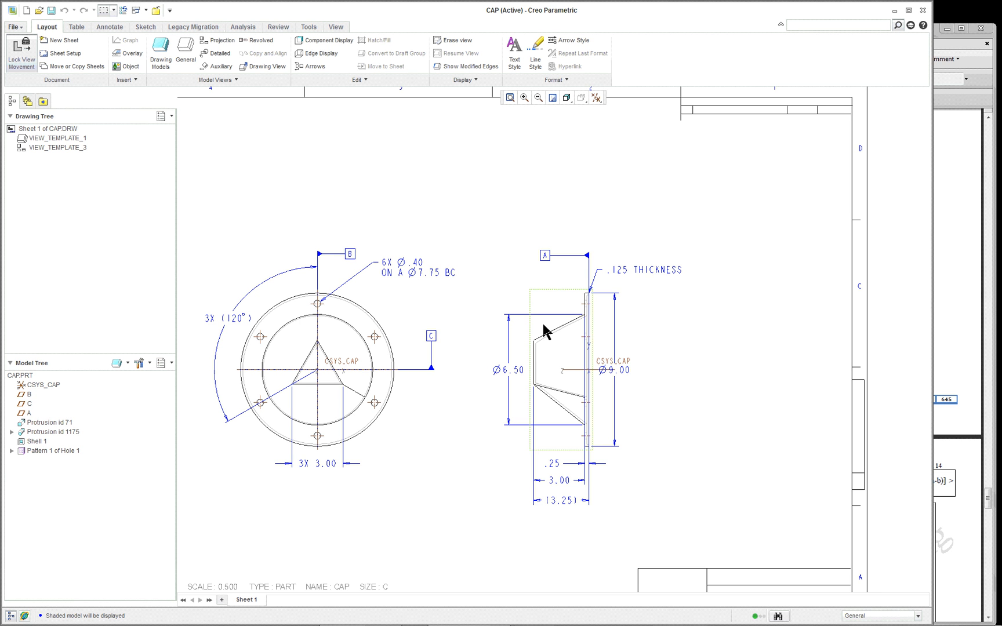
pyautogui.moveTo(595, 97)
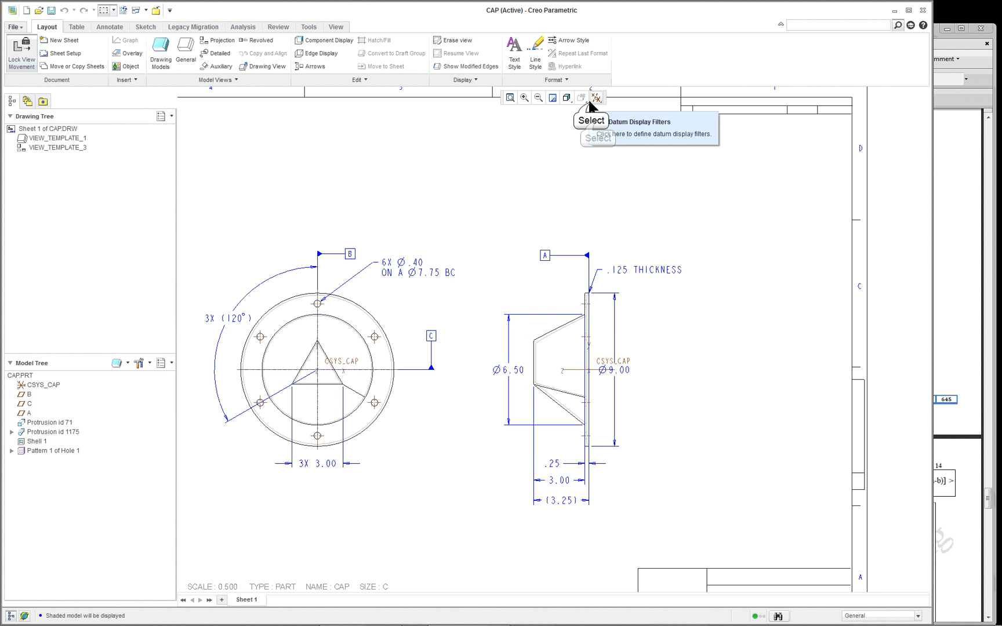
# Open the Datum Display Filters on the graphics toolbar
pyautogui.click(595, 98)
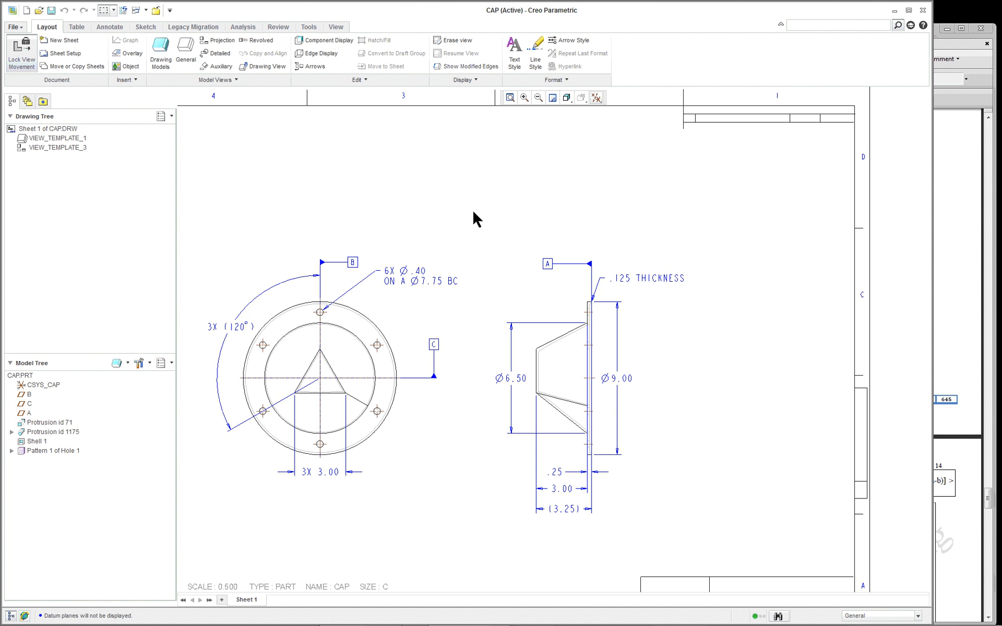
pyautogui.moveTo(160, 52)
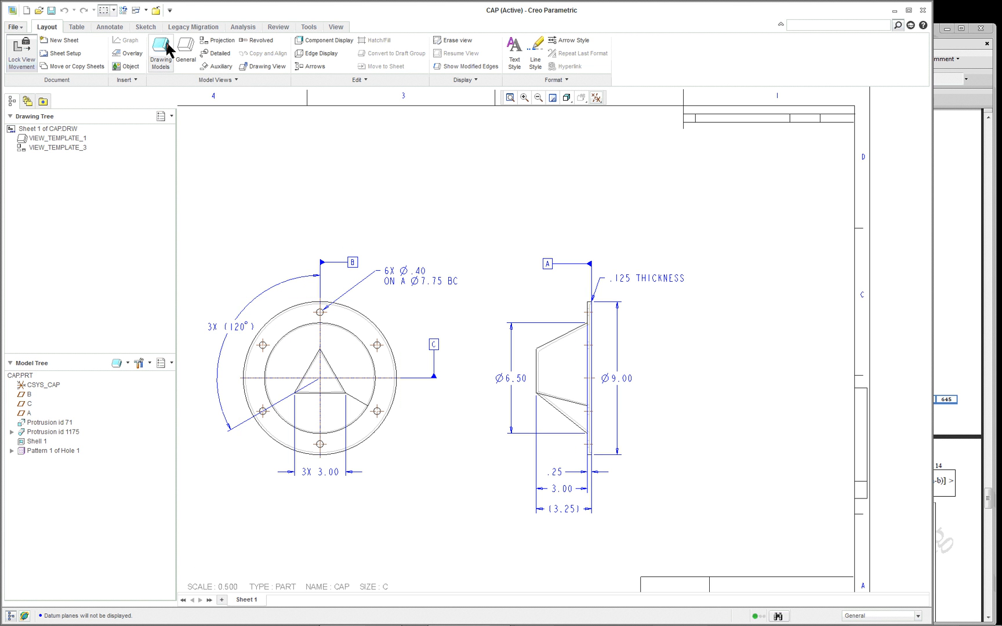
# Create a detailed view boundary around the side view's flange corner, labeled SEE DETAIL A
pyautogui.click(75, 27)
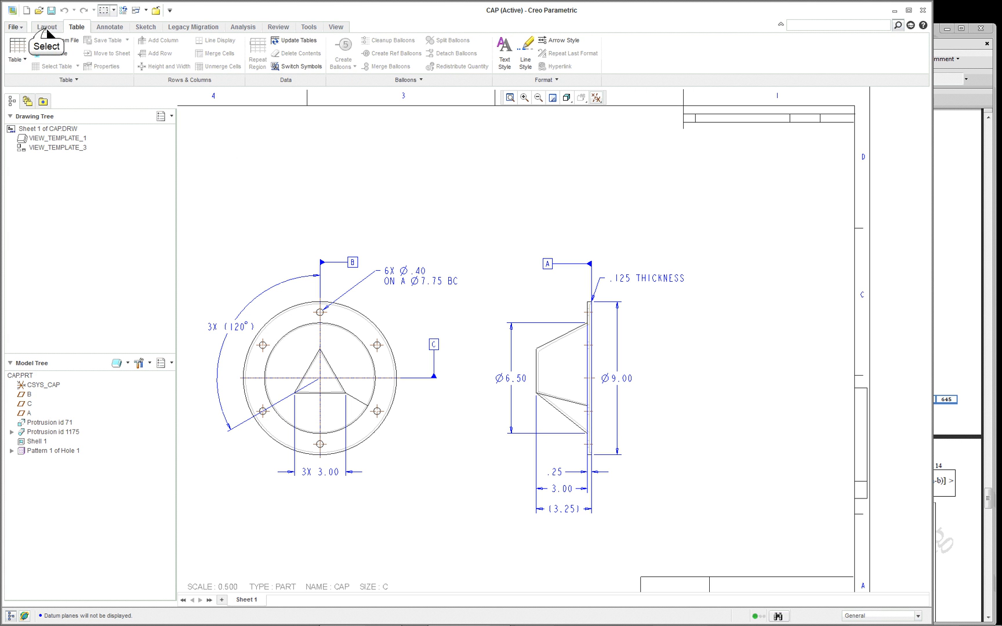
pyautogui.click(46, 27)
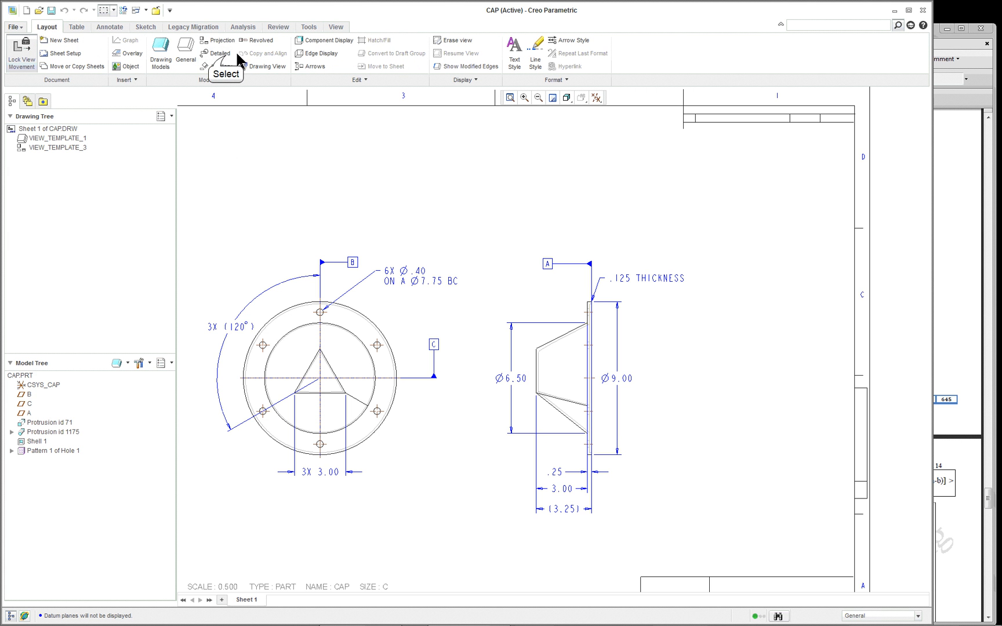
pyautogui.click(219, 53)
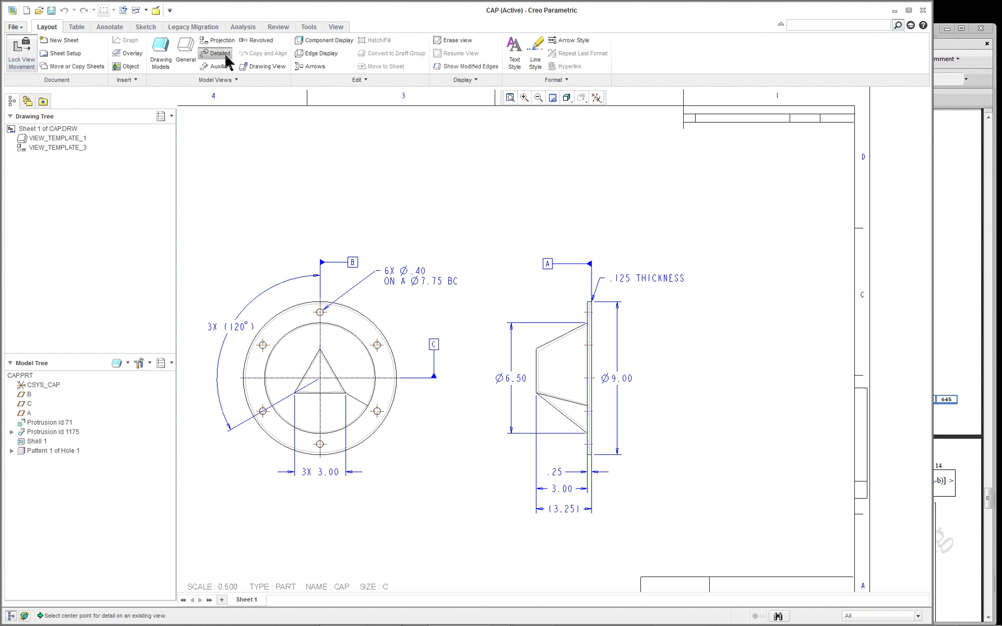
pyautogui.moveTo(587, 321)
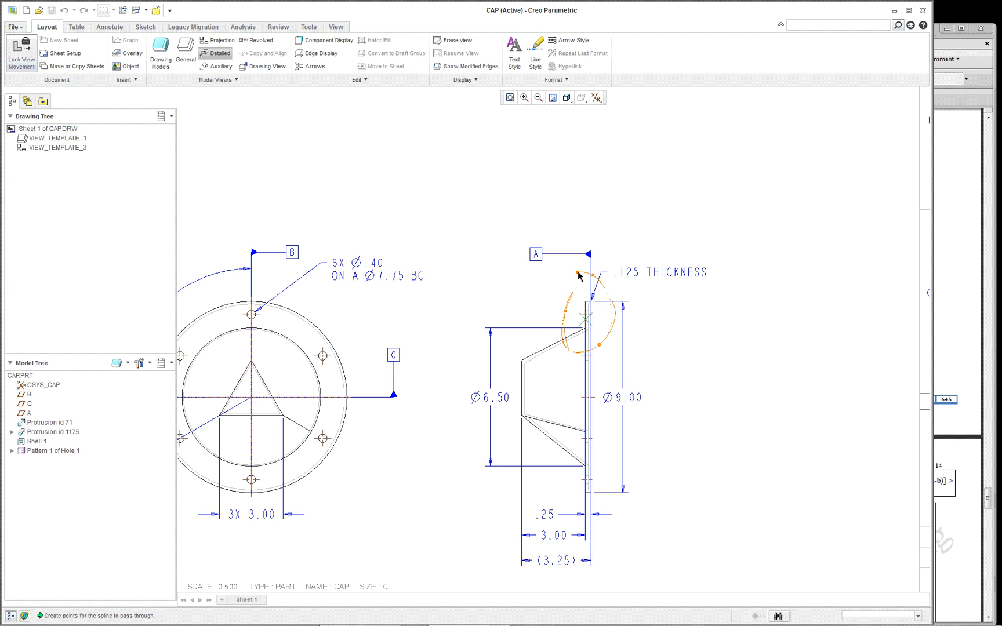
pyautogui.click(578, 274)
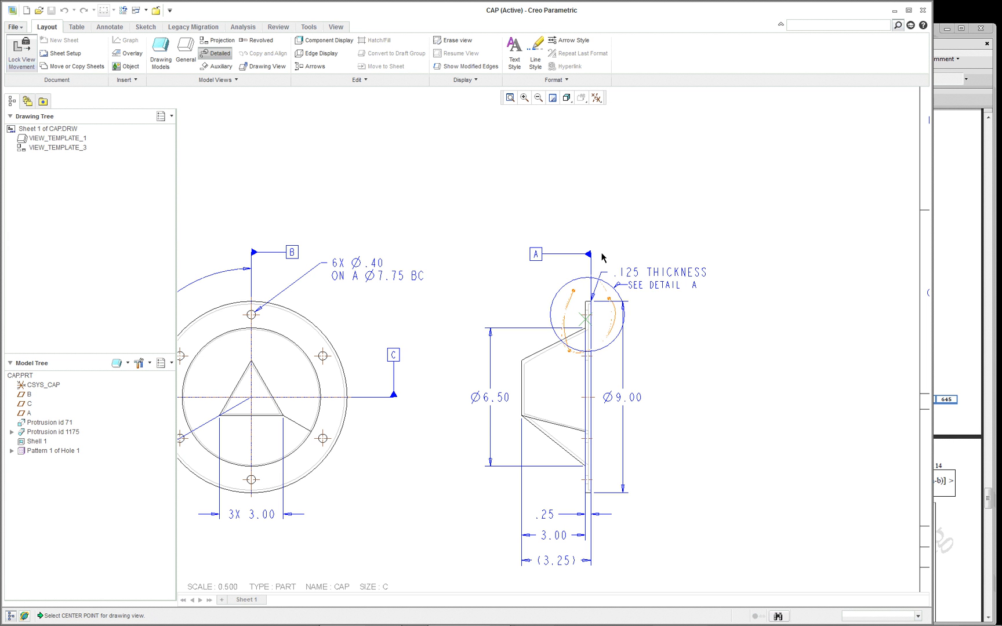
pyautogui.moveTo(376, 458)
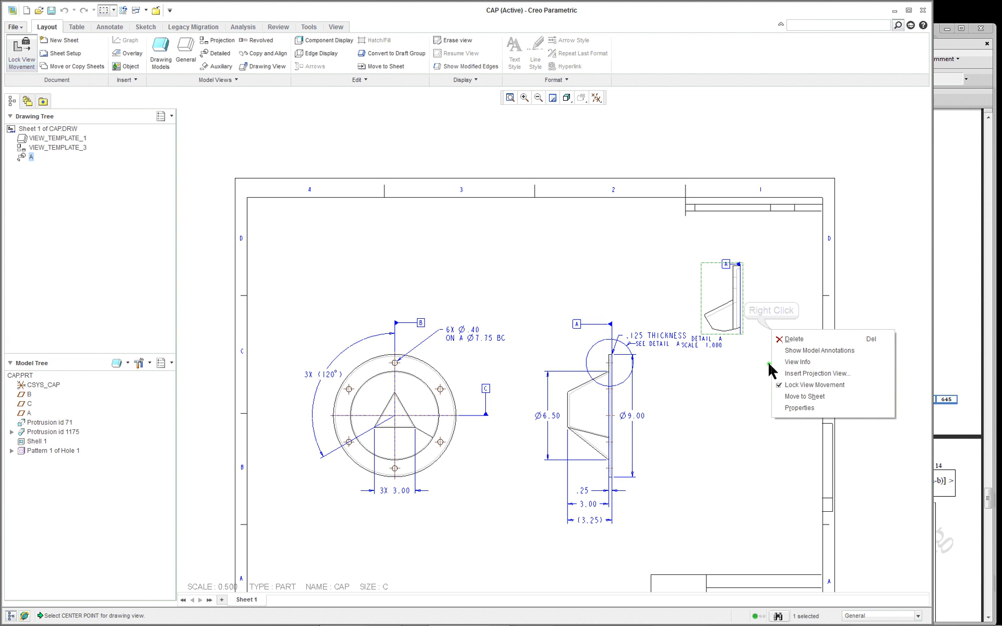
pyautogui.moveTo(821, 389)
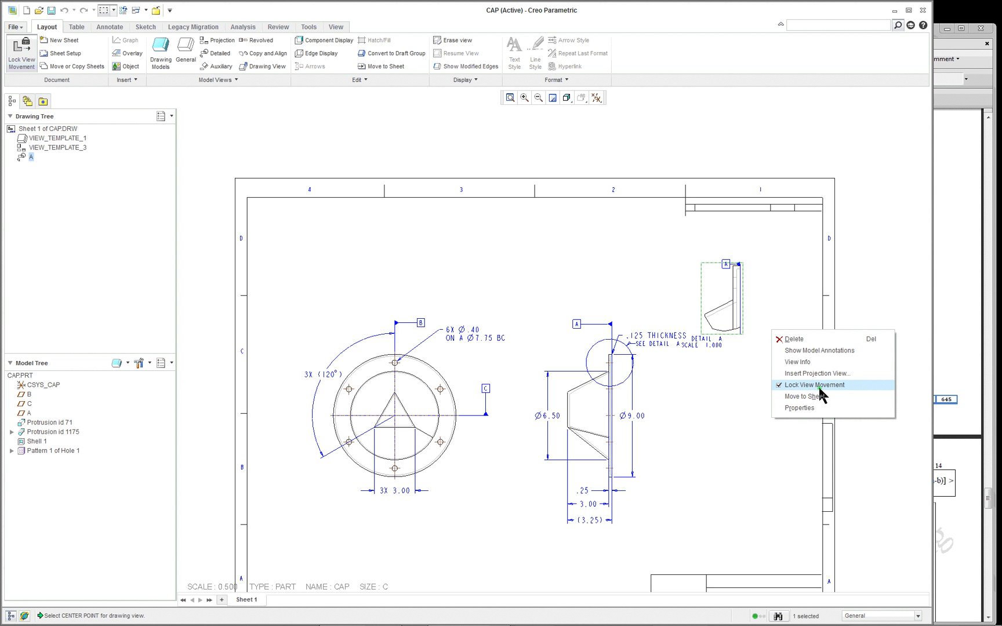
# Unlock view movement and change detail view A's scale to 1.5
pyautogui.click(814, 385)
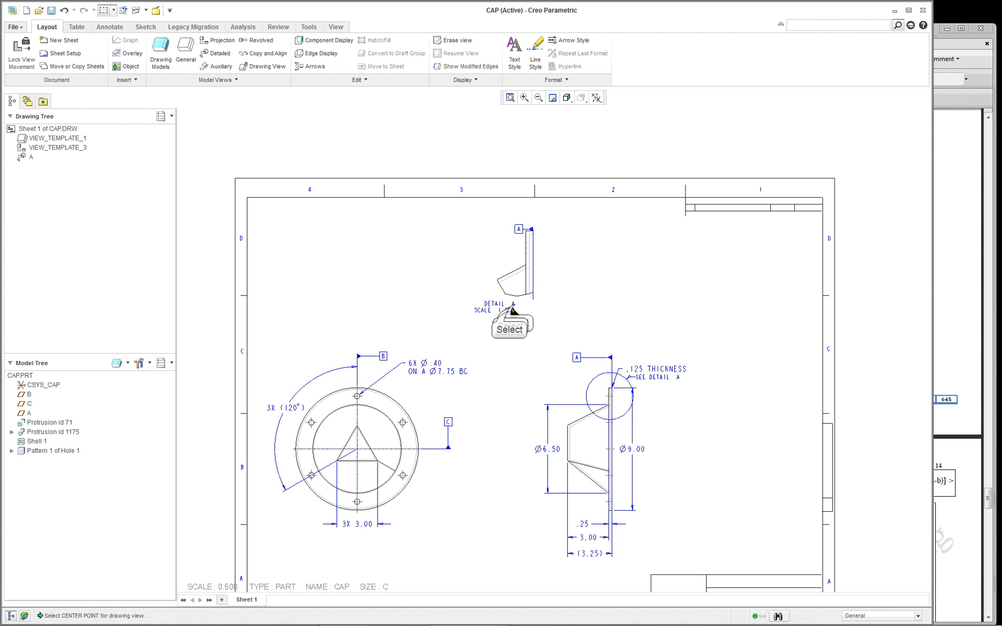
pyautogui.click(508, 313)
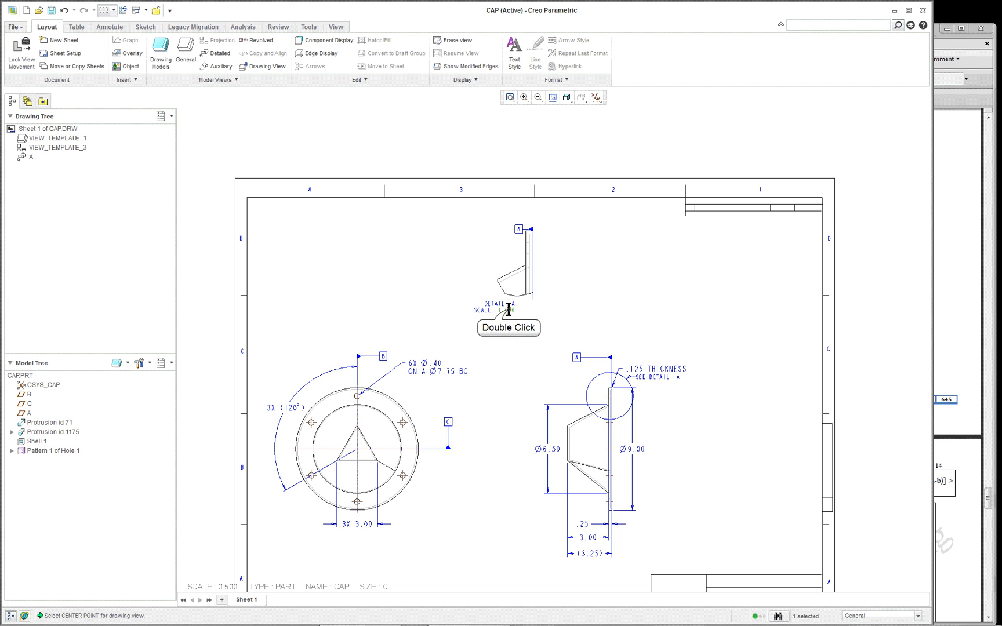
pyautogui.doubleClick(508, 310)
pyautogui.write('1.5')
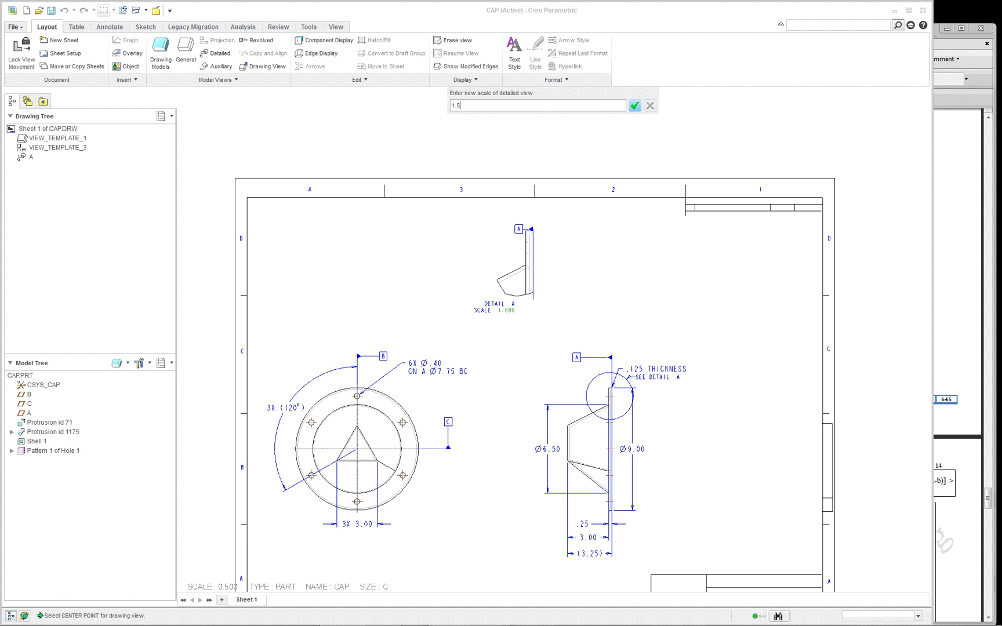
pyautogui.click(633, 105)
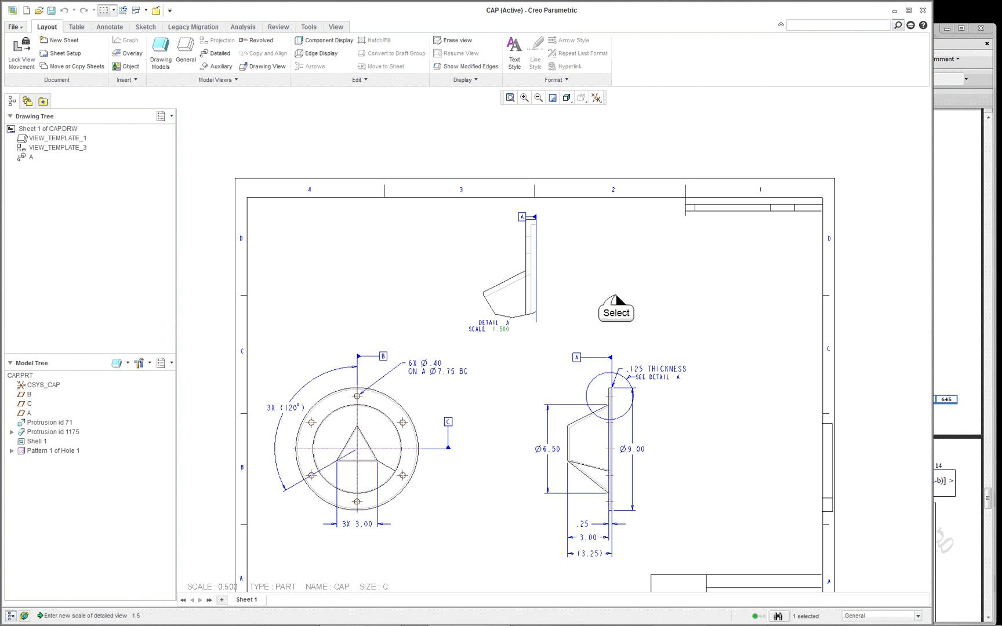
pyautogui.moveTo(562, 294)
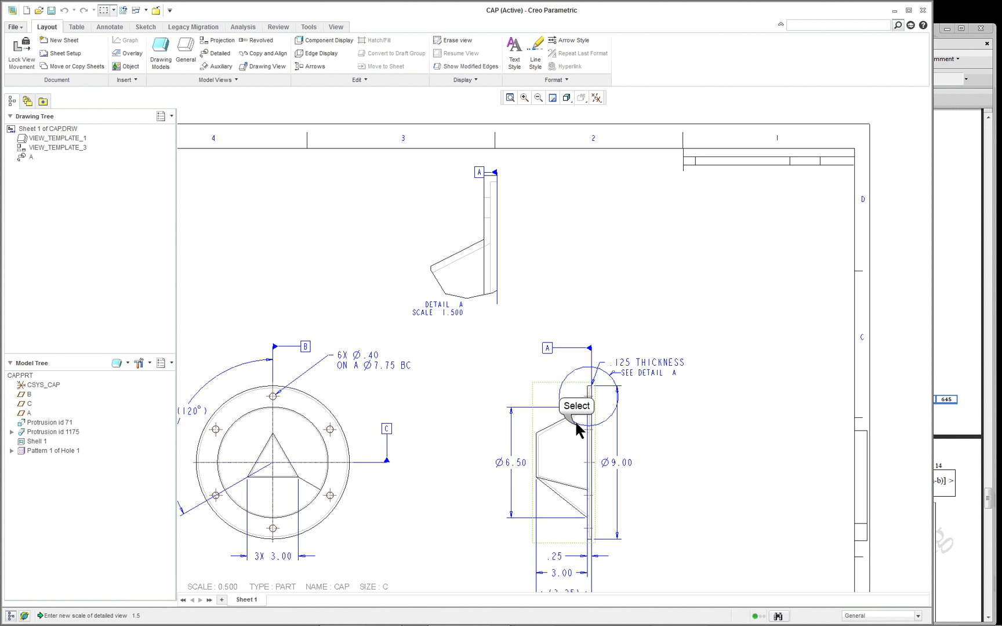
# Review detail view A's section options in its properties
pyautogui.click(575, 428)
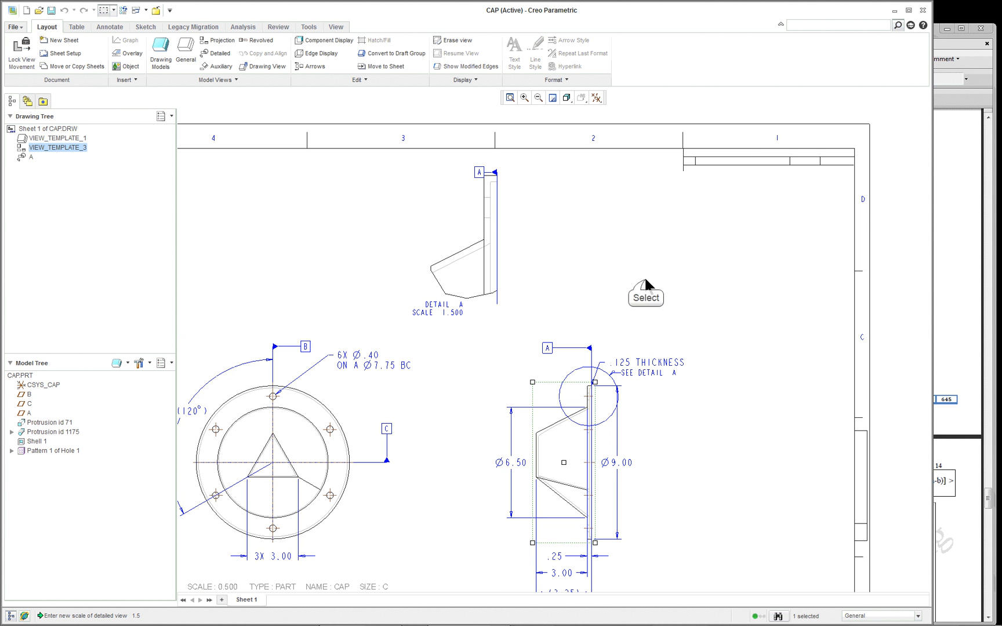
pyautogui.click(458, 237)
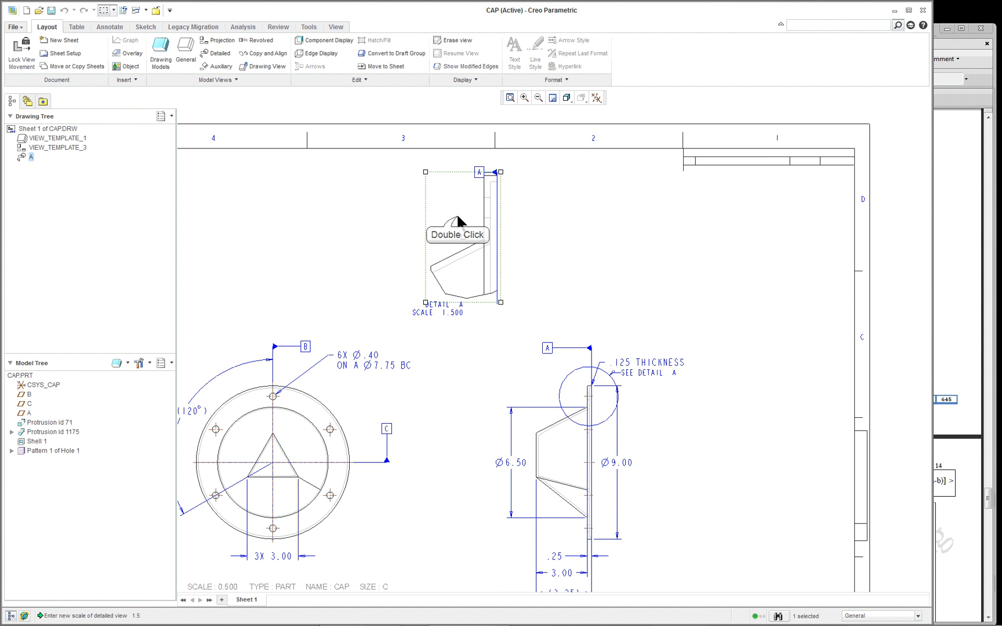
pyautogui.doubleClick(459, 243)
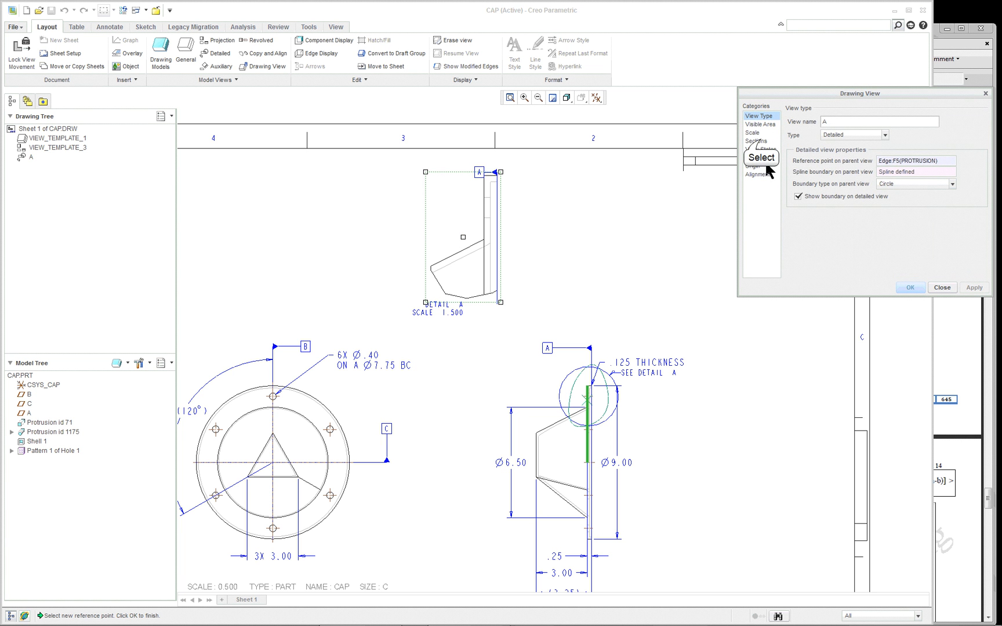
pyautogui.click(757, 141)
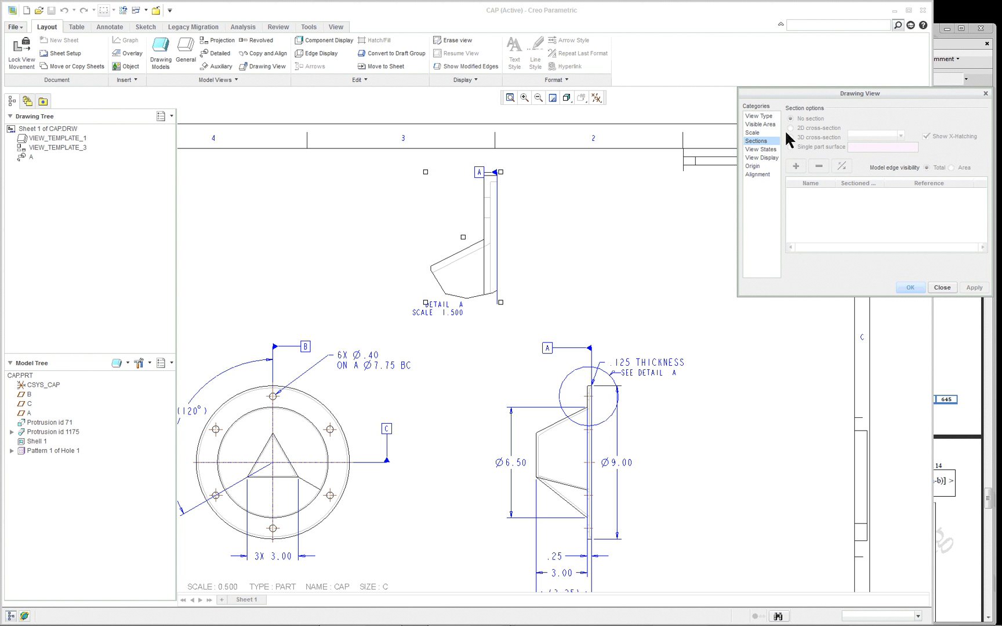
pyautogui.click(941, 287)
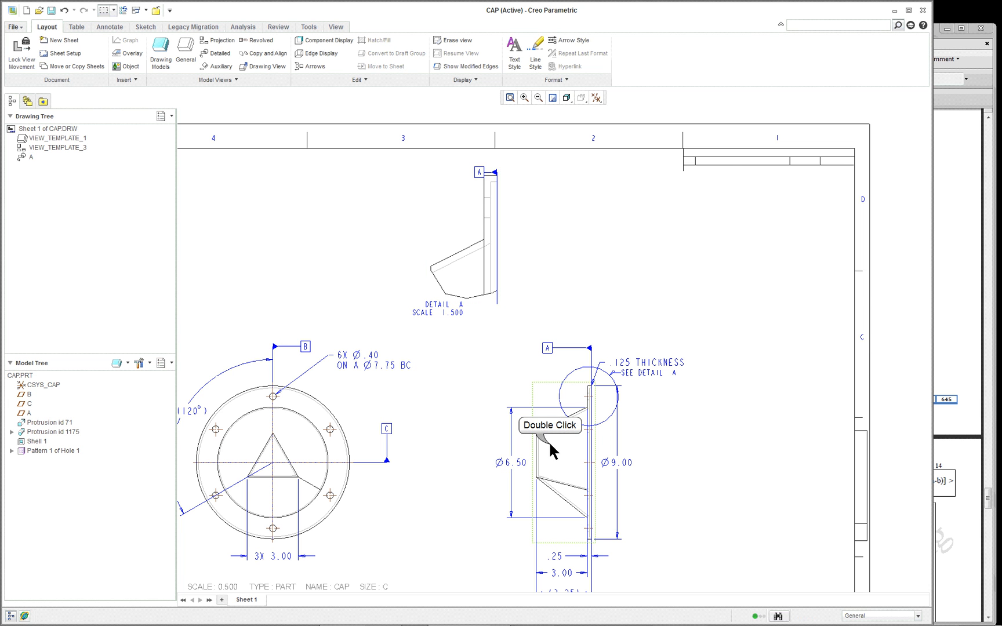
# Set the side view to a full 2D section through cross-section A, apply, and close
pyautogui.doubleClick(551, 447)
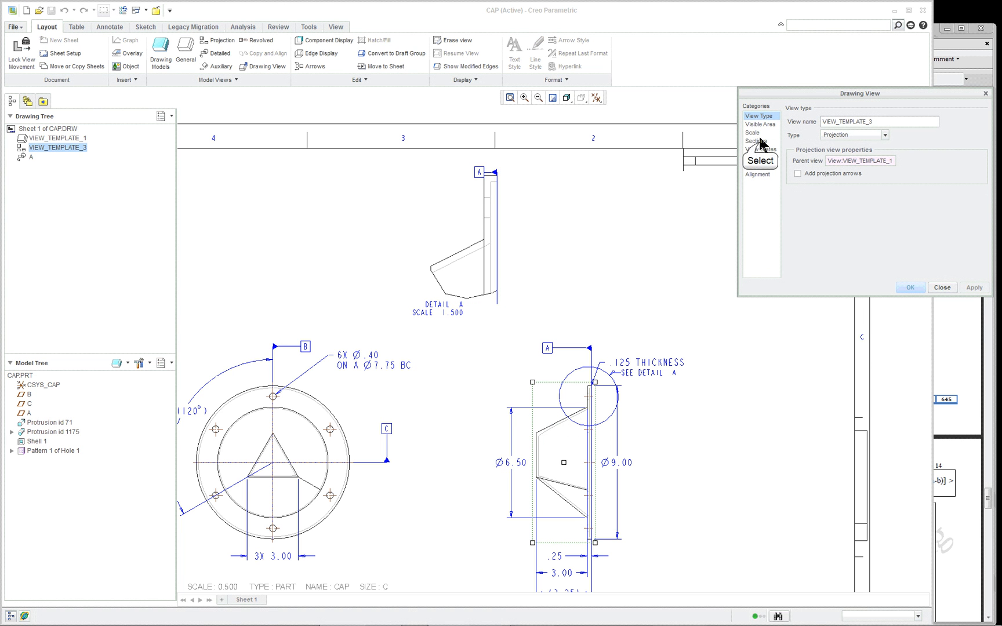
pyautogui.click(756, 140)
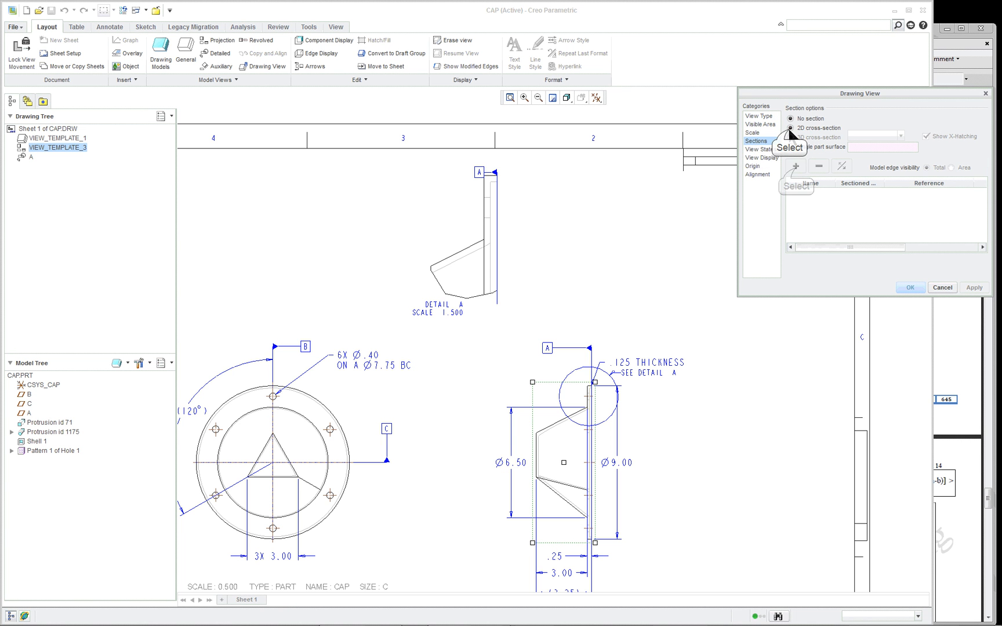
pyautogui.click(792, 127)
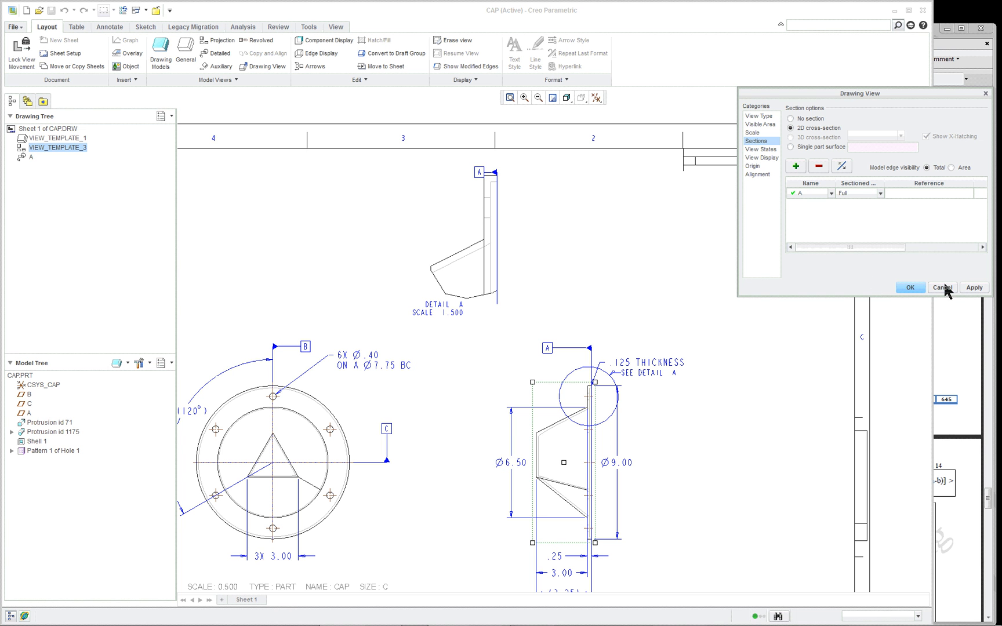
pyautogui.click(974, 287)
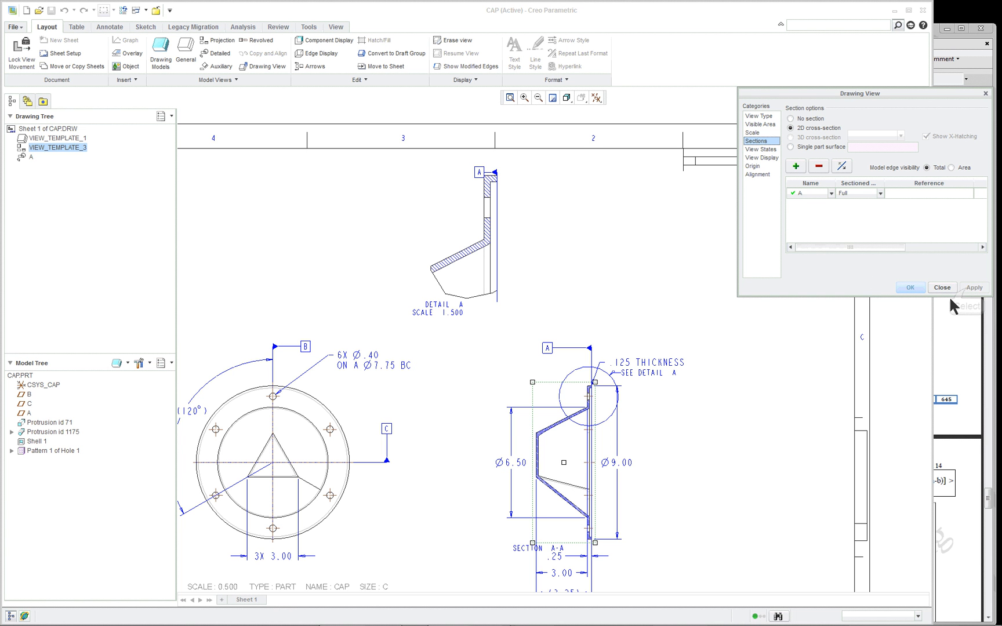
pyautogui.moveTo(945, 293)
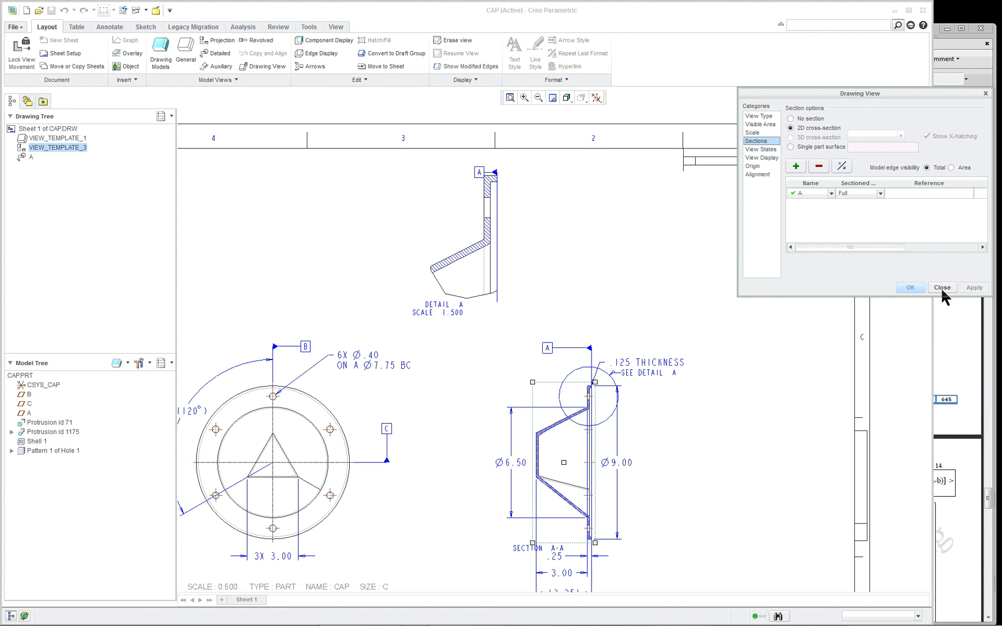
pyautogui.moveTo(942, 287)
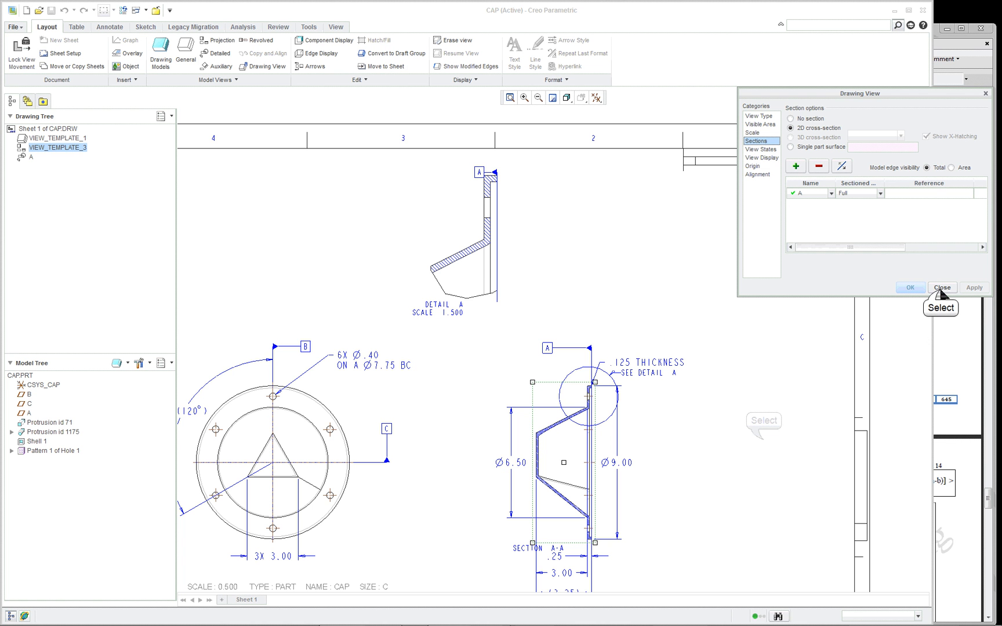
pyautogui.click(941, 287)
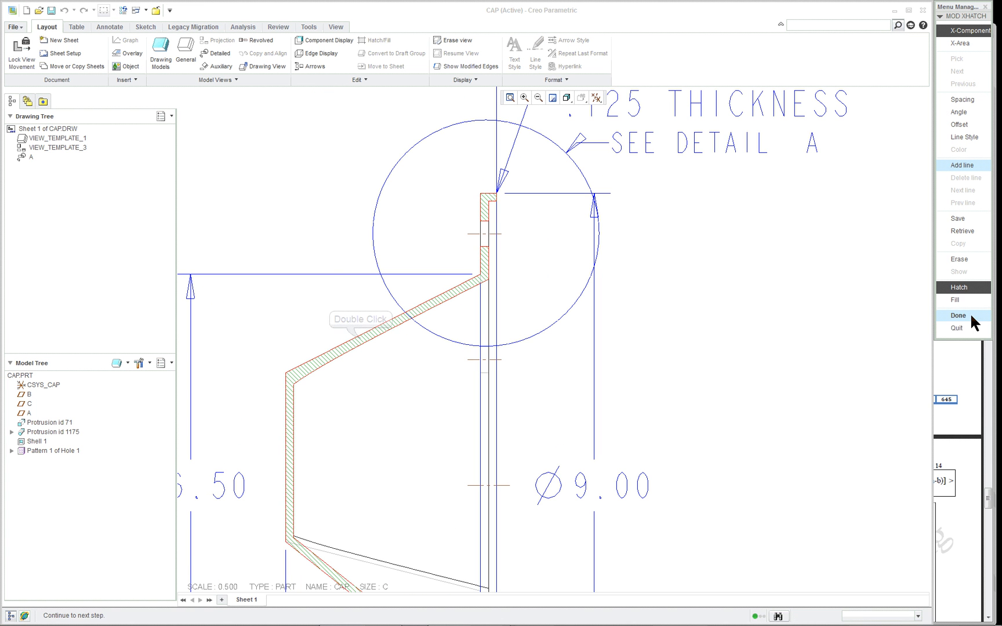
# In Menu Manager, set the section hatch spacing to Double and pick a new line angle
pyautogui.click(958, 315)
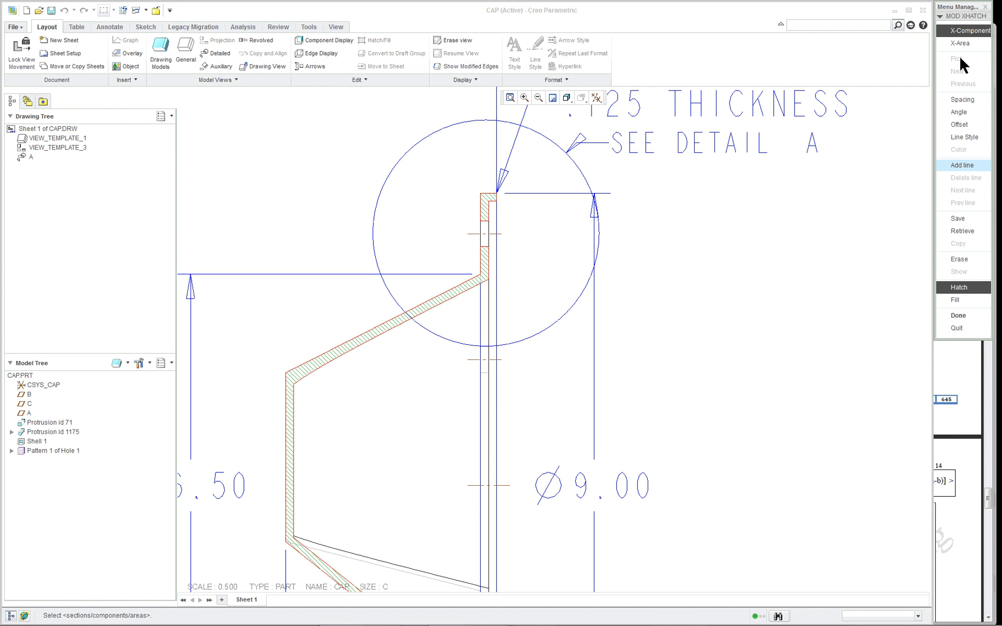
pyautogui.click(961, 99)
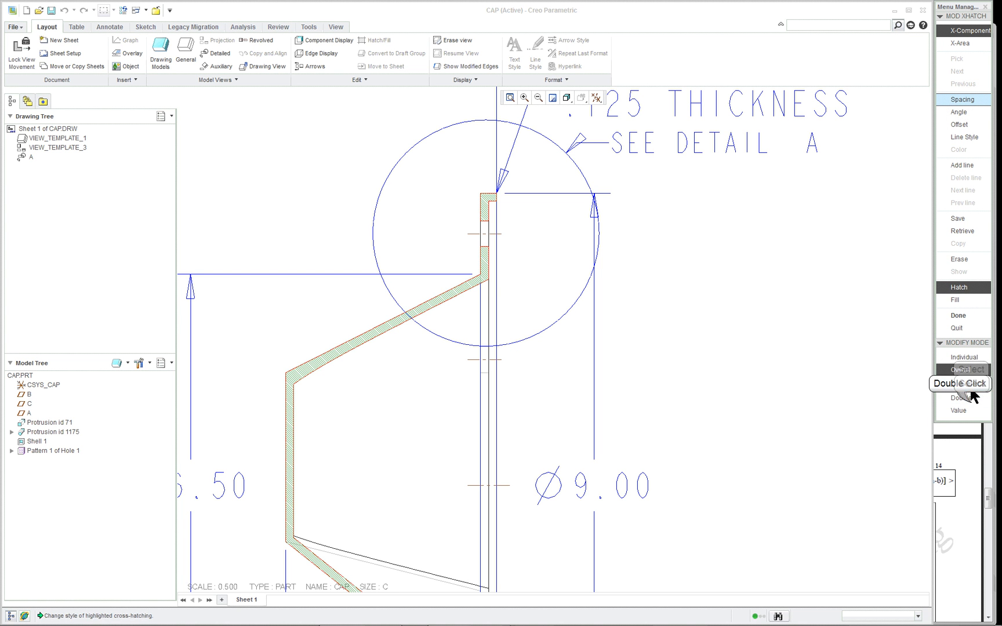
pyautogui.click(960, 397)
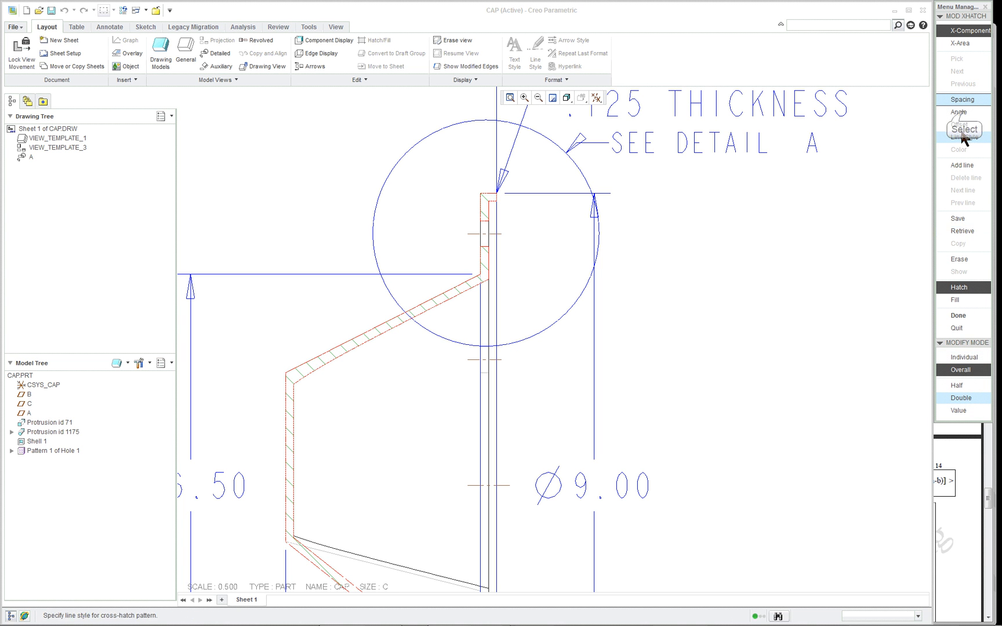
pyautogui.click(960, 112)
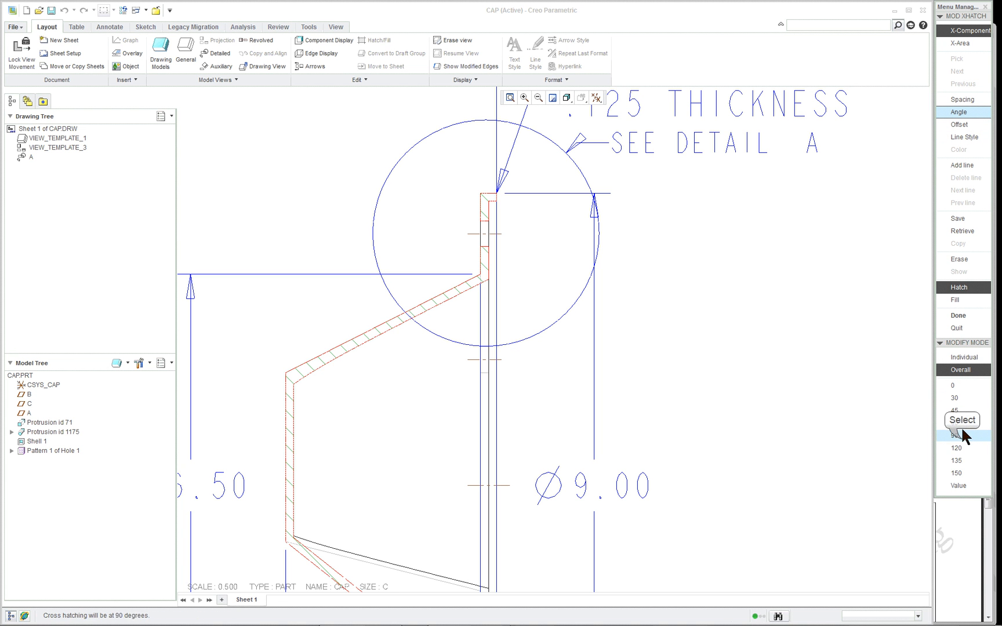
pyautogui.click(956, 422)
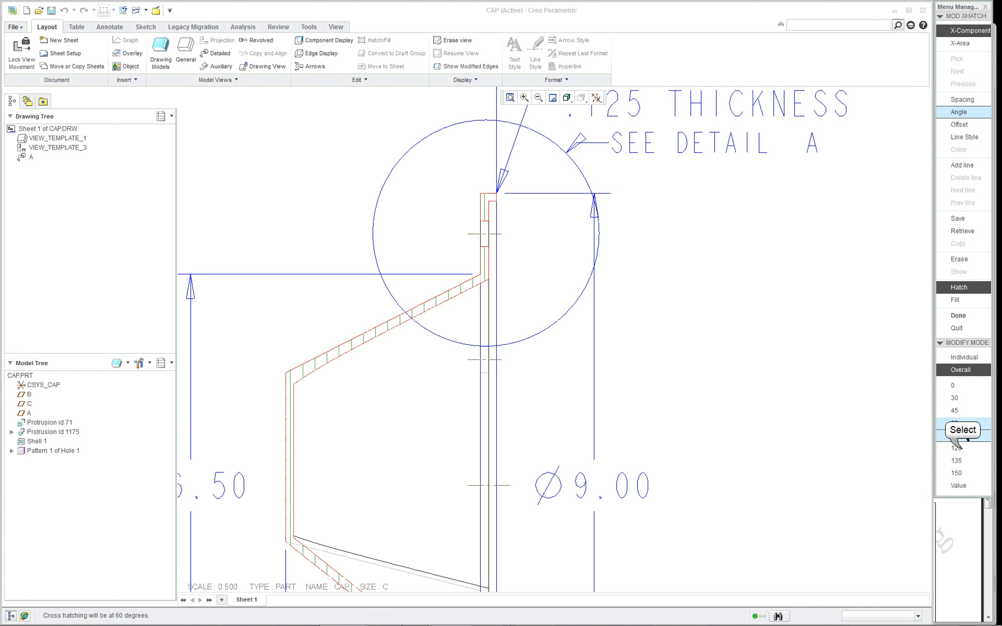
pyautogui.click(956, 461)
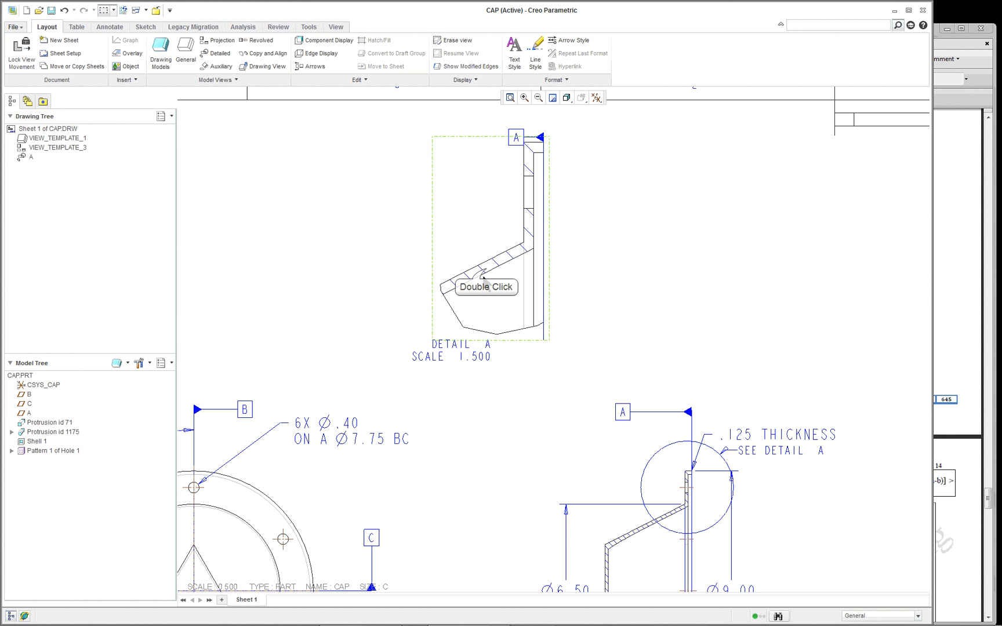
# Make detail view A's hatching independent of Section A-A with double spacing
pyautogui.doubleClick(486, 275)
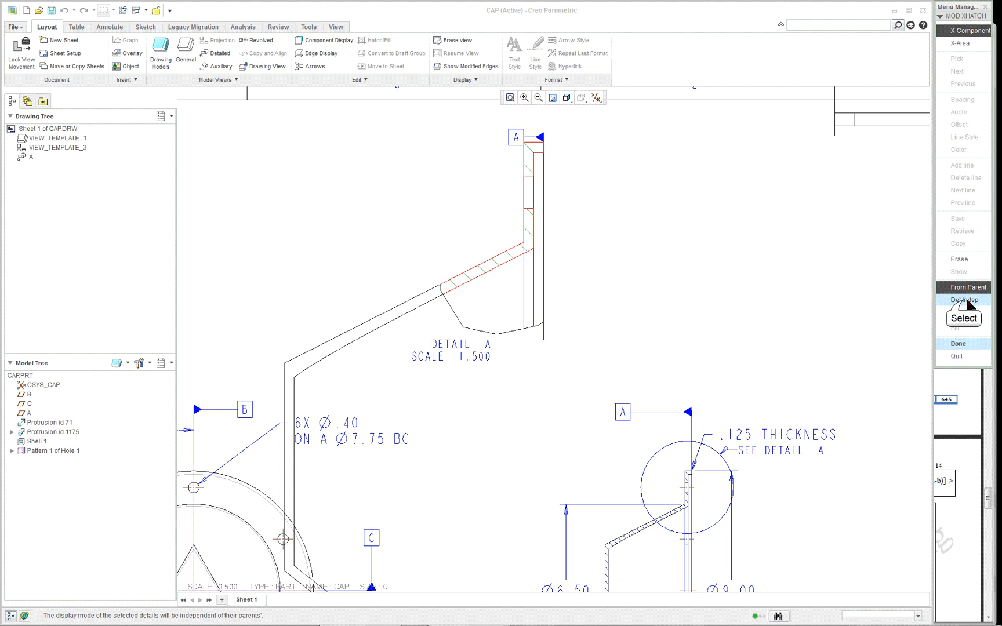
pyautogui.click(964, 300)
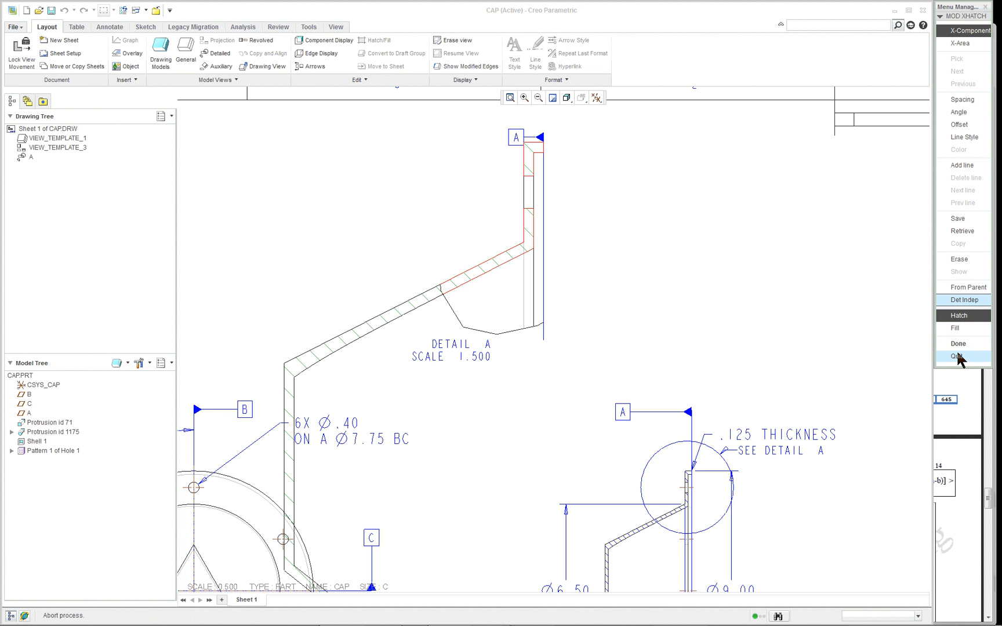
pyautogui.click(958, 112)
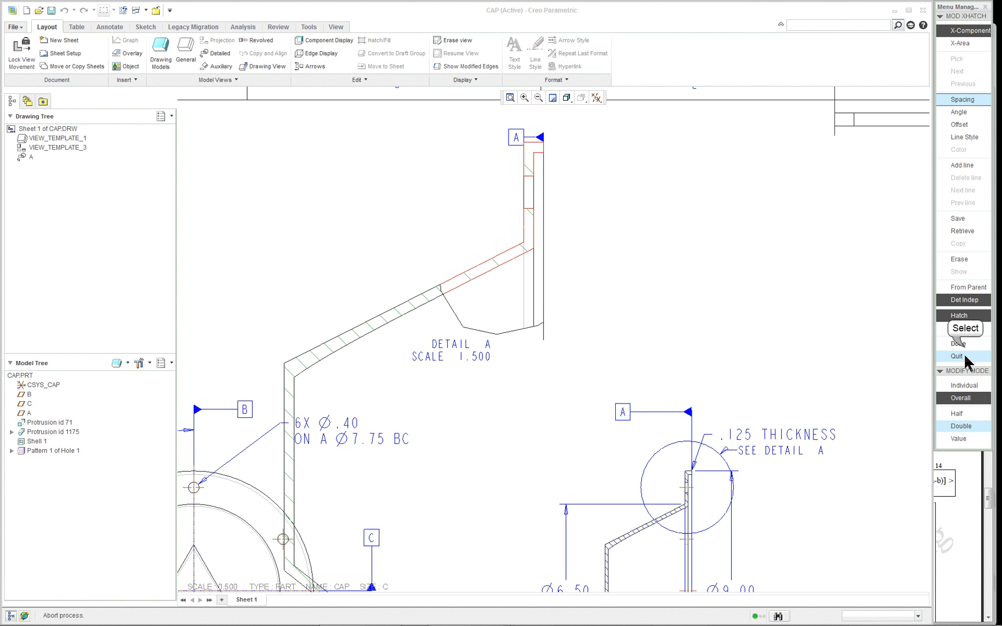
pyautogui.click(957, 356)
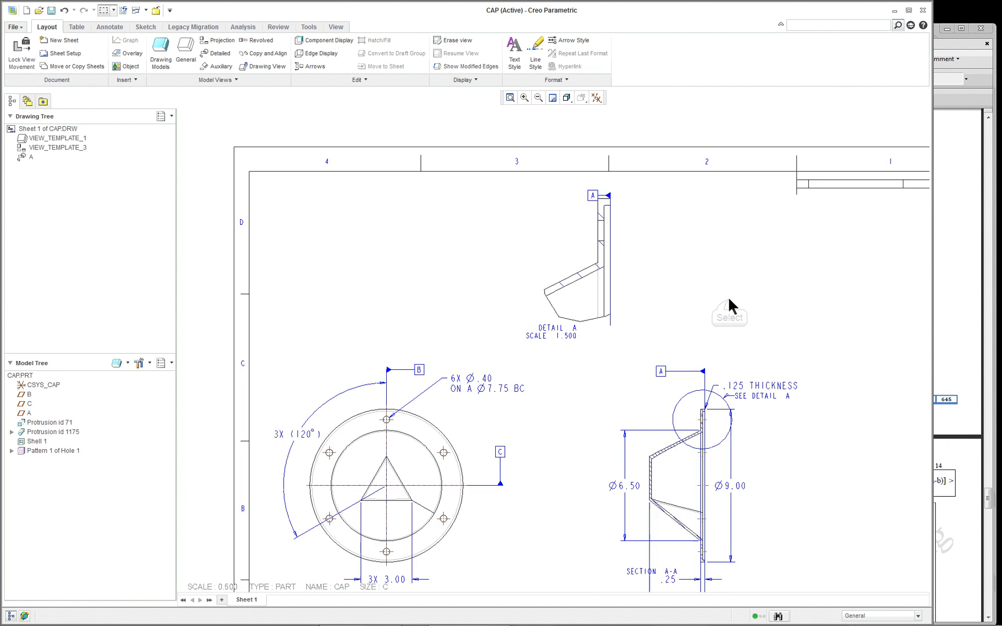
pyautogui.scroll(-3)
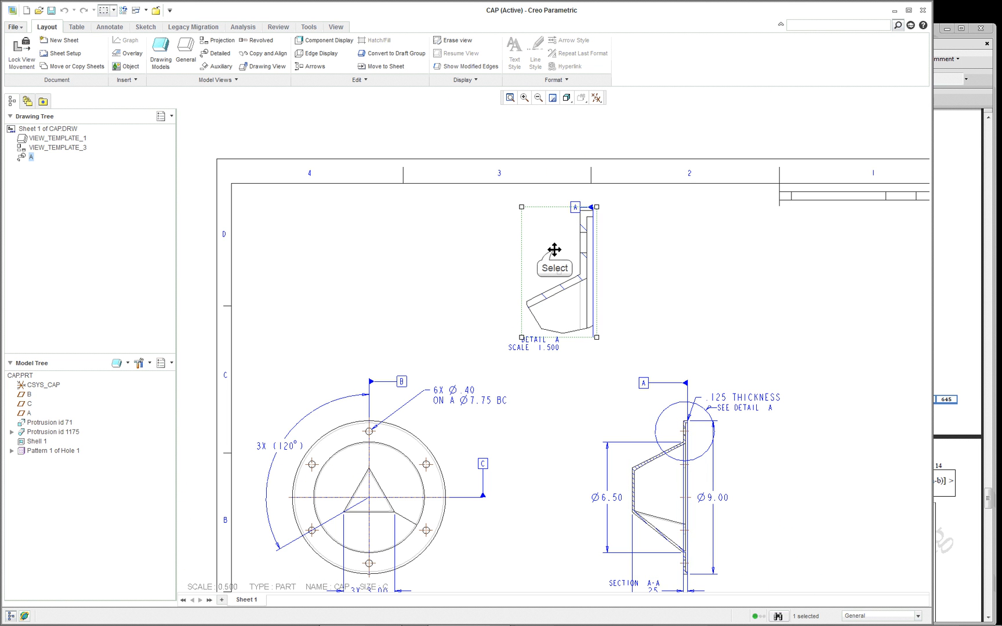
pyautogui.moveTo(121, 31)
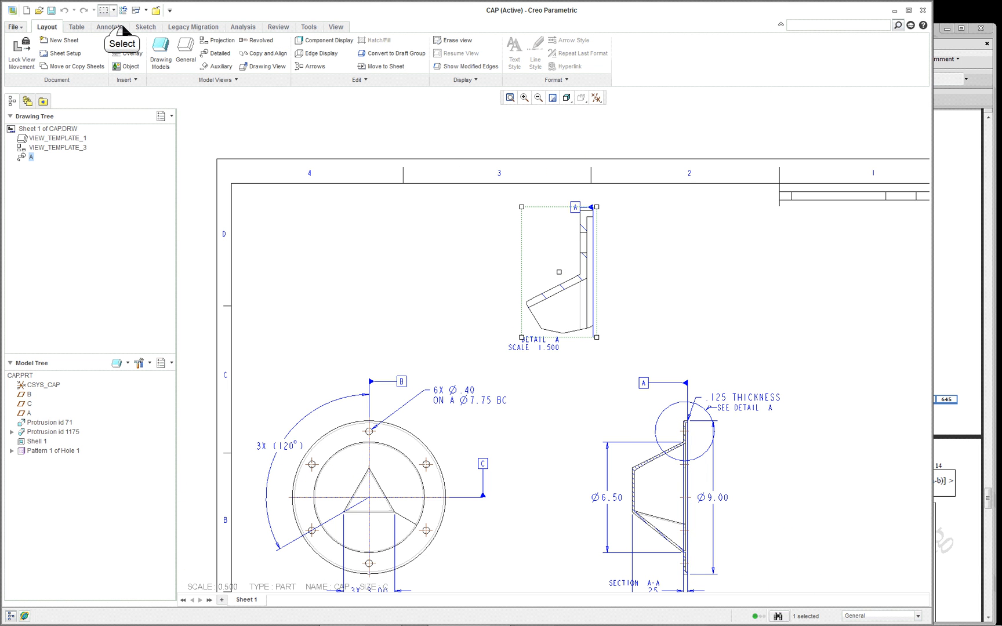
# Show axis A_12 in detail view A via Show Model Annotations, leaving dimensions unchecked
pyautogui.click(109, 27)
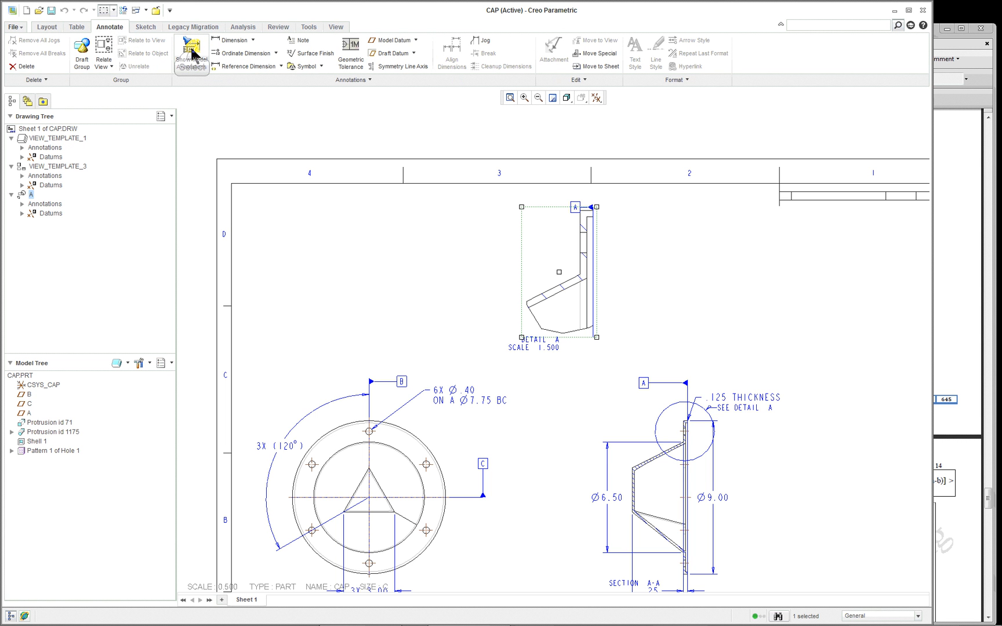
pyautogui.click(190, 51)
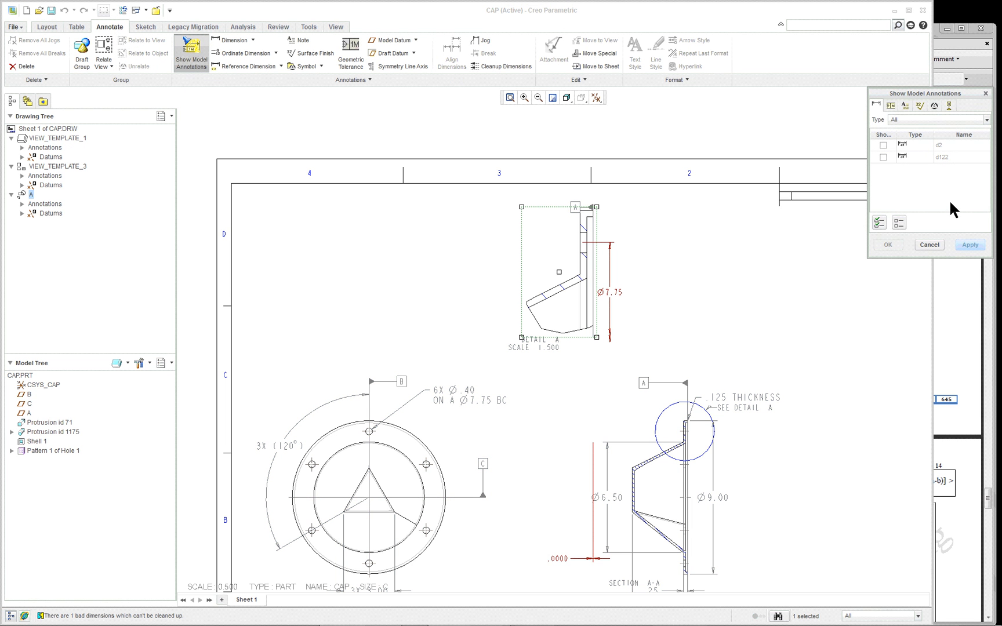
pyautogui.moveTo(878, 223)
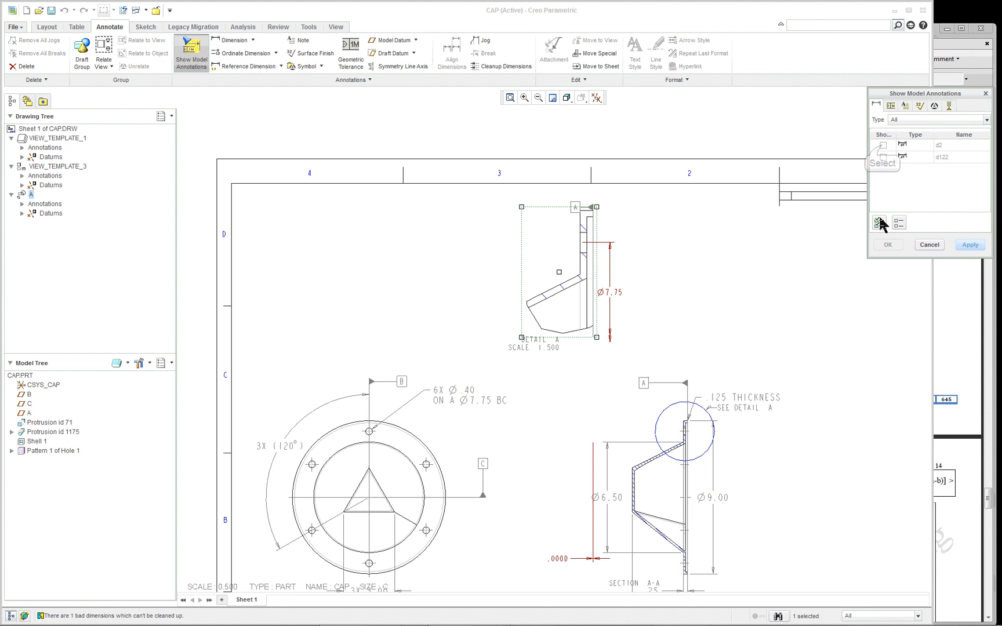
pyautogui.click(880, 150)
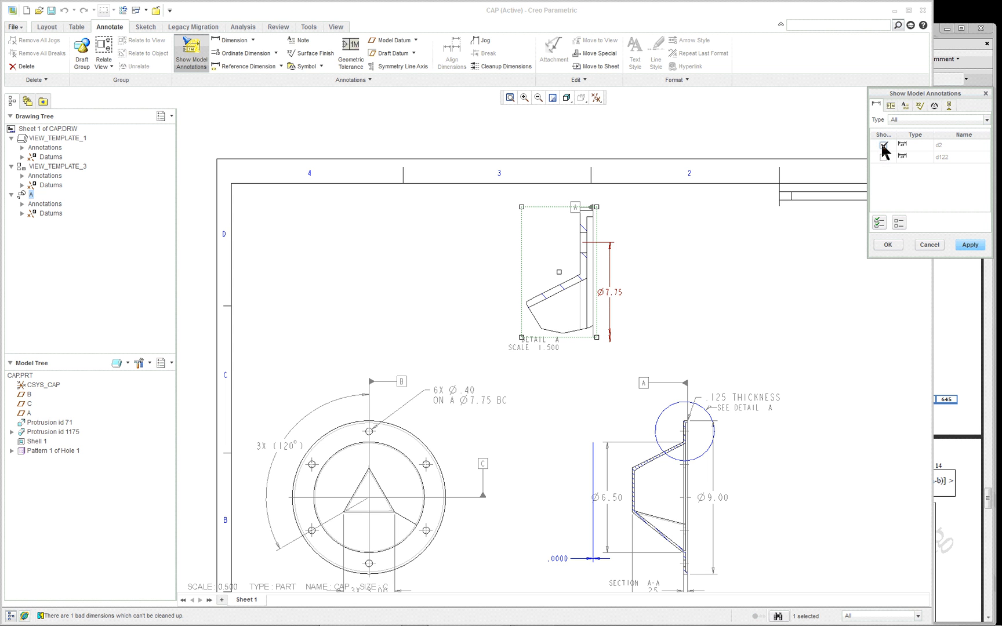
pyautogui.click(883, 145)
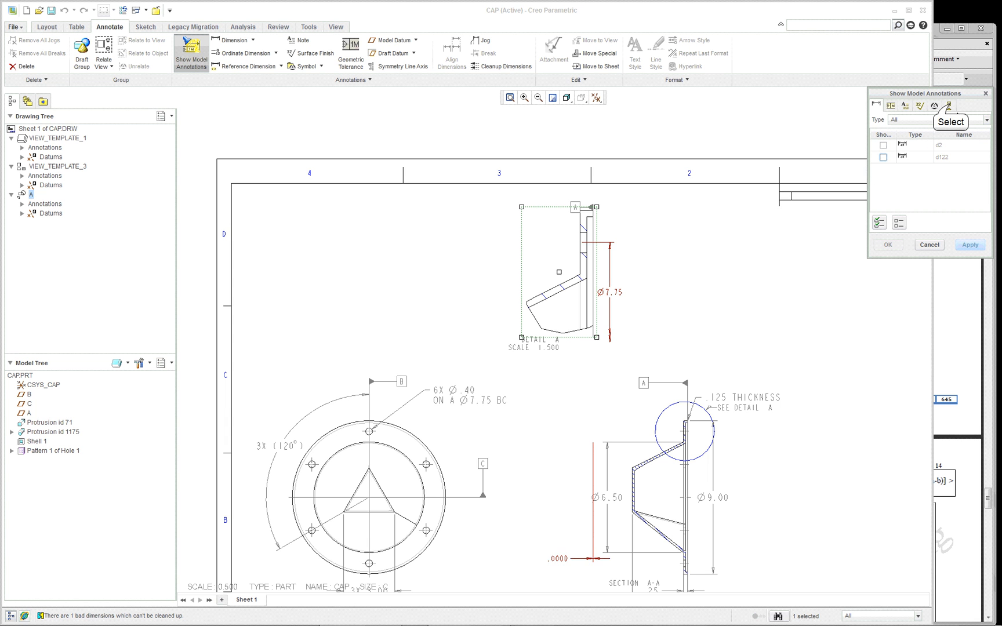
pyautogui.click(948, 106)
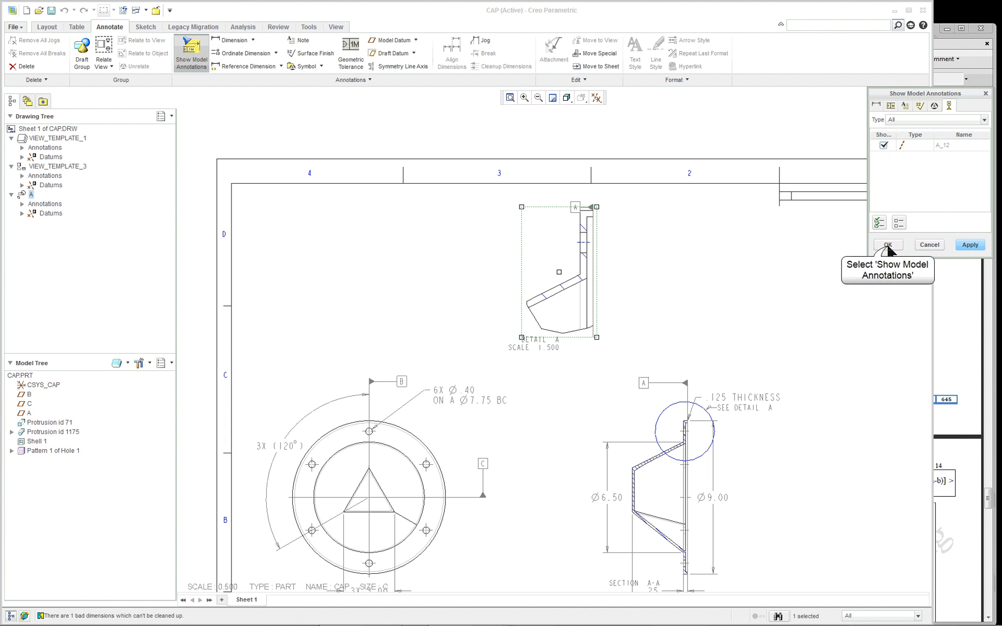
pyautogui.click(886, 245)
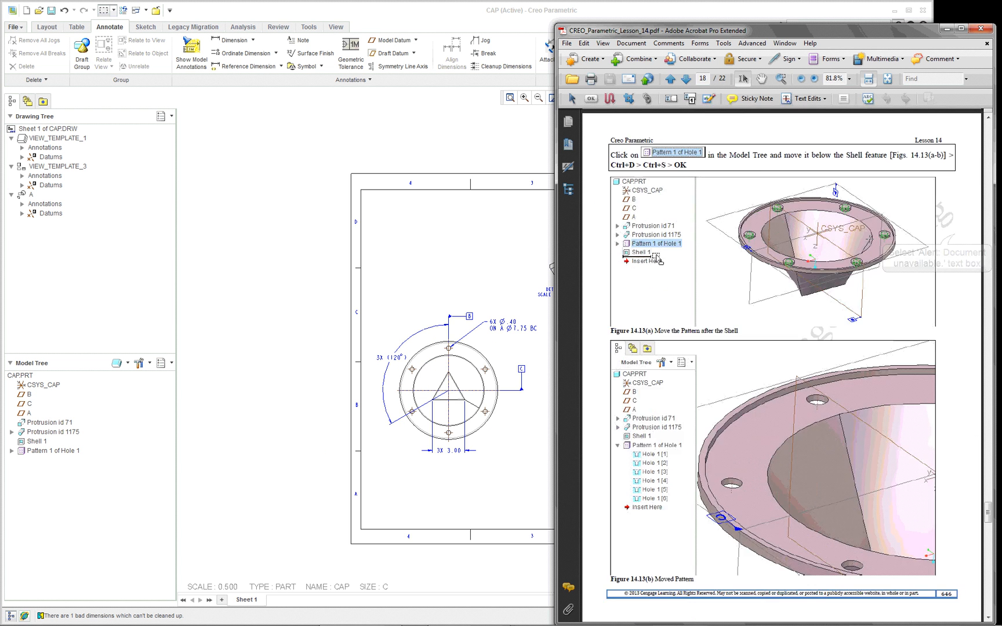
# Scroll the lesson PDF to page 20's model-annotation instructions
pyautogui.scroll(-3)
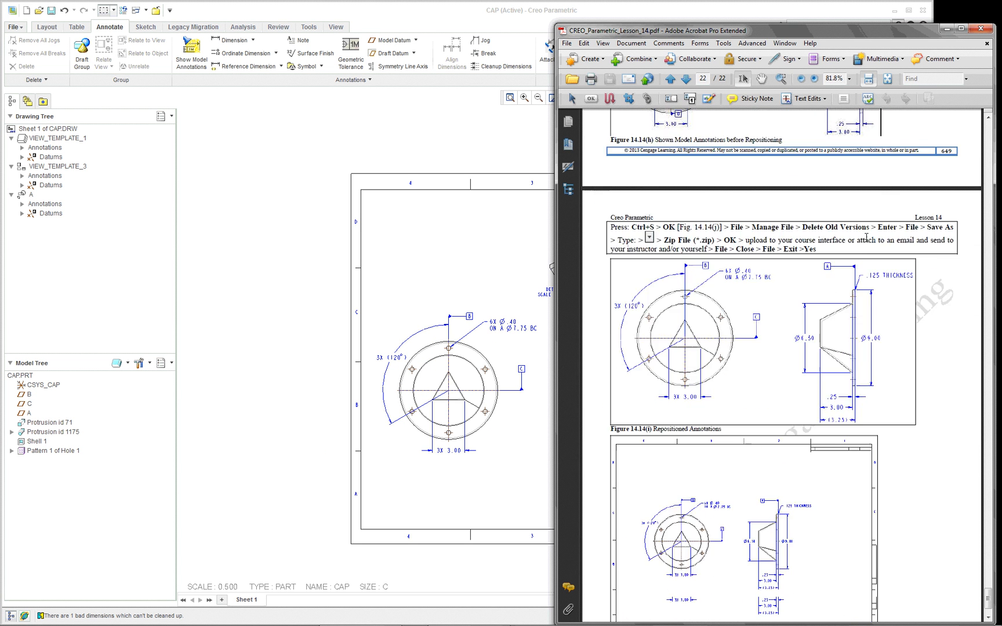
pyautogui.scroll(3)
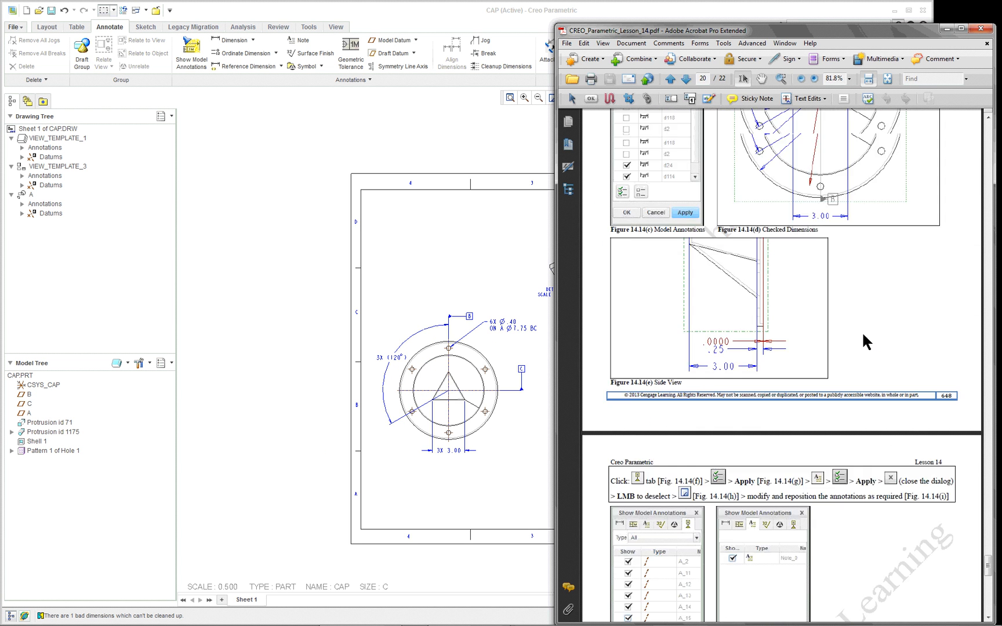